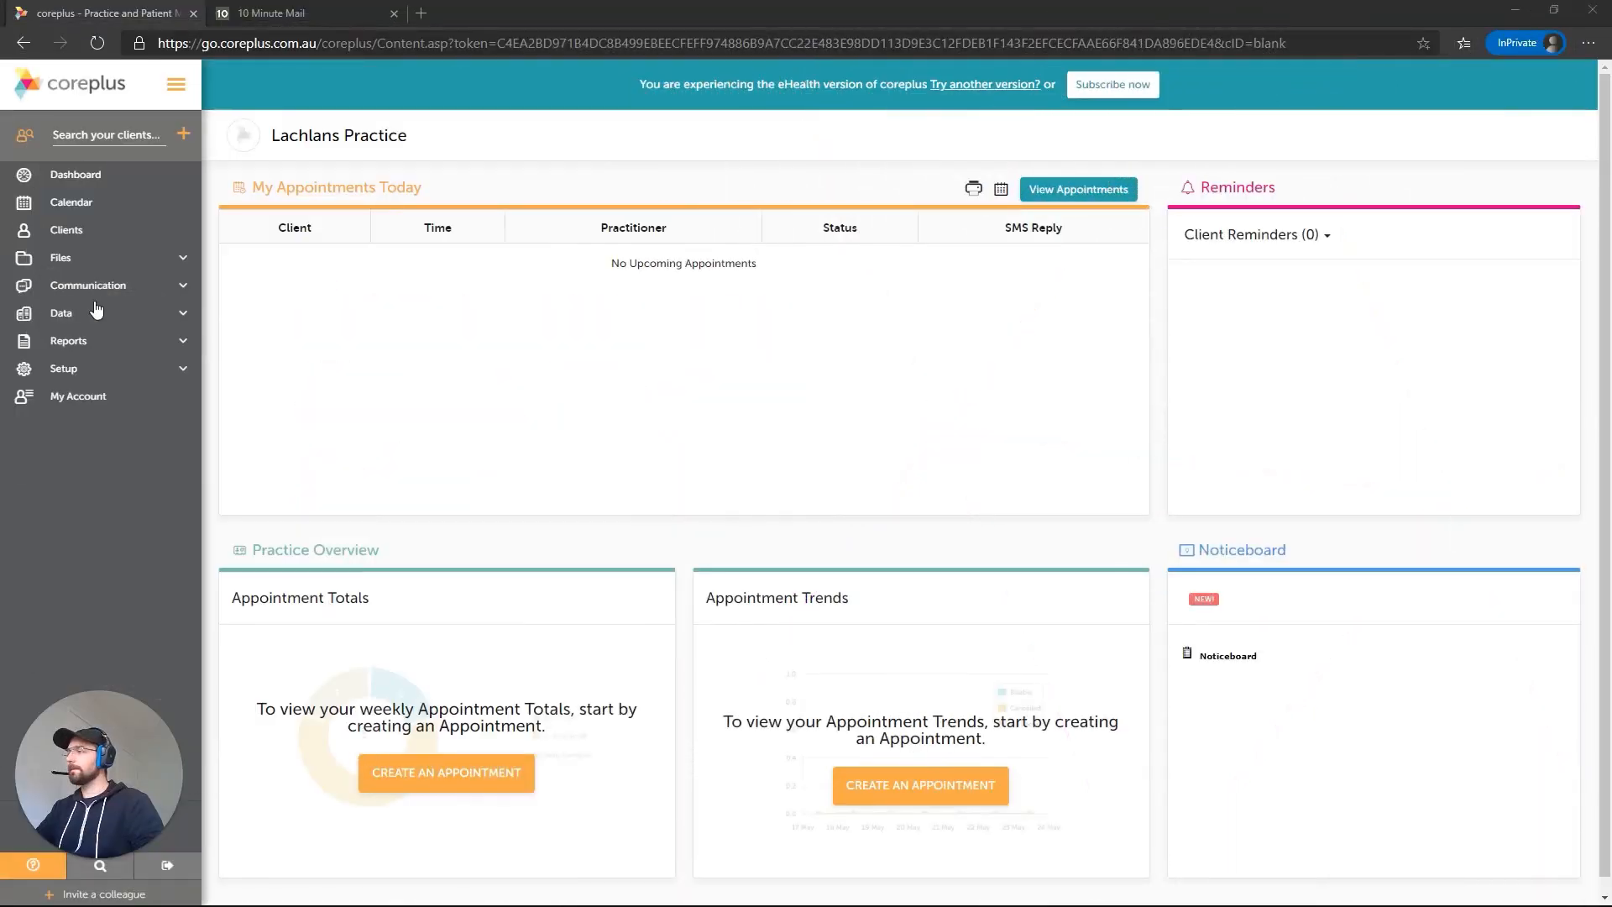
- Enable the Client Portal add-on from Setup > Add Ons, accepting its legal terms
{"action": "left_click", "coordinate": [64, 368]}
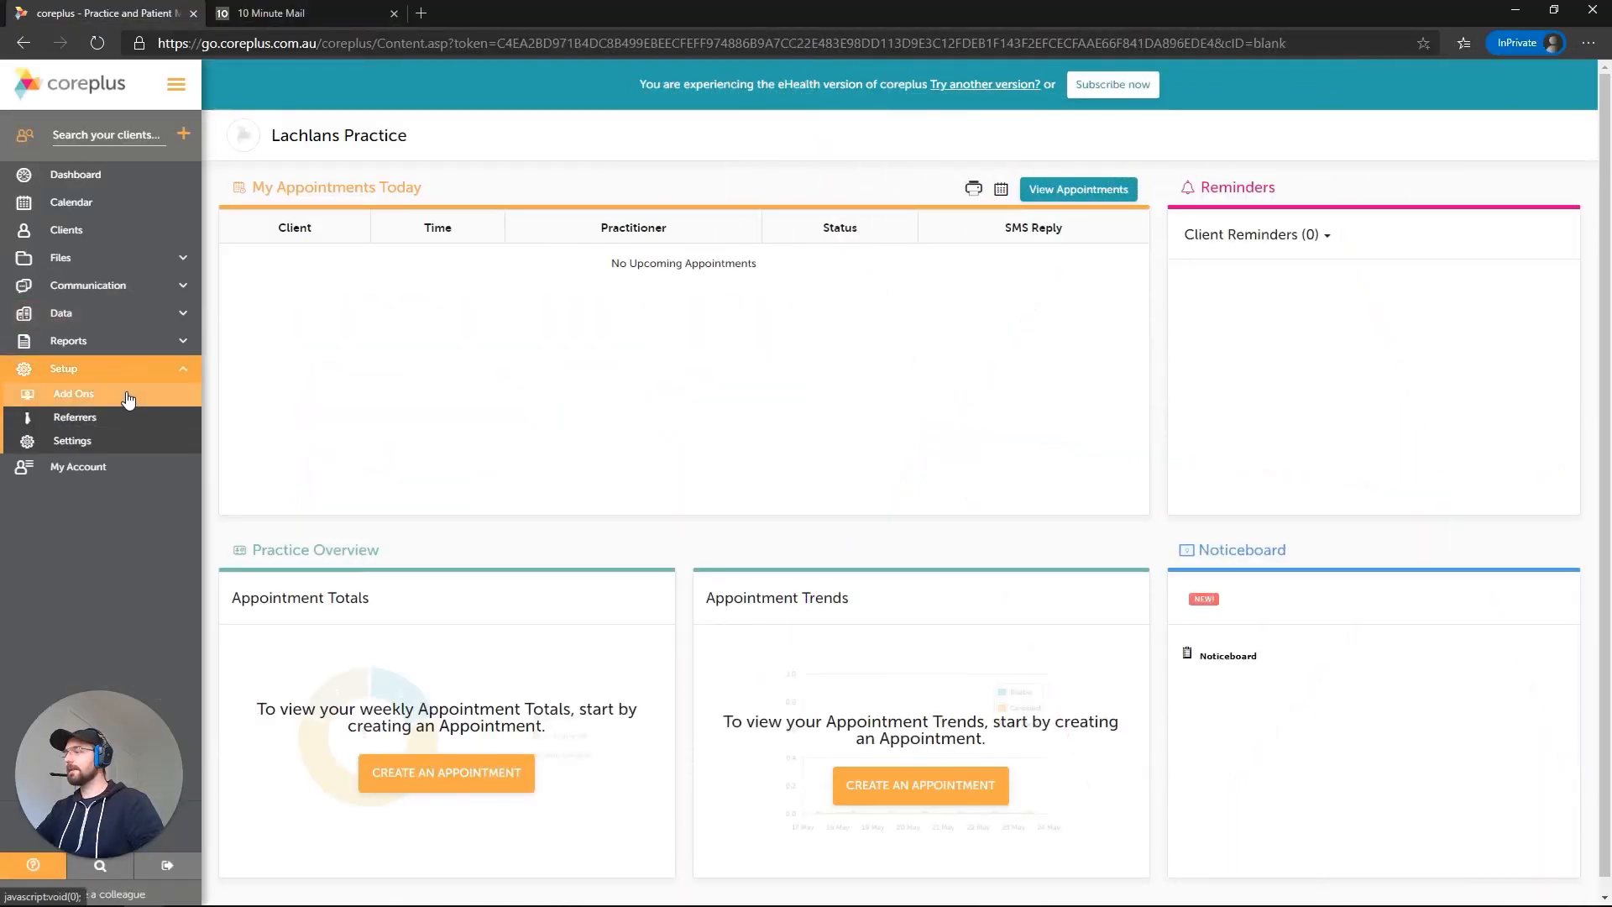
{"action": "left_click", "coordinate": [118, 397]}
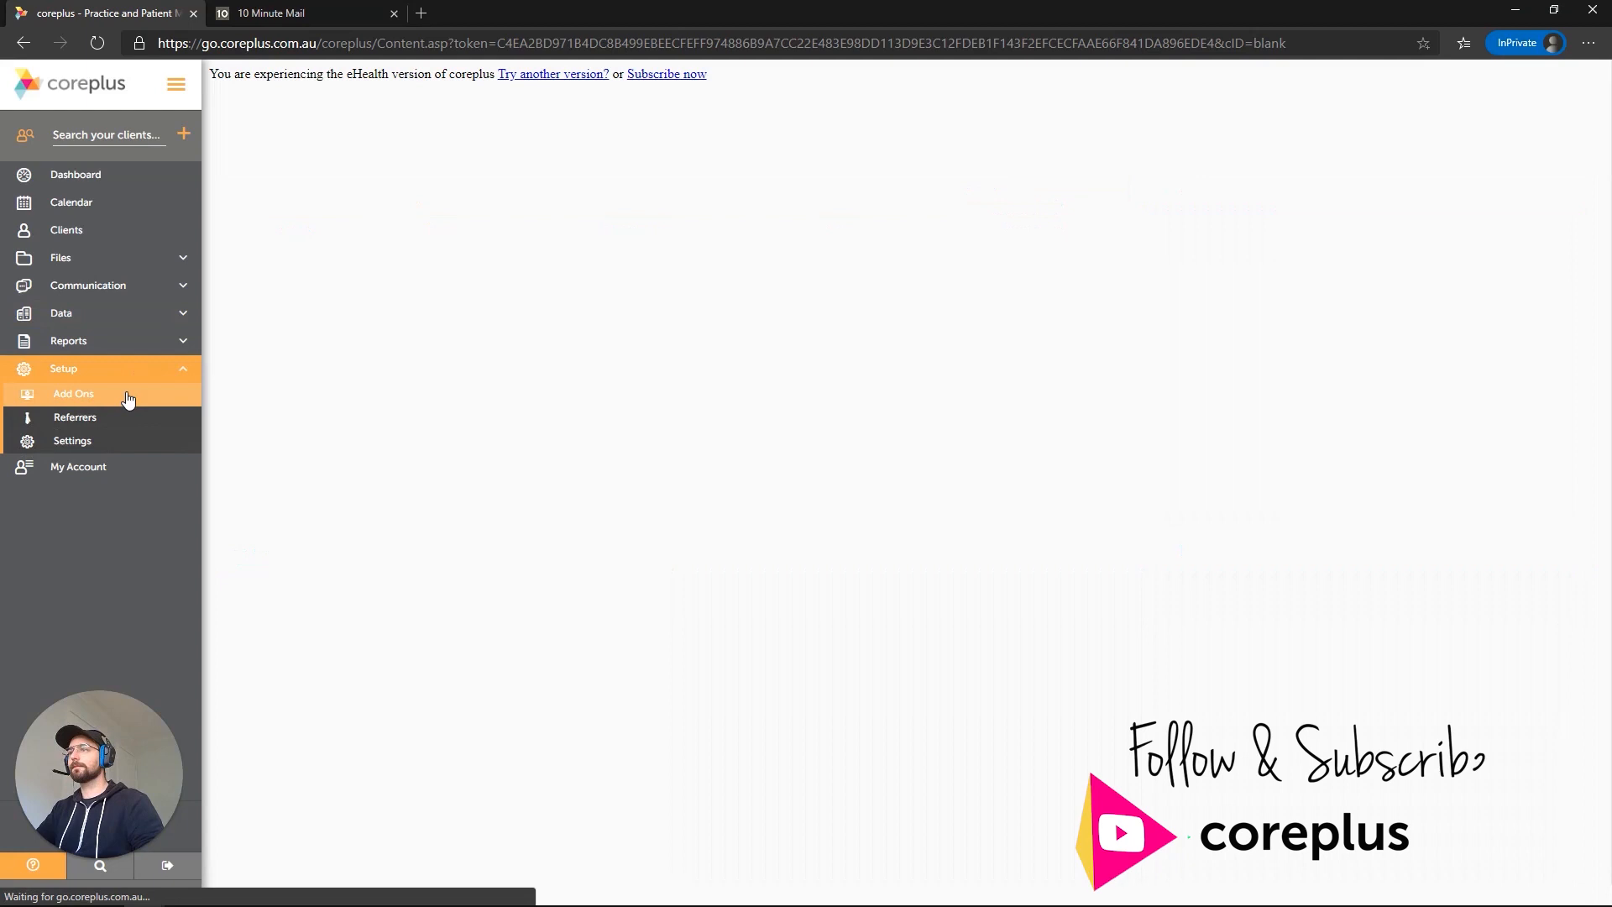
{"action": "left_click", "coordinate": [73, 394]}
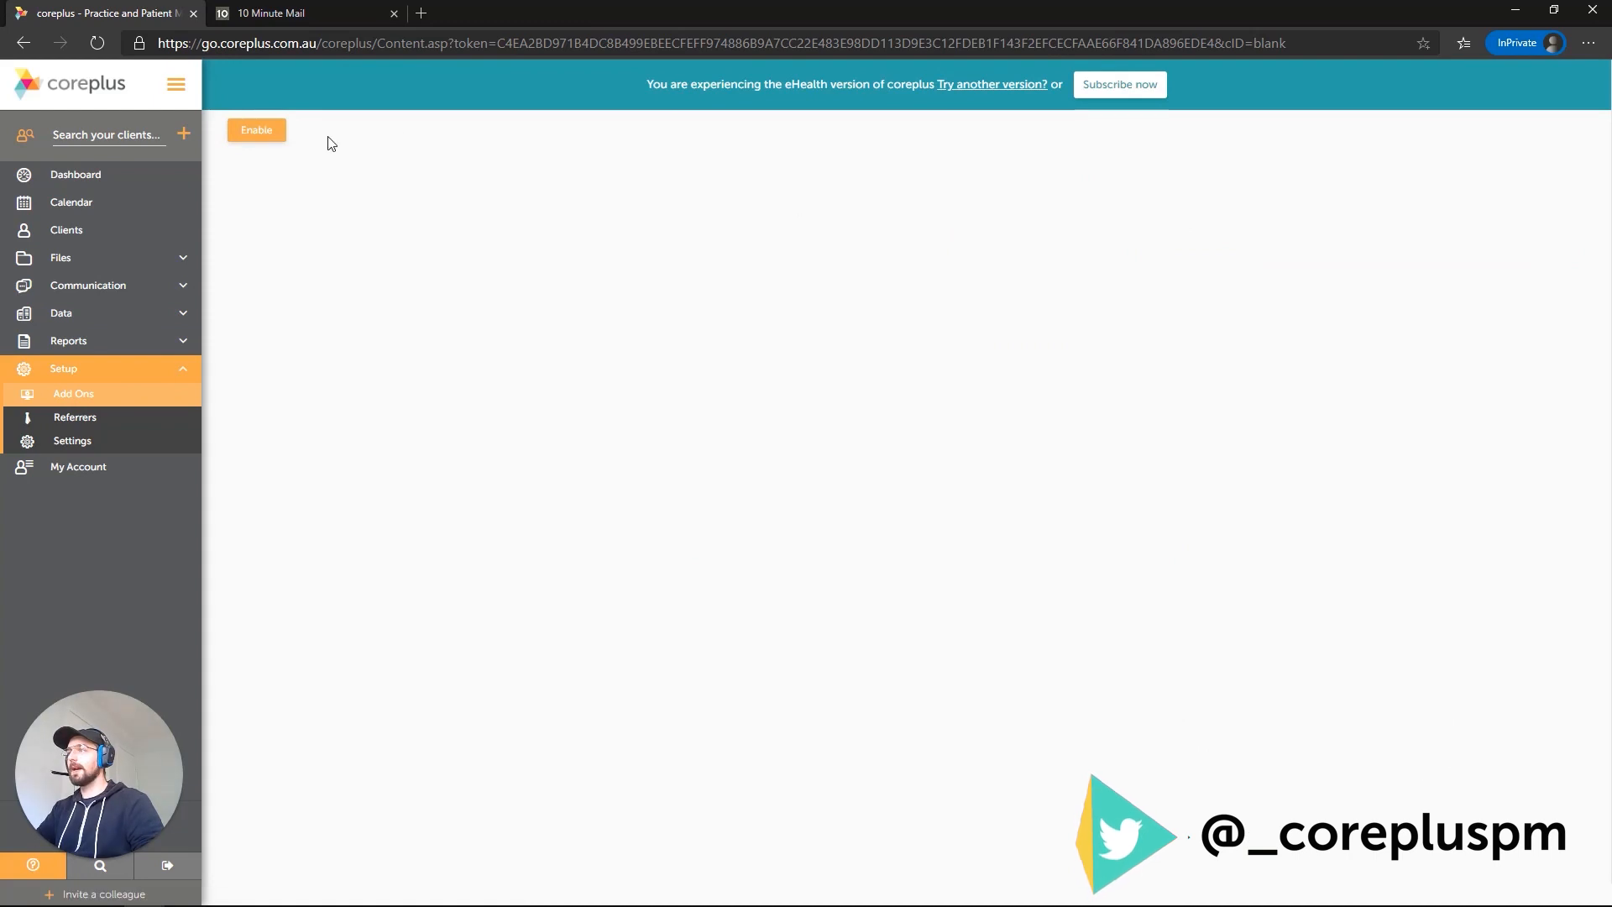
{"action": "left_click", "coordinate": [256, 129]}
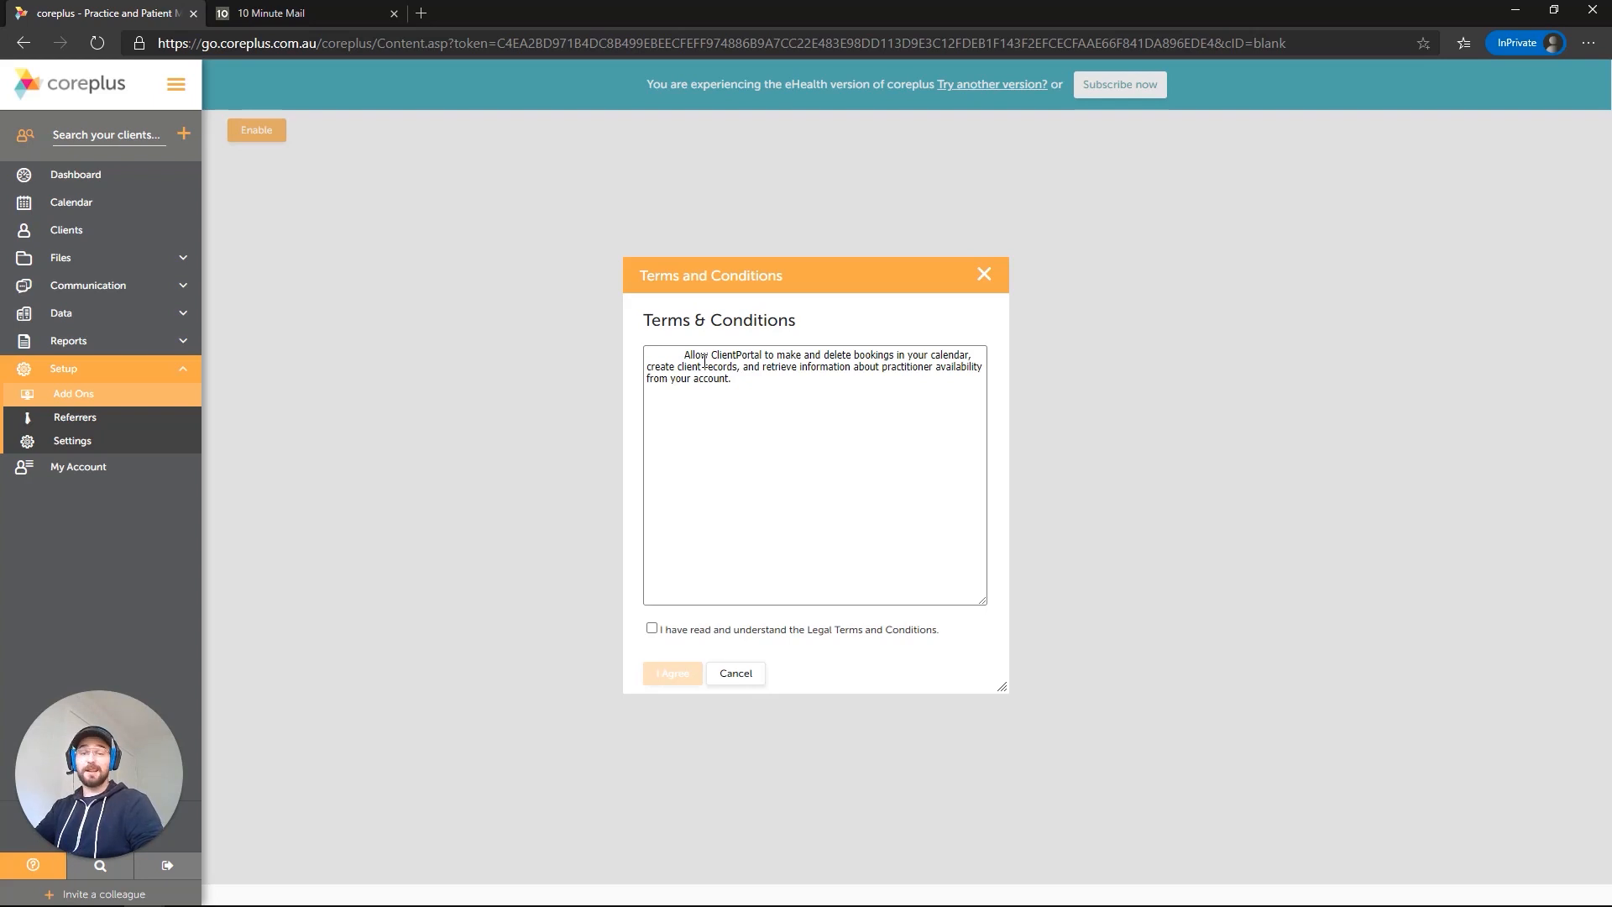
{"action": "left_click", "coordinate": [650, 628]}
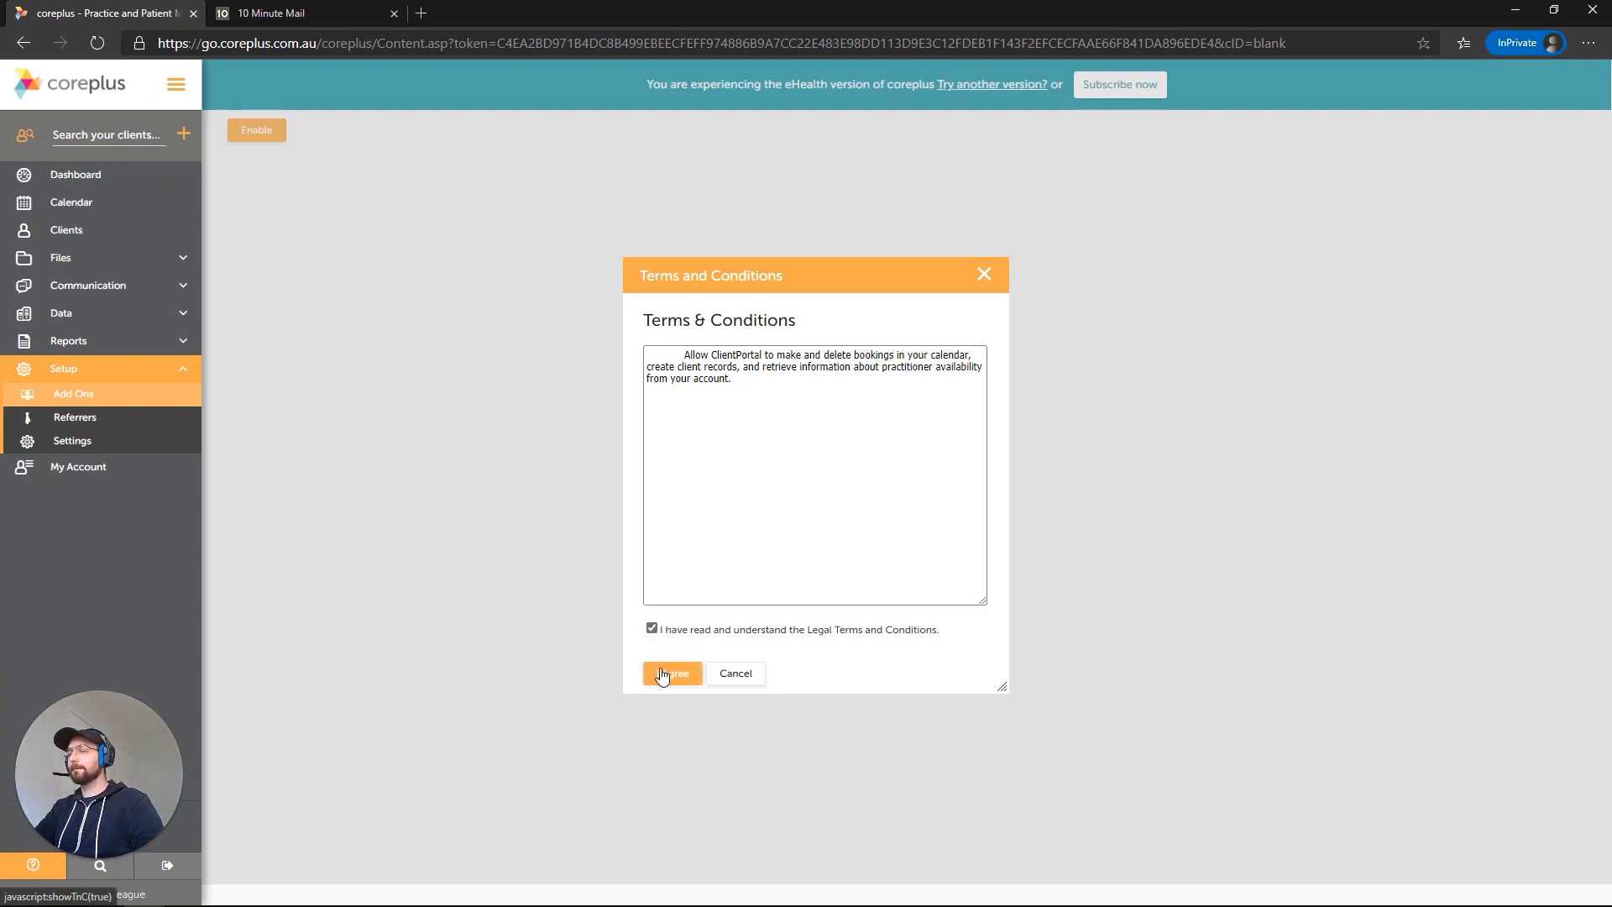
{"action": "left_click", "coordinate": [670, 674]}
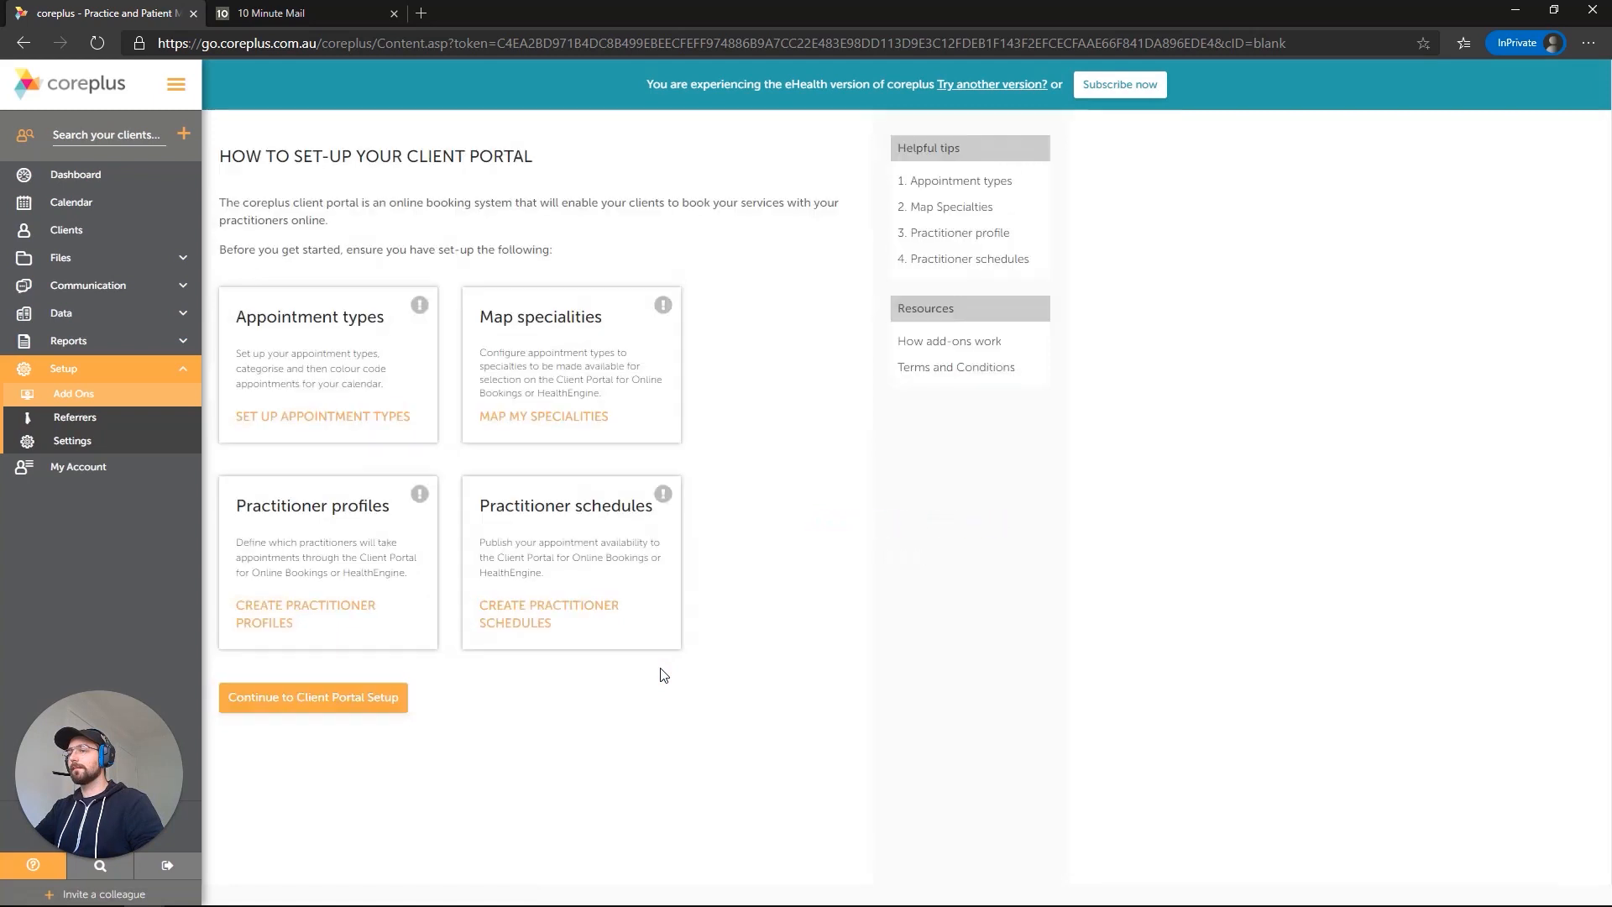
{"action": "mouse_move", "coordinate": [852, 610]}
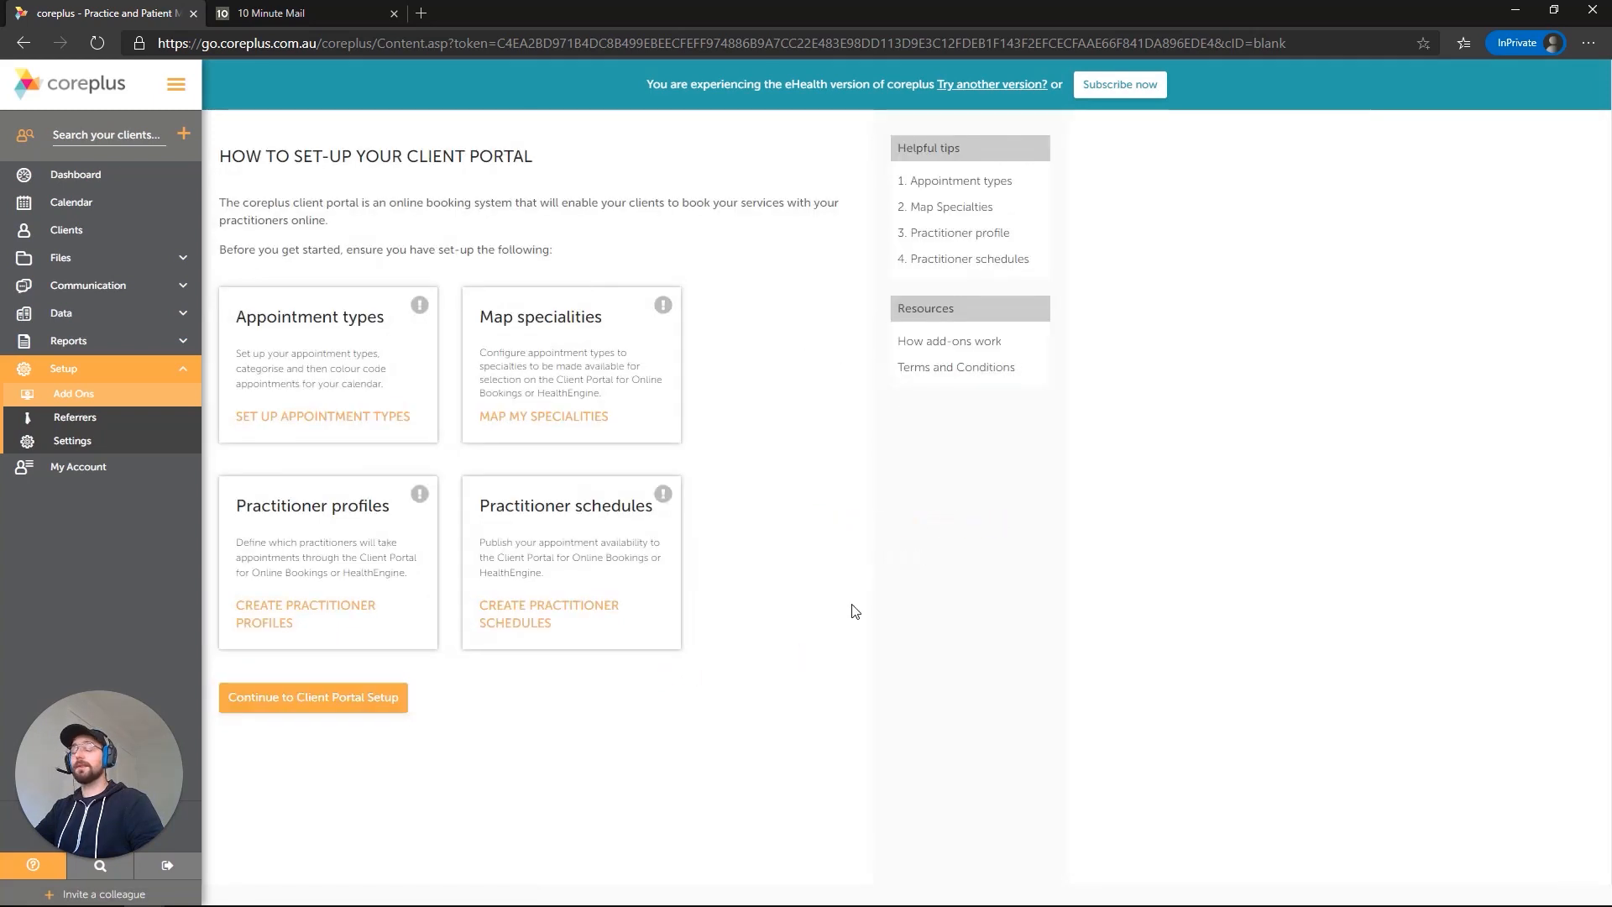
{"action": "mouse_move", "coordinate": [417, 316]}
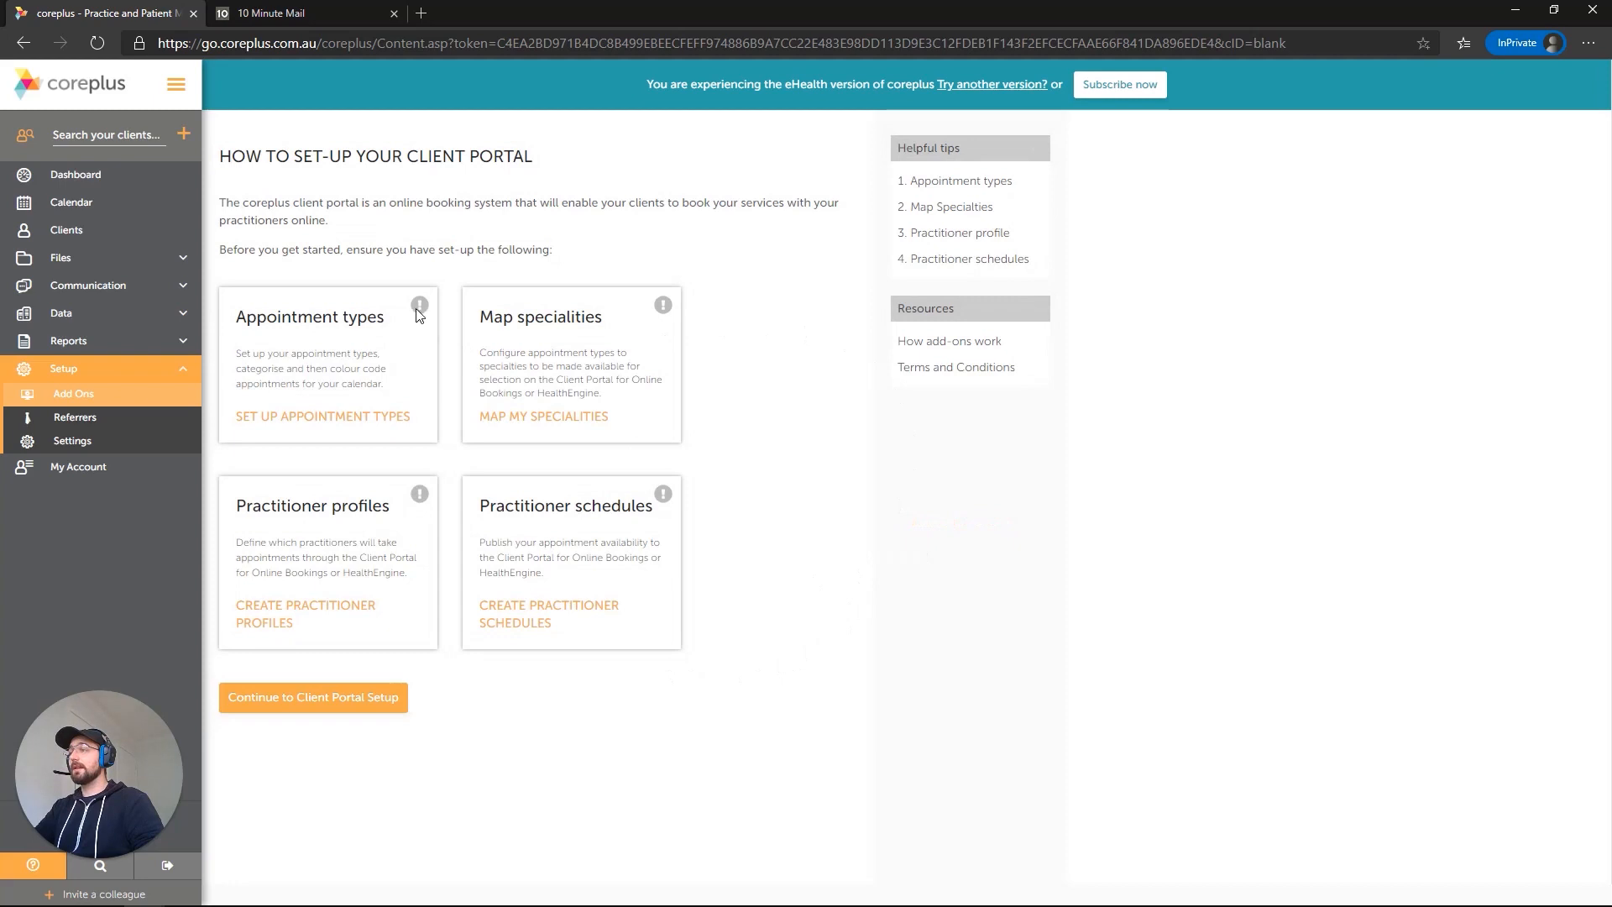
{"action": "mouse_move", "coordinate": [704, 507]}
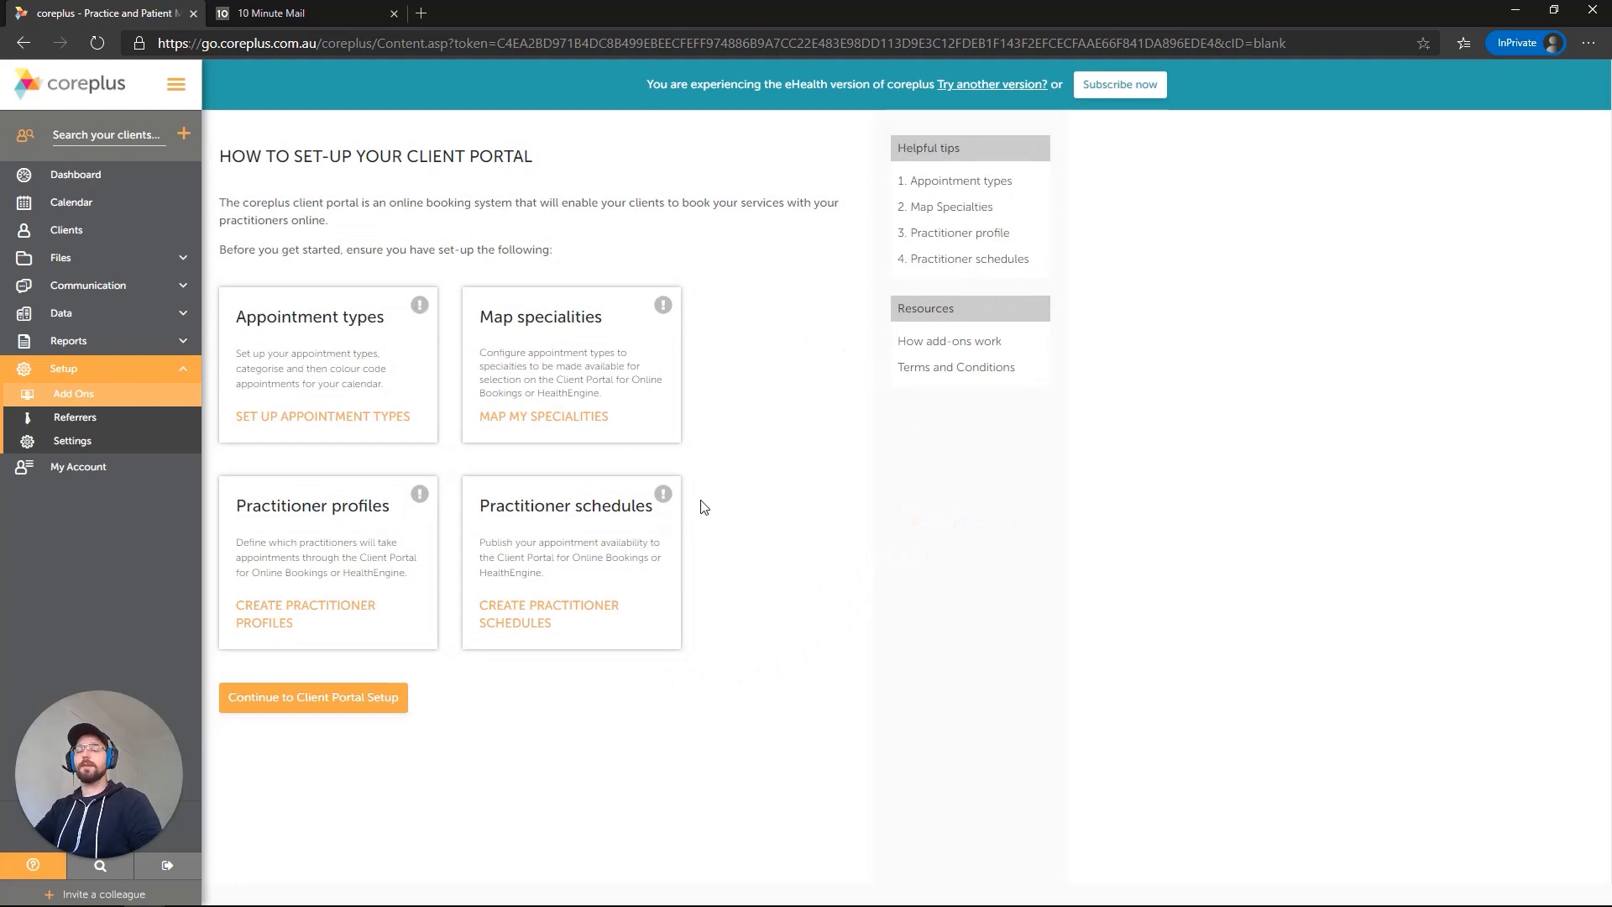
{"action": "mouse_move", "coordinate": [674, 361]}
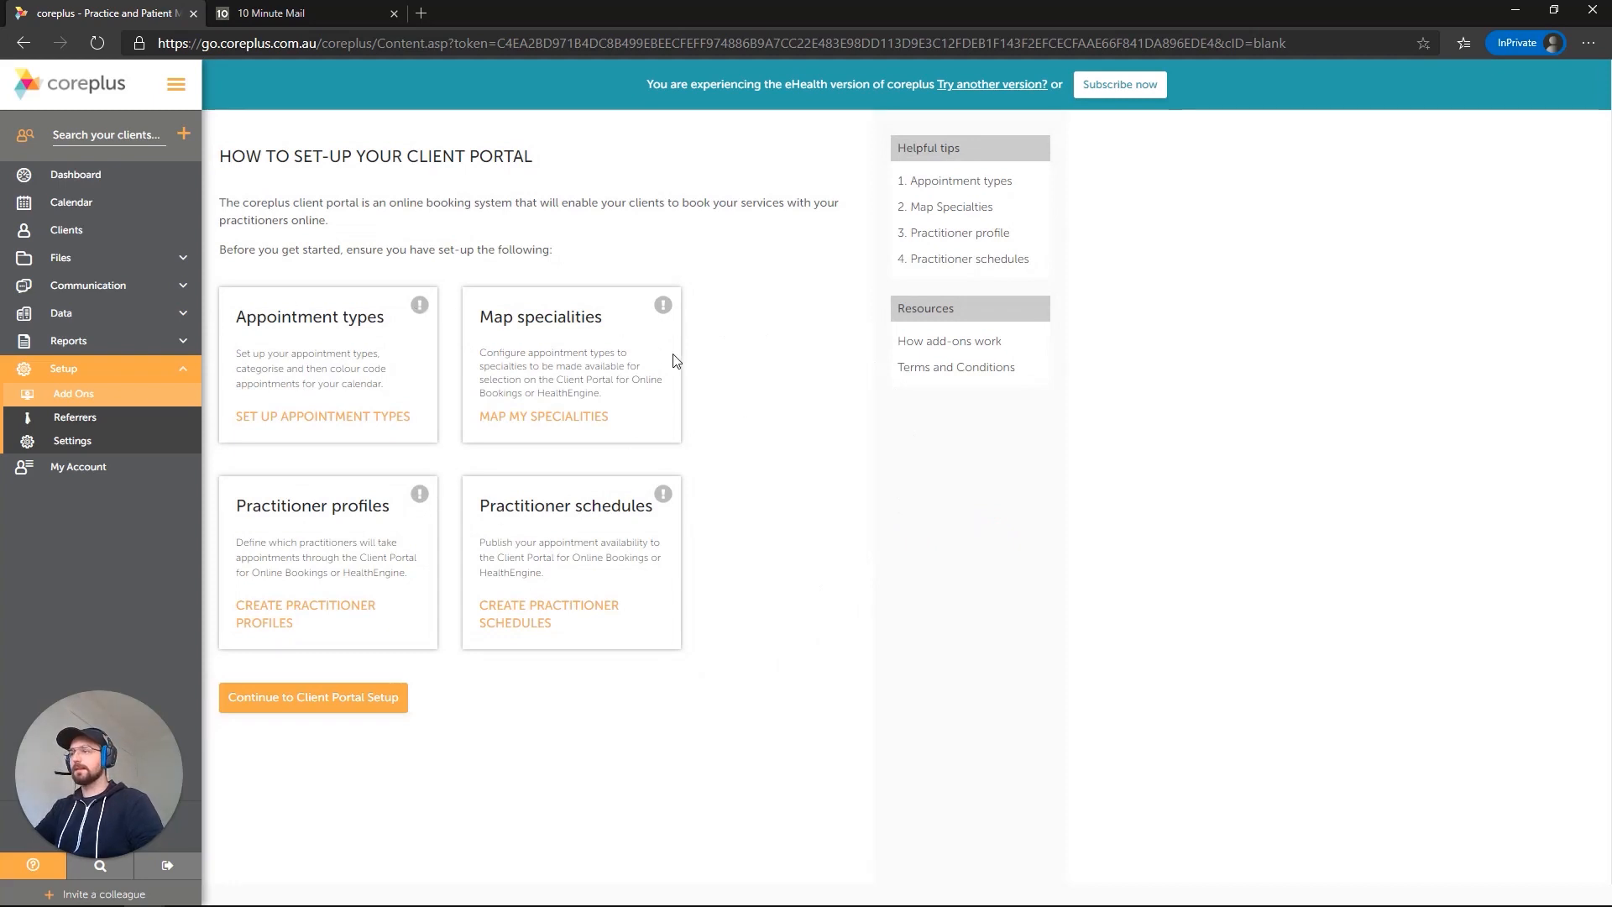
{"action": "double_click", "coordinate": [308, 316]}
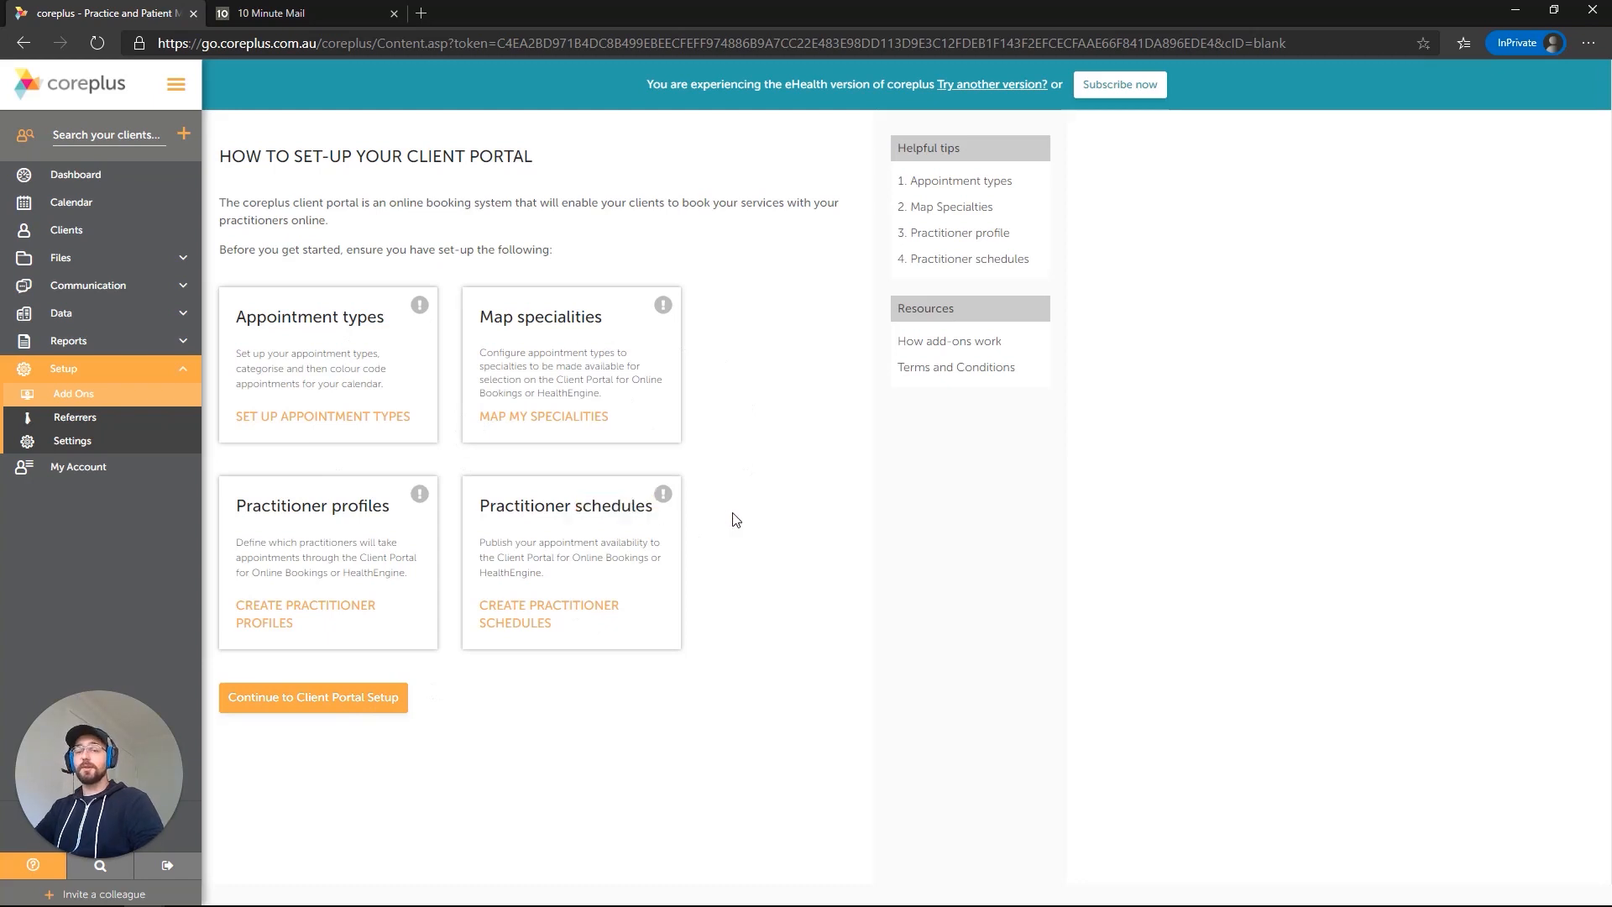
{"action": "mouse_move", "coordinate": [728, 518]}
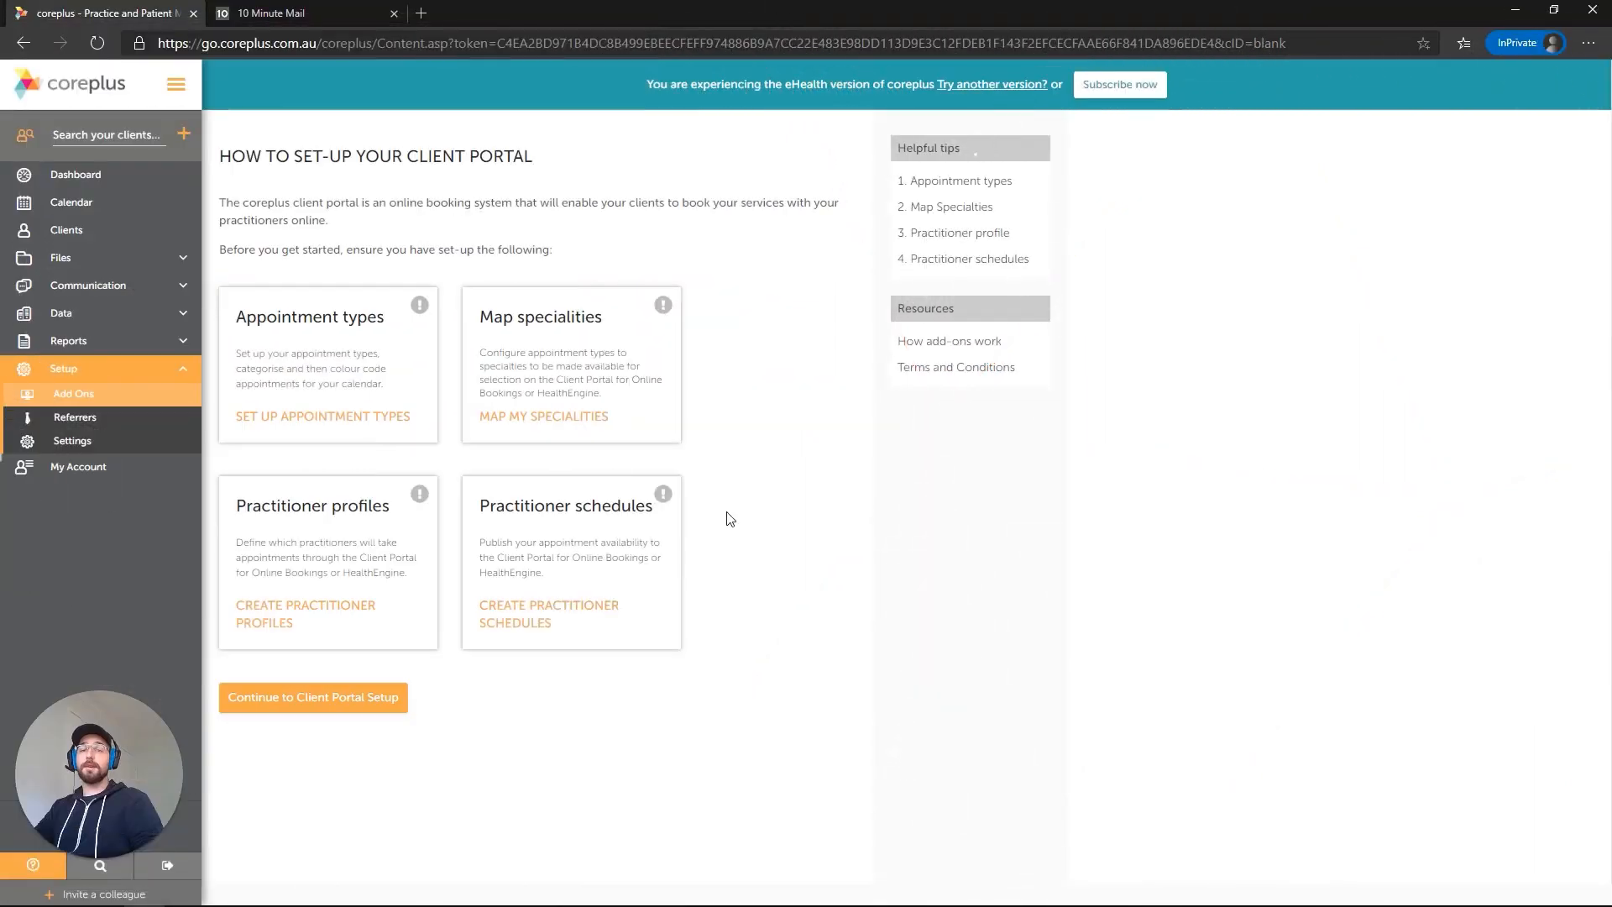
{"action": "mouse_move", "coordinate": [719, 521]}
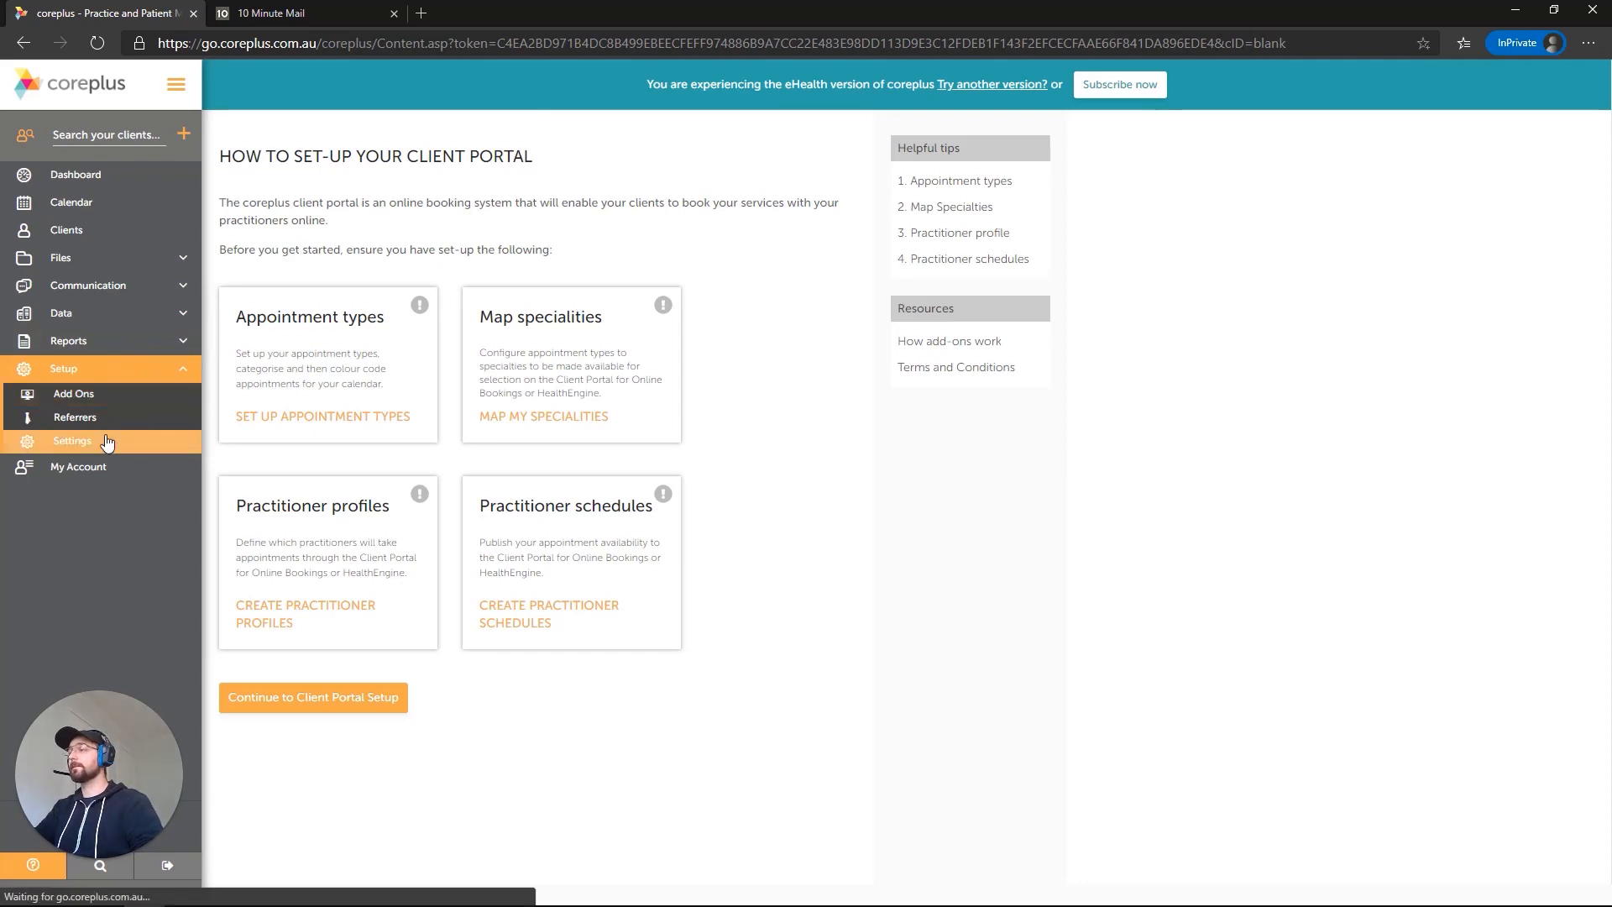
{"action": "left_click", "coordinate": [72, 440]}
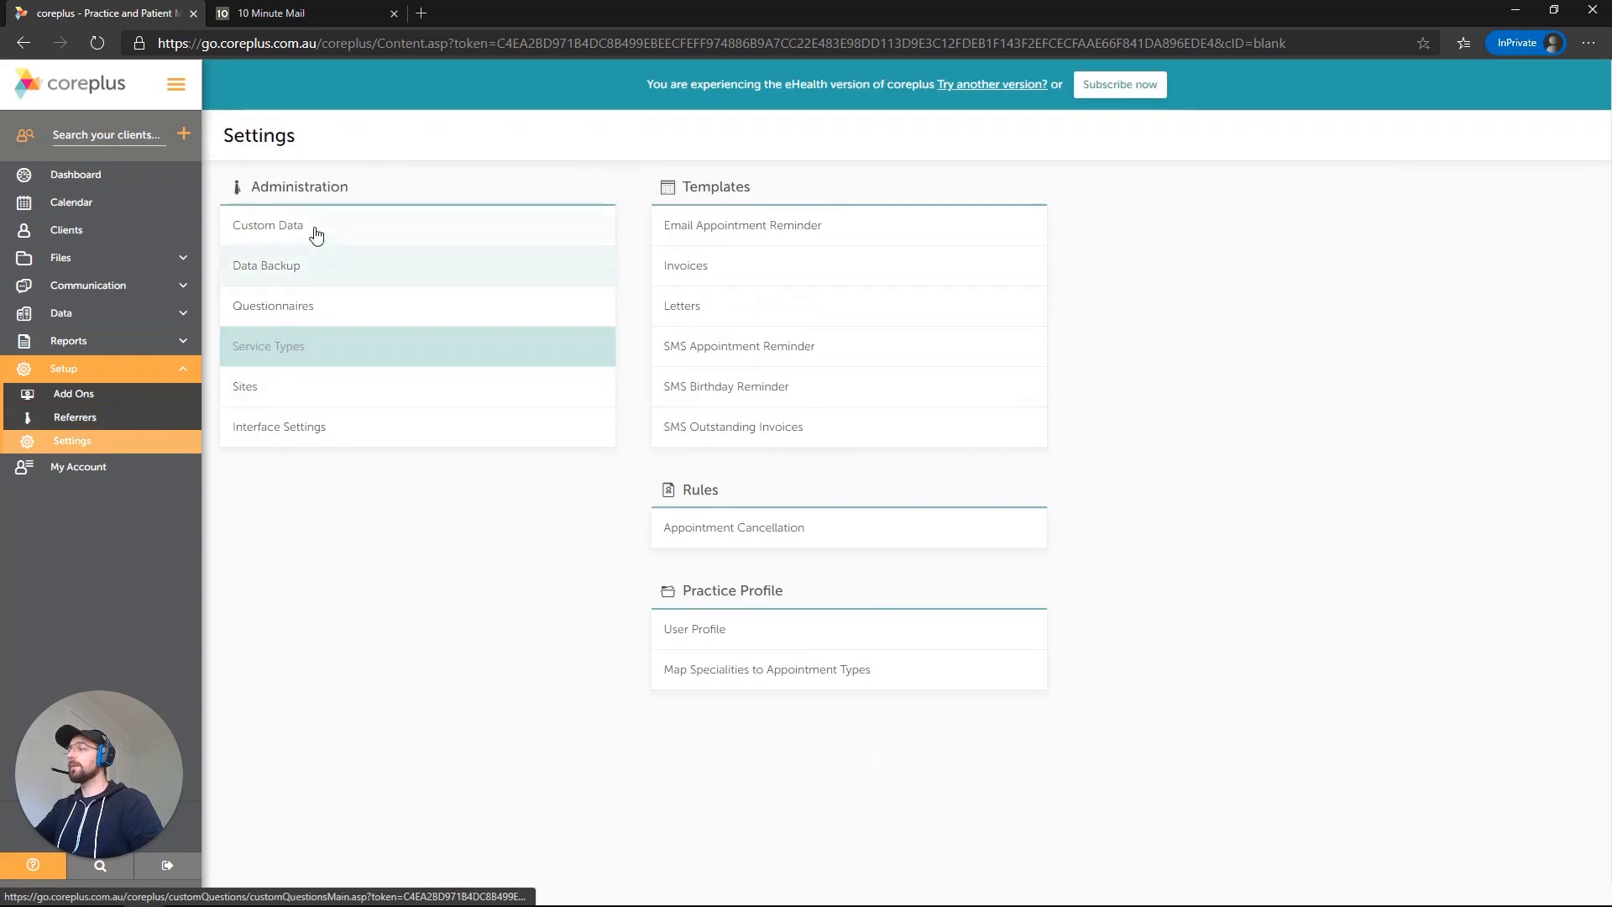
{"action": "left_click", "coordinate": [244, 385]}
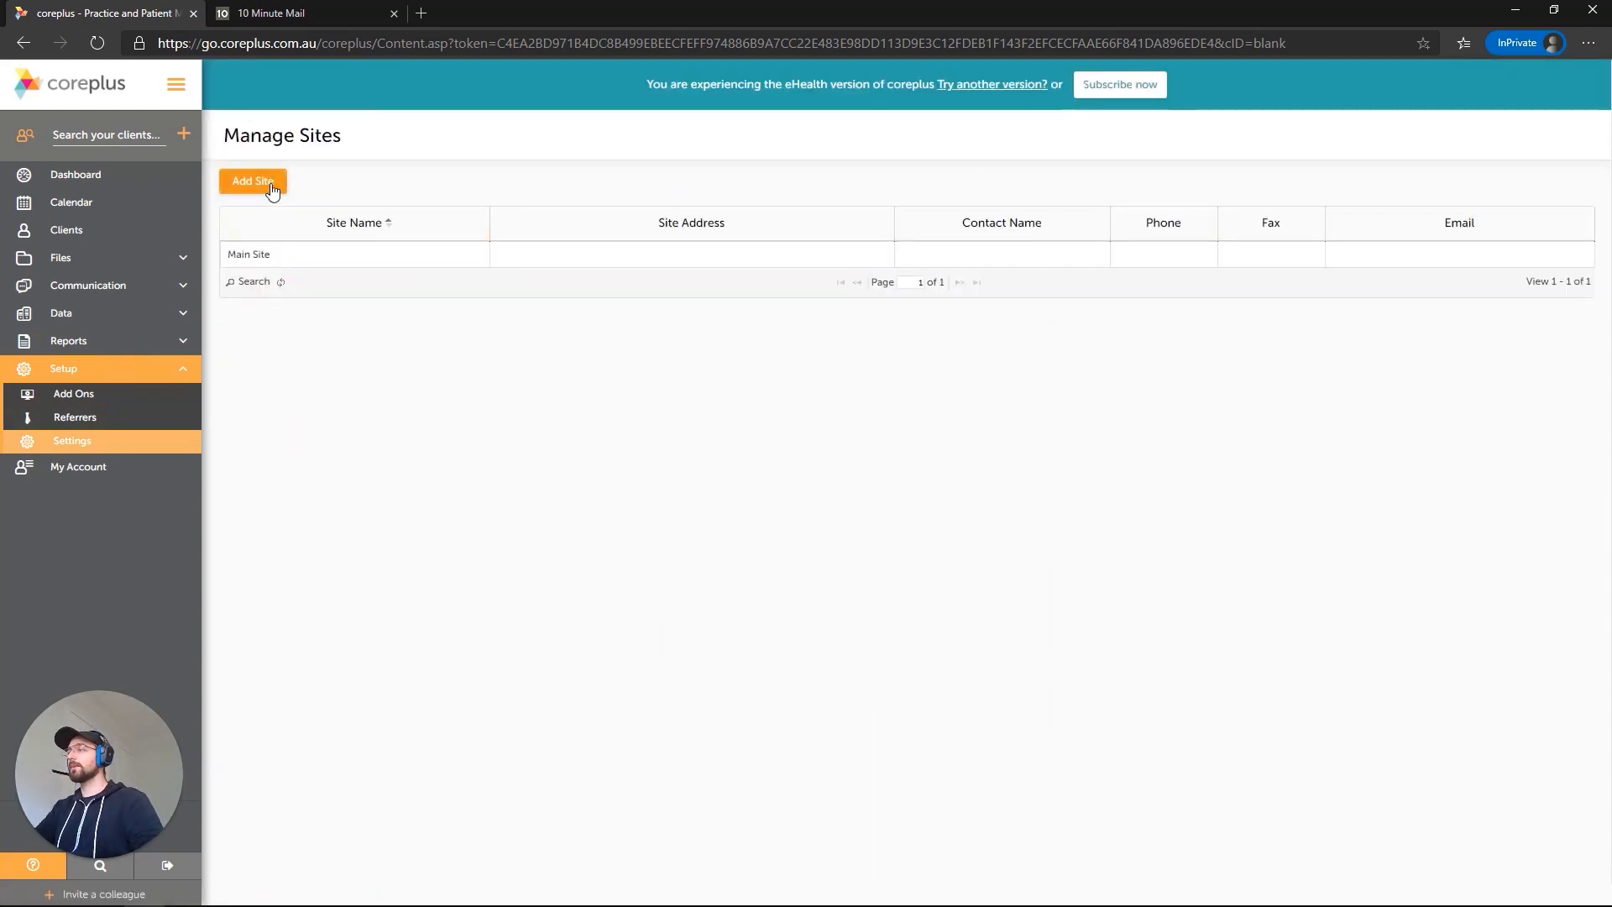
{"action": "left_click", "coordinate": [252, 181]}
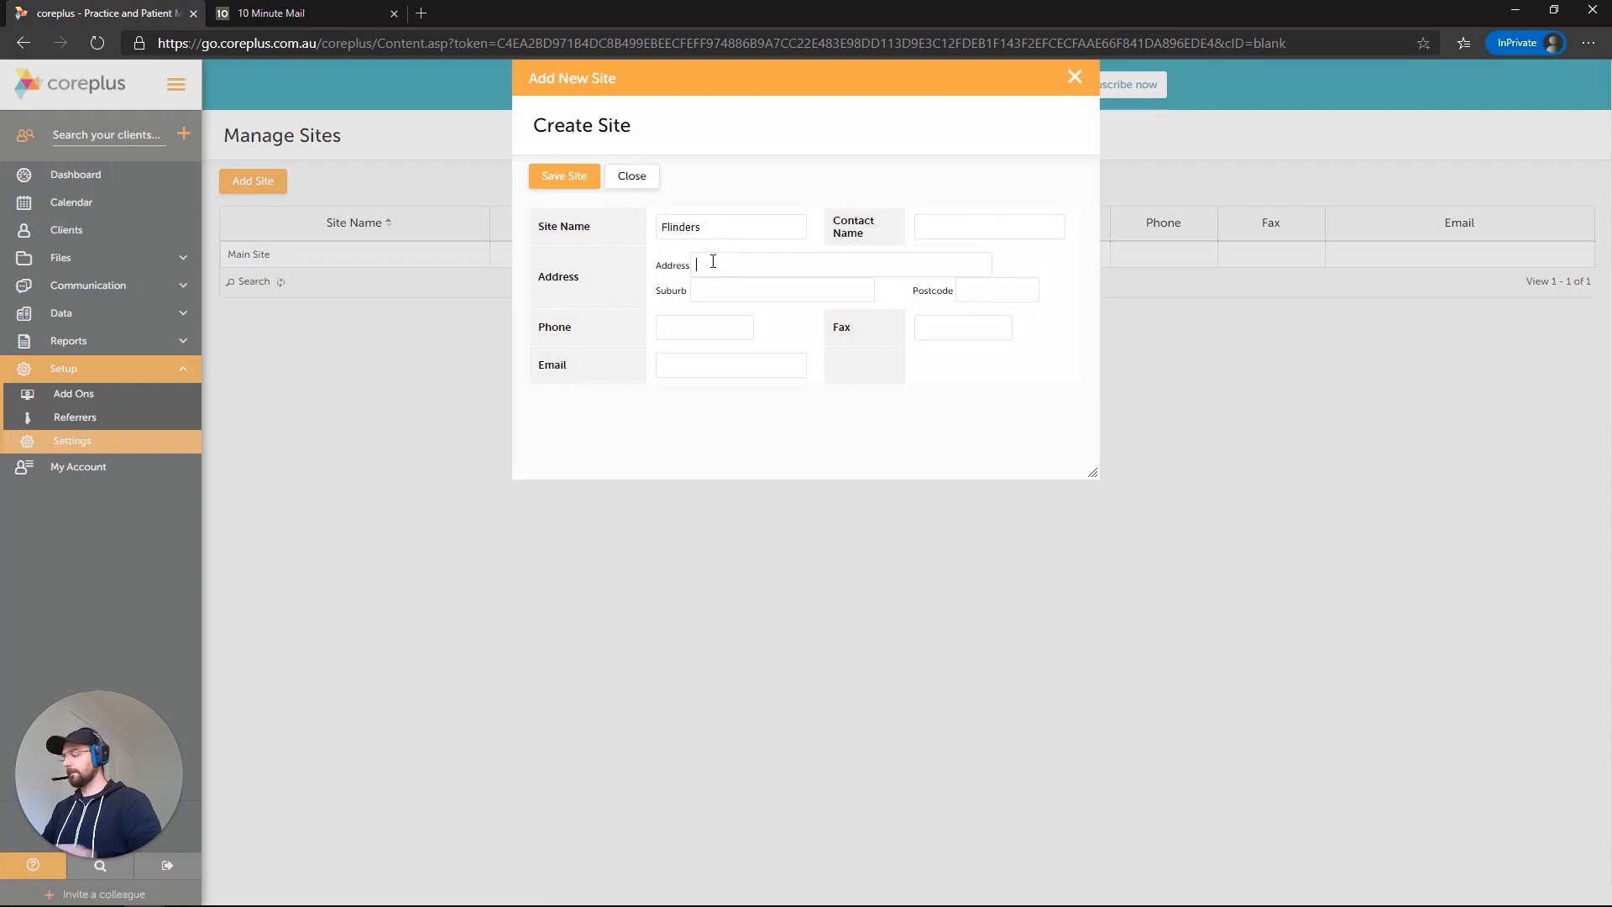
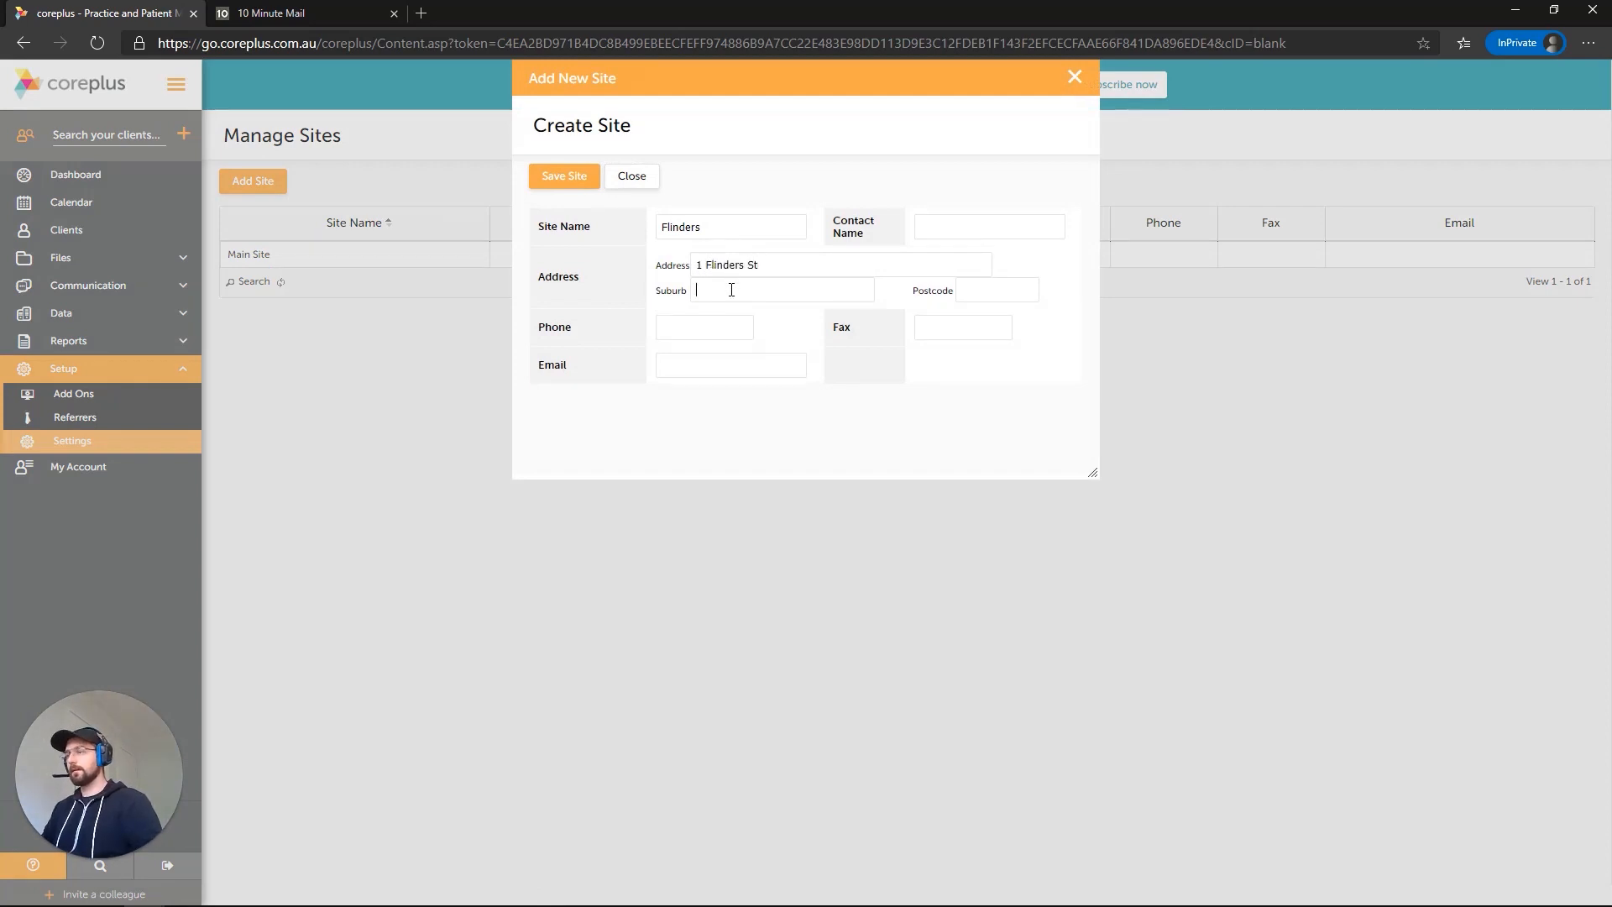
{"action": "type", "text": "melb"}
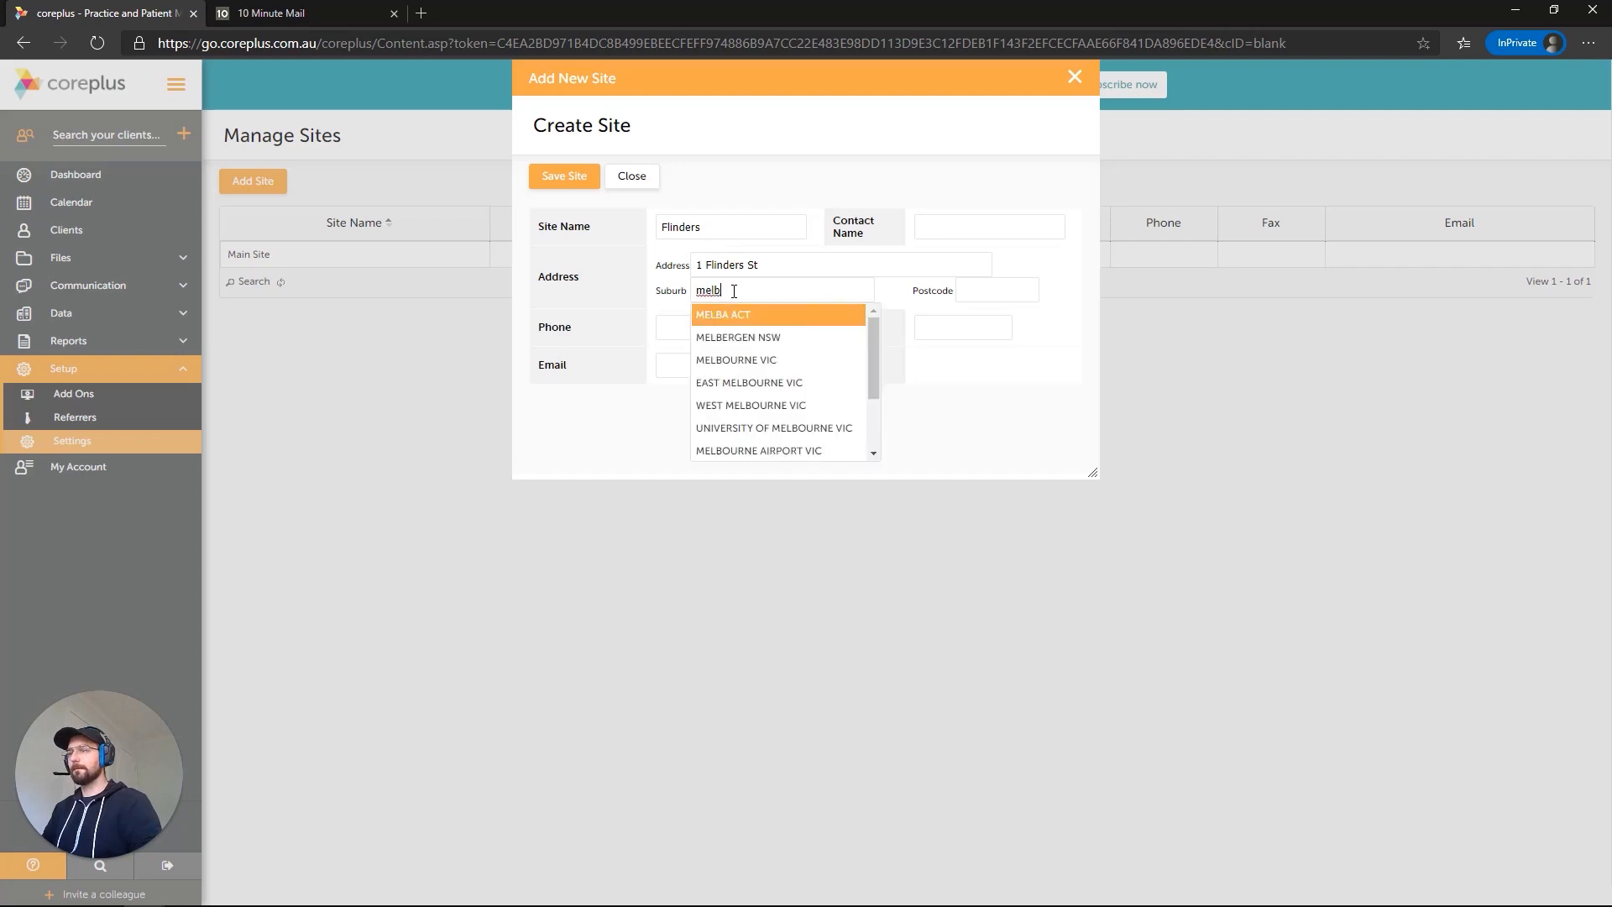
{"action": "left_click", "coordinate": [737, 361]}
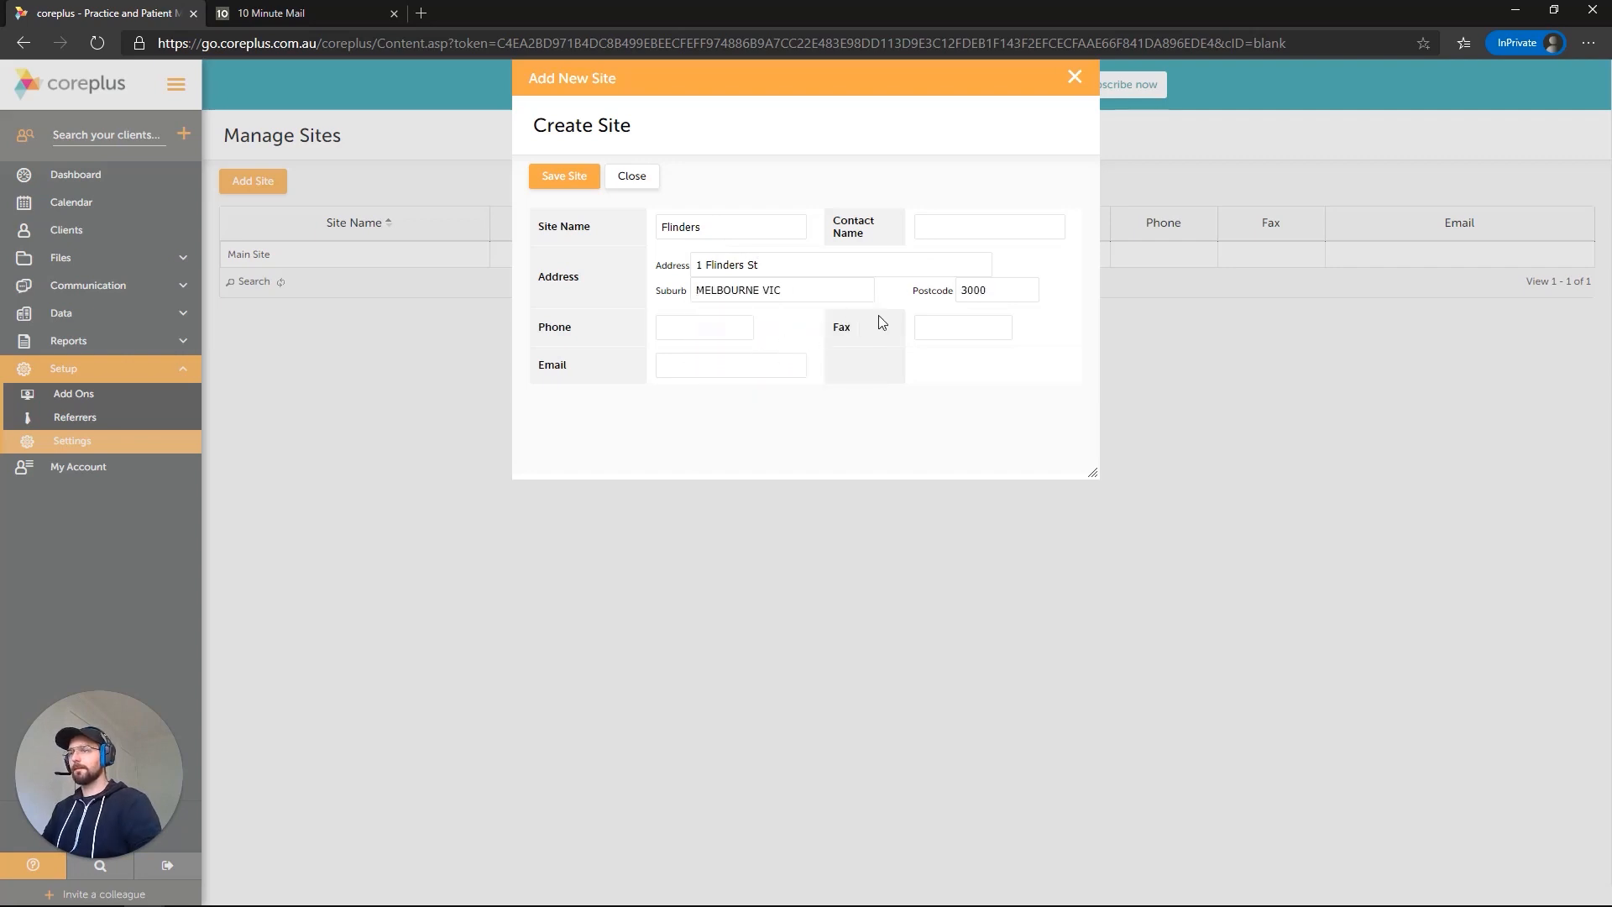
{"action": "left_click", "coordinate": [563, 175]}
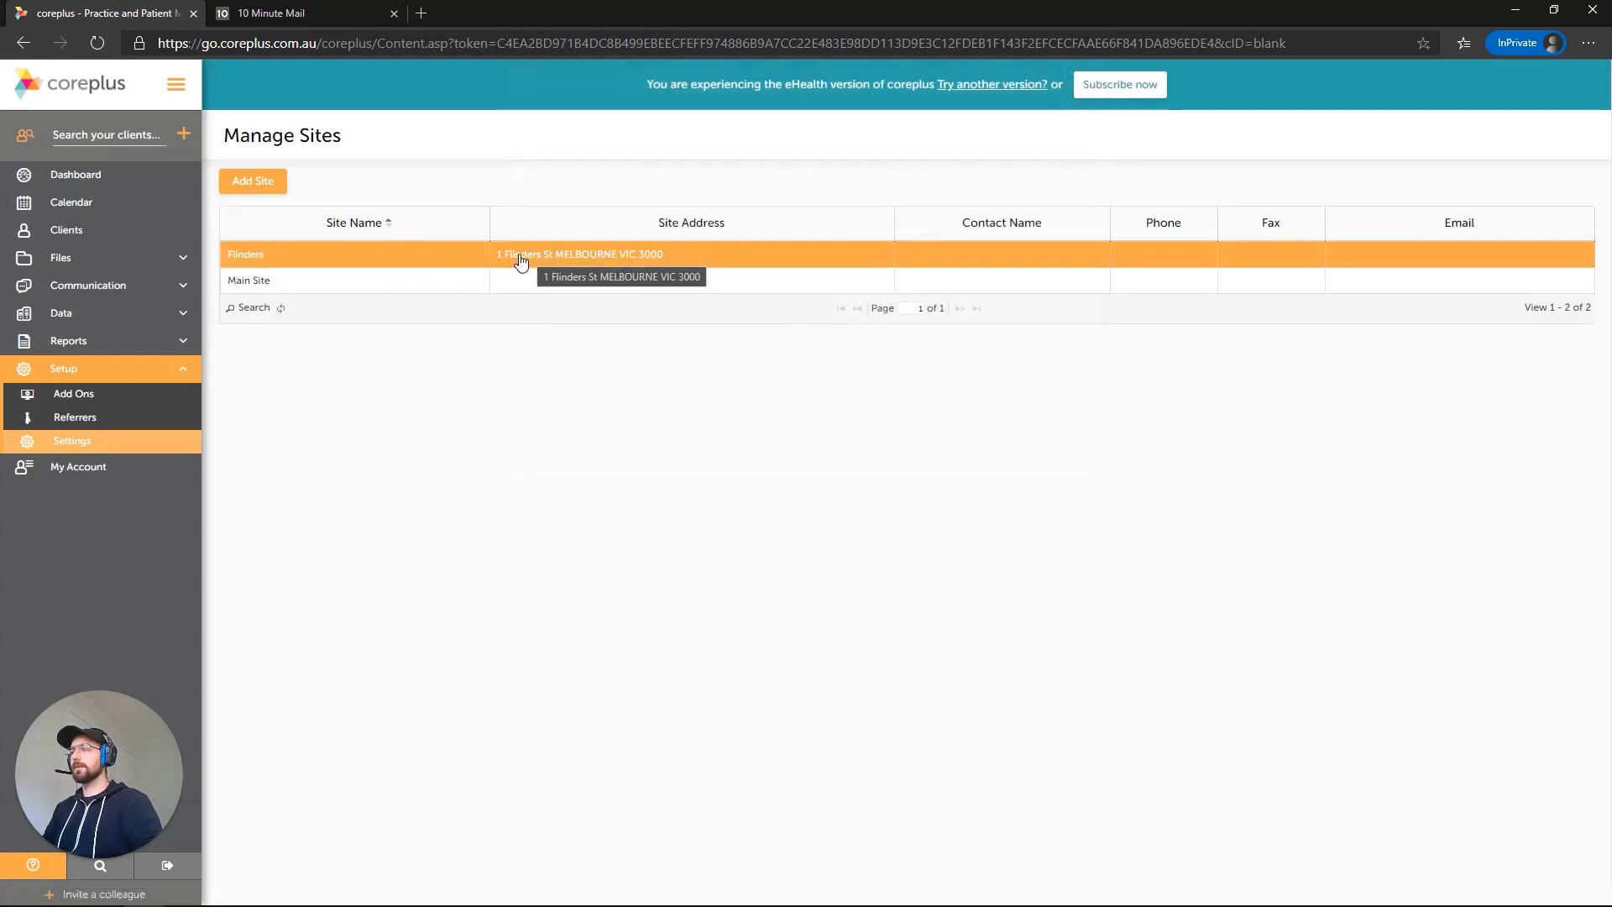
{"action": "mouse_move", "coordinate": [389, 461]}
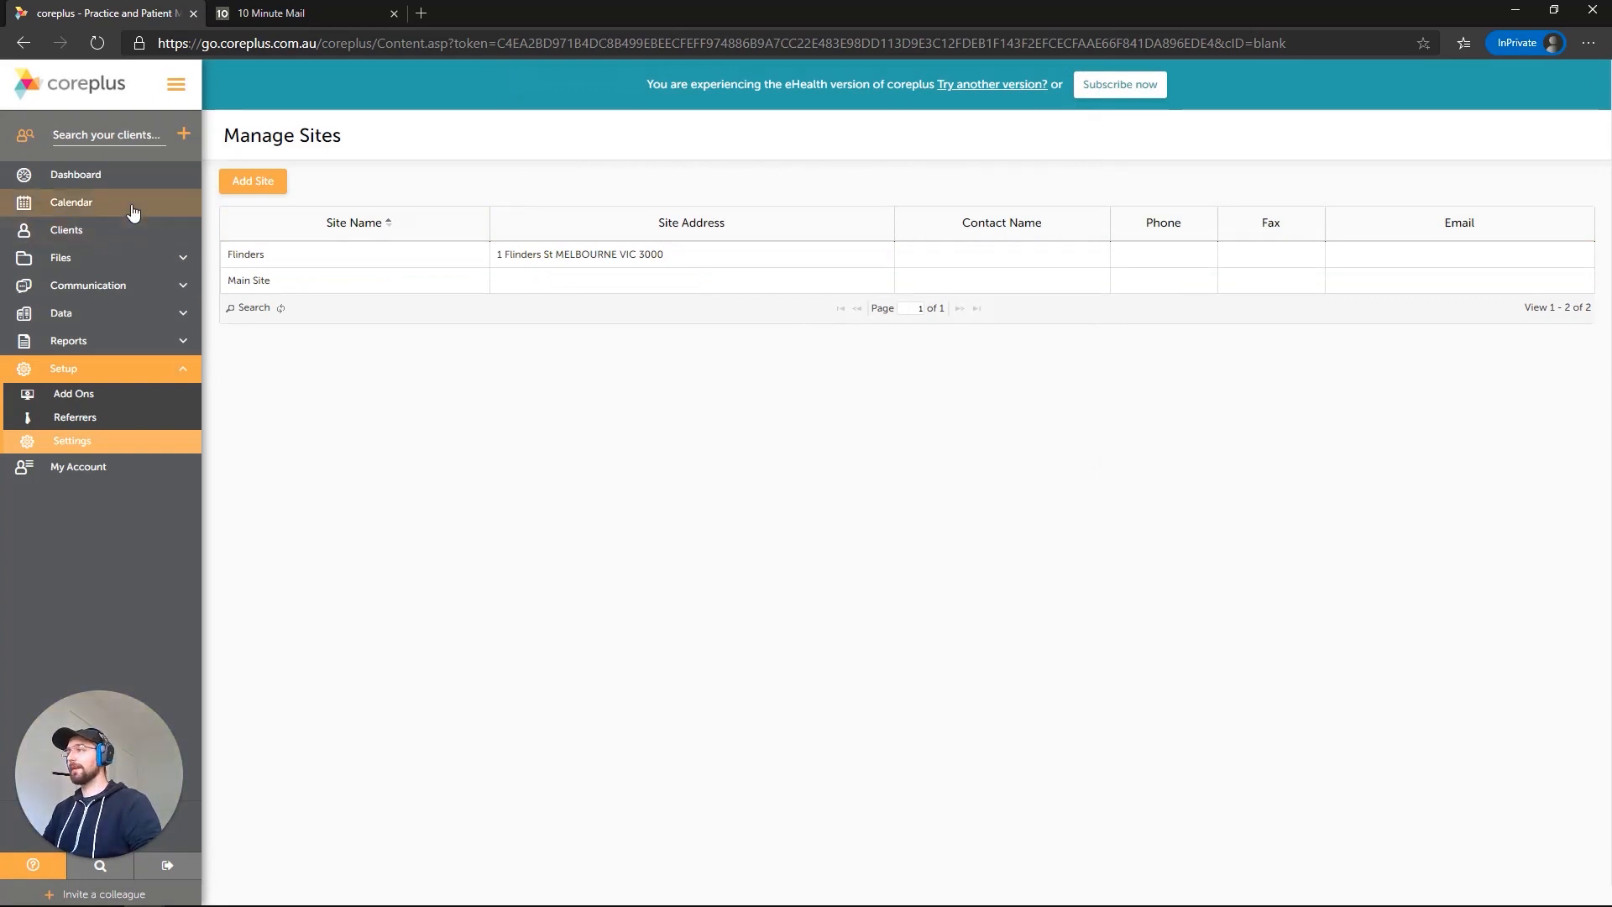
{"action": "left_click", "coordinate": [71, 202]}
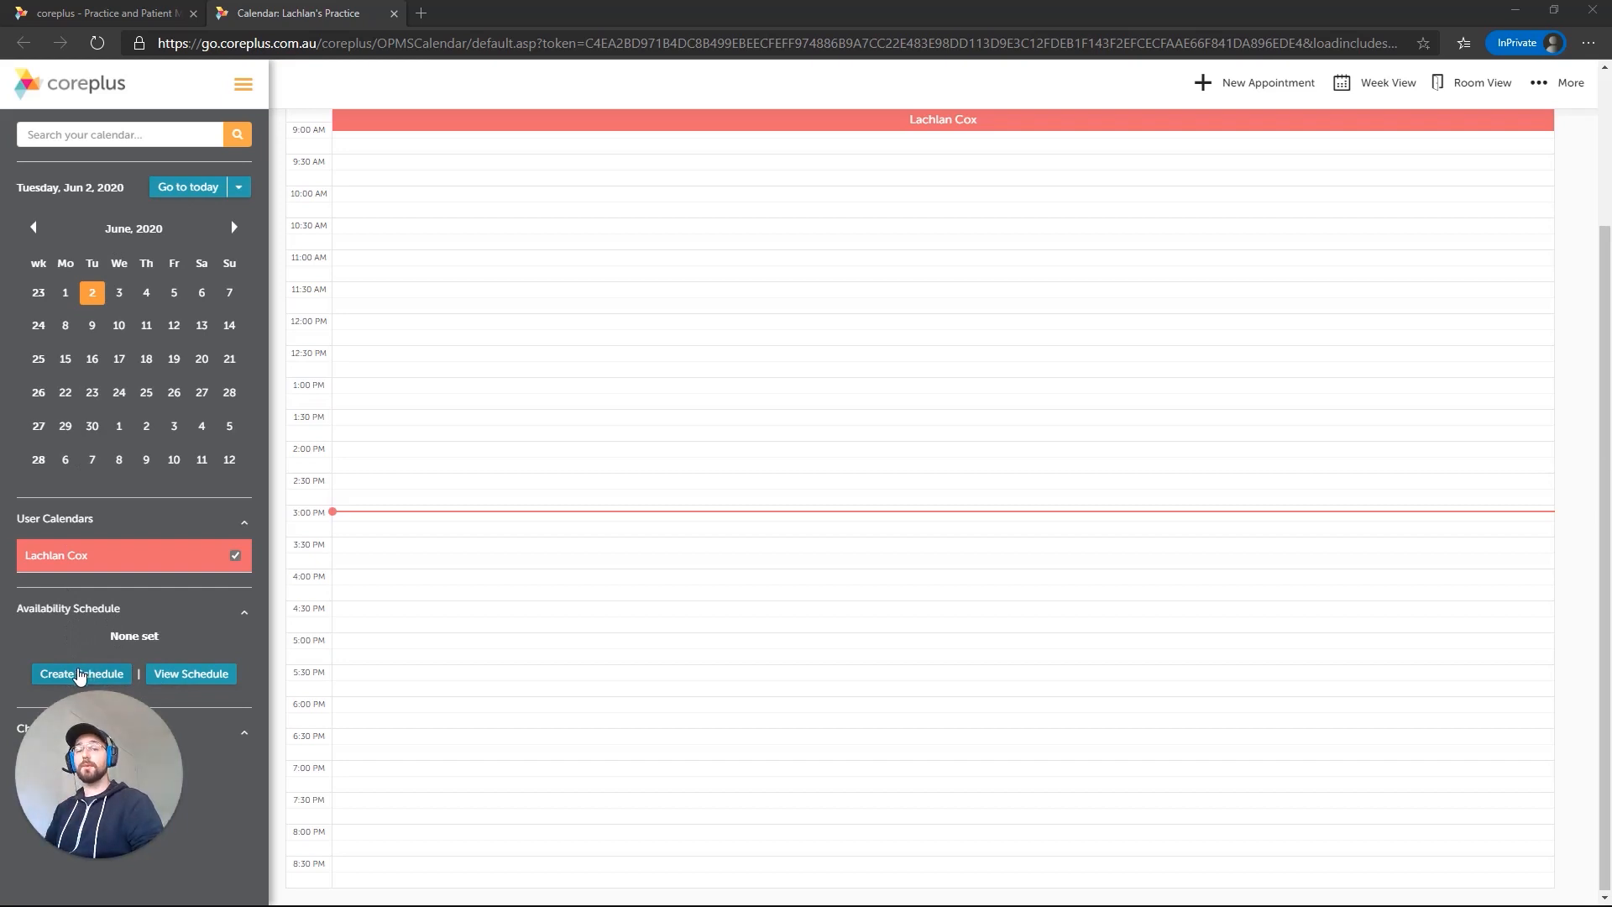
{"action": "mouse_move", "coordinate": [775, 304]}
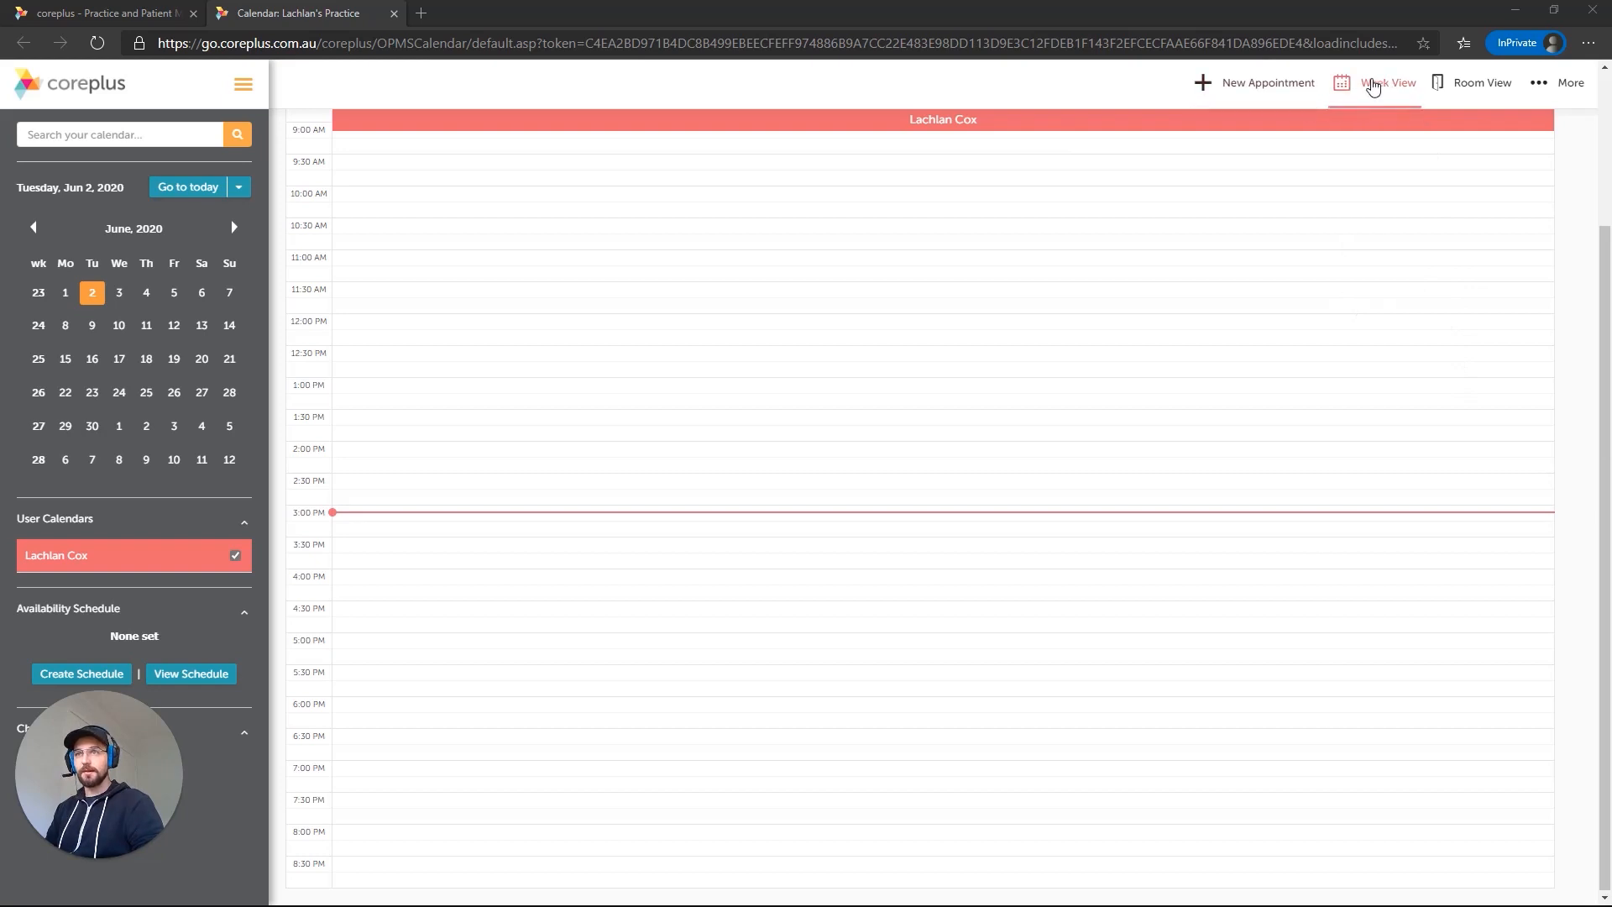
{"action": "mouse_move", "coordinate": [1383, 92]}
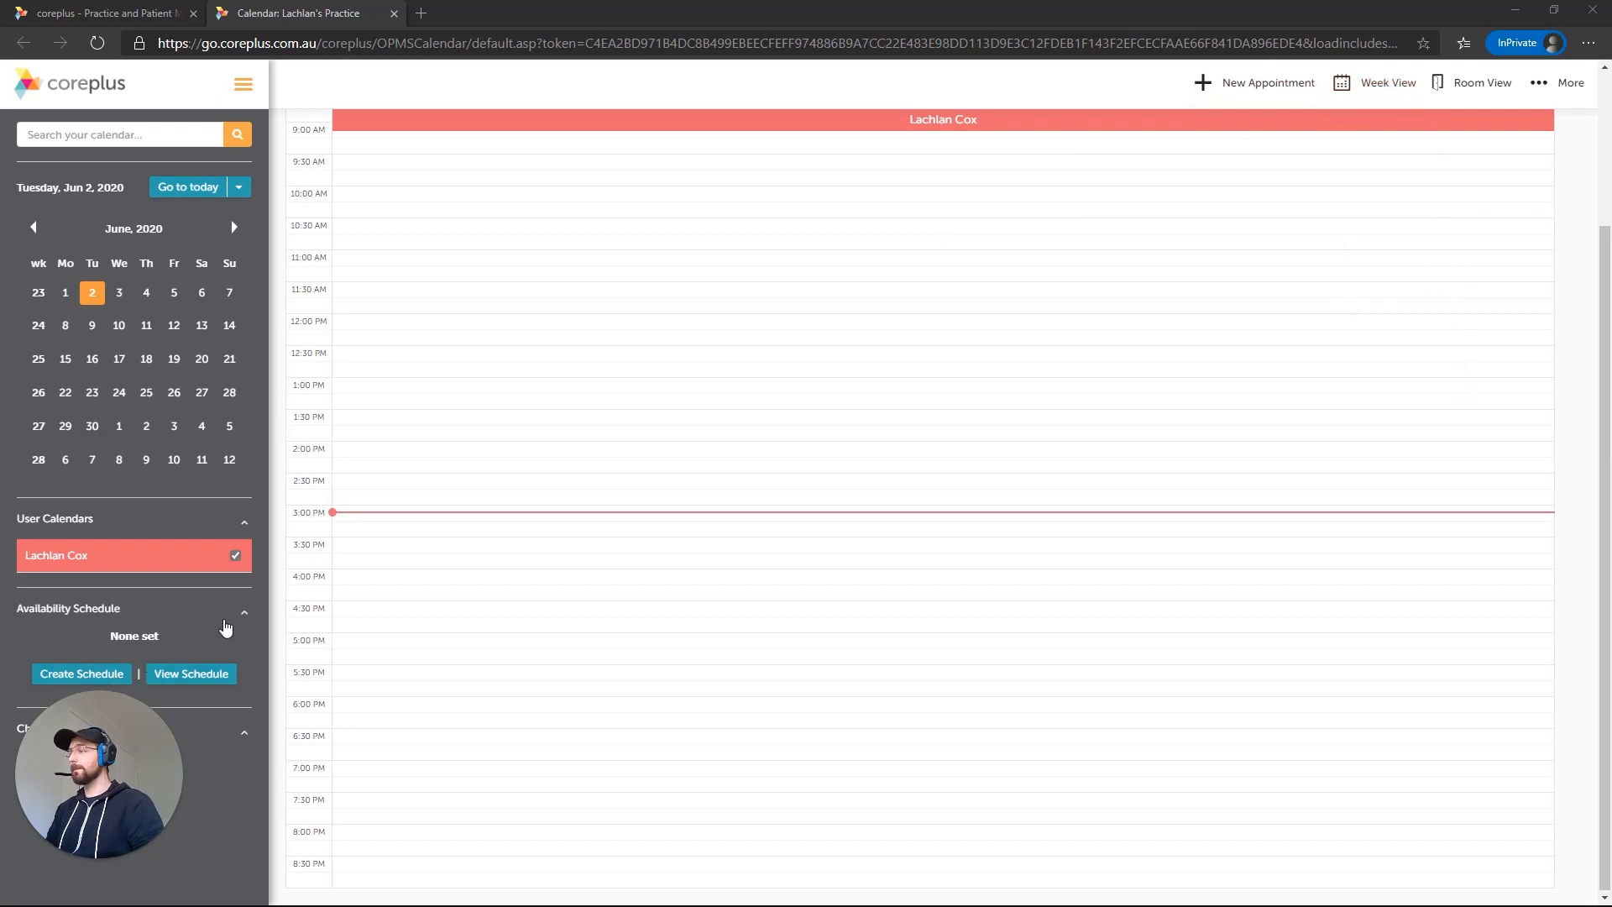
{"action": "left_click", "coordinate": [191, 673]}
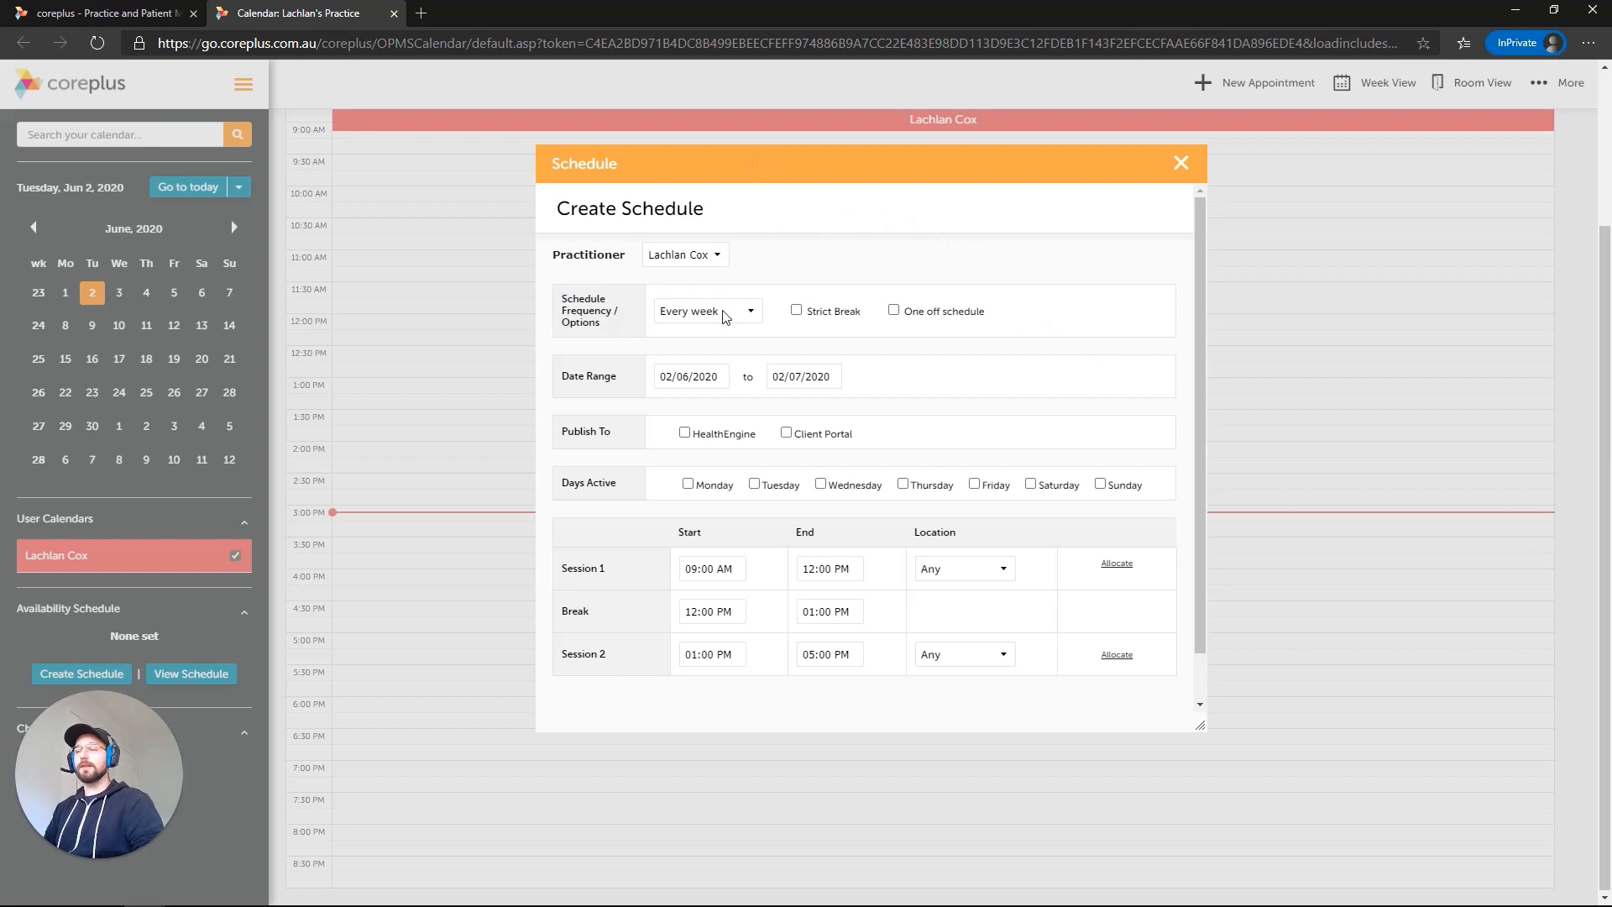
- Set the schedule to end on 31 July 2020 and publish it to the client portal
{"action": "left_click", "coordinate": [707, 311]}
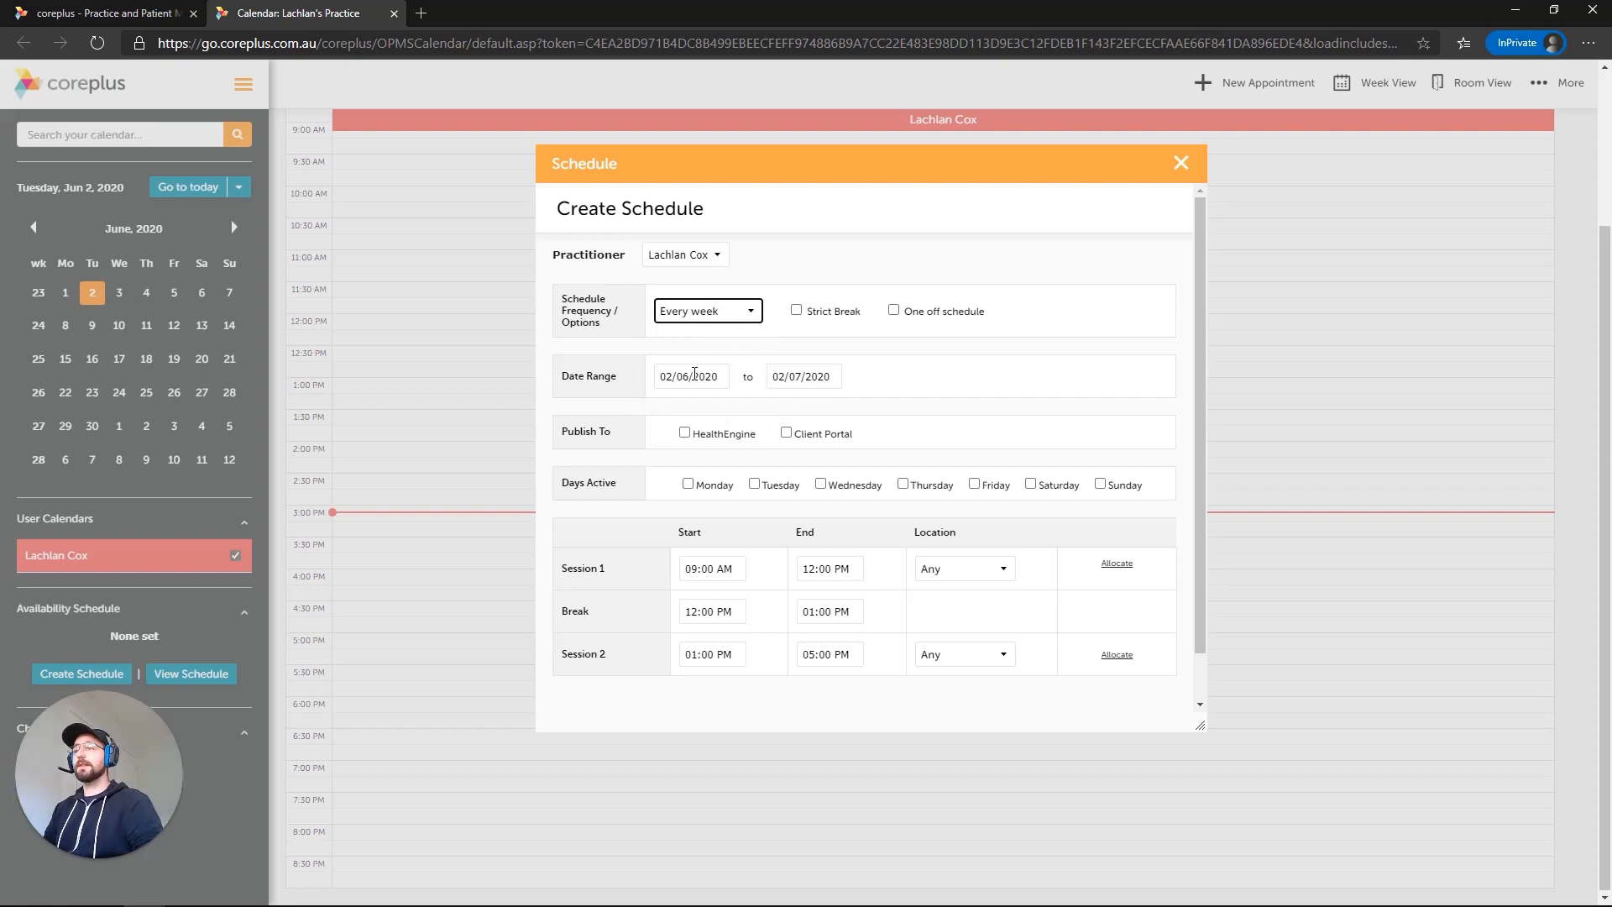
{"action": "left_click", "coordinate": [801, 375]}
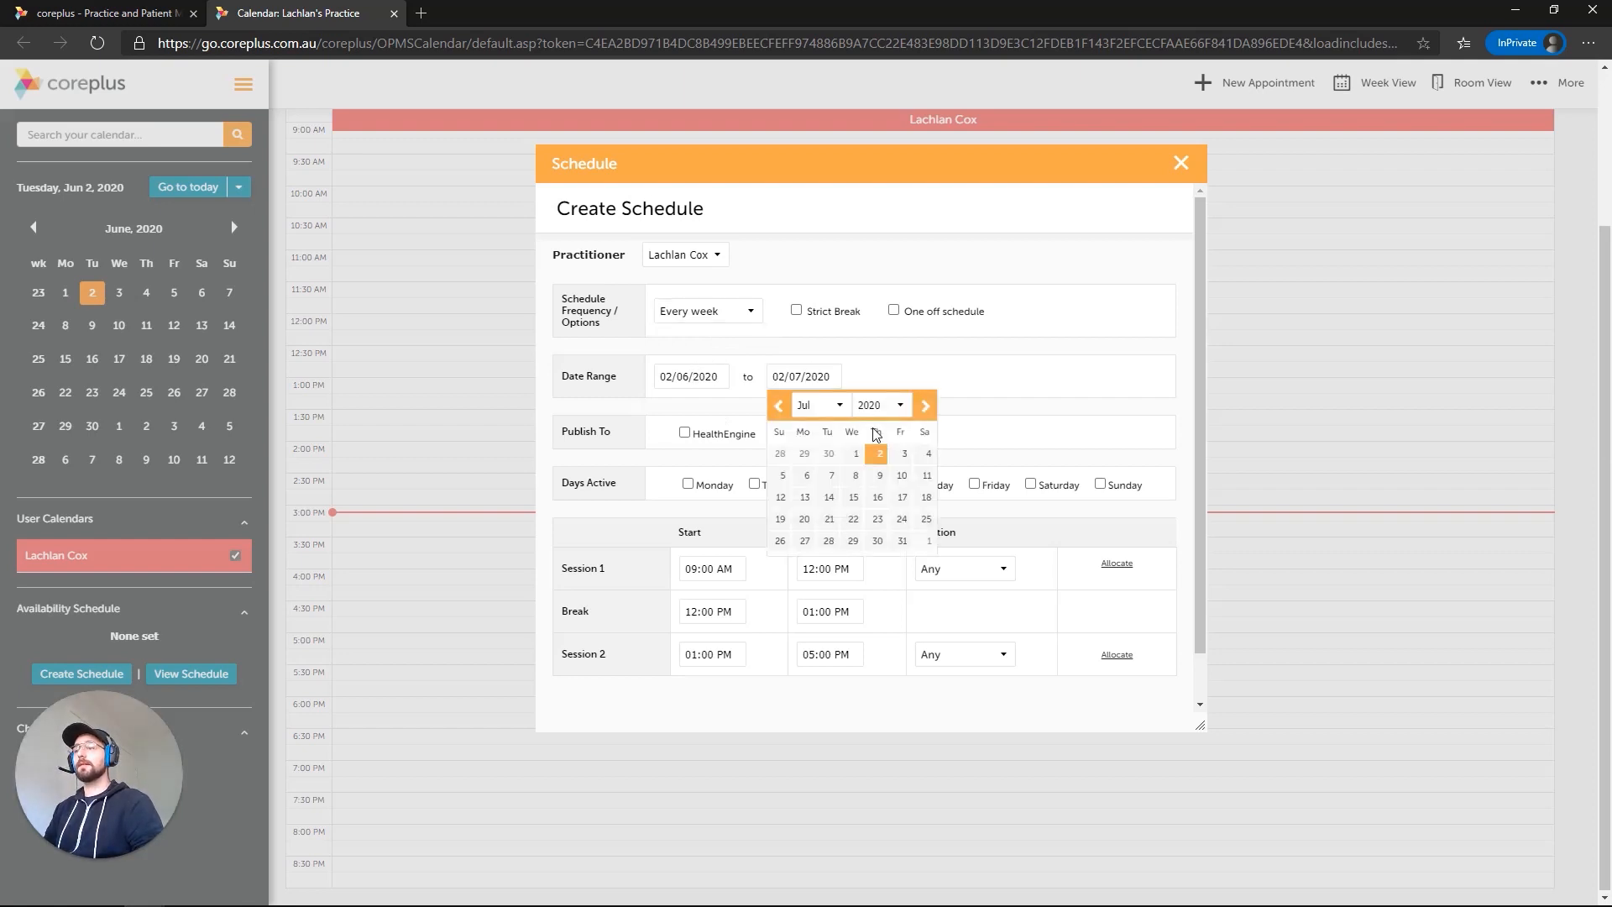
{"action": "left_click", "coordinate": [901, 540]}
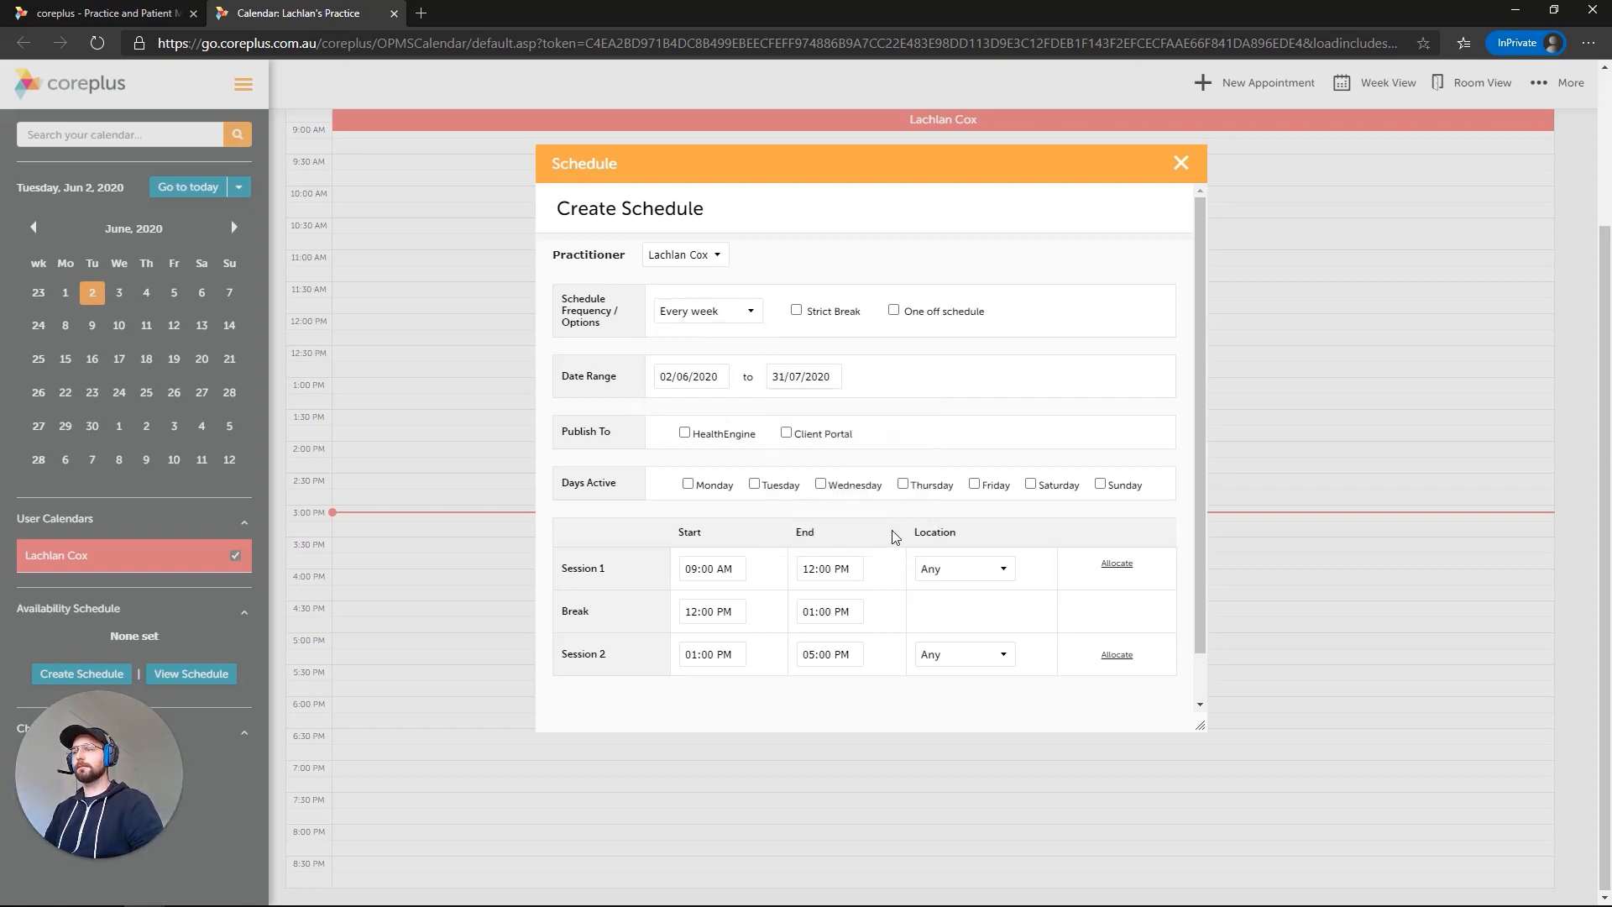
{"action": "mouse_move", "coordinate": [612, 439]}
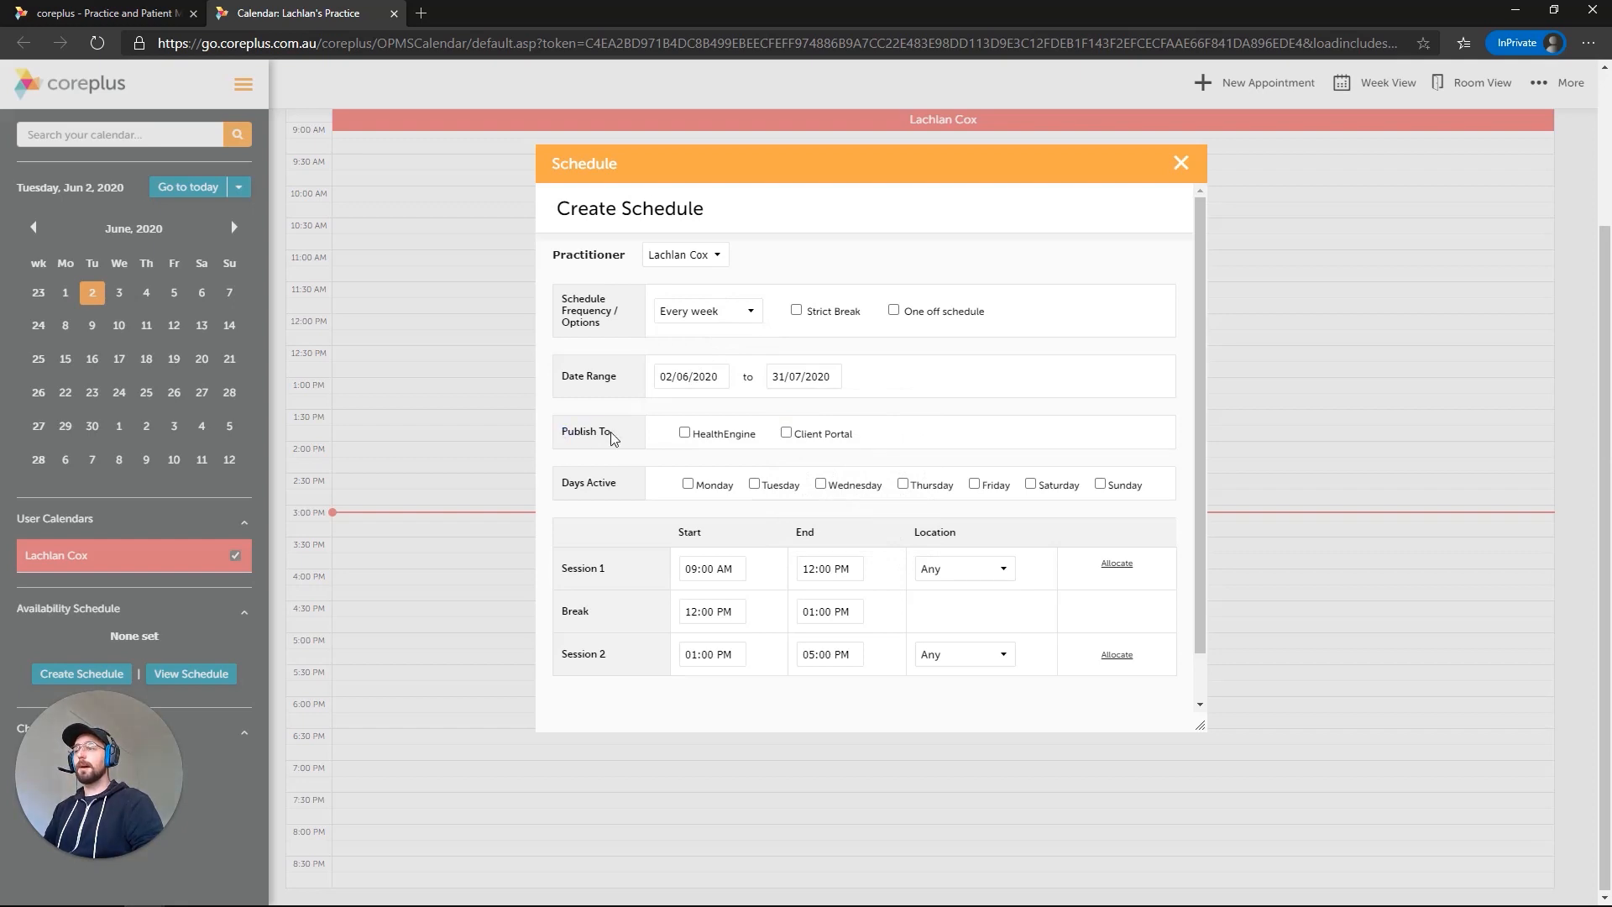
{"action": "mouse_move", "coordinate": [787, 442]}
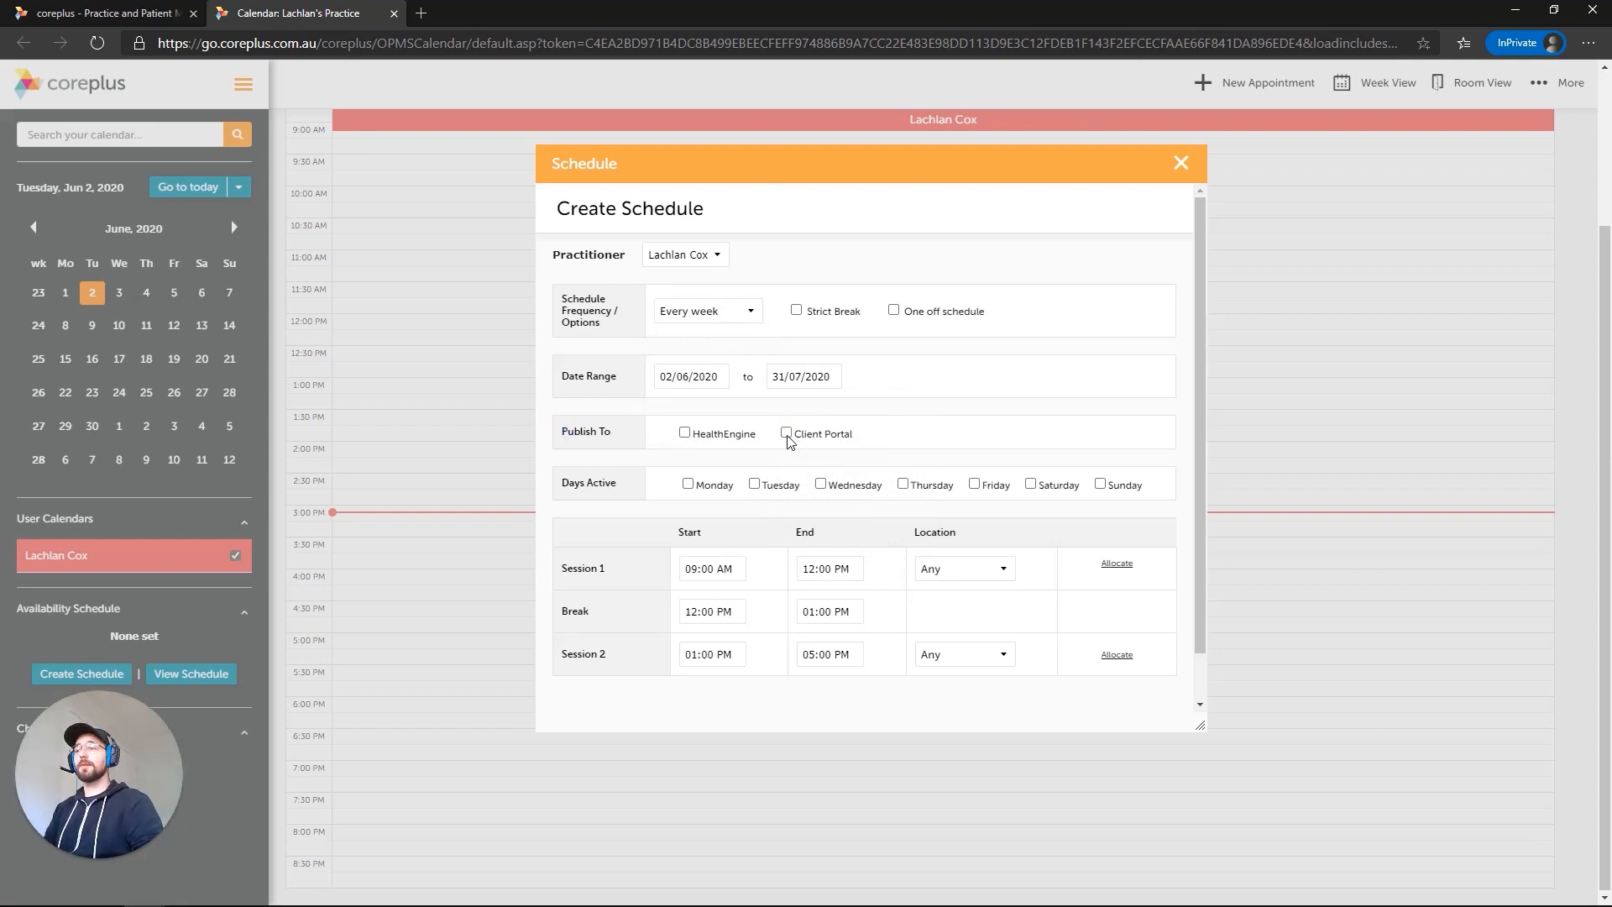
{"action": "left_click", "coordinate": [785, 433]}
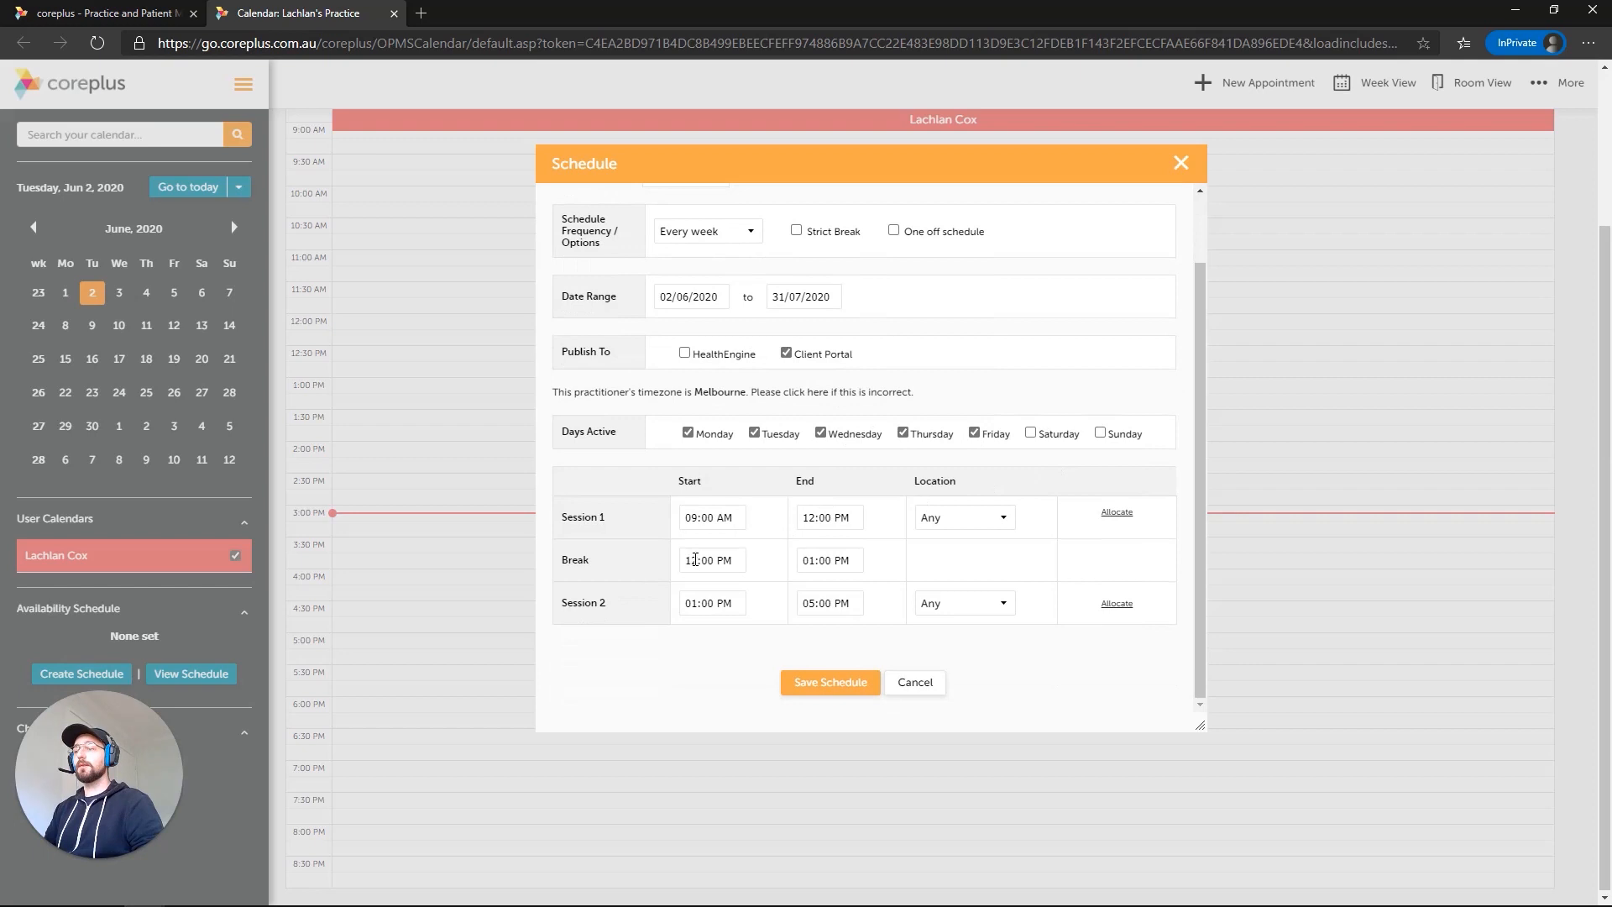
- Enter a 12:00 PM session time, set the location to Flinders, and save the schedule
{"action": "type", "text": "12:00 PM"}
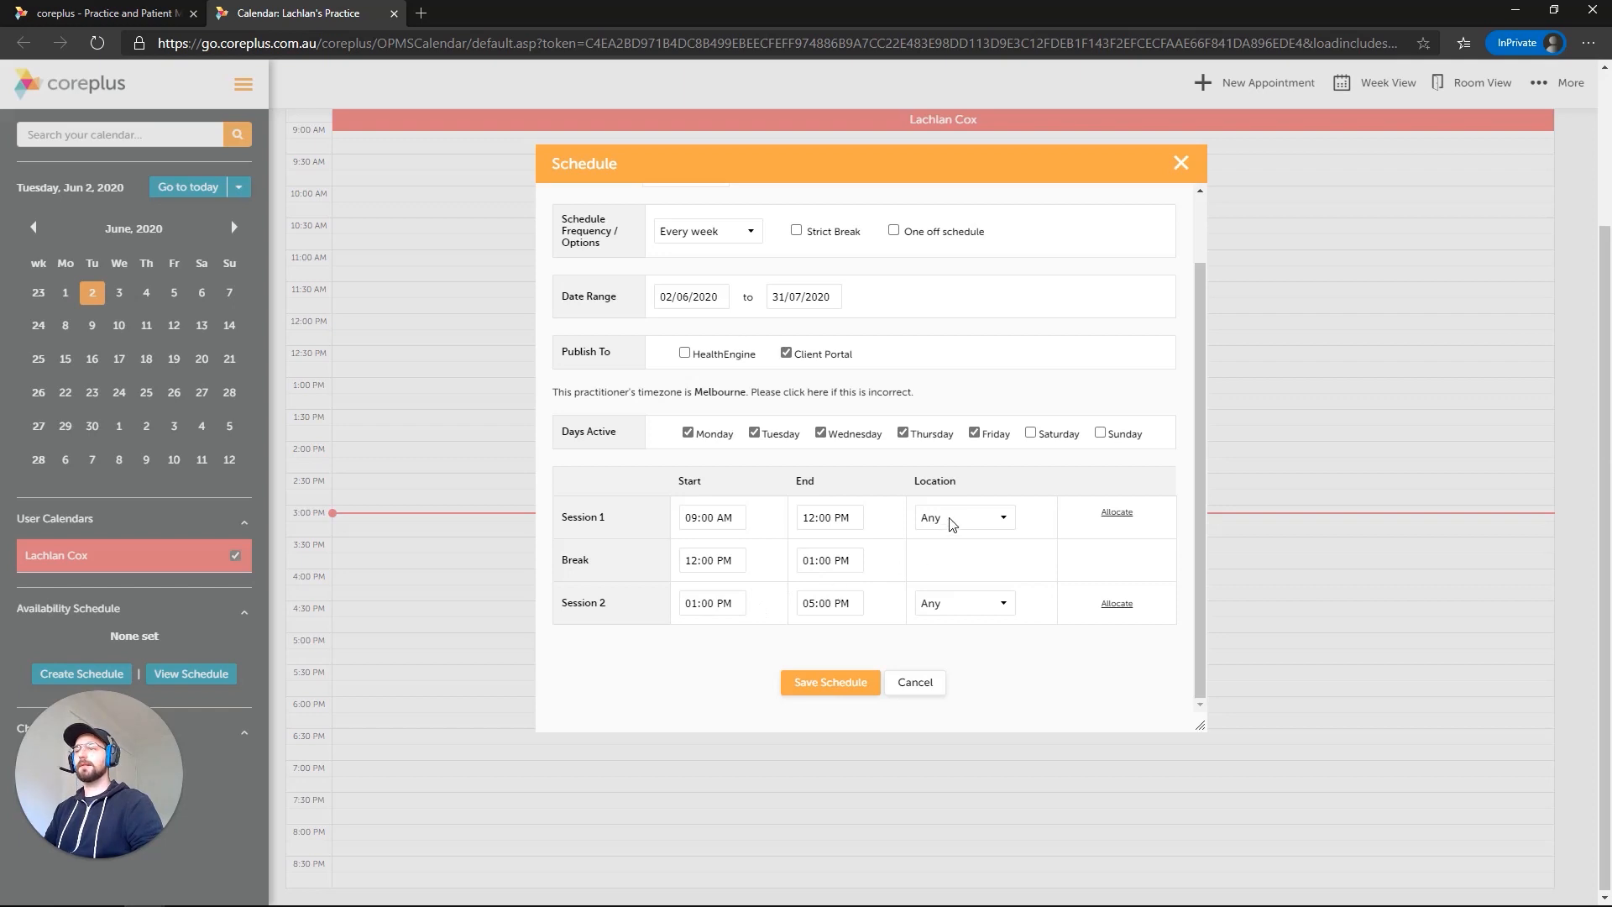
{"action": "left_click", "coordinate": [963, 517]}
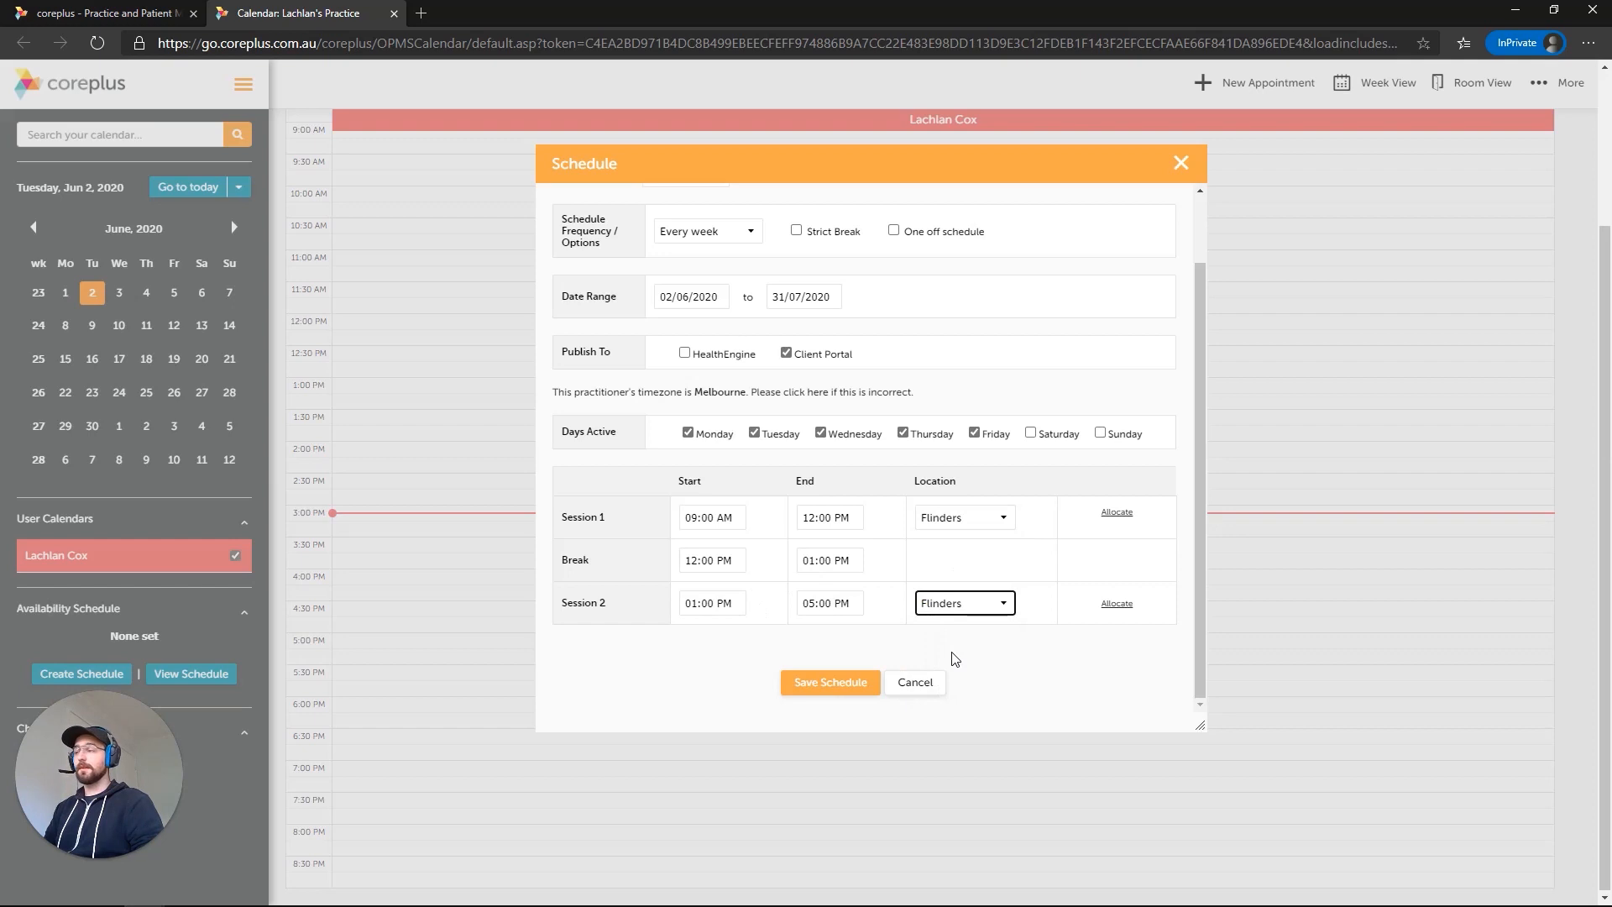
{"action": "mouse_move", "coordinate": [830, 681]}
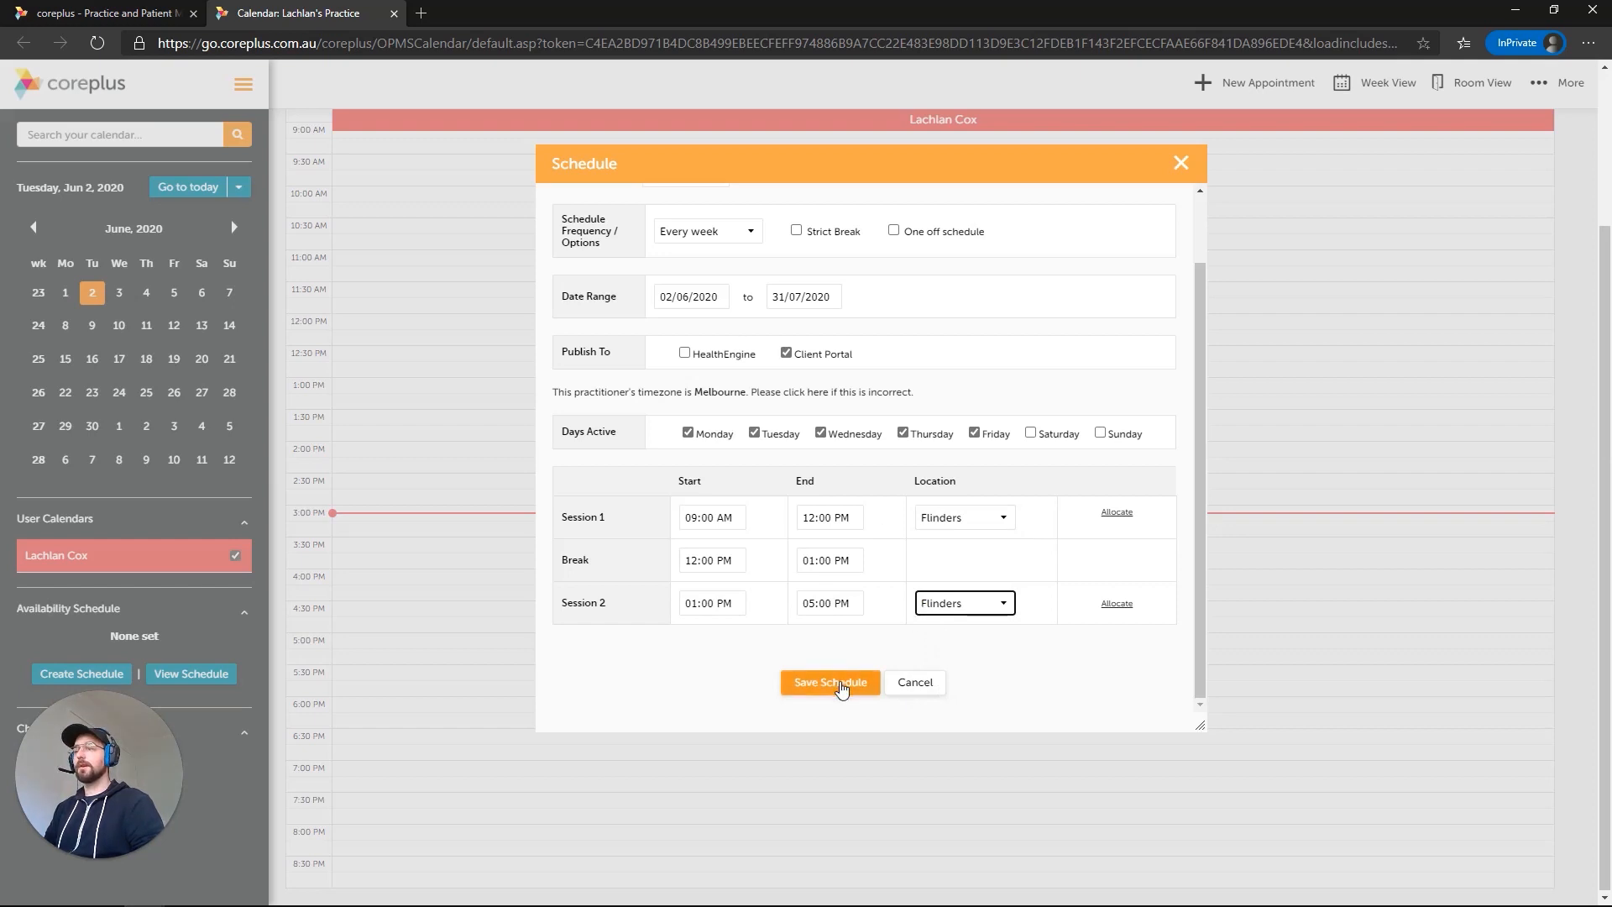
{"action": "left_click", "coordinate": [829, 682]}
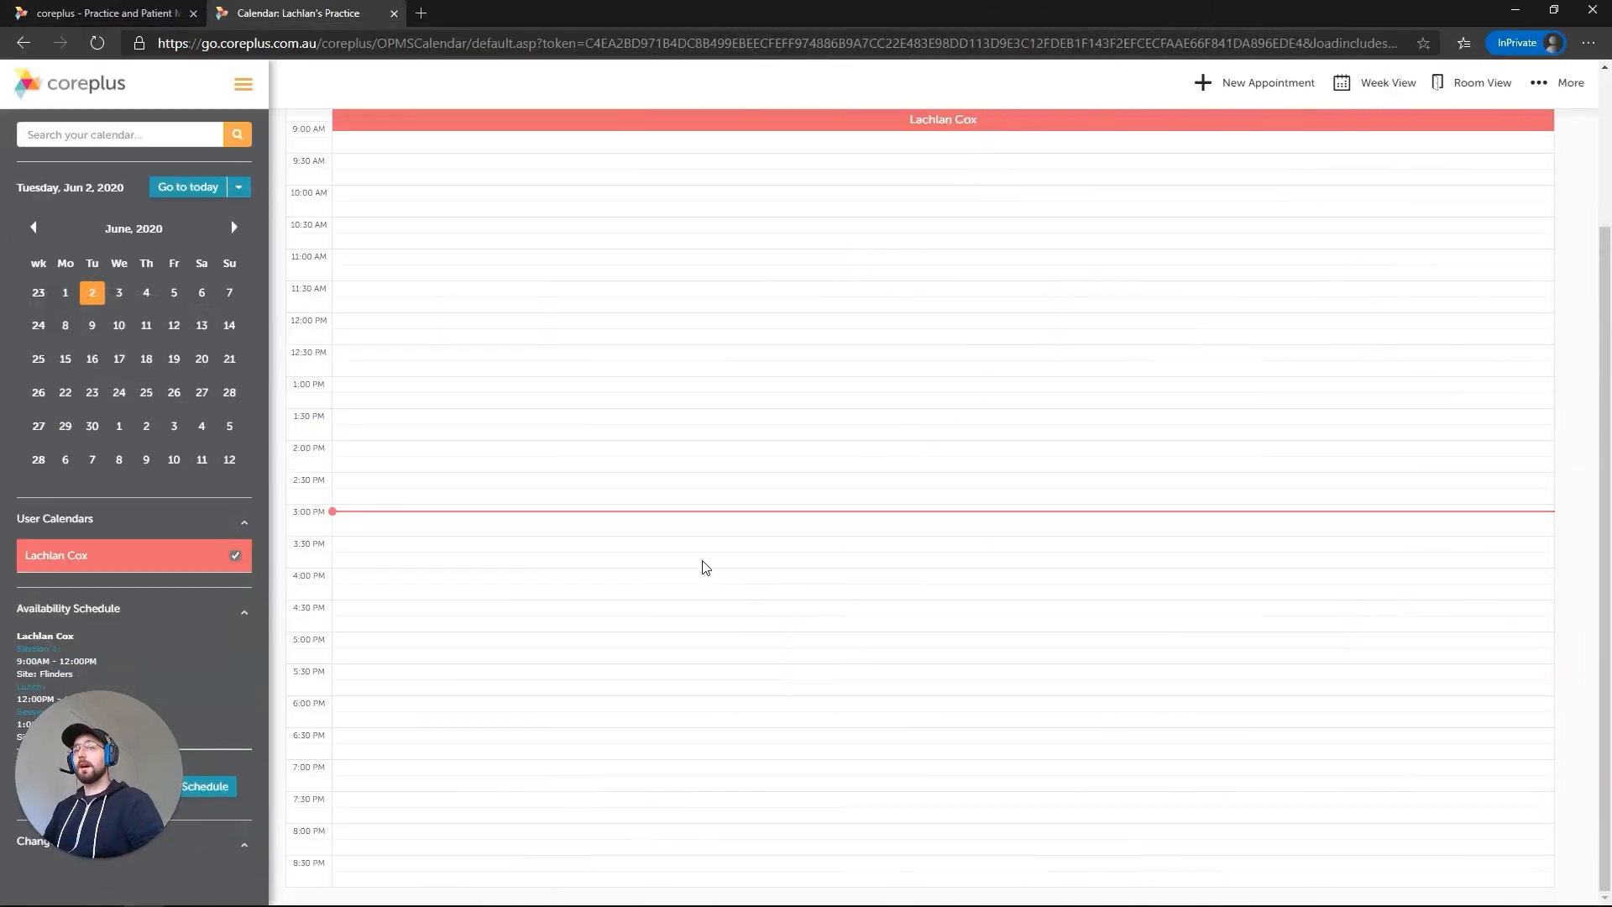
{"action": "mouse_move", "coordinate": [1485, 196]}
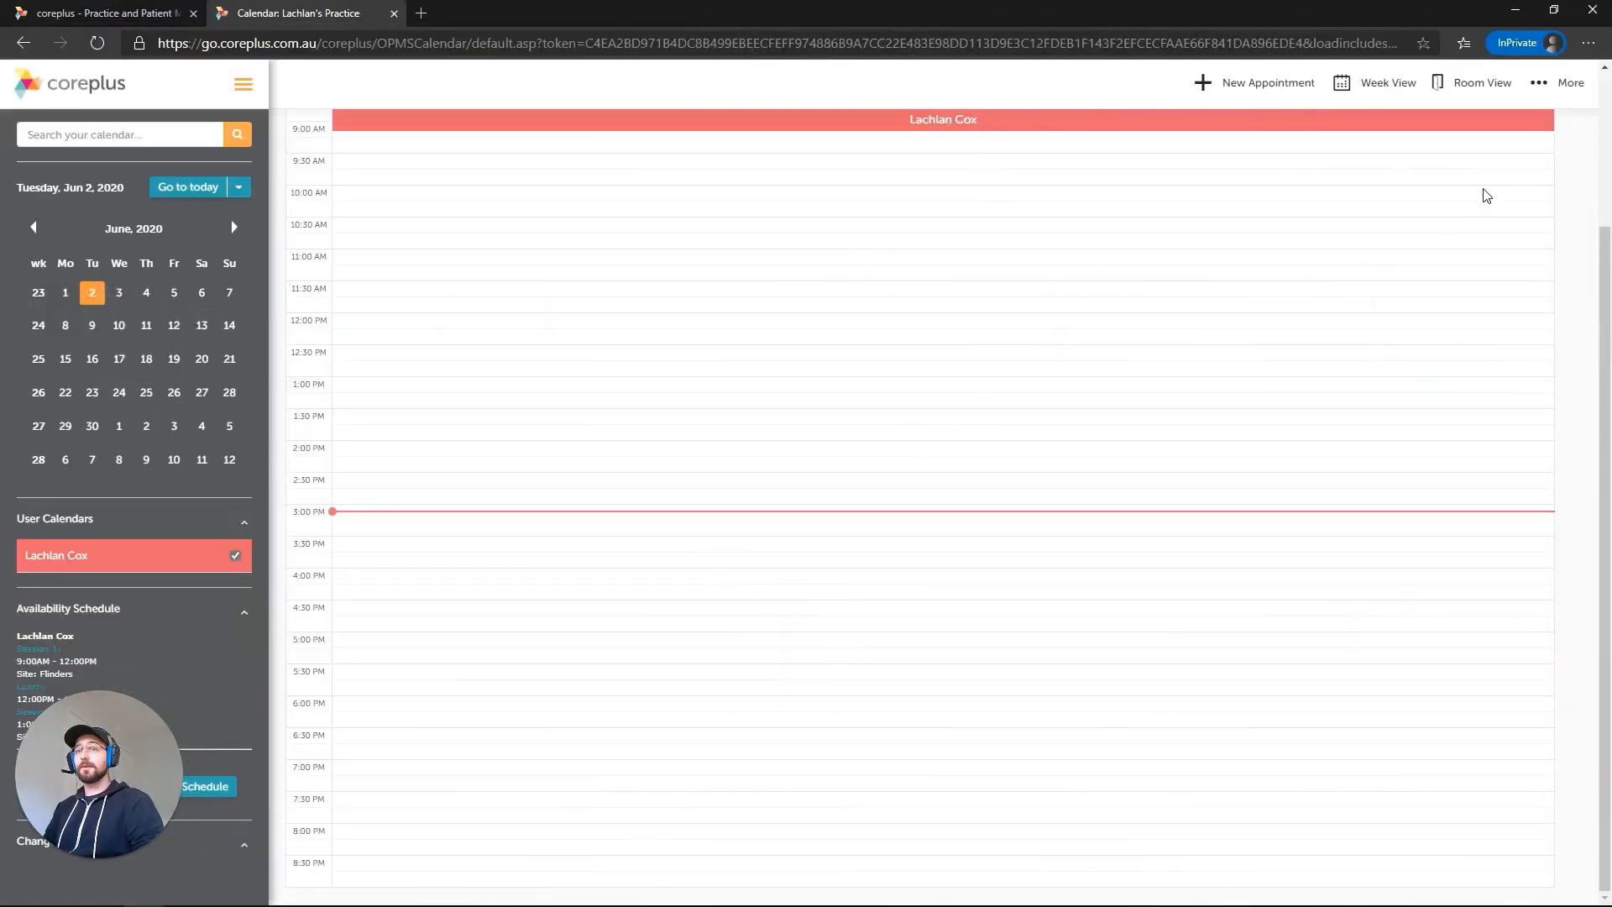
- Open the calendar's More (…) menu at the top right
{"action": "left_click", "coordinate": [1570, 82]}
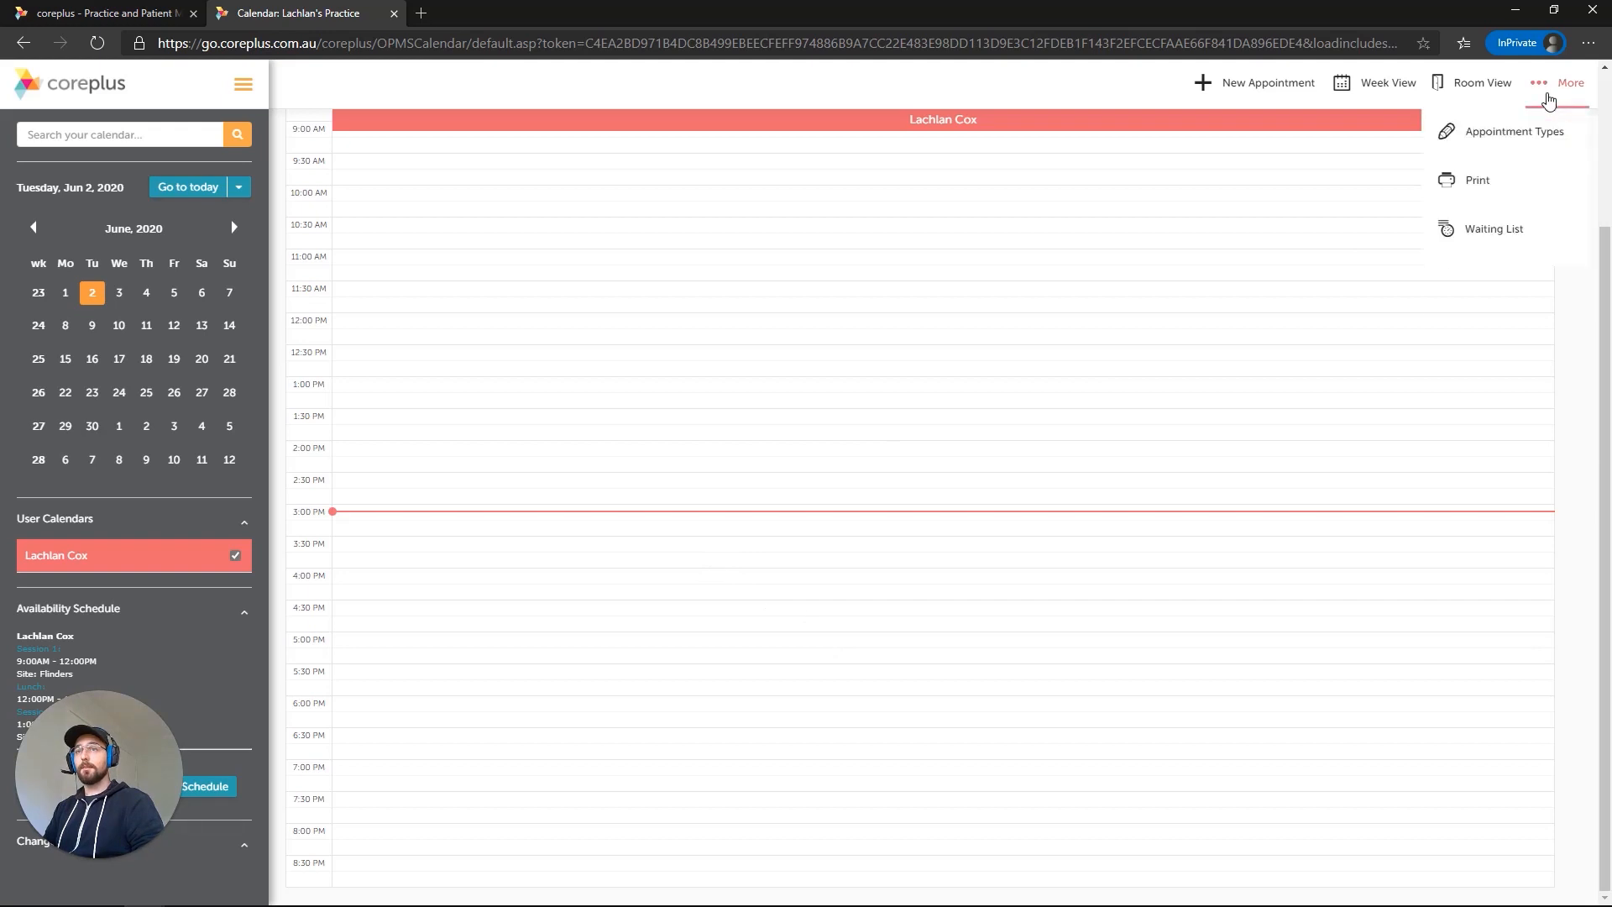
- Create and save an 'Initial Consult' appointment type, 60 minutes, at Flinders
{"action": "left_click", "coordinate": [1512, 131]}
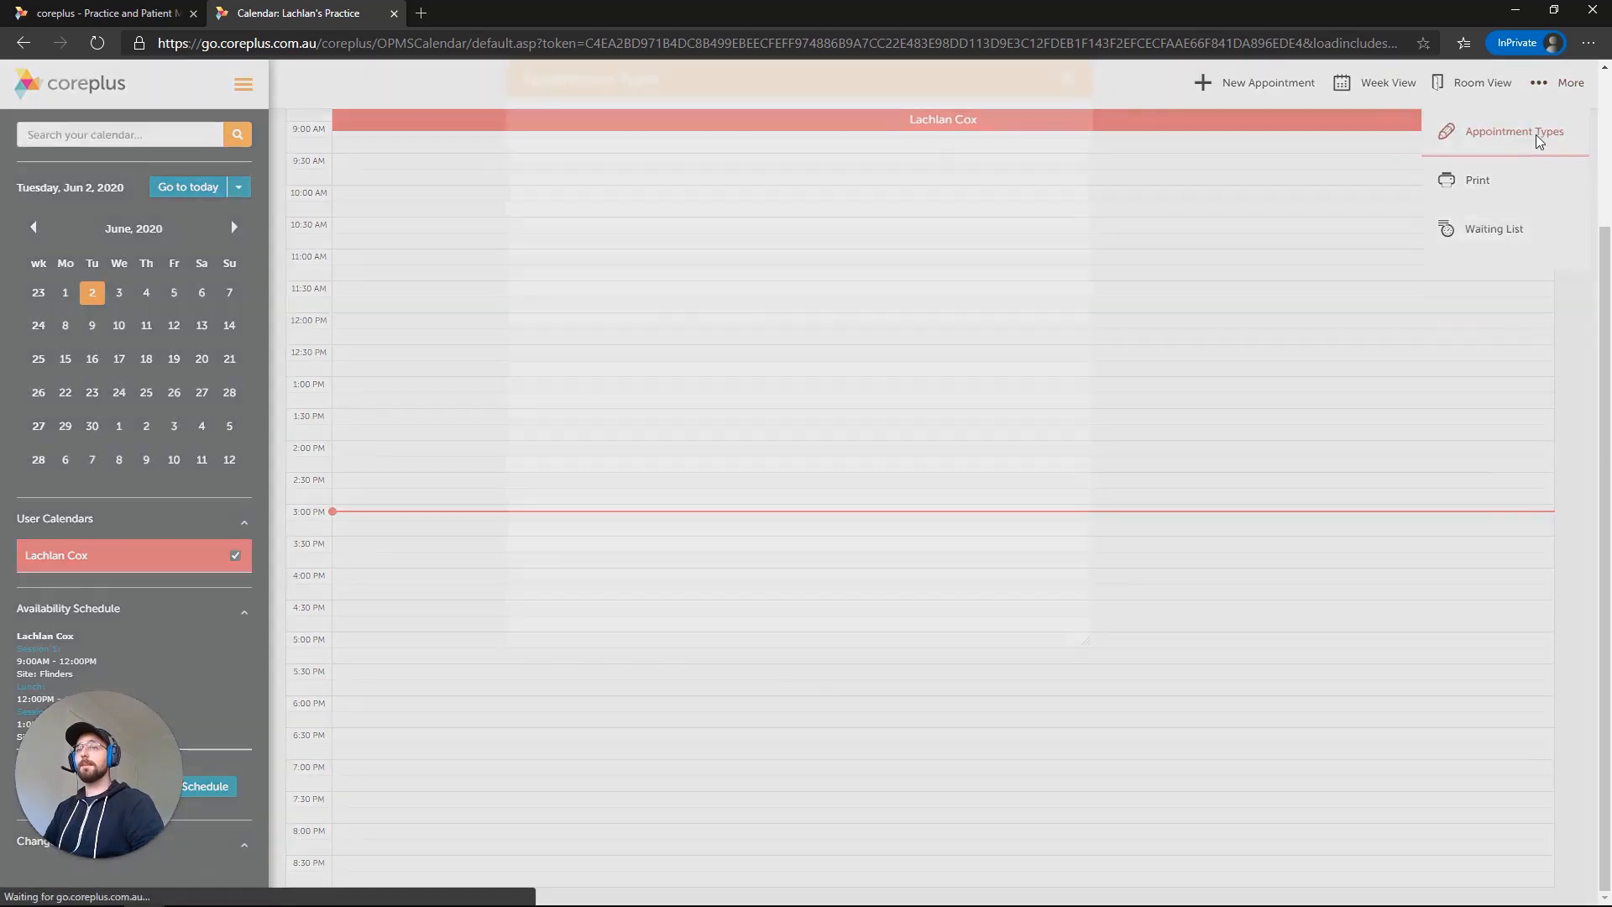
{"action": "left_click", "coordinate": [1512, 132]}
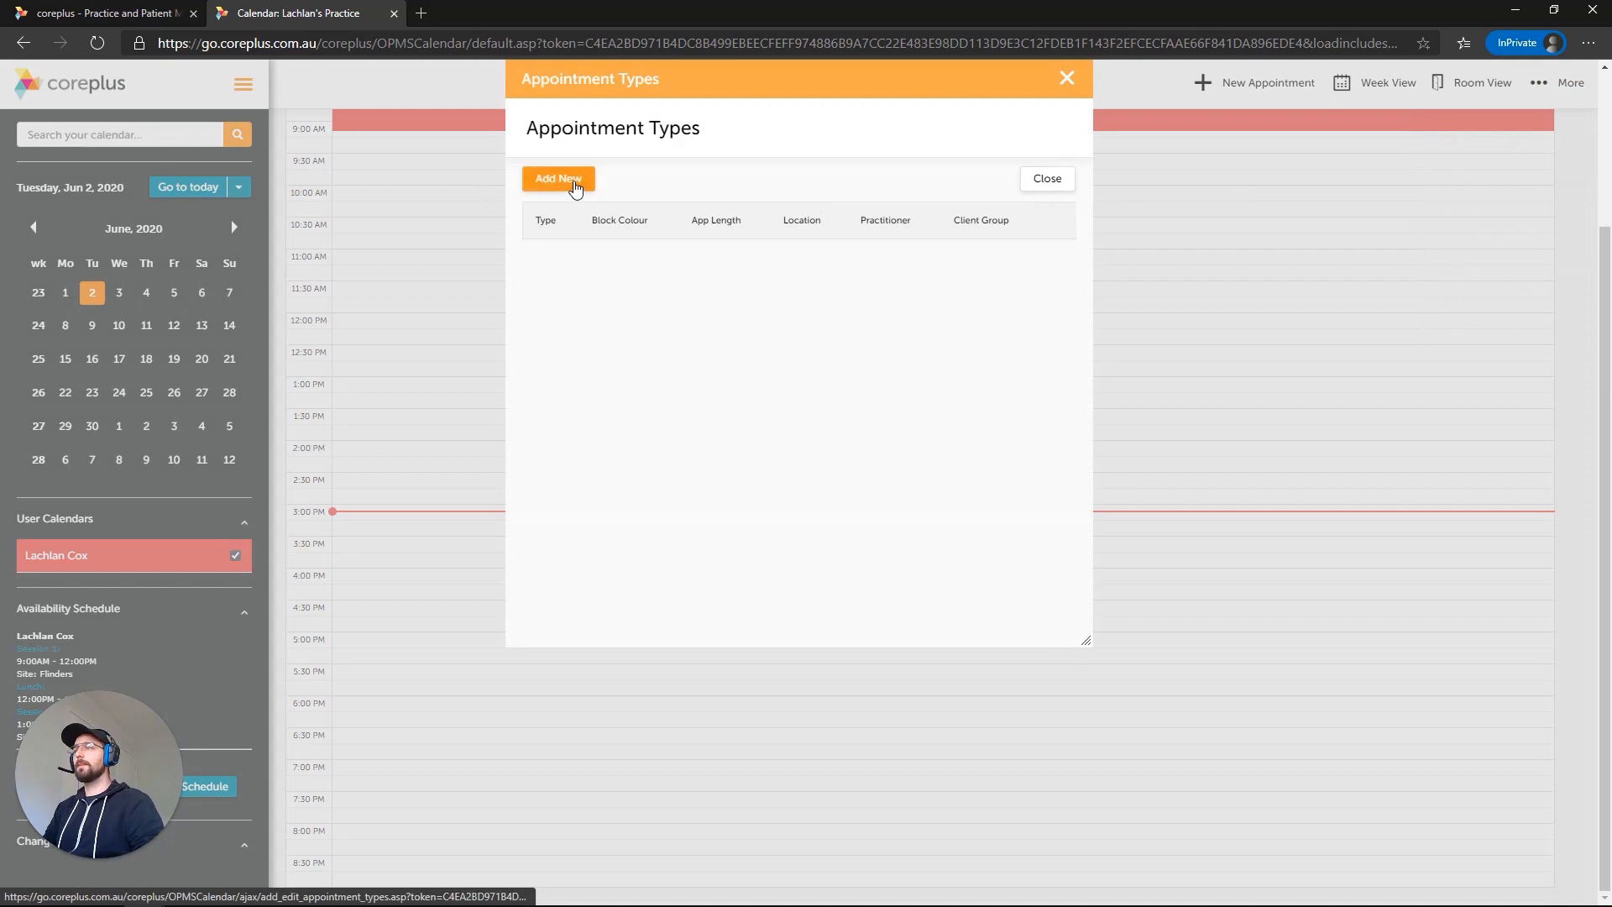
{"action": "left_click", "coordinate": [558, 178]}
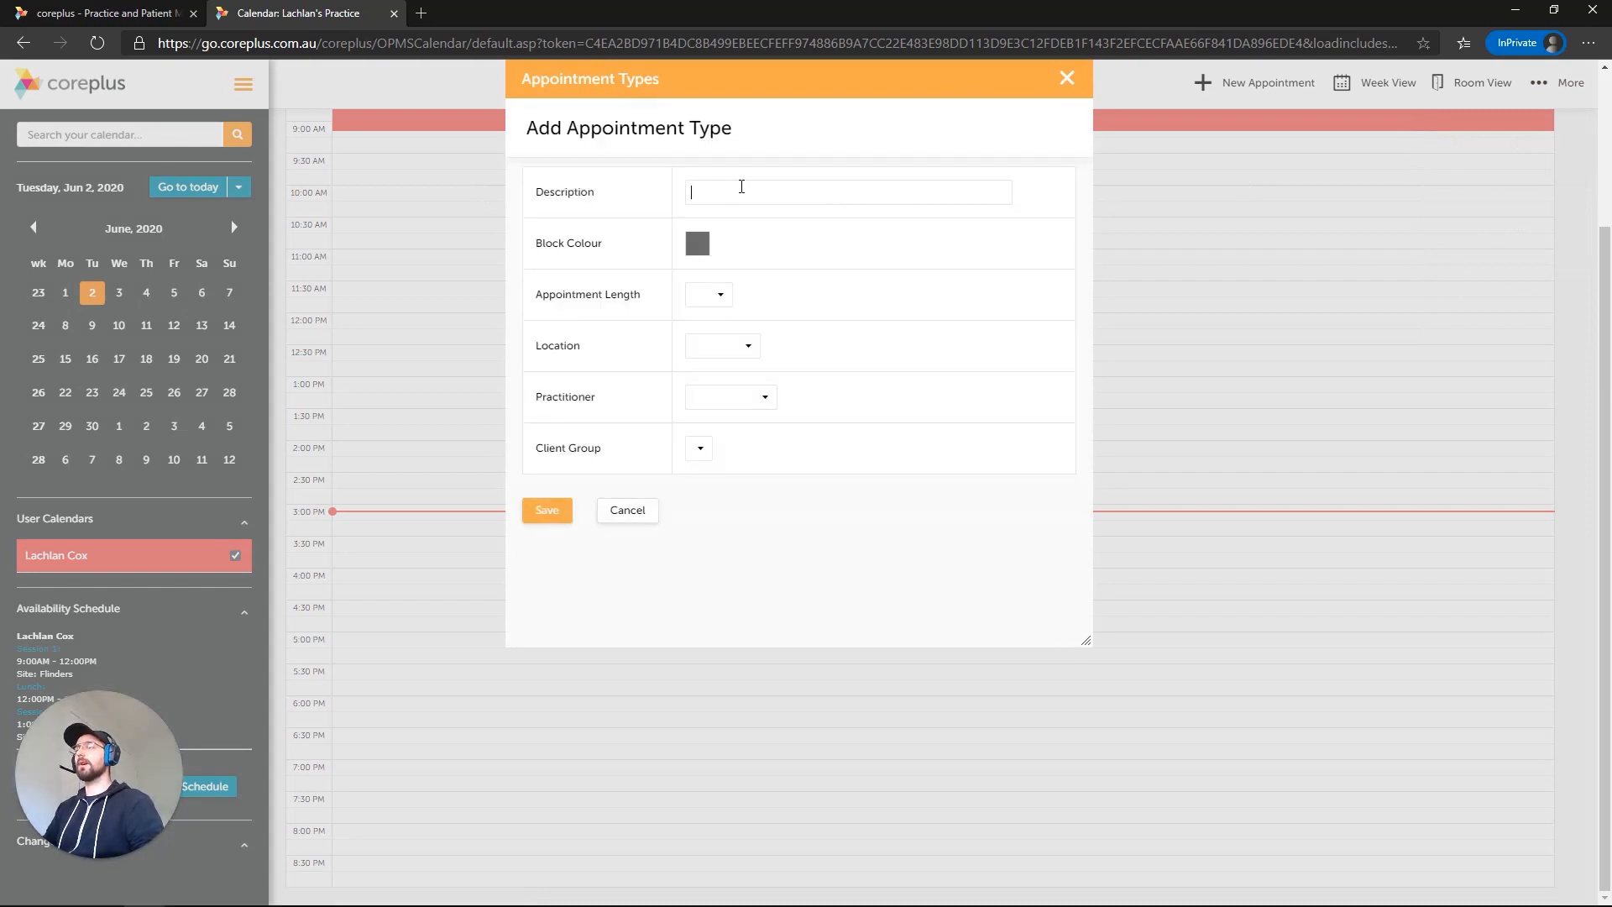
{"action": "type", "text": "Initial"}
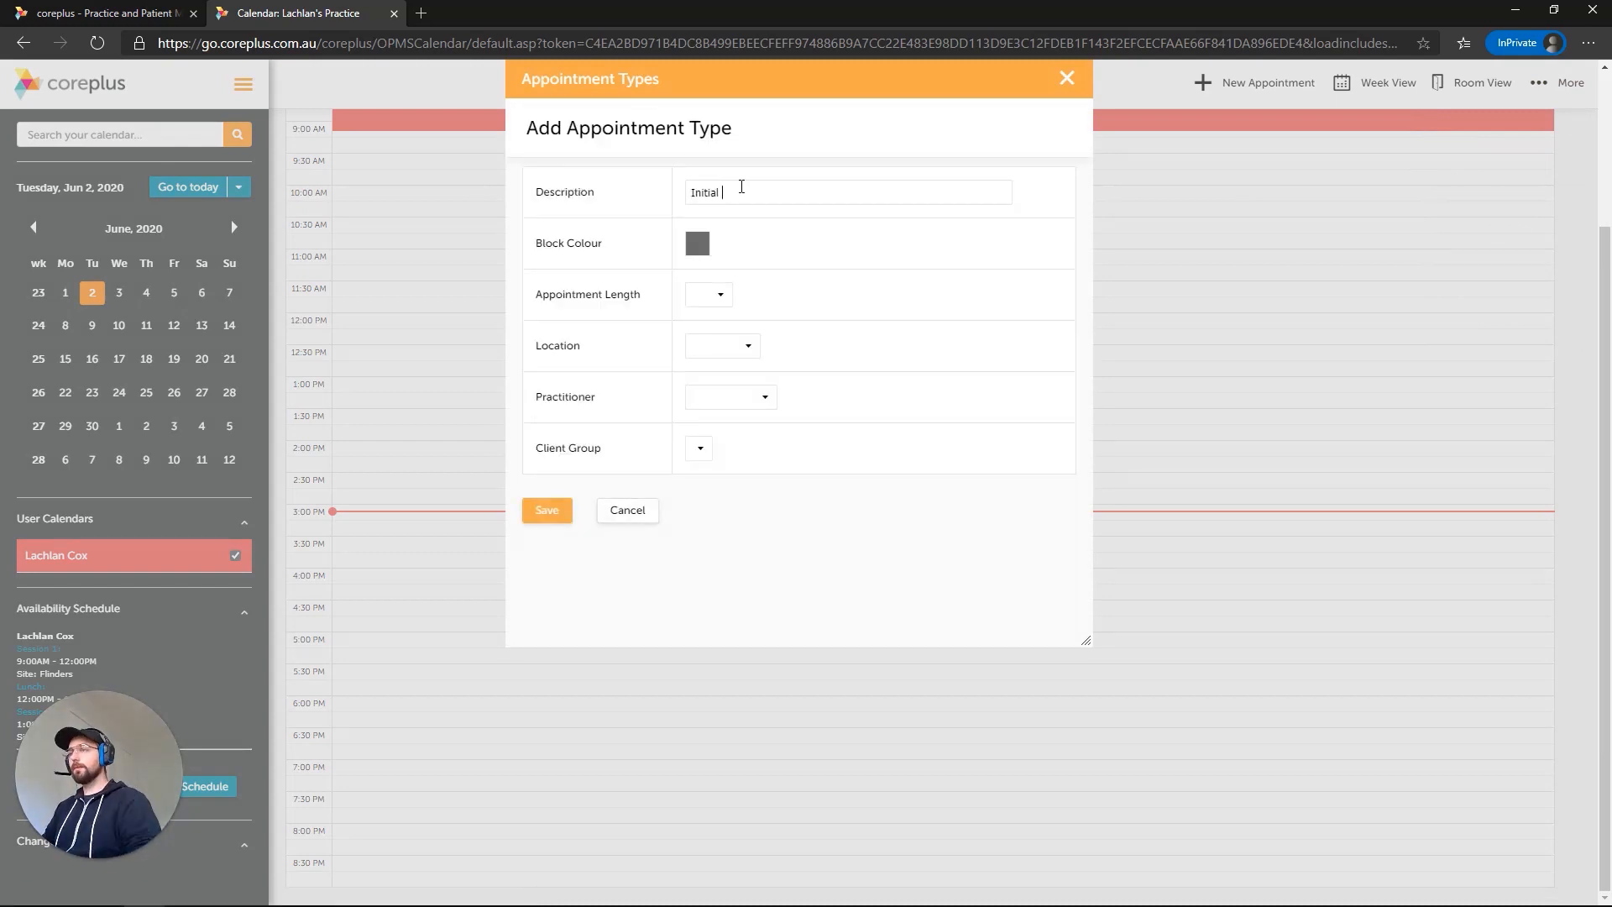
{"action": "type", "text": "Con"}
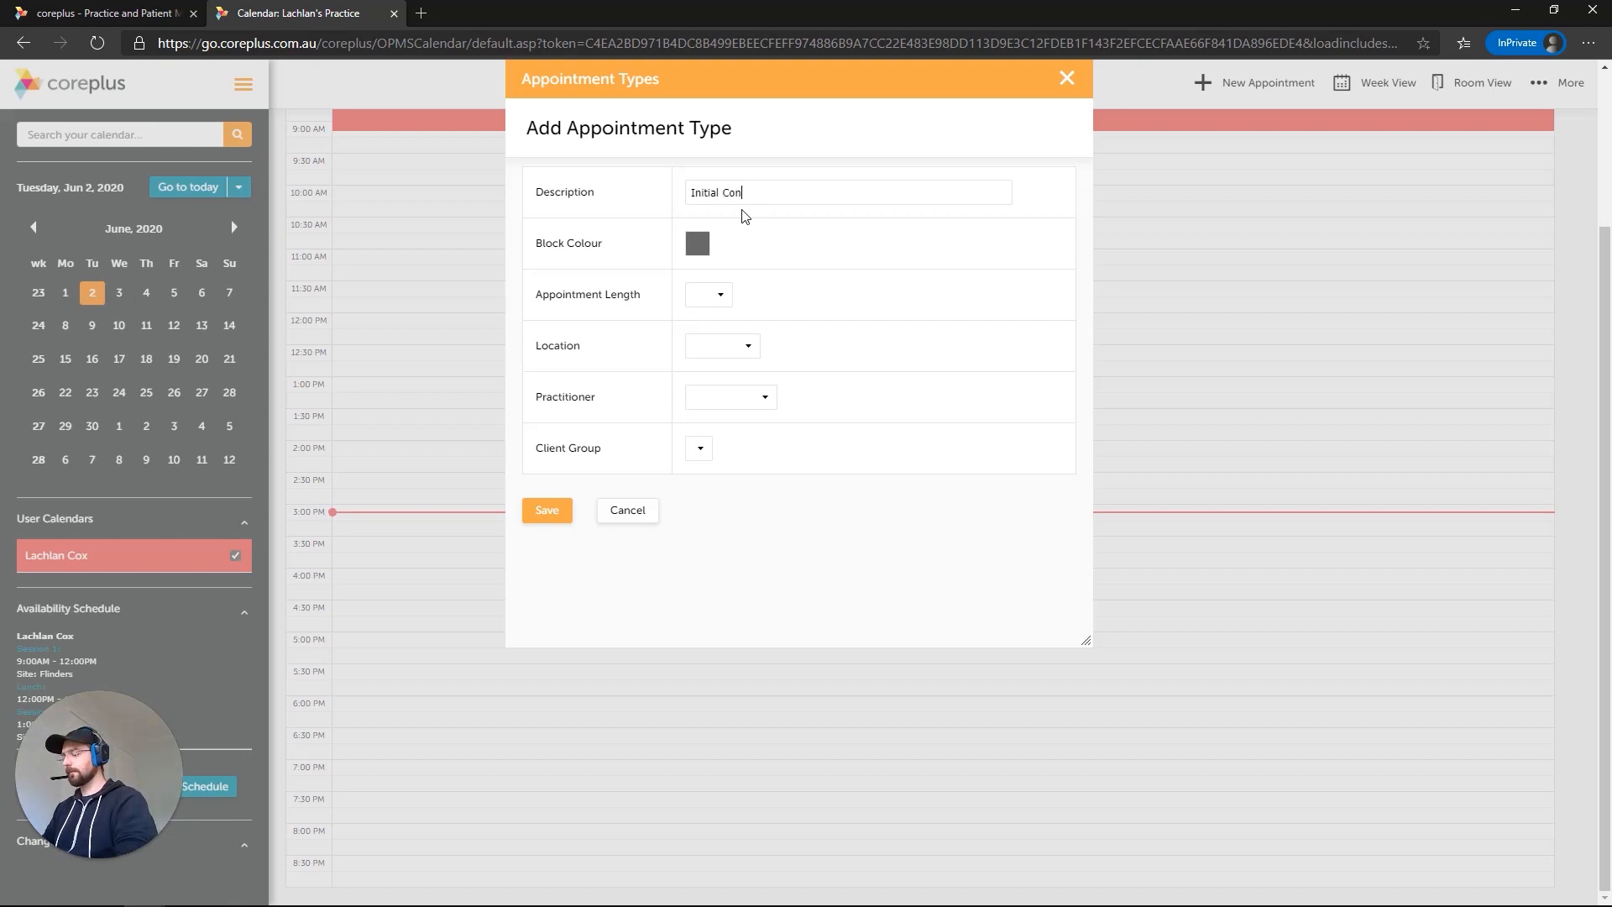
{"action": "left_click", "coordinate": [722, 294]}
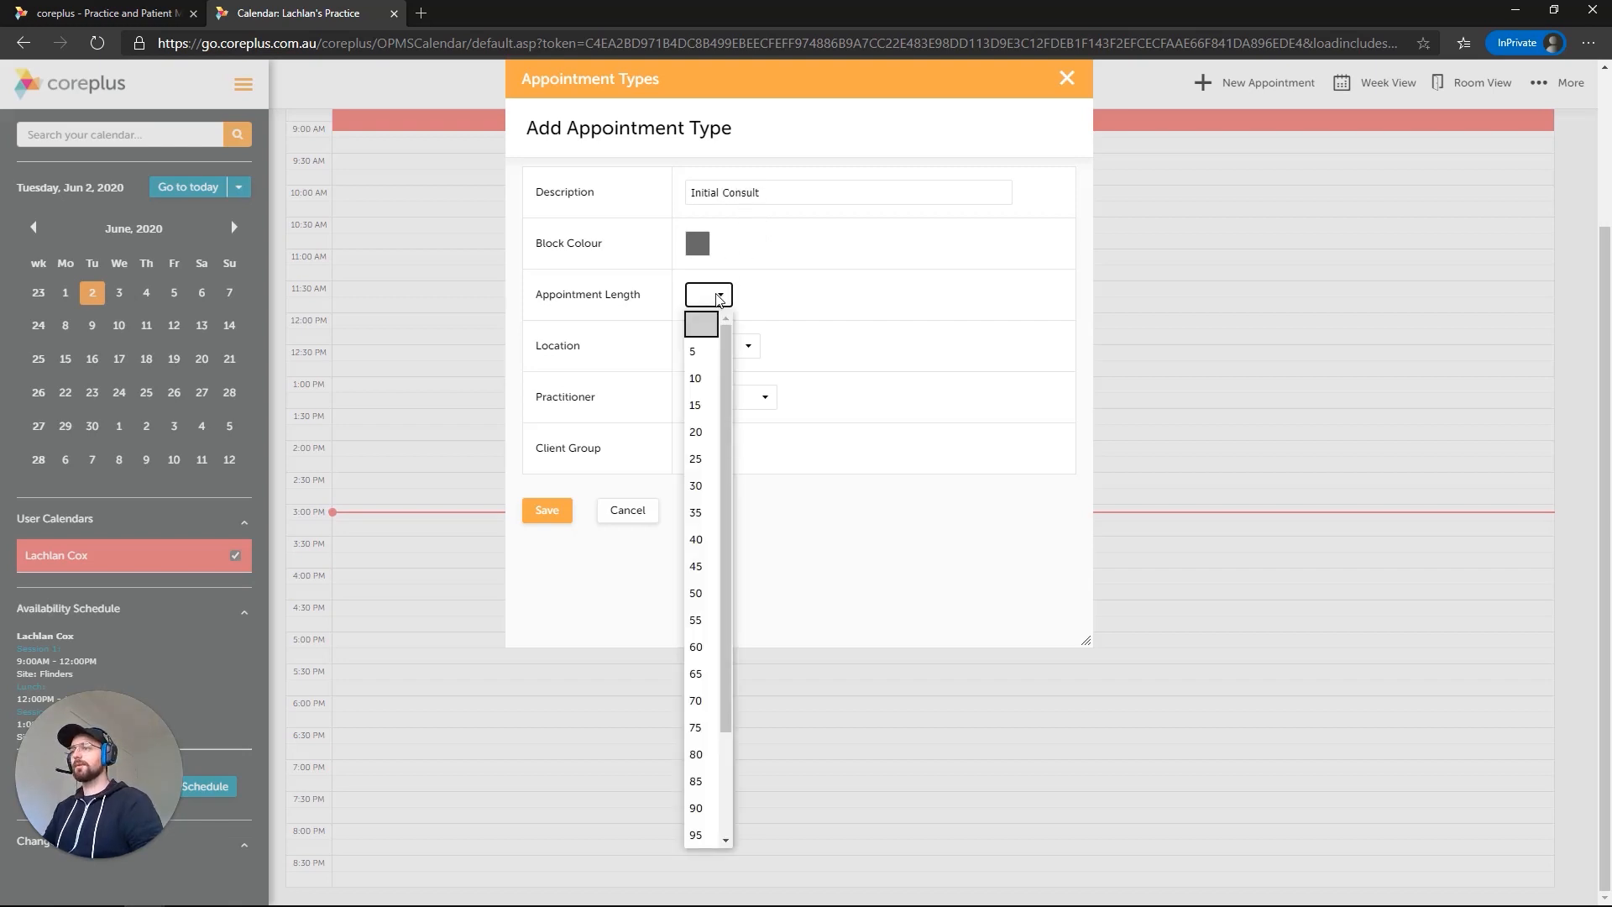
{"action": "left_click", "coordinate": [695, 646]}
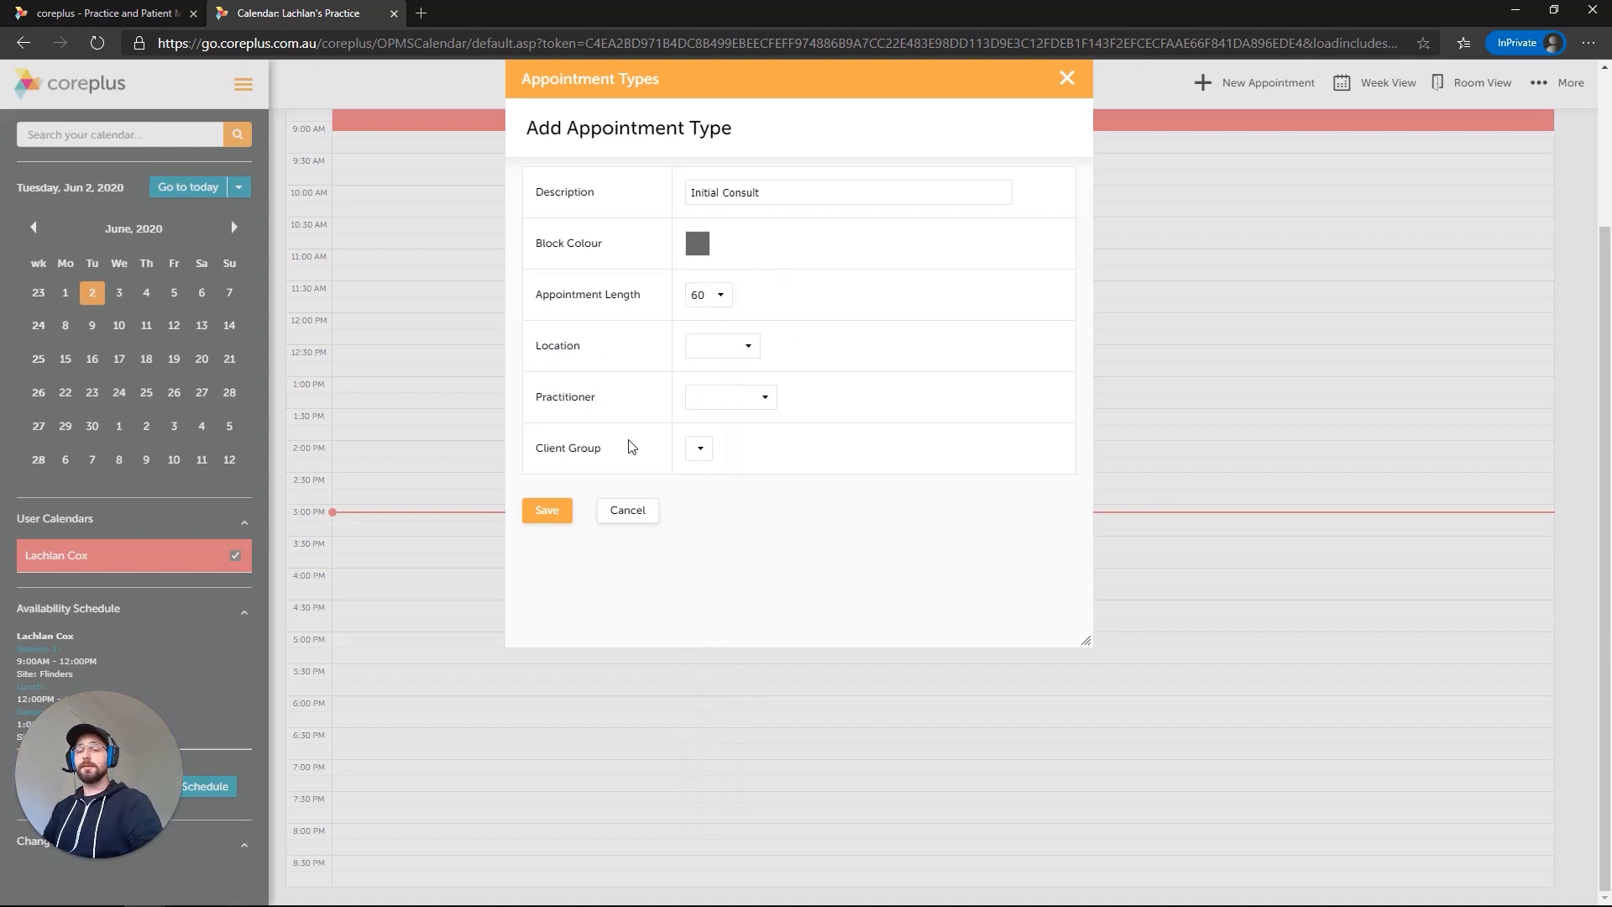
{"action": "mouse_move", "coordinate": [628, 363]}
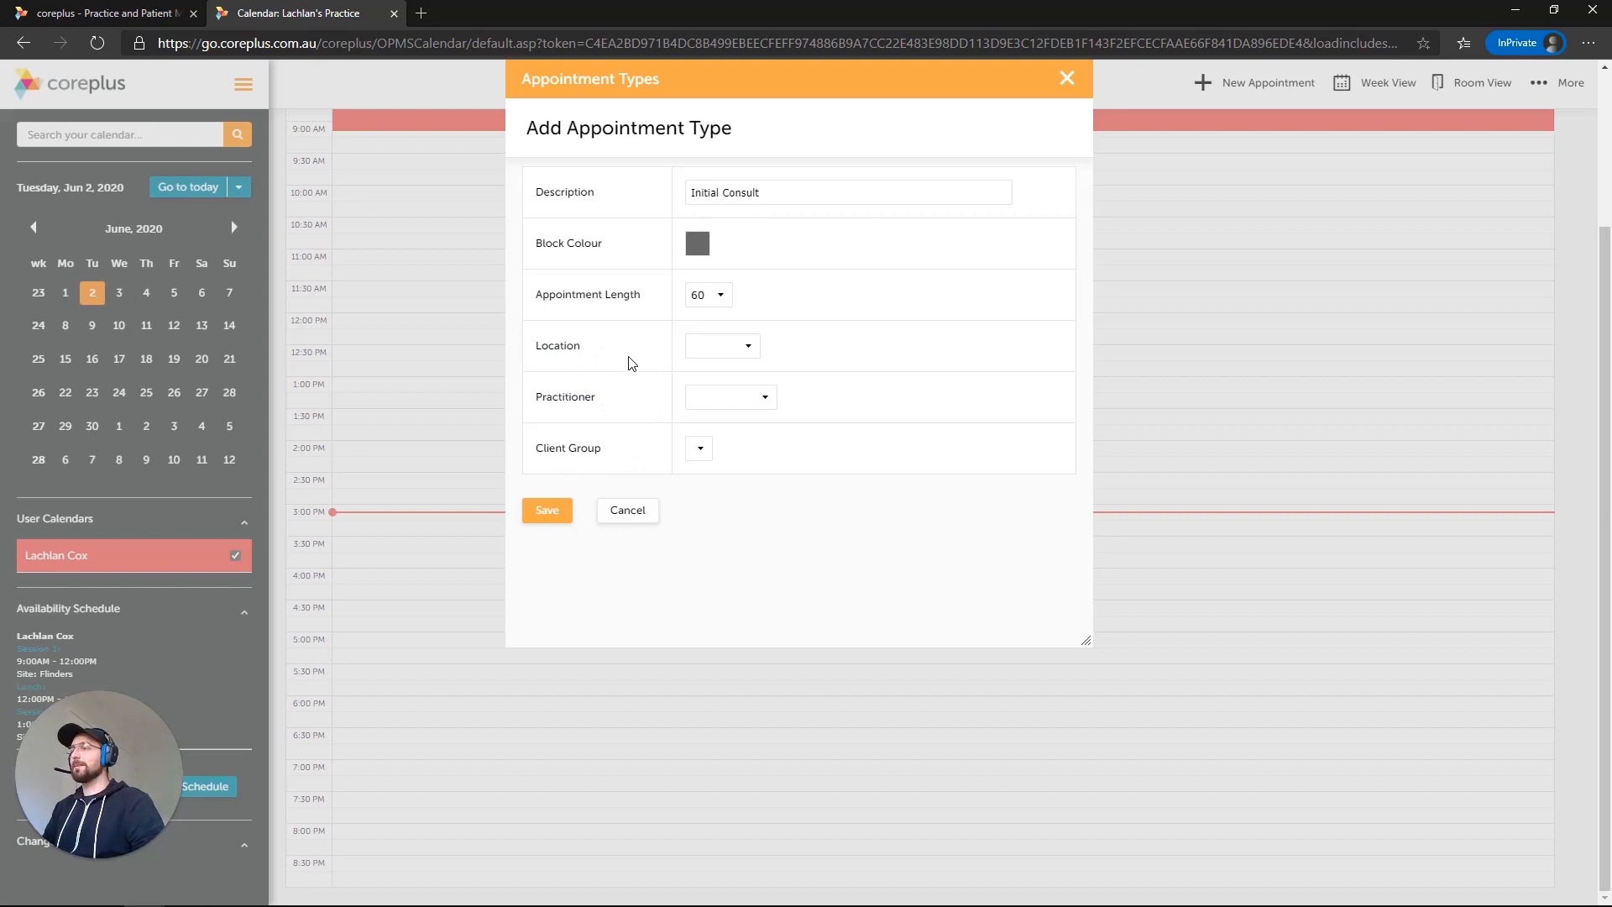
{"action": "left_click", "coordinate": [720, 345]}
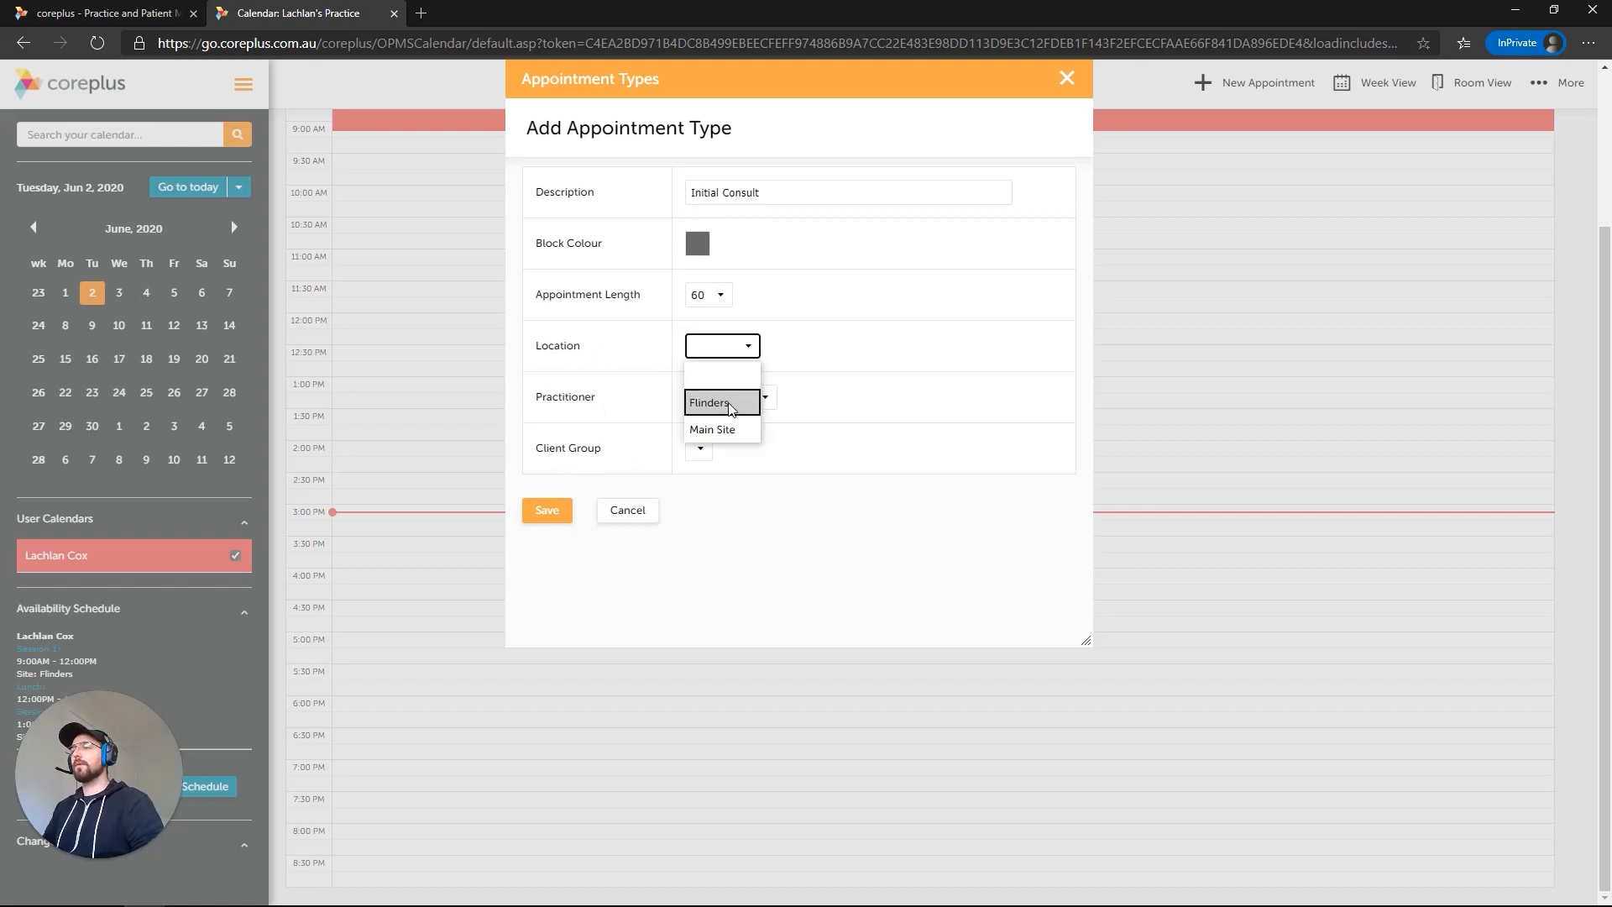
{"action": "left_click", "coordinate": [709, 403]}
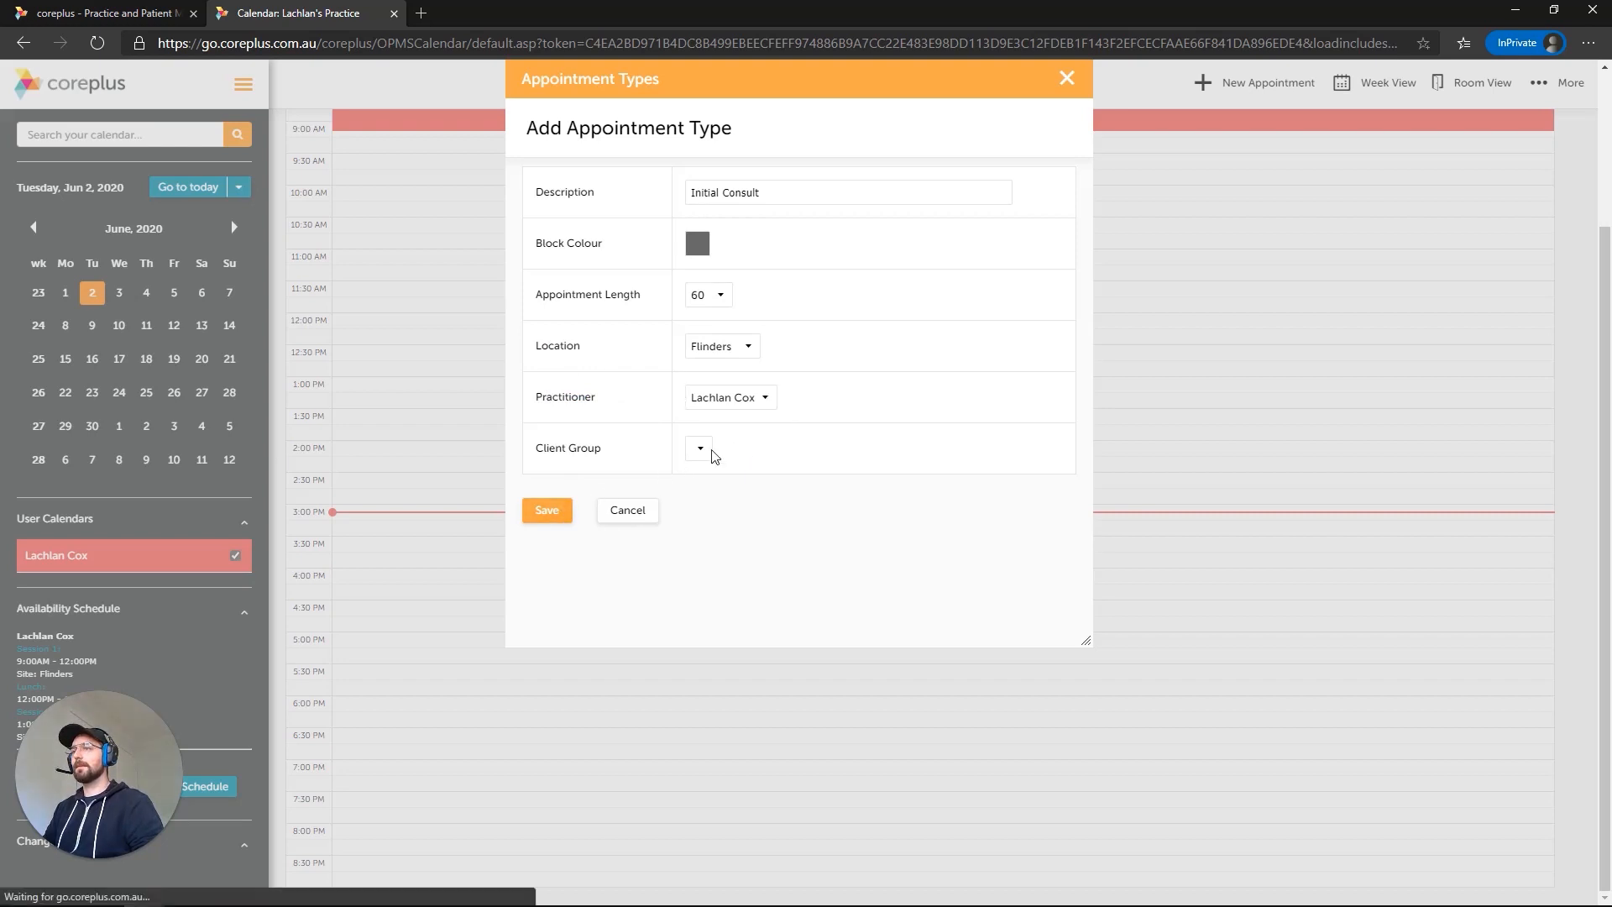
{"action": "left_click", "coordinate": [546, 510]}
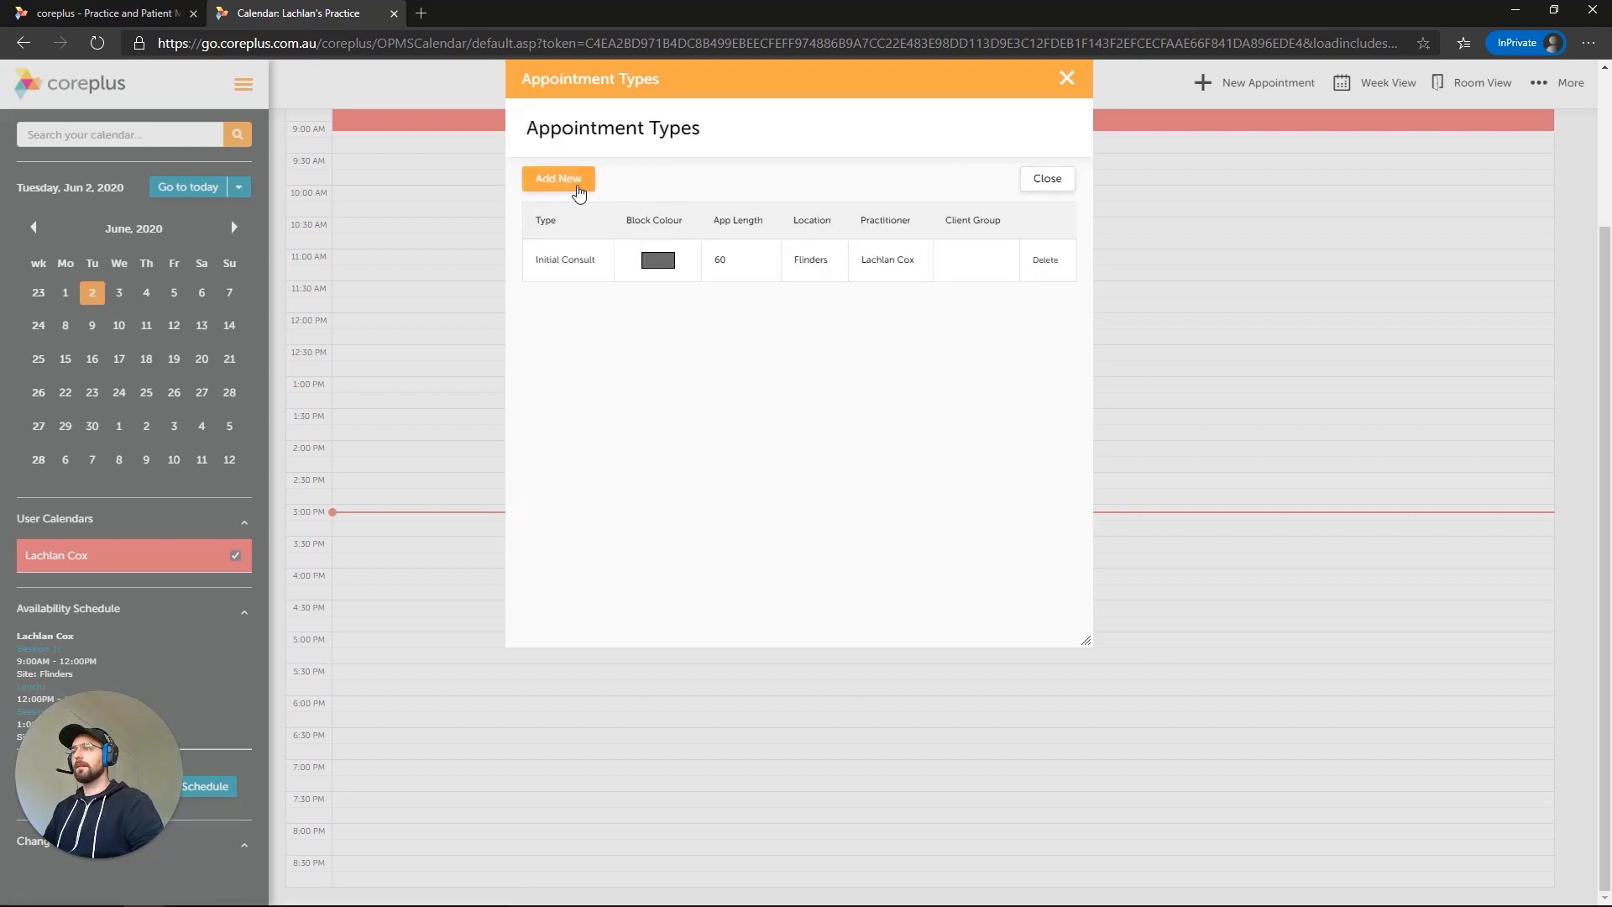
- Save a 45-minute 'Follow Up Consult' type at Flinders, then close the appointment types list
{"action": "left_click", "coordinate": [558, 178]}
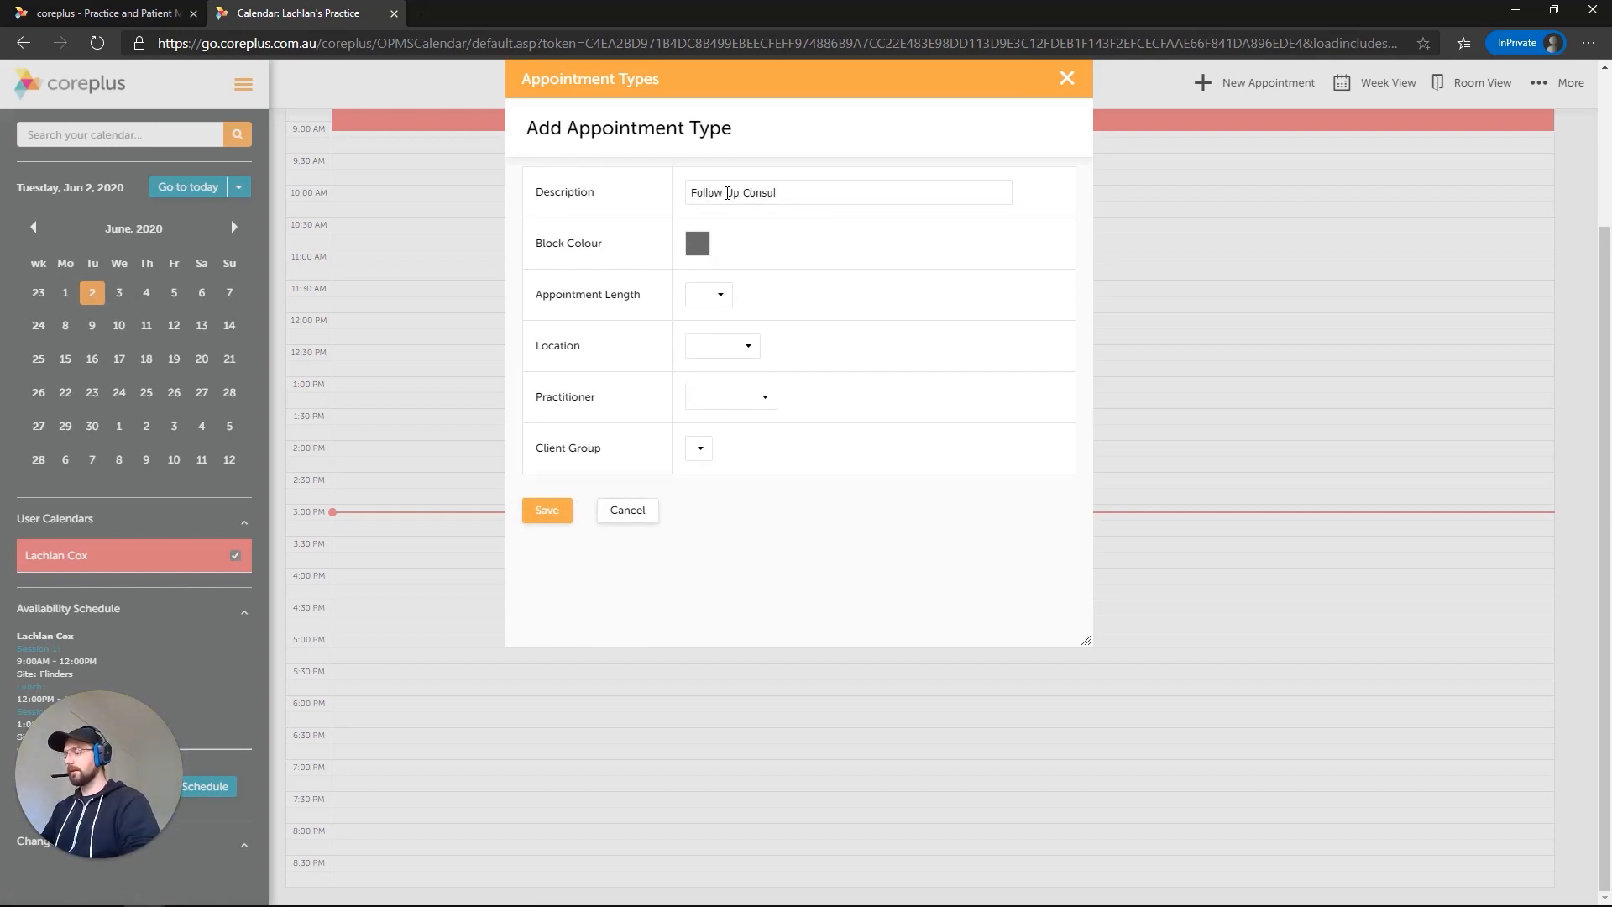
{"action": "left_click", "coordinate": [719, 293]}
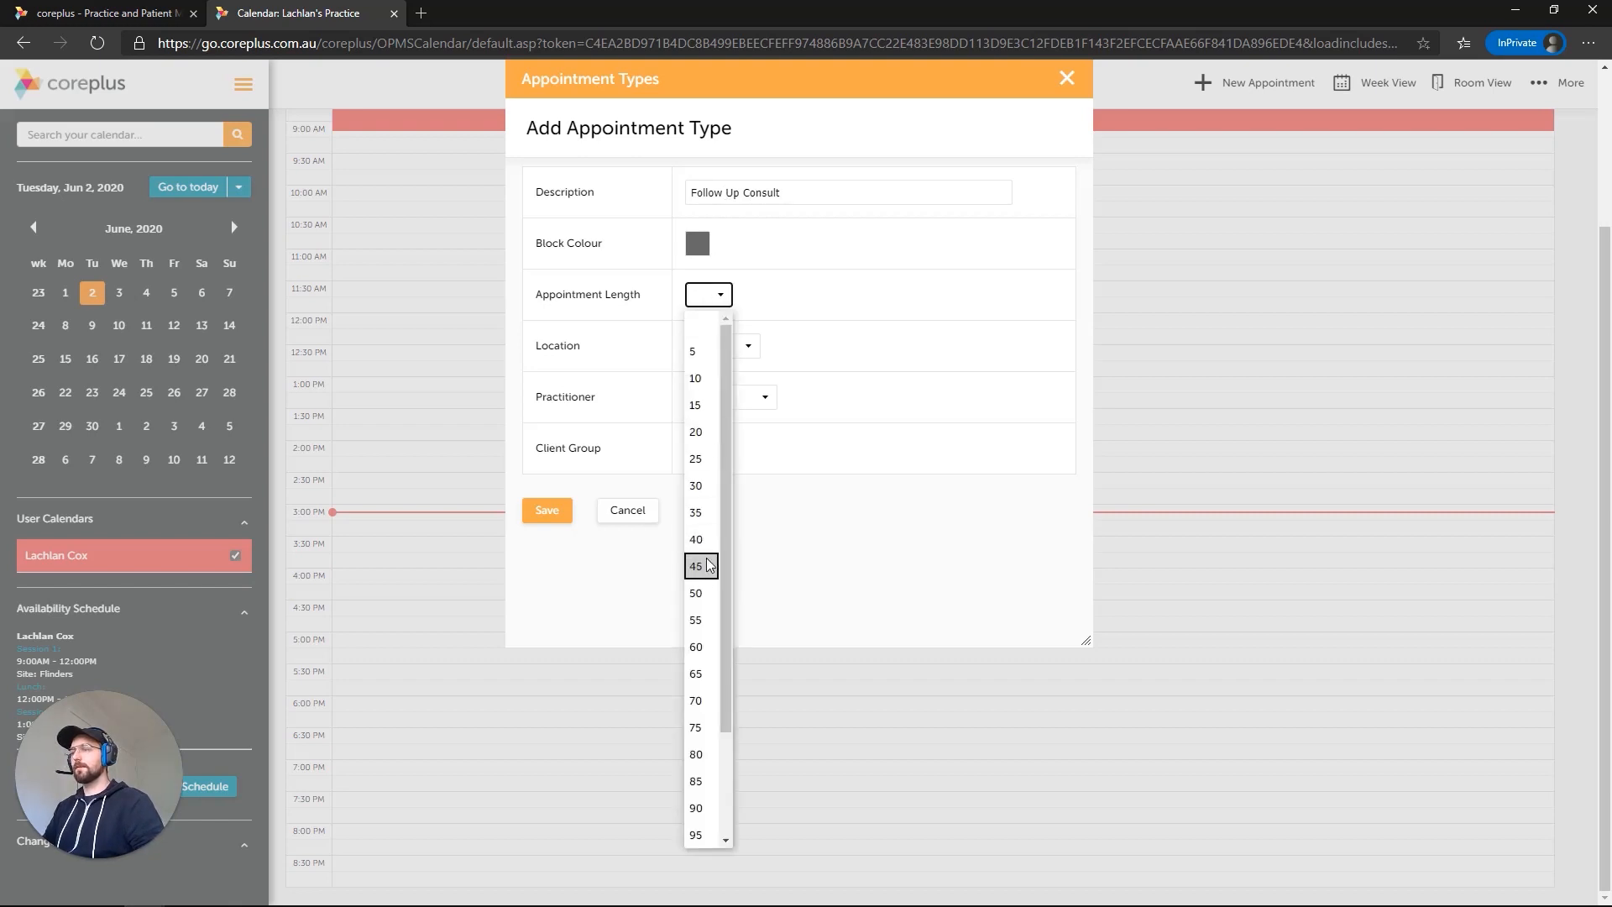
{"action": "left_click", "coordinate": [696, 565]}
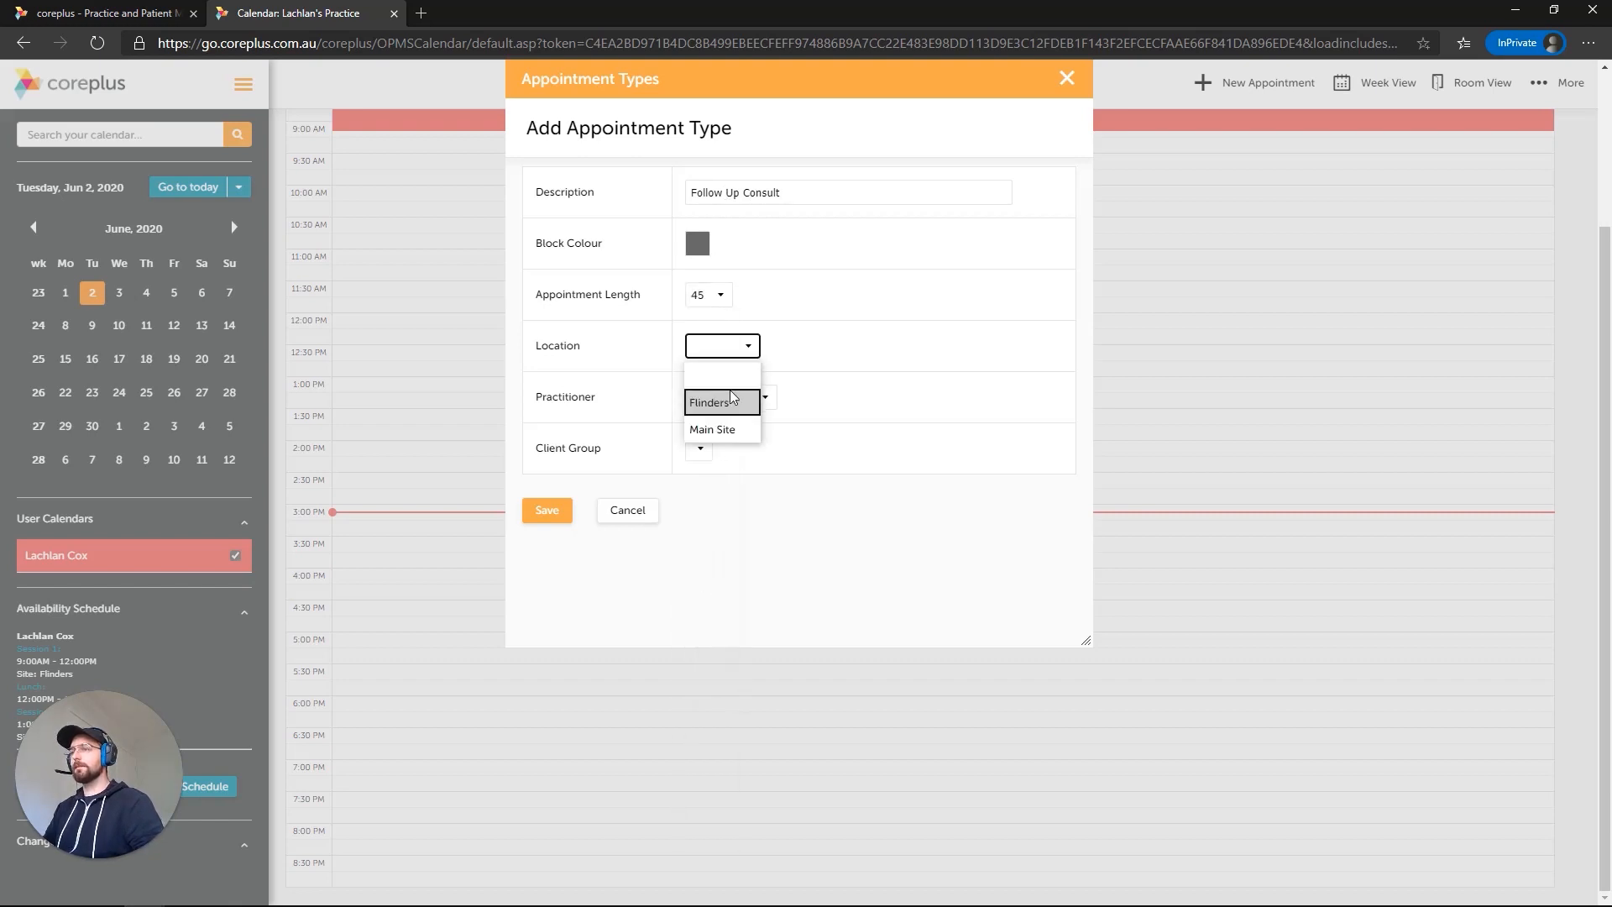
{"action": "left_click", "coordinate": [710, 402]}
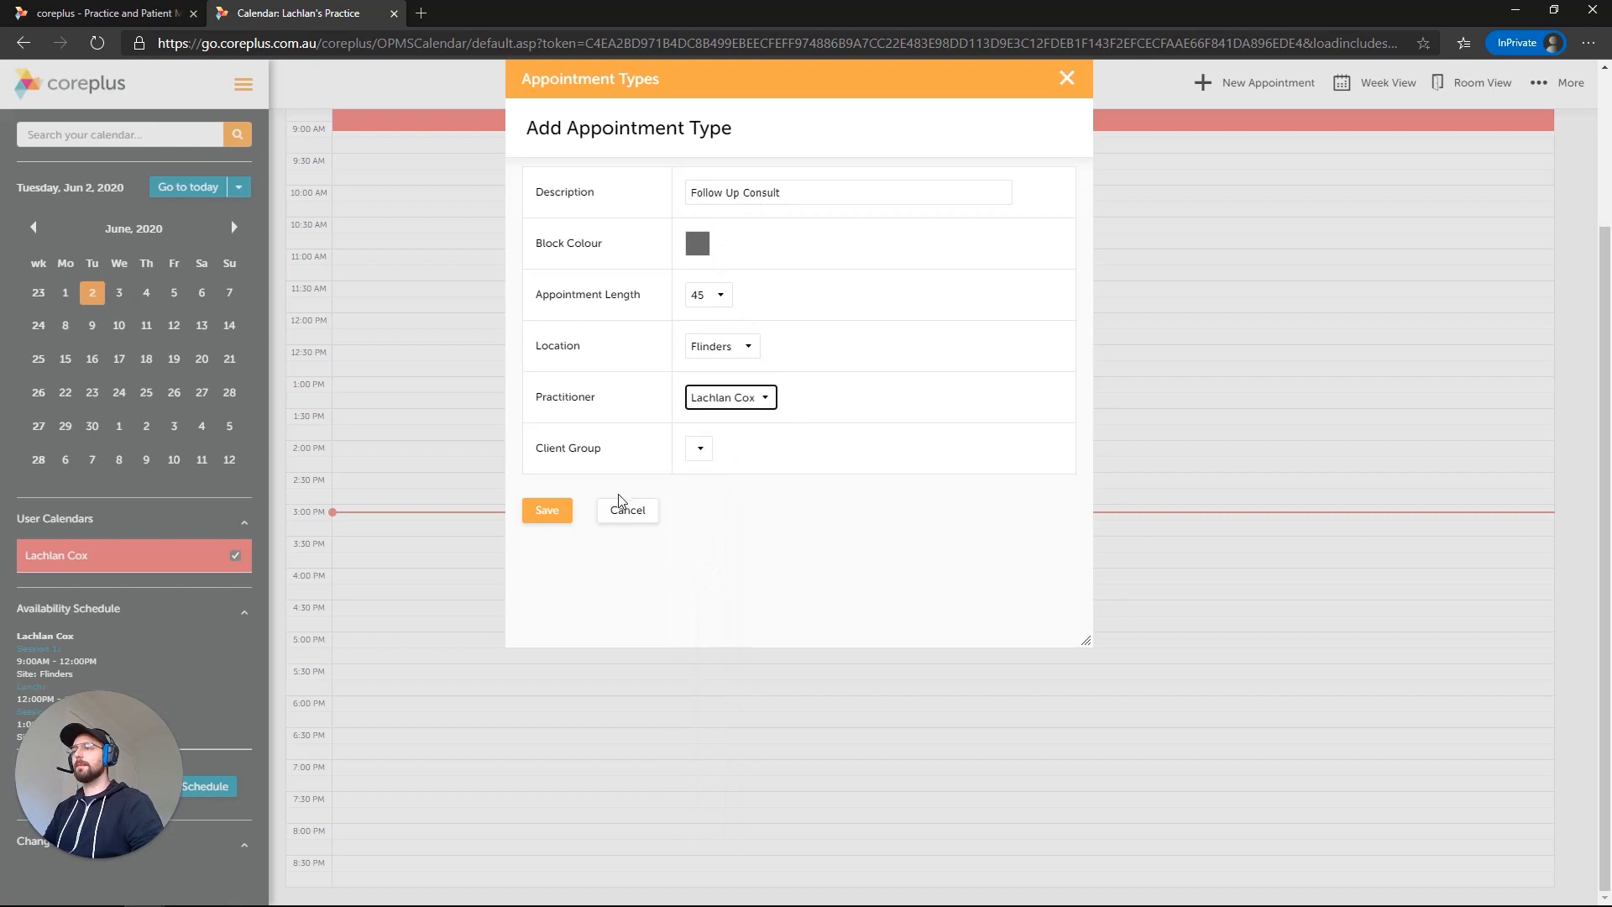
{"action": "left_click", "coordinate": [545, 510]}
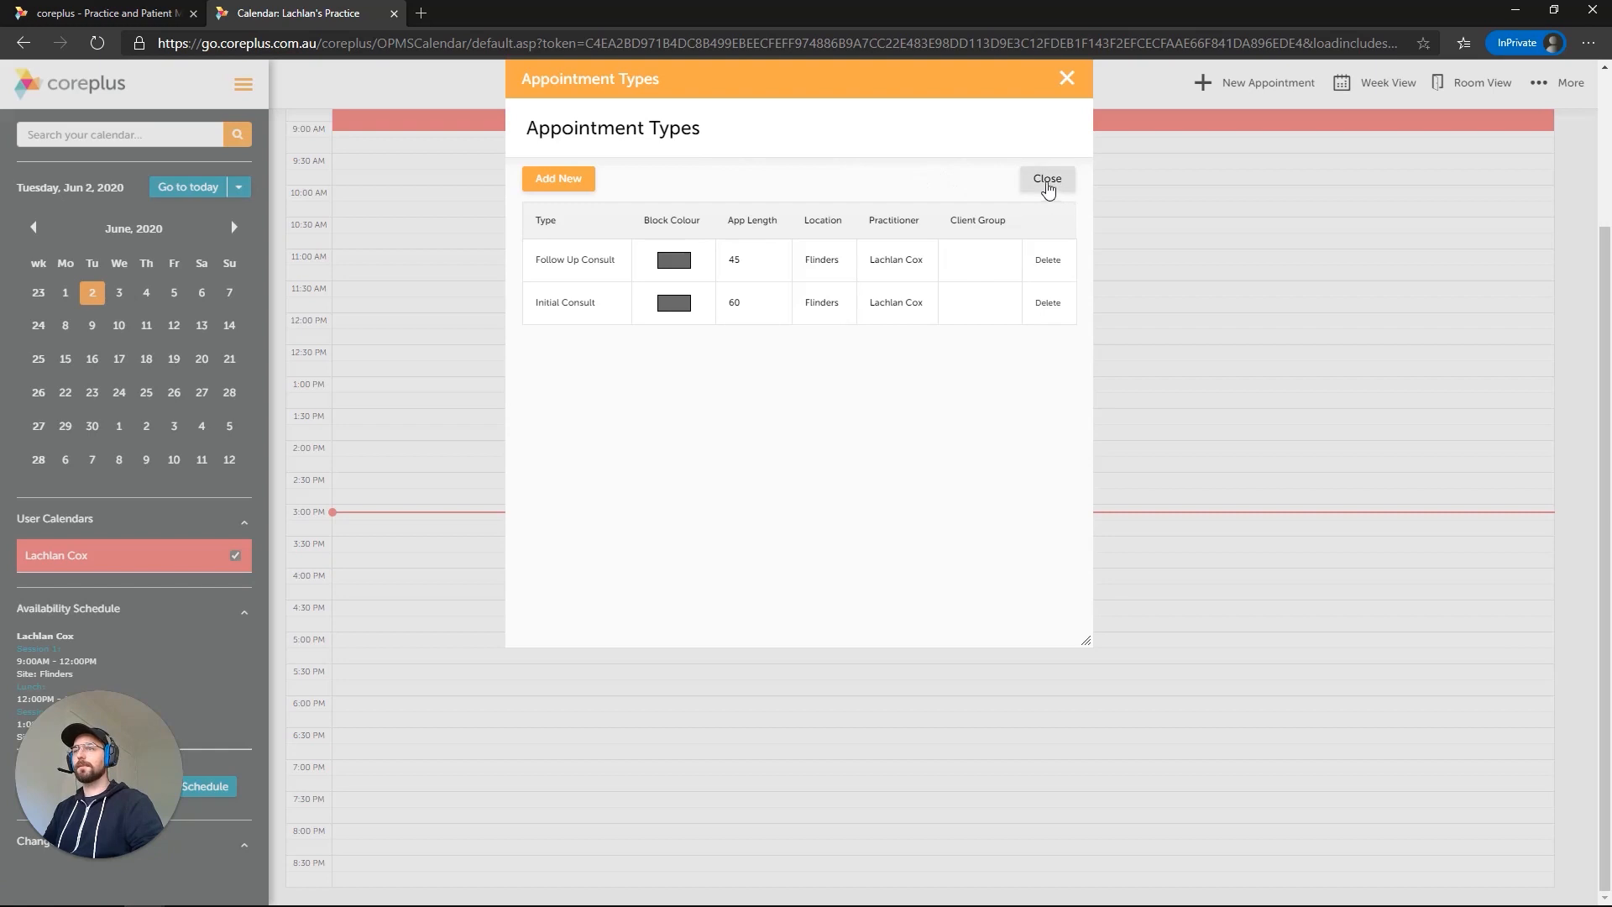
{"action": "left_click", "coordinate": [1046, 178]}
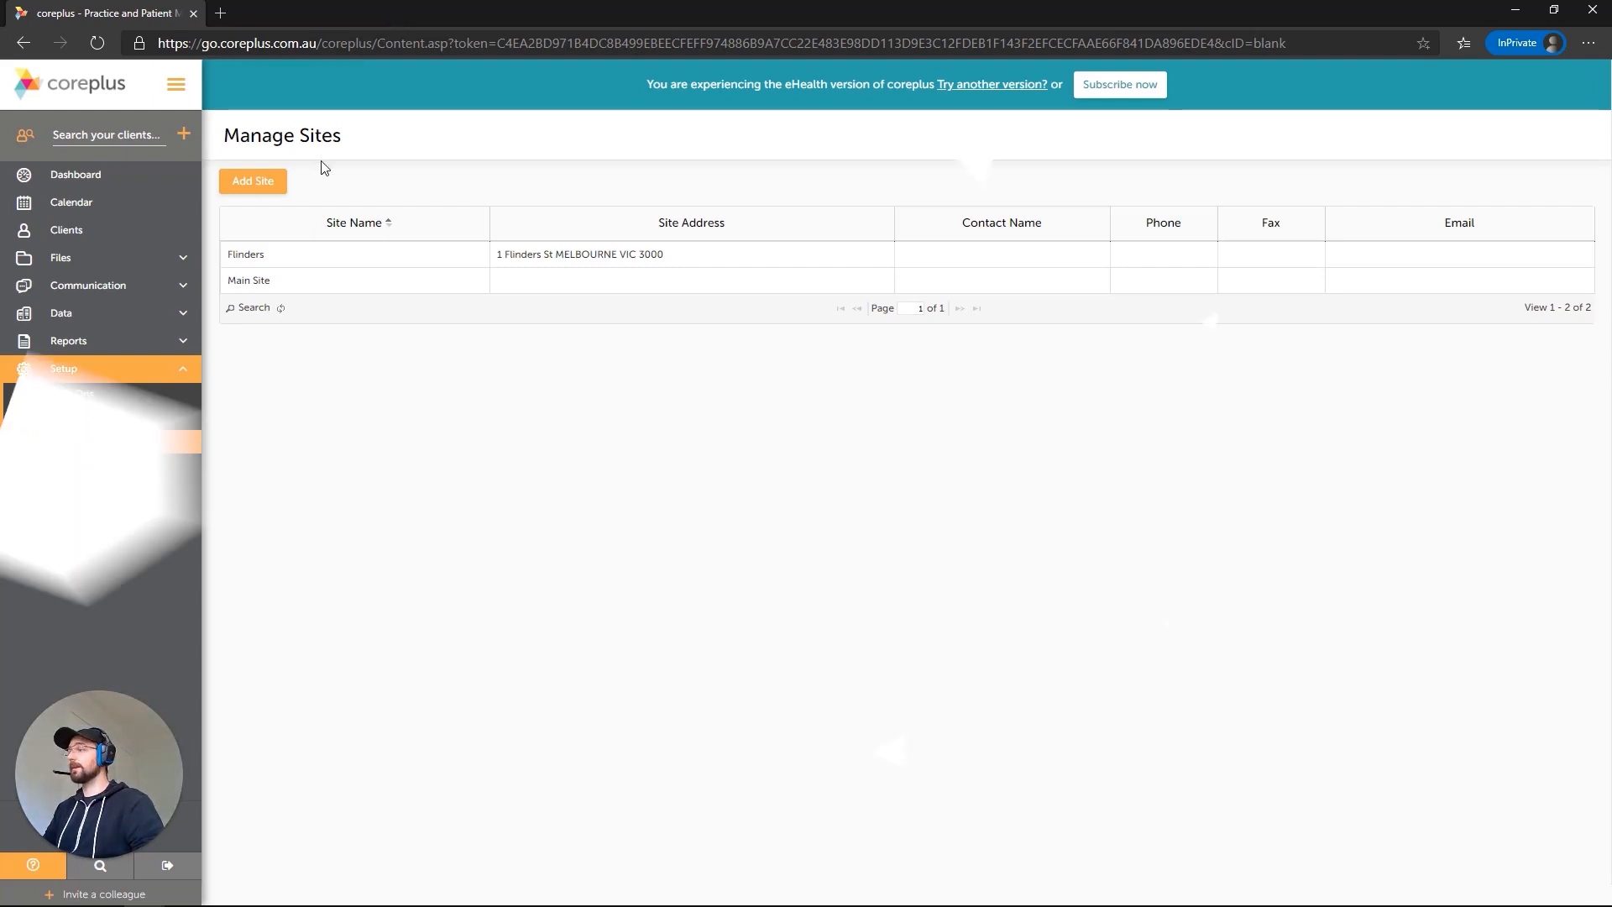
- Expand Setup in the sidebar and go to the Settings page
{"action": "left_click", "coordinate": [63, 368]}
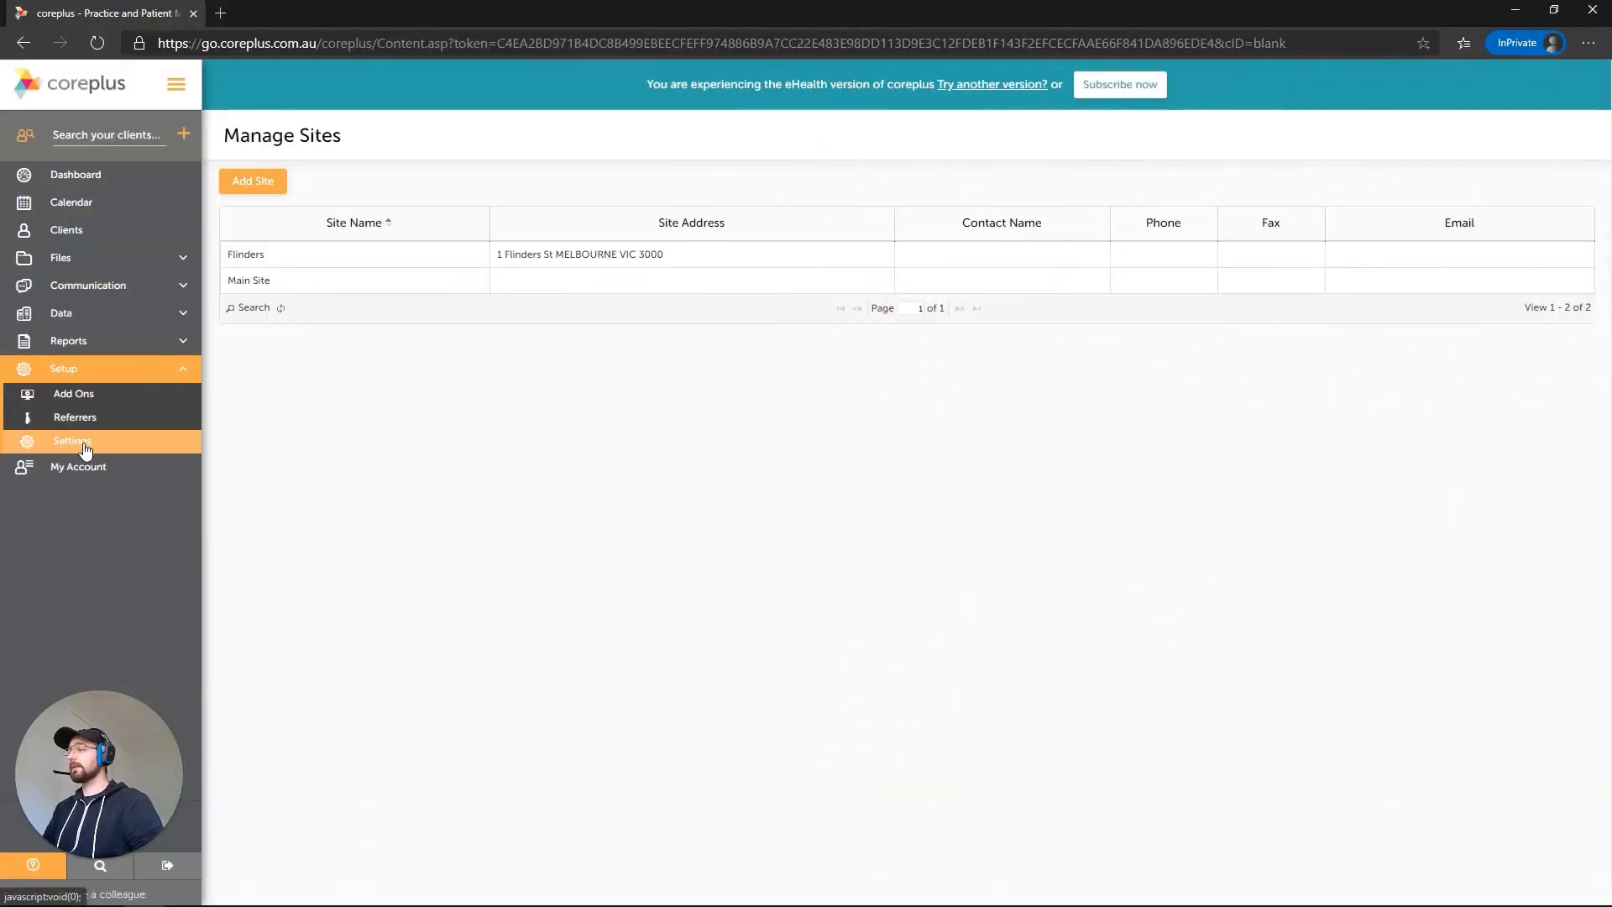
{"action": "left_click", "coordinate": [72, 441]}
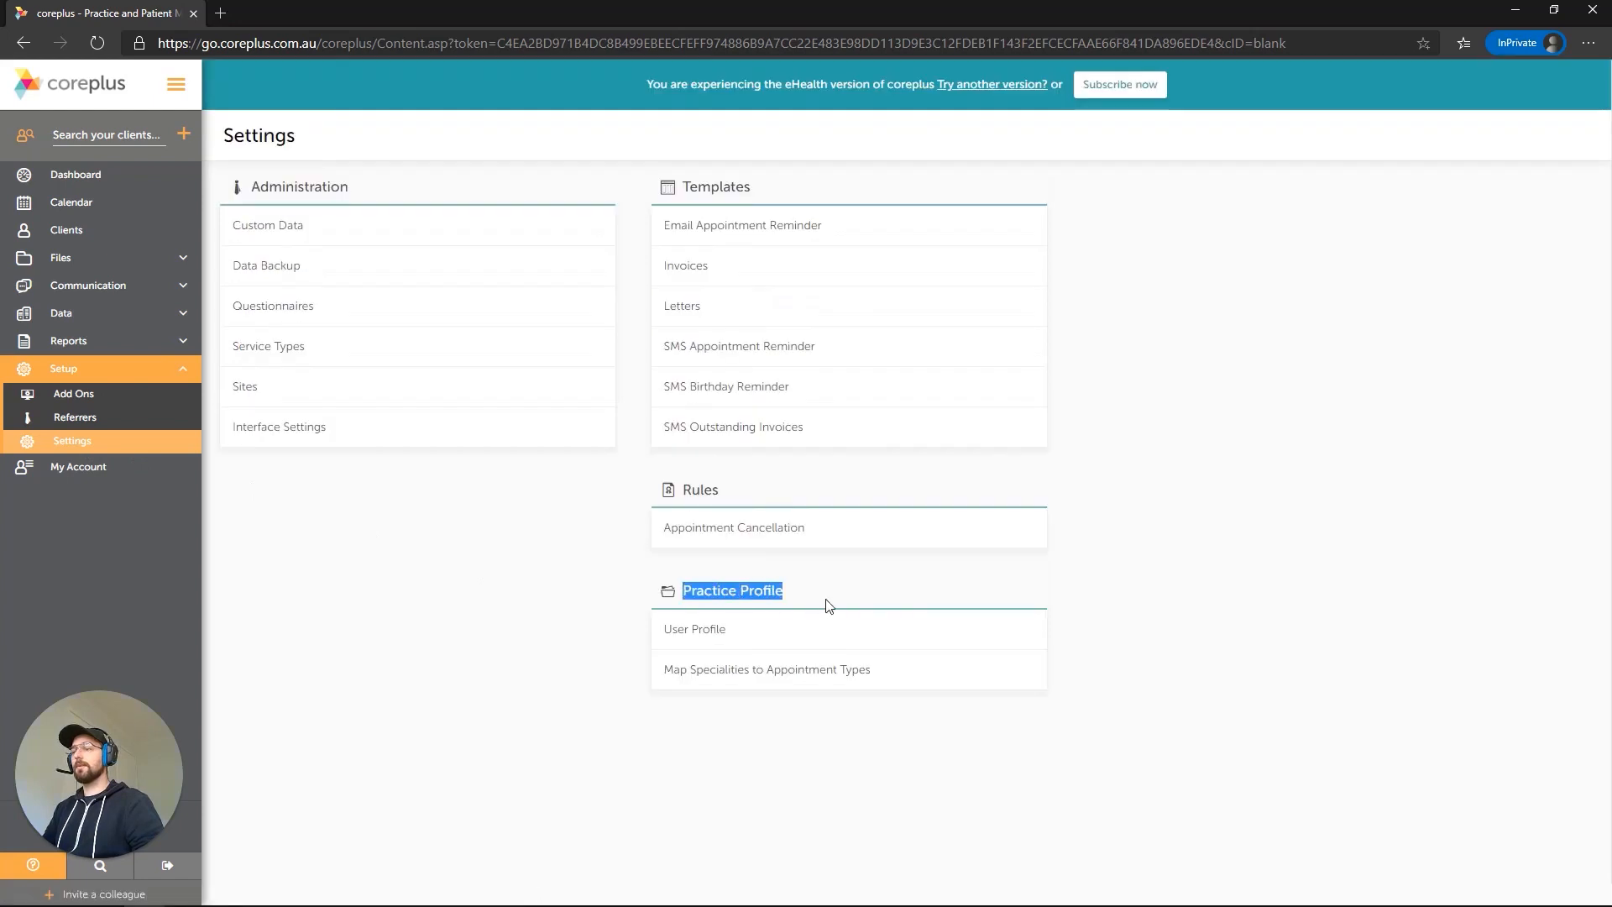
{"action": "mouse_move", "coordinate": [776, 628]}
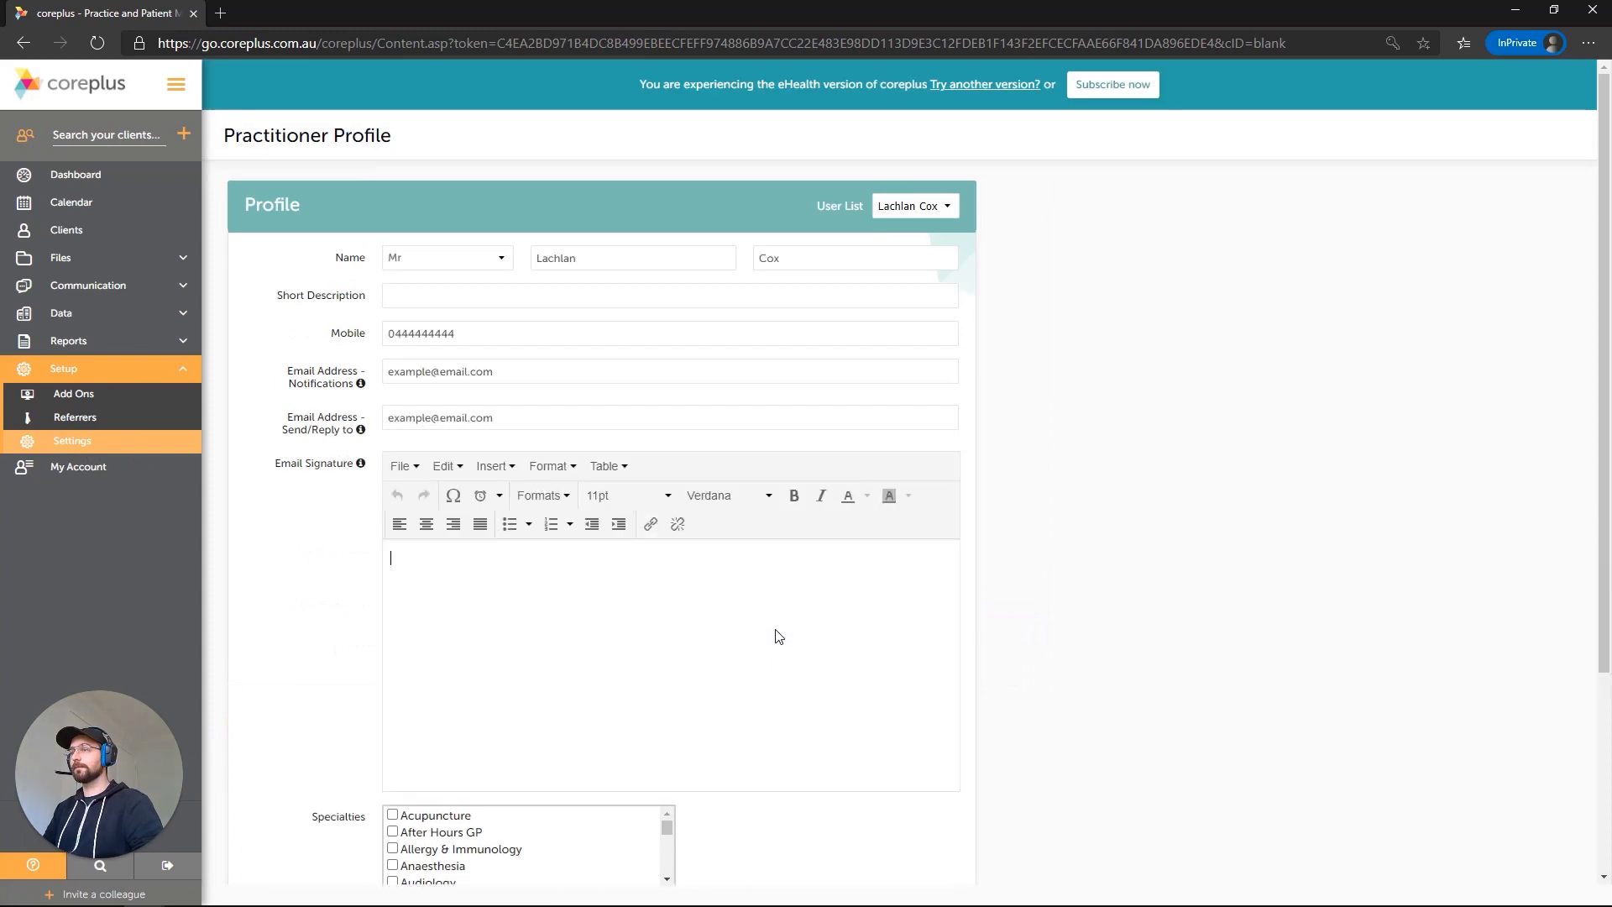
{"action": "mouse_move", "coordinate": [873, 220]}
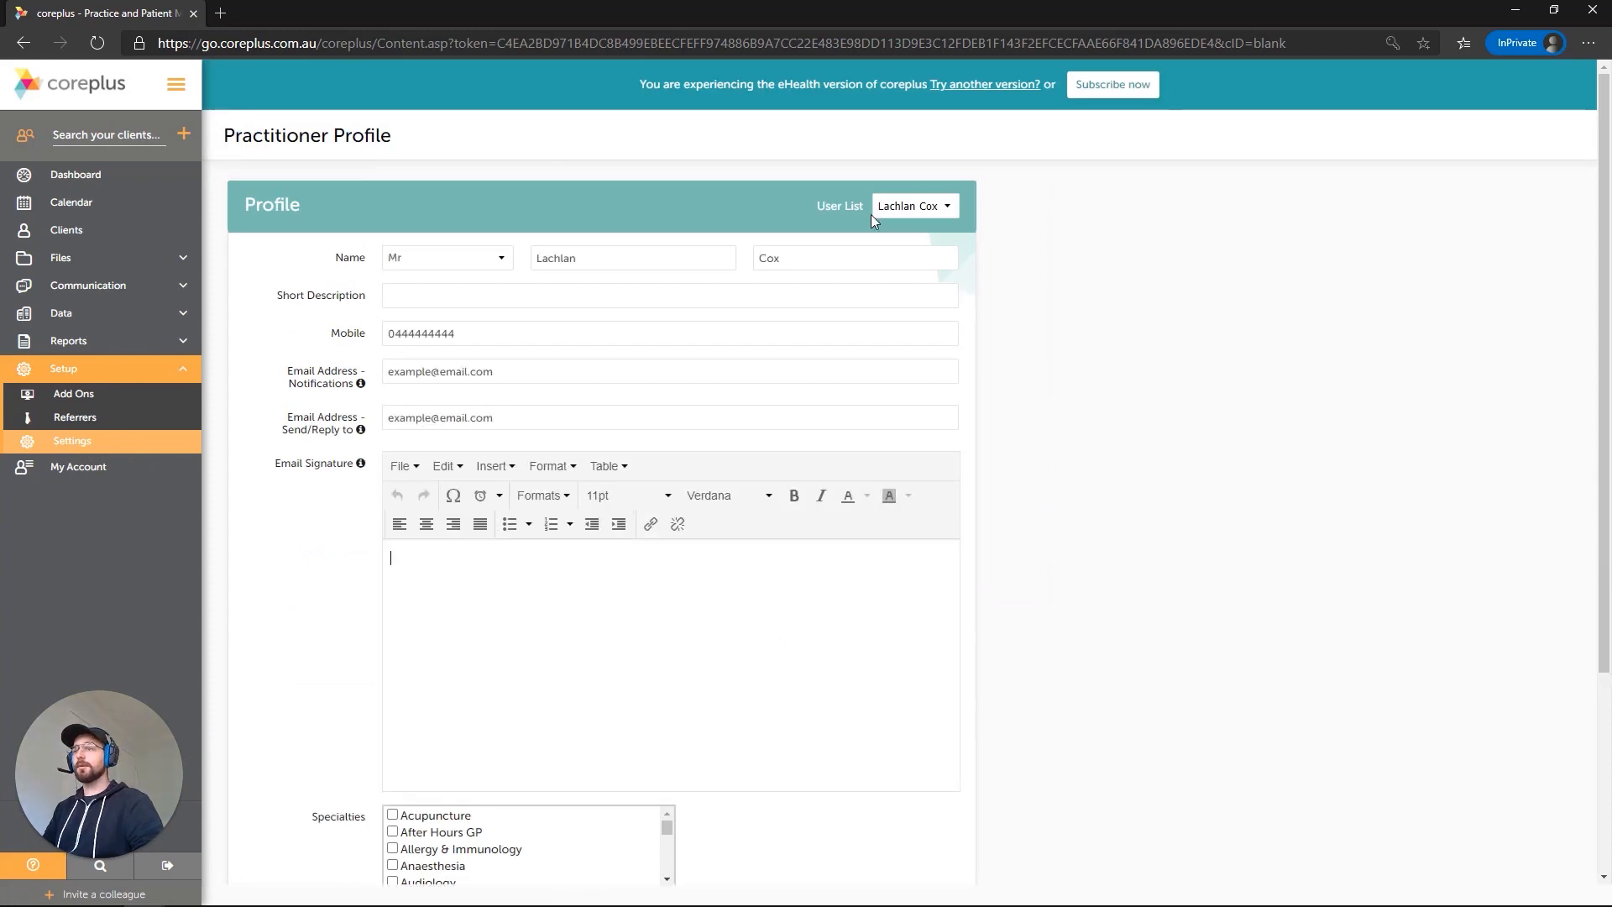
{"action": "mouse_move", "coordinate": [918, 215]}
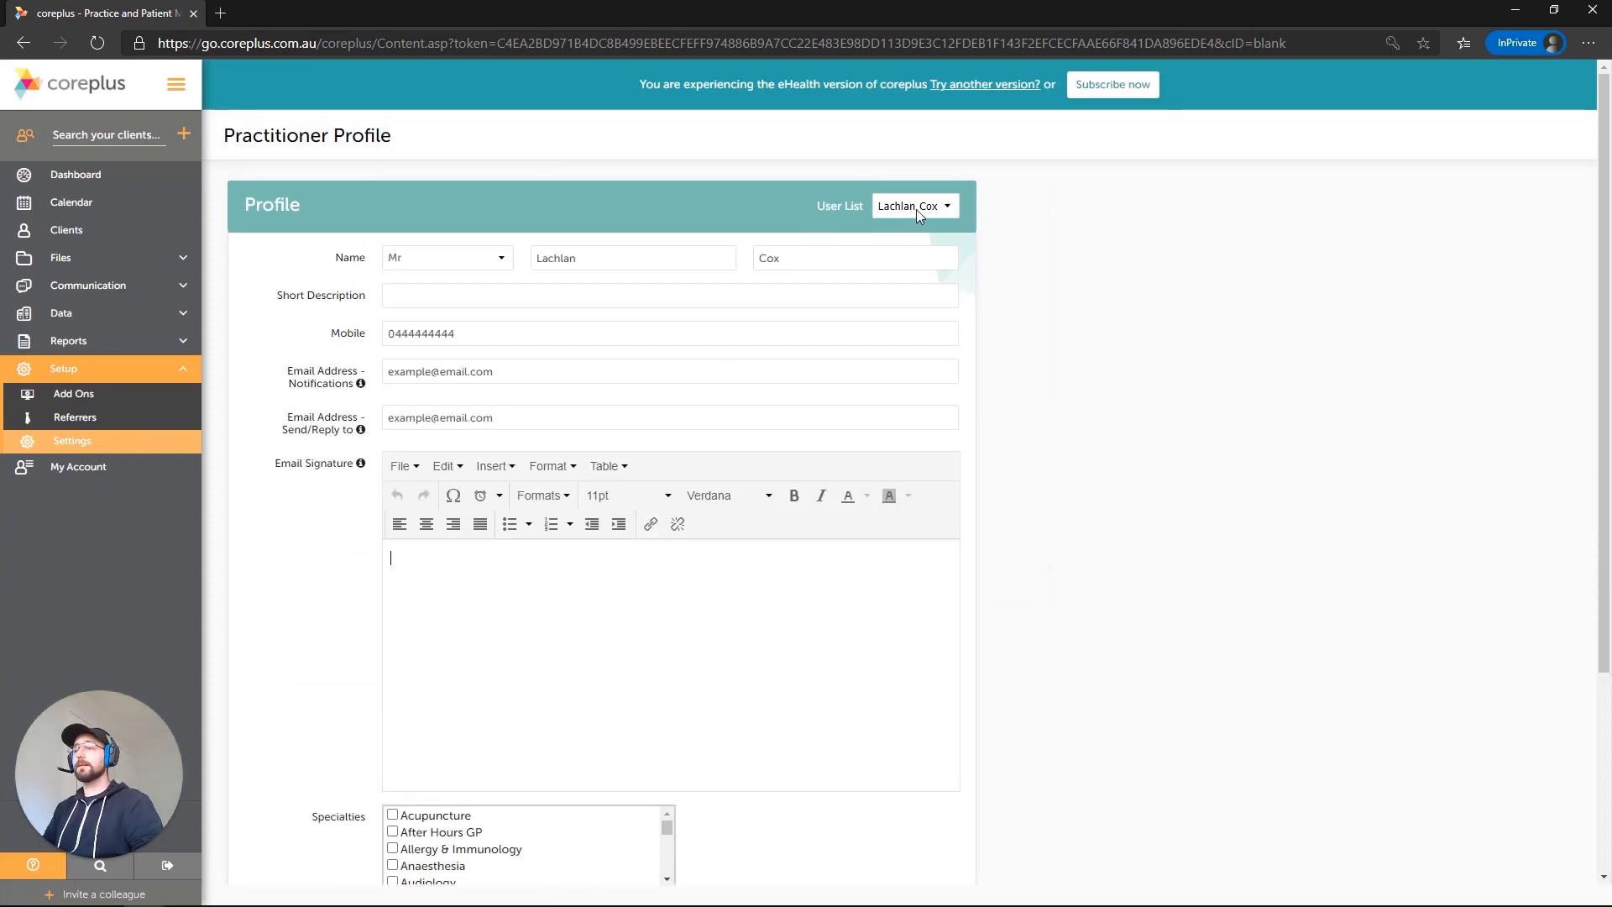
{"action": "left_click", "coordinate": [912, 206]}
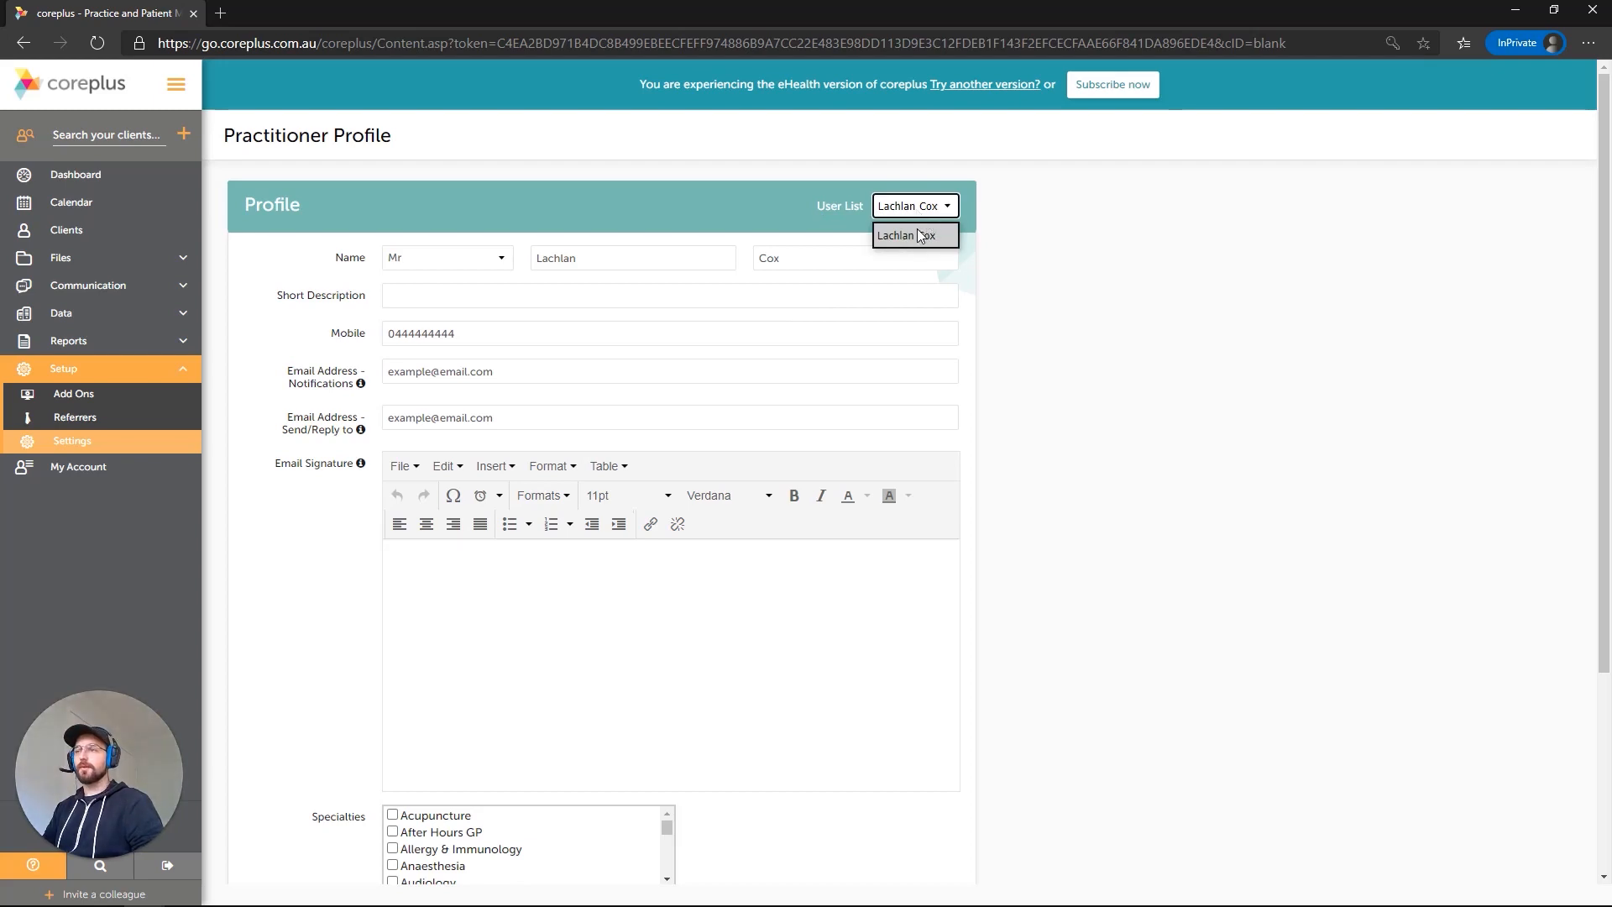
{"action": "left_click", "coordinate": [914, 234]}
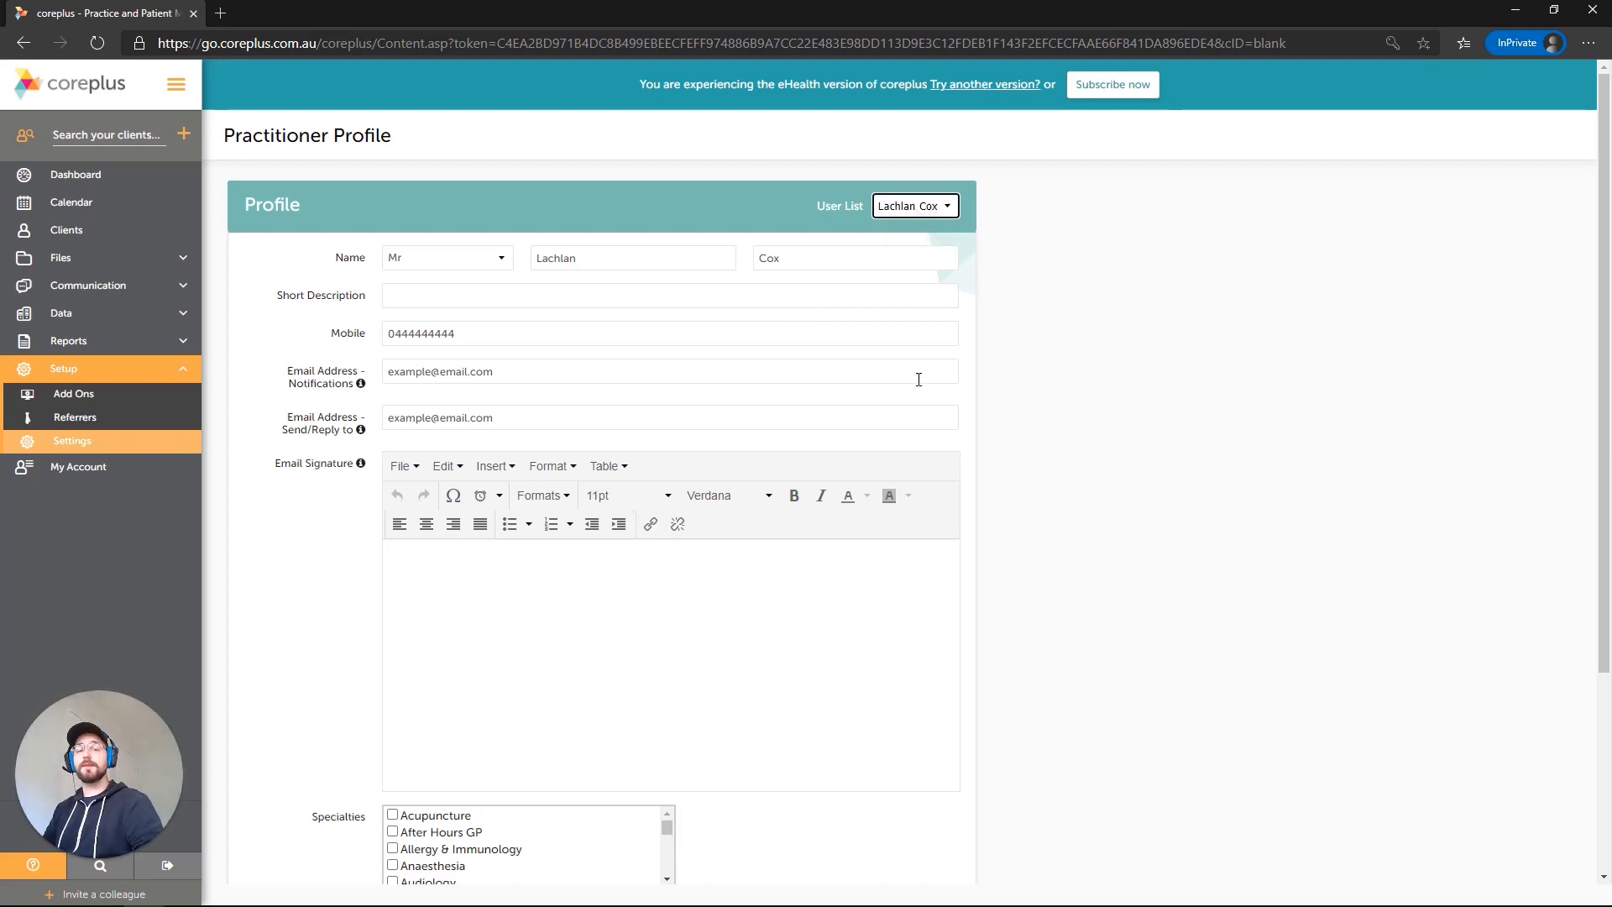
{"action": "mouse_move", "coordinate": [1018, 304]}
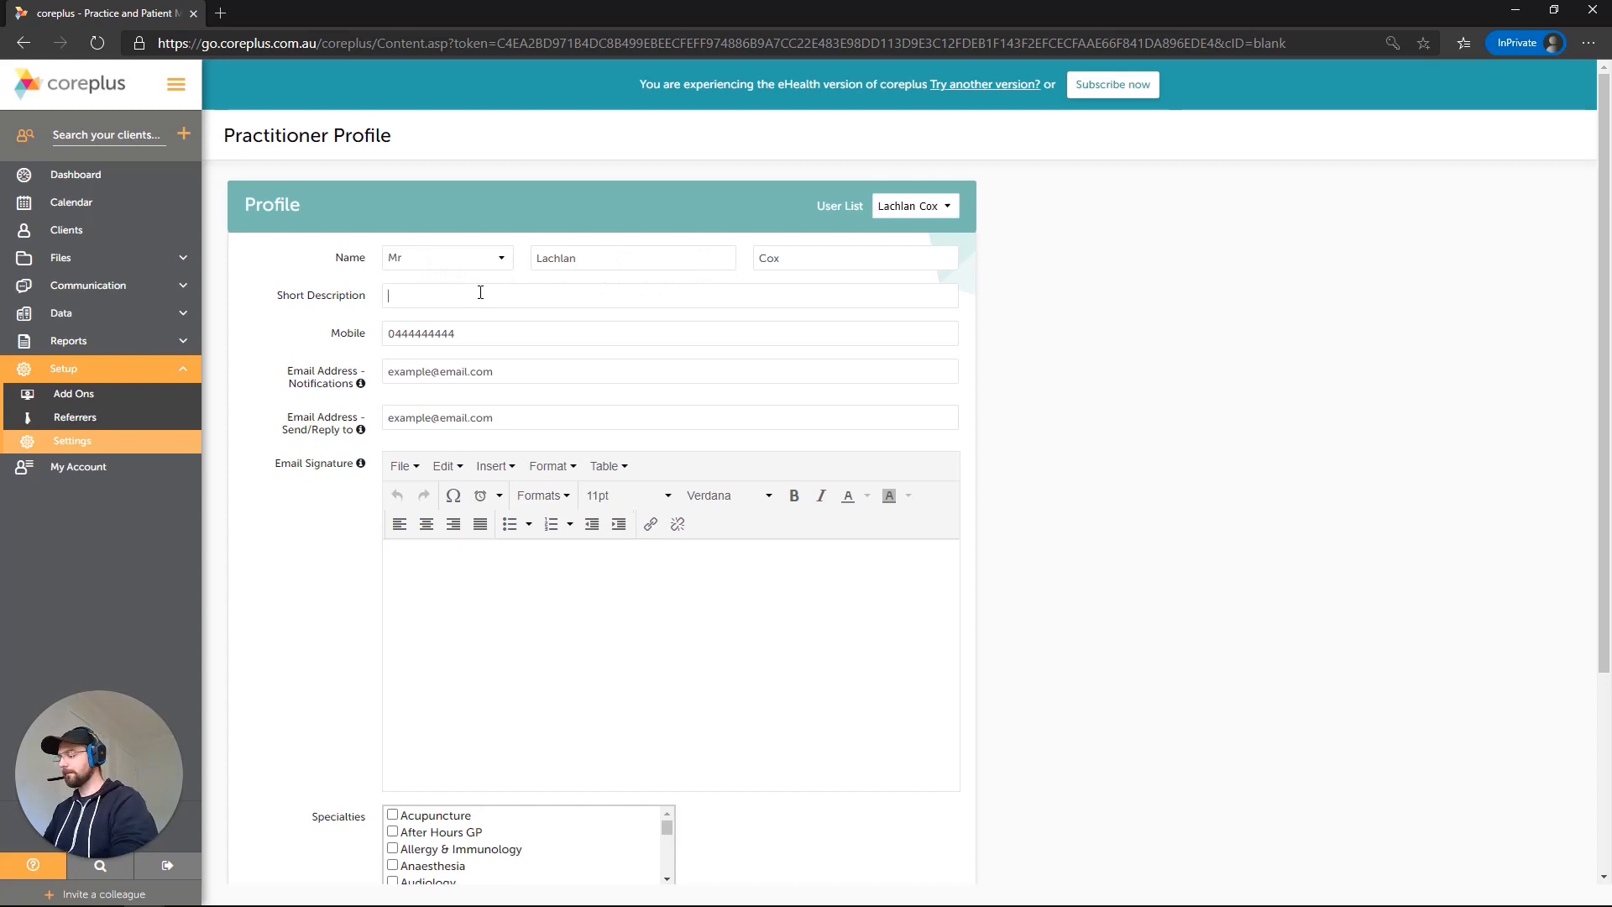
{"action": "type", "text": "A brief des"}
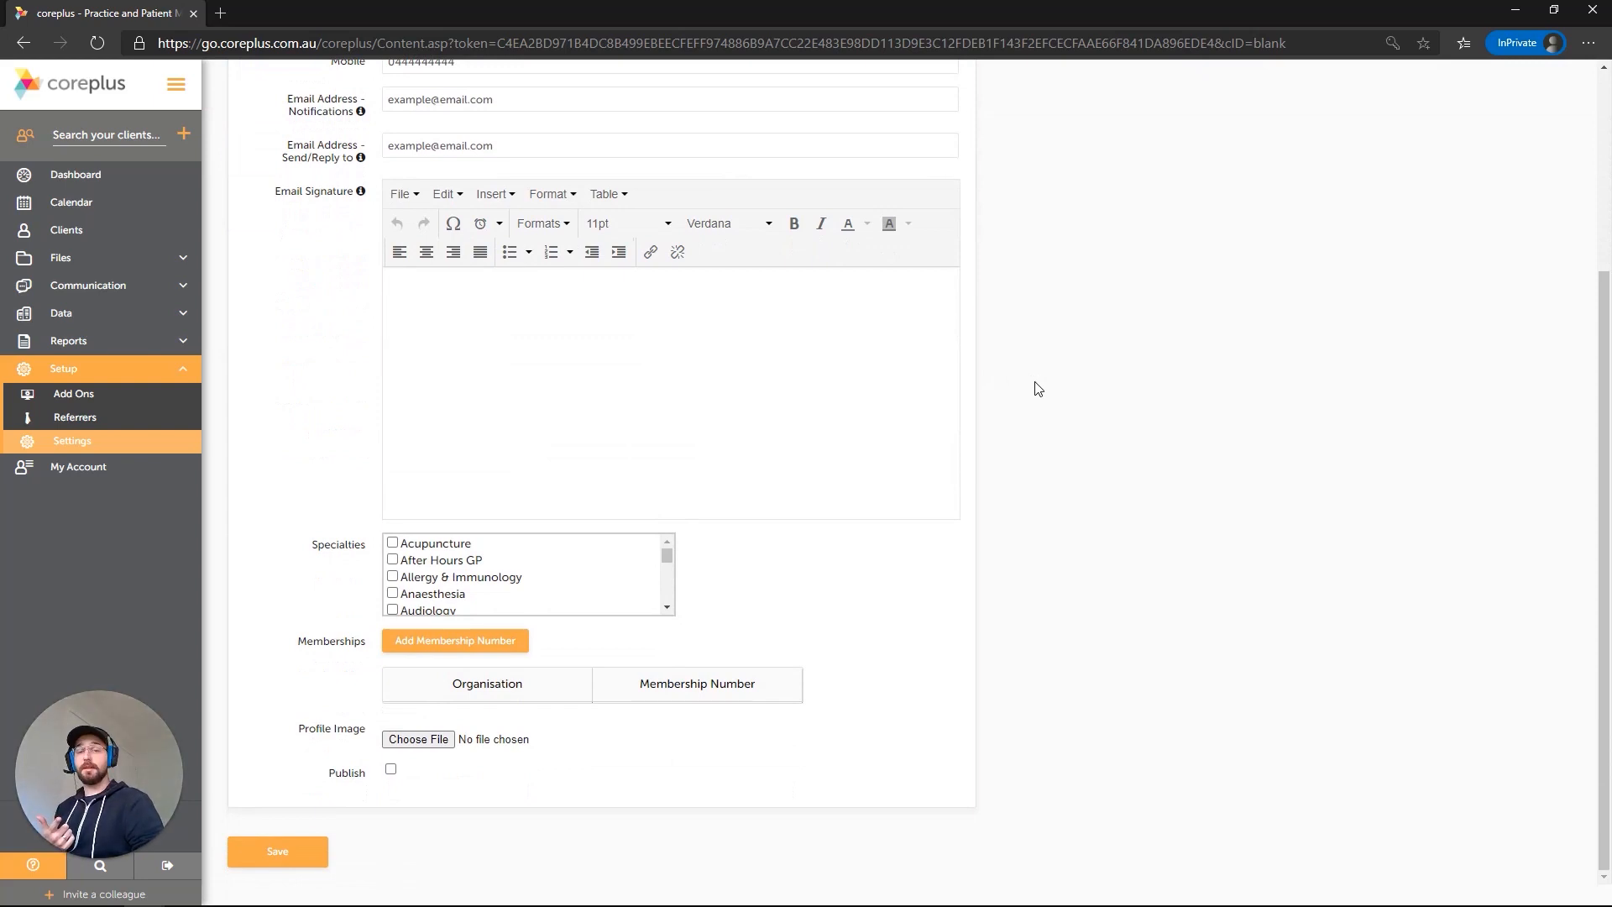
{"action": "mouse_move", "coordinate": [996, 385]}
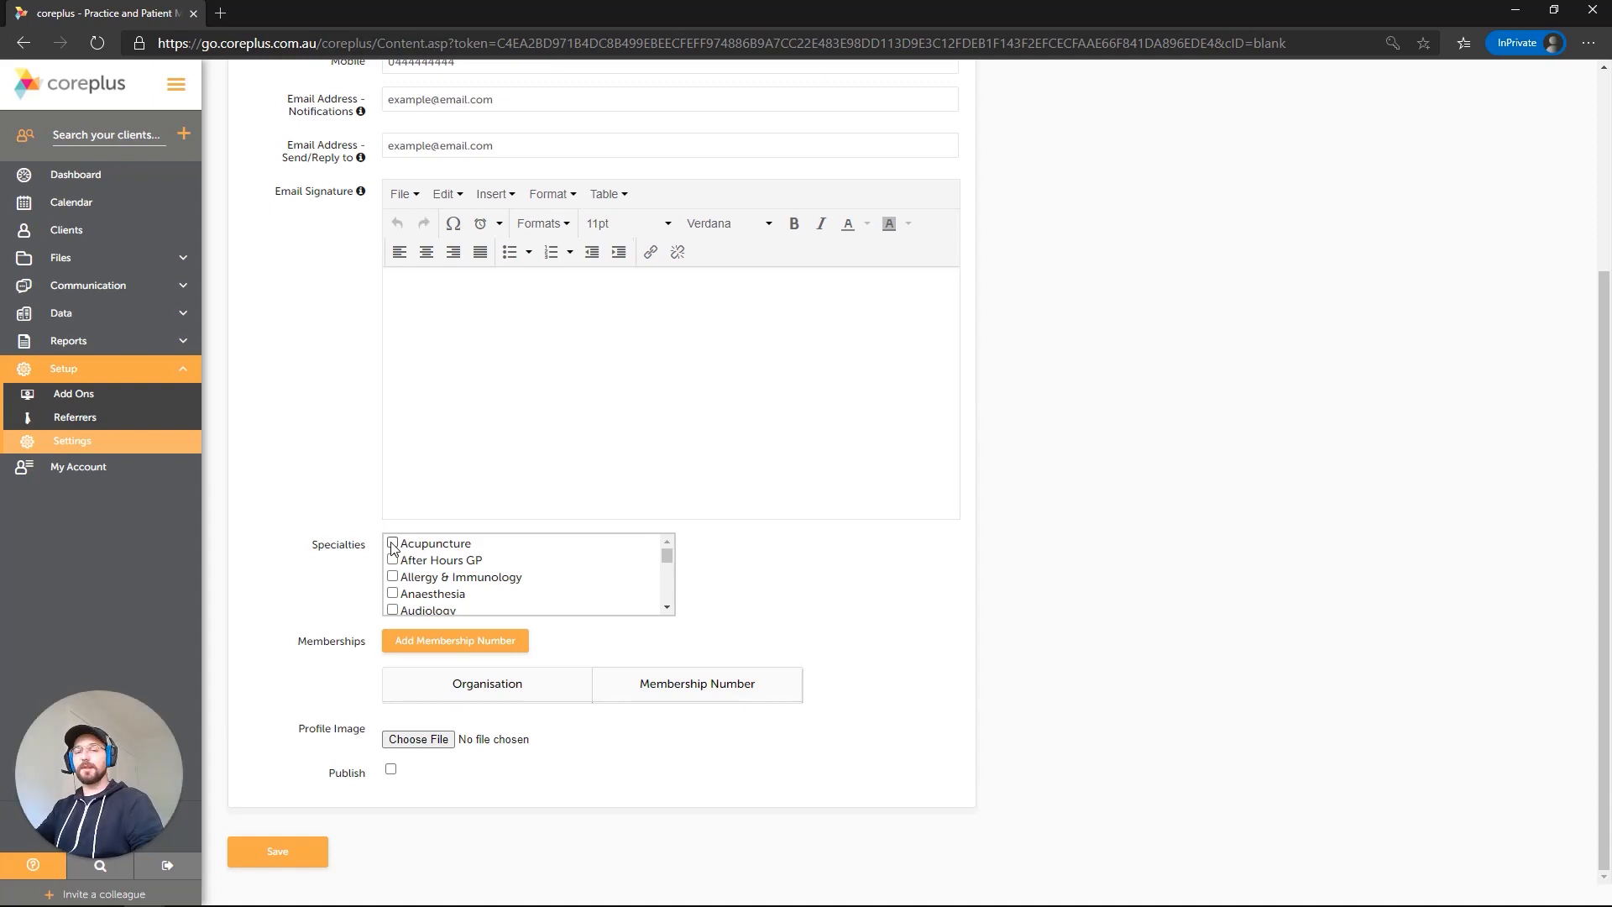
{"action": "left_click", "coordinate": [391, 543]}
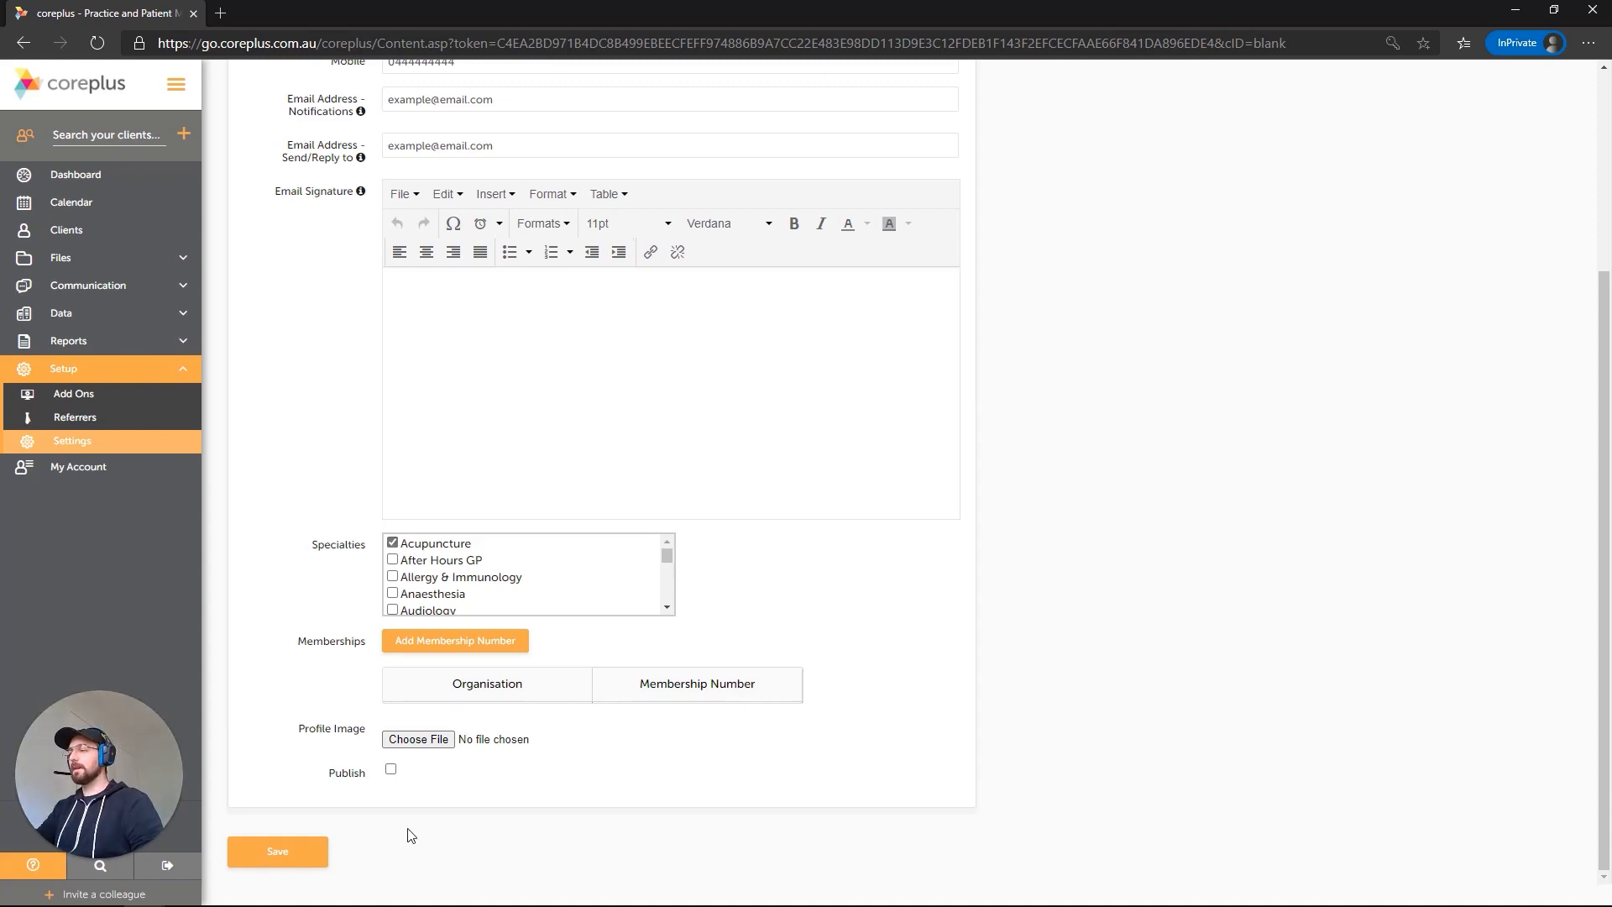
{"action": "left_click", "coordinate": [390, 769]}
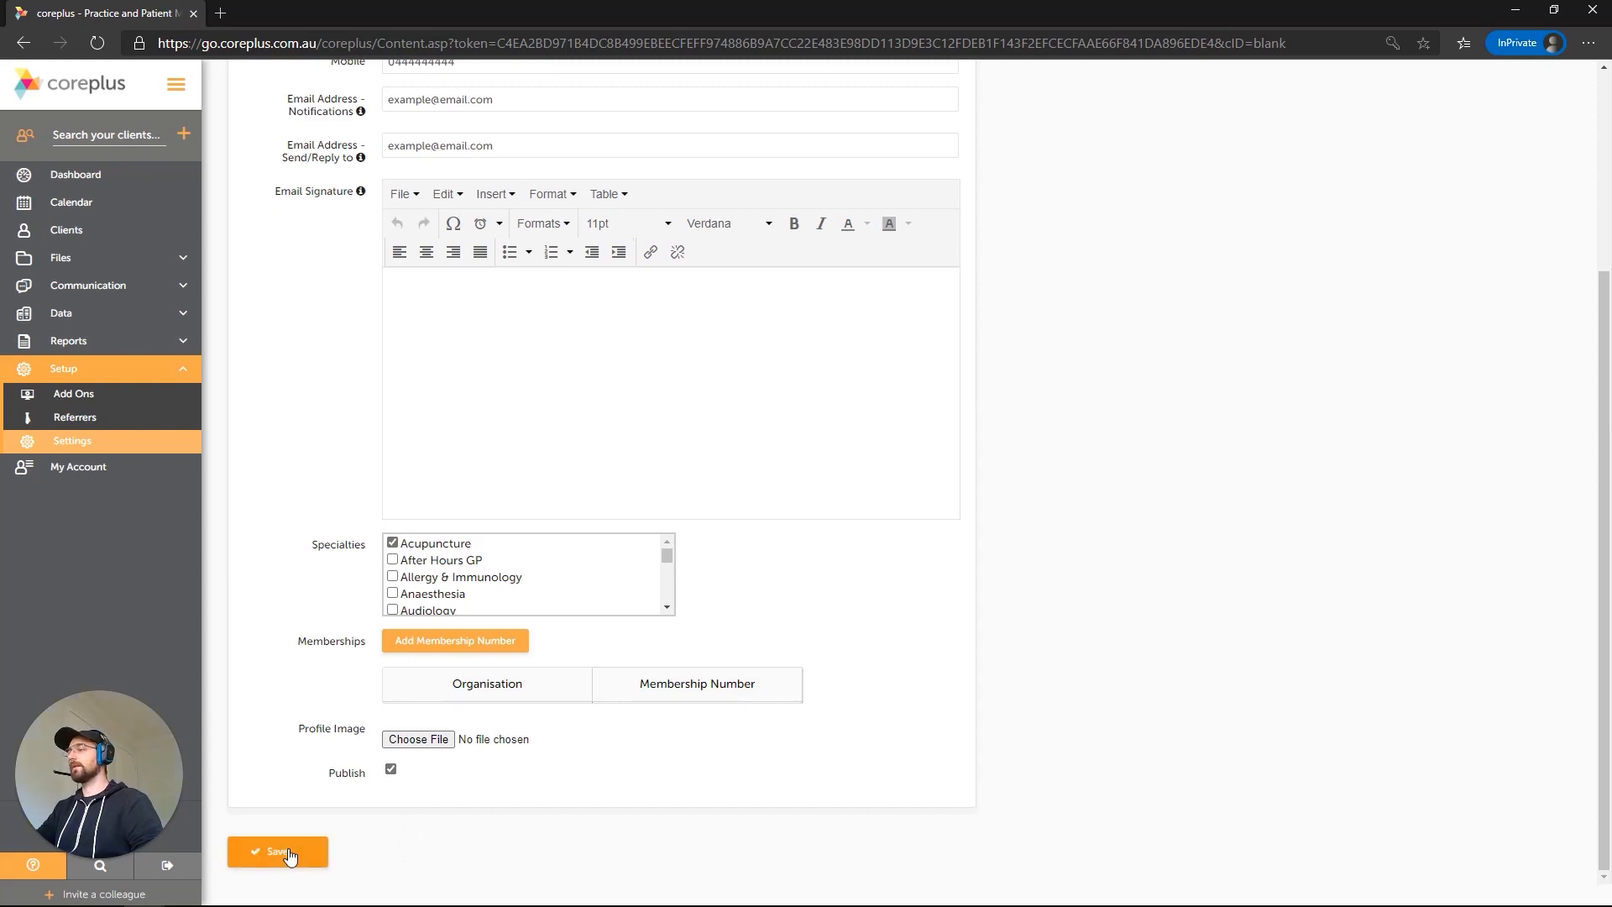
{"action": "left_click", "coordinate": [276, 851]}
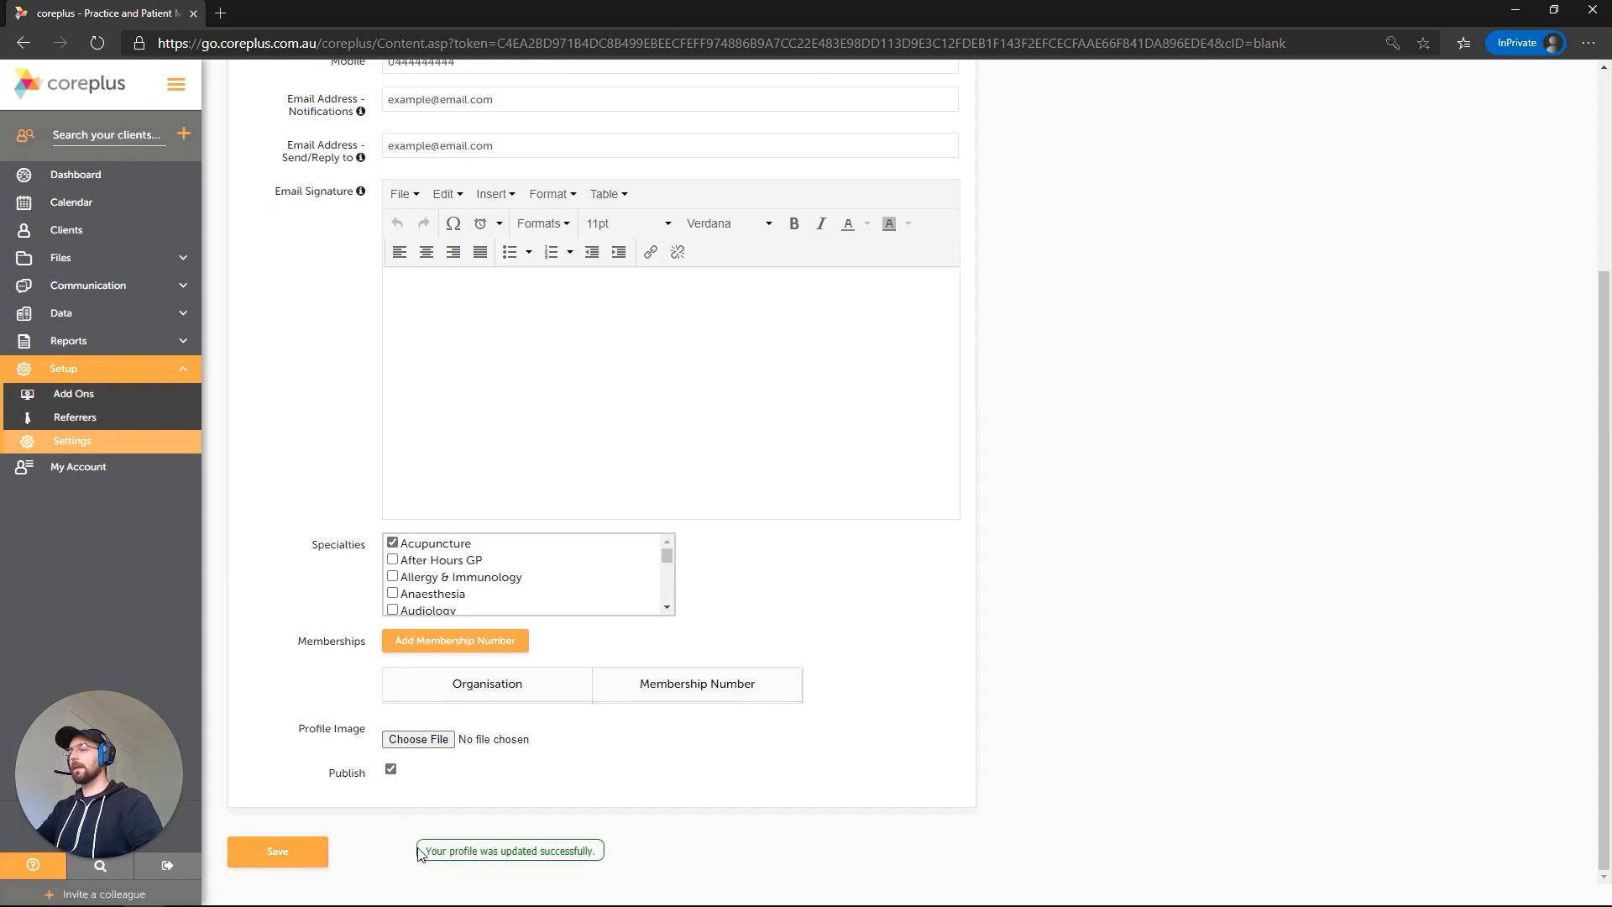
{"action": "mouse_move", "coordinate": [661, 847]}
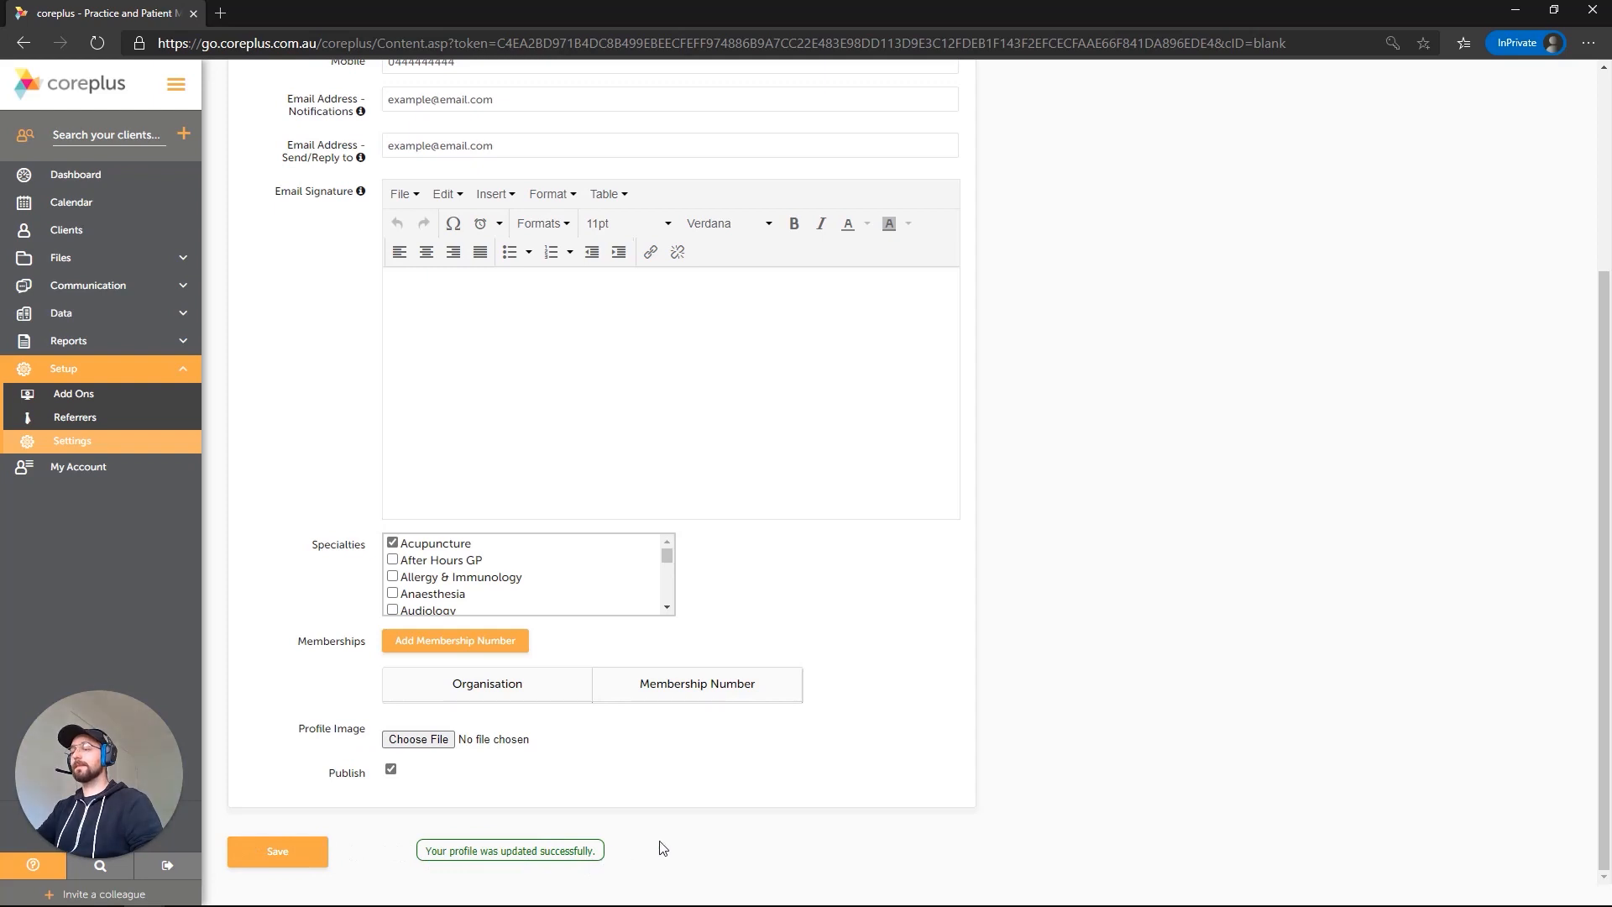
{"action": "mouse_move", "coordinate": [576, 800]}
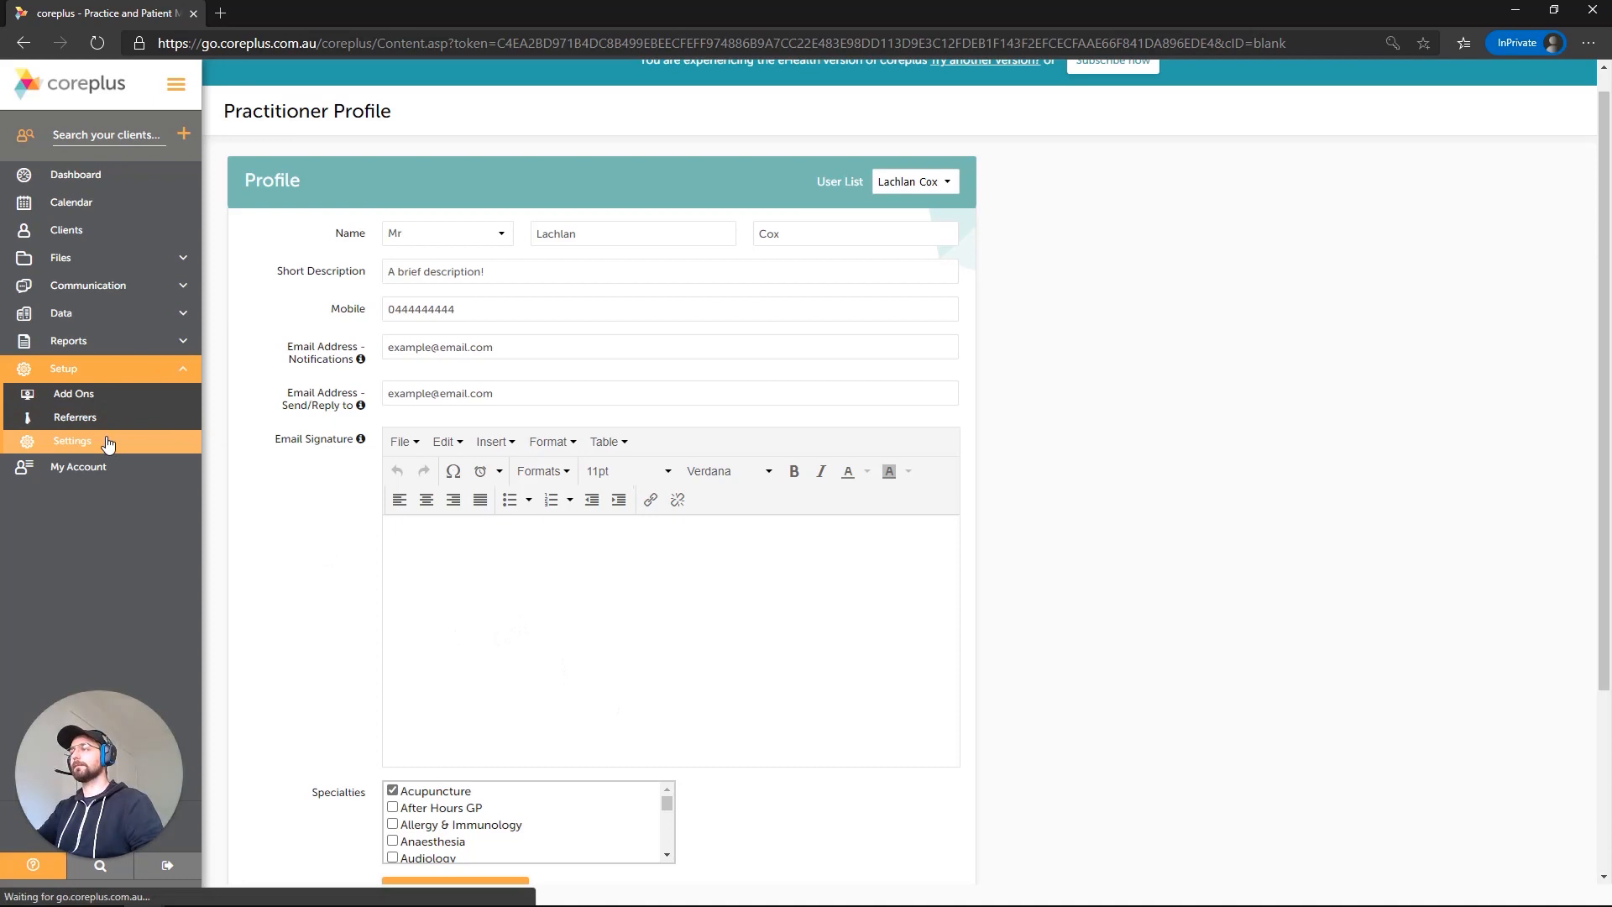
- Go to Settings and open Map Specialities to Appointment Types under Practice Profile
{"action": "left_click", "coordinate": [70, 440]}
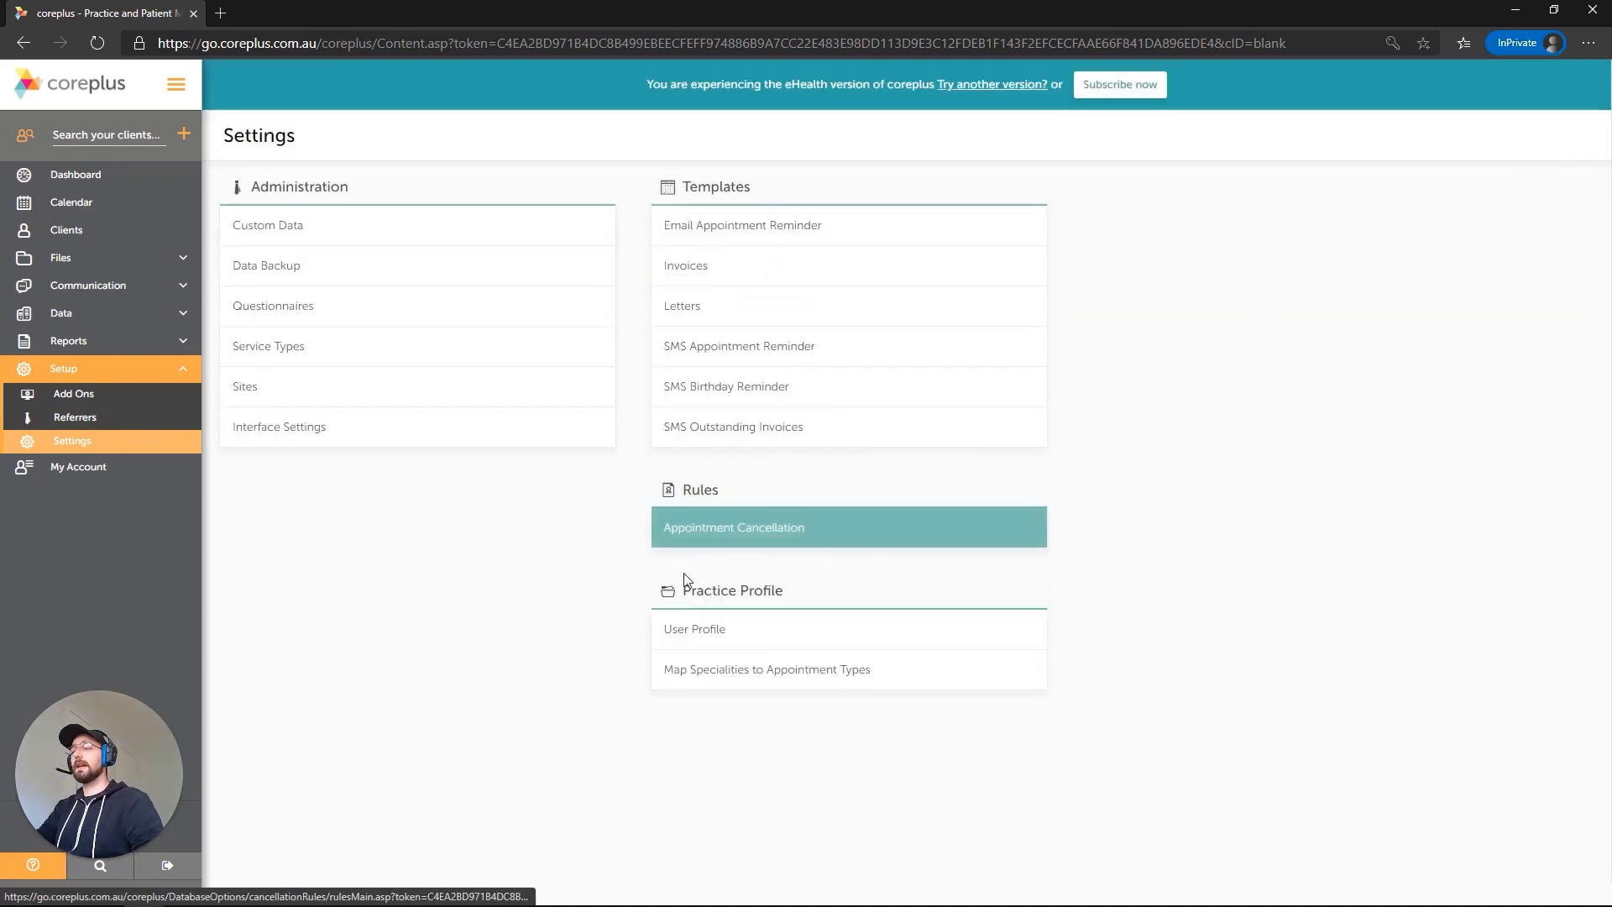
{"action": "mouse_move", "coordinate": [719, 683]}
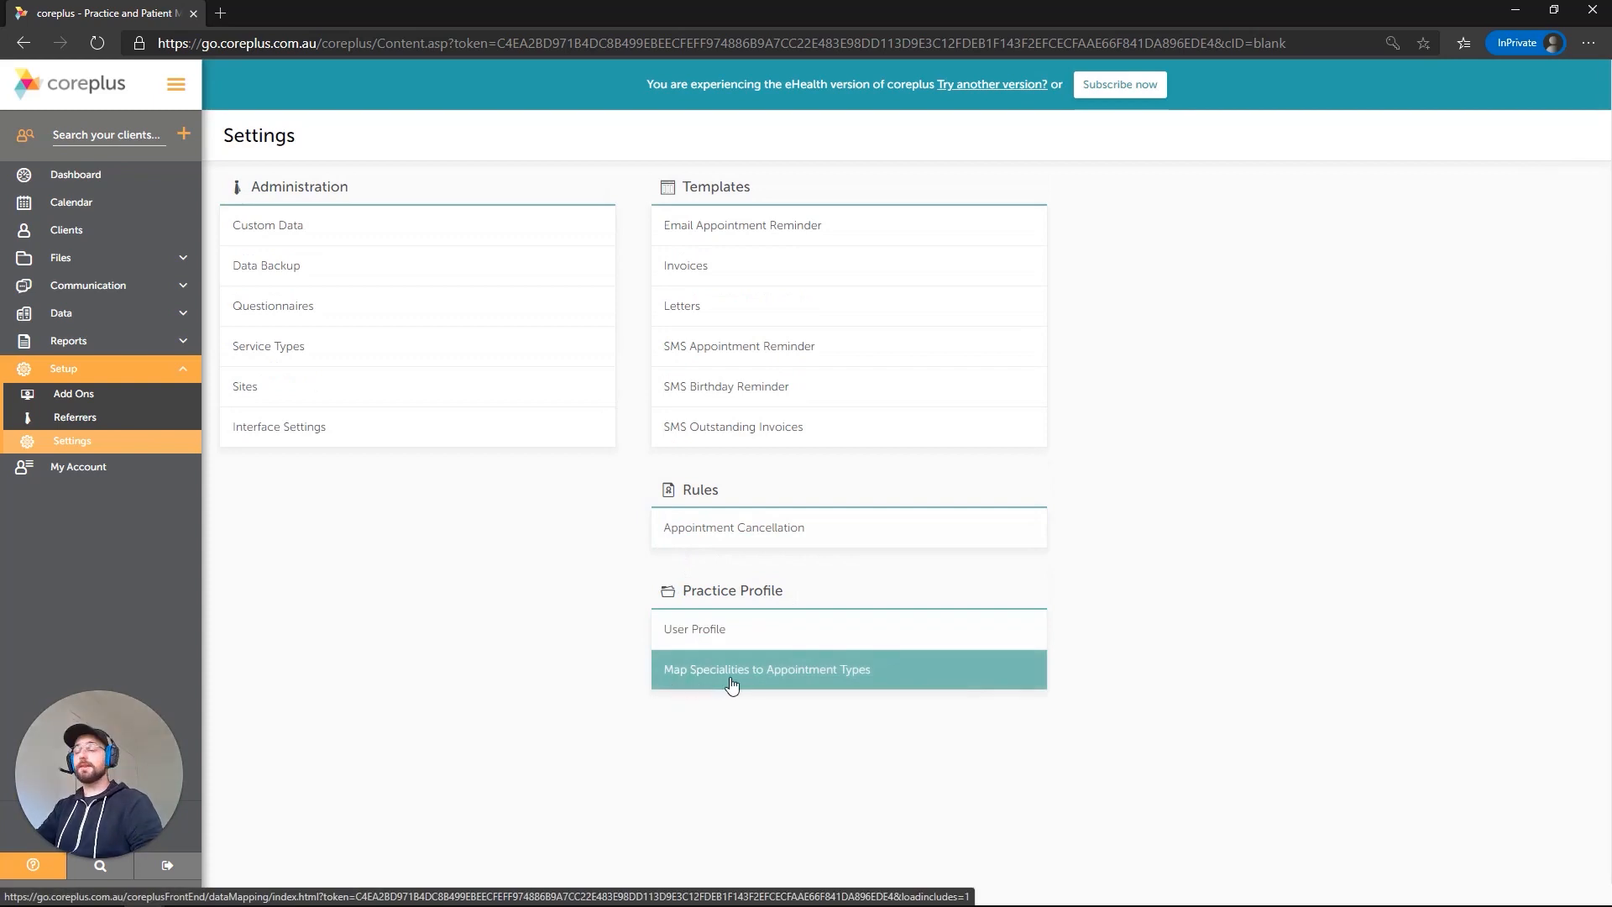
{"action": "left_click", "coordinate": [765, 668]}
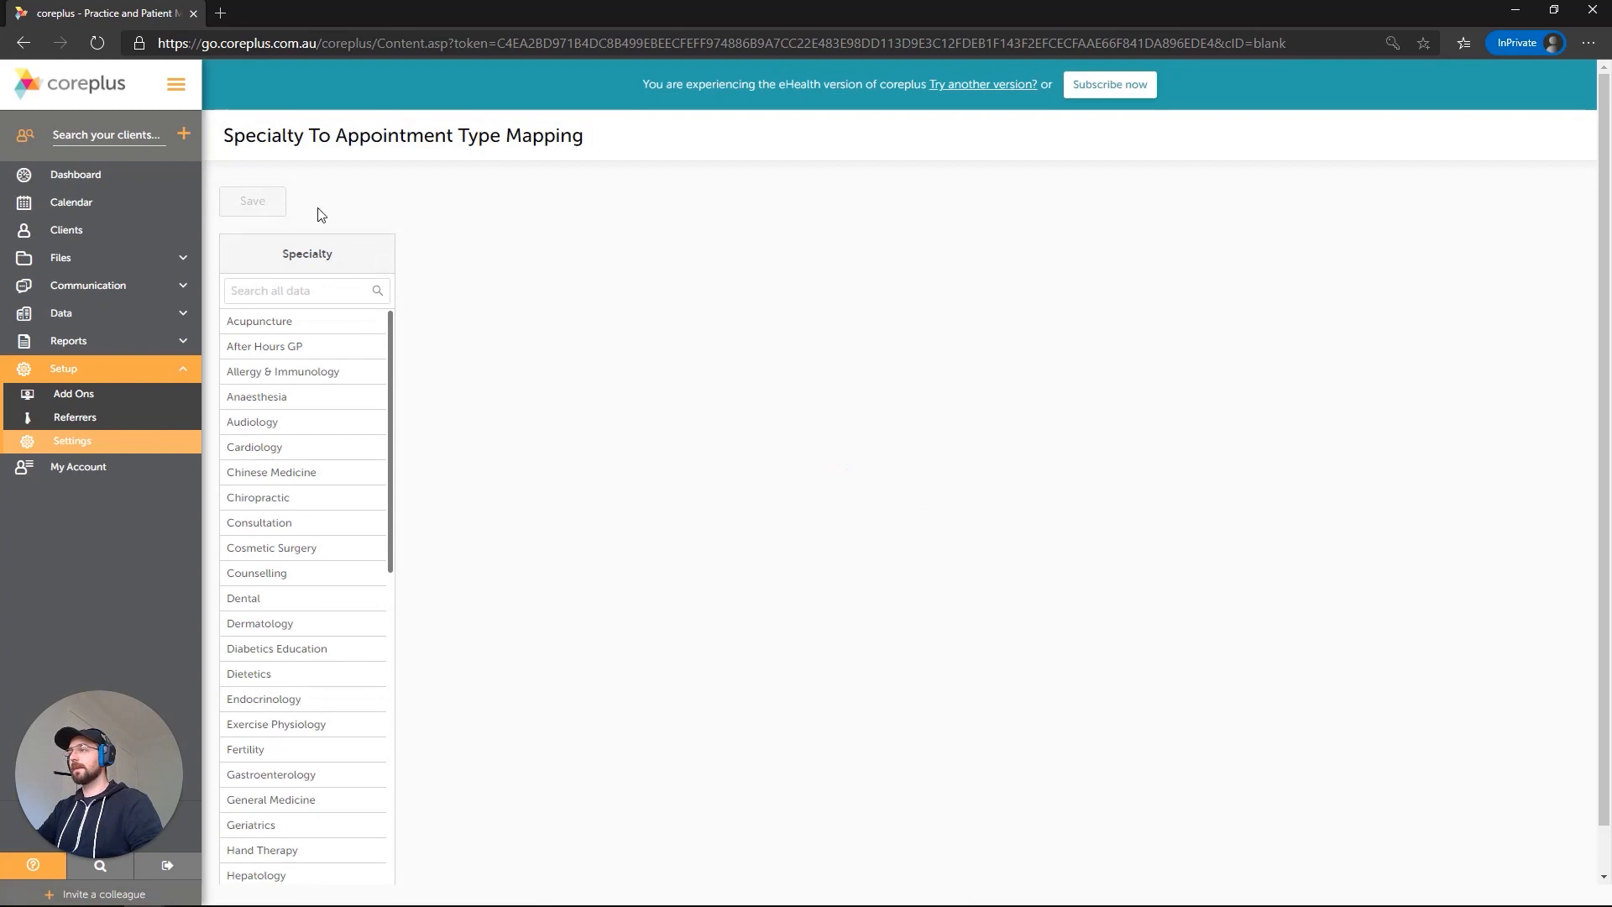
- Assign Initial Consult and Follow Up Consult to the Acupuncture specialty
{"action": "left_click", "coordinate": [259, 321]}
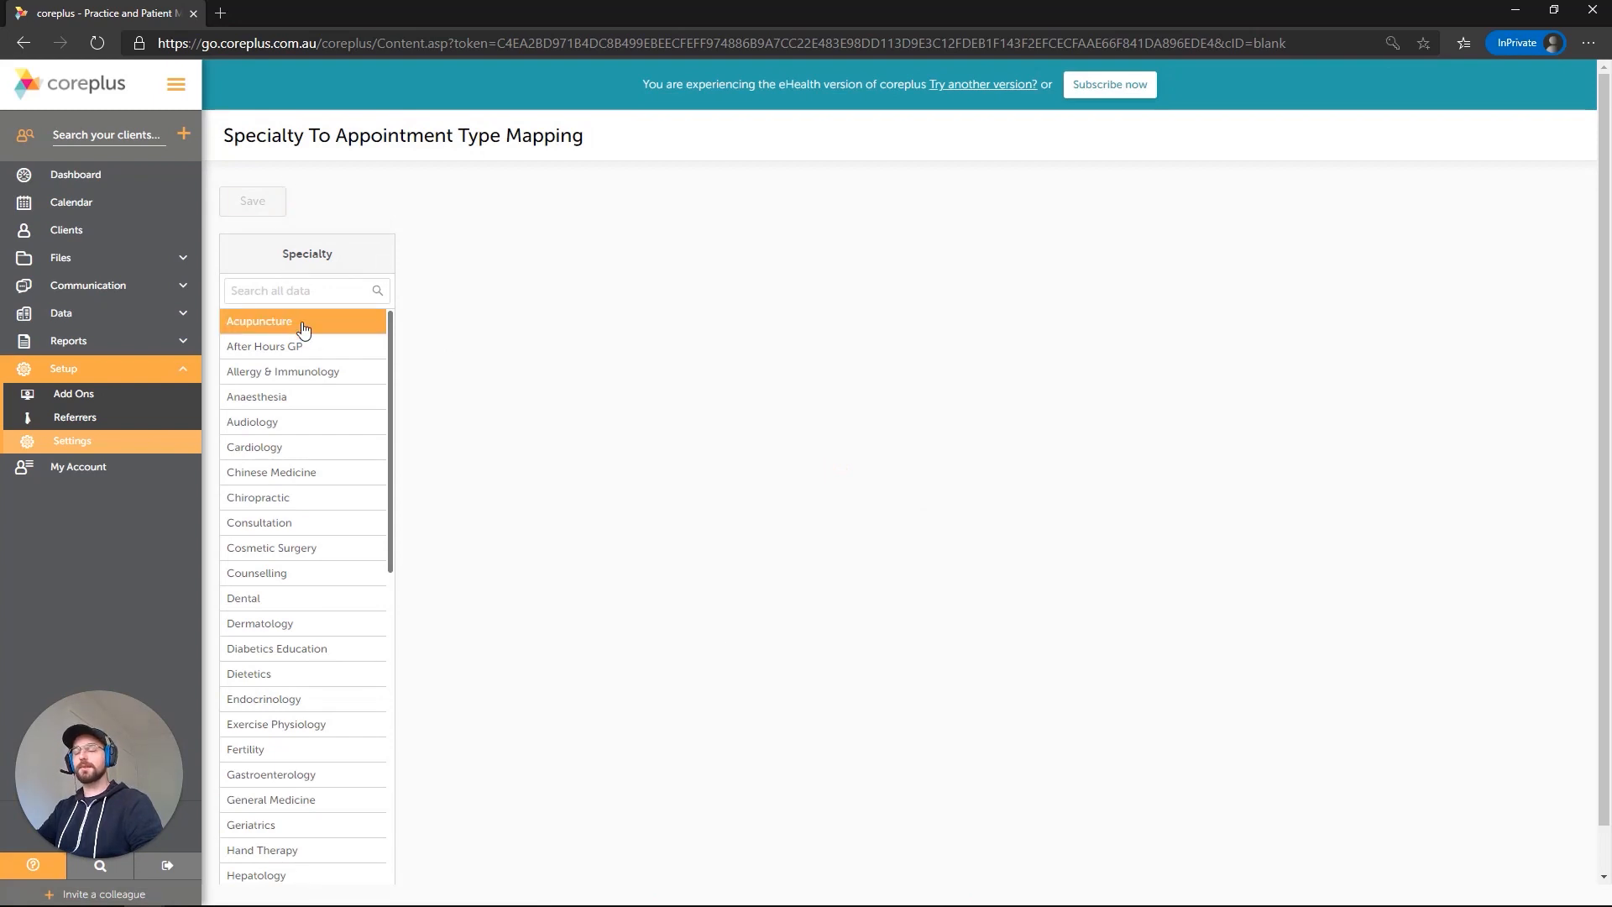
{"action": "left_click", "coordinate": [302, 320]}
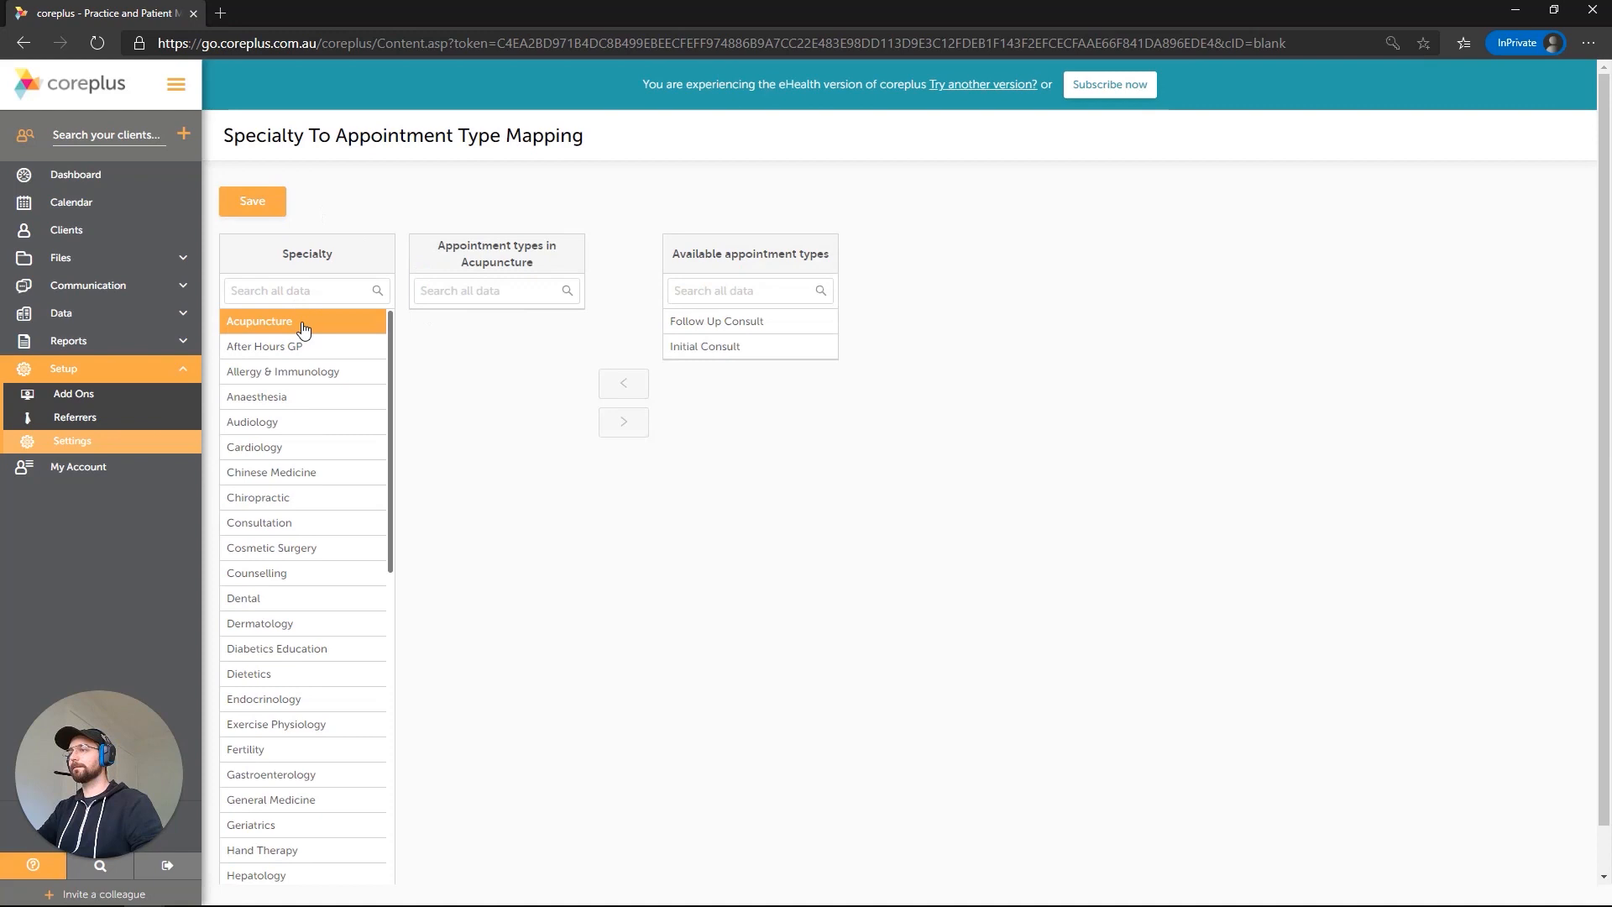
{"action": "double_click", "coordinate": [457, 244]}
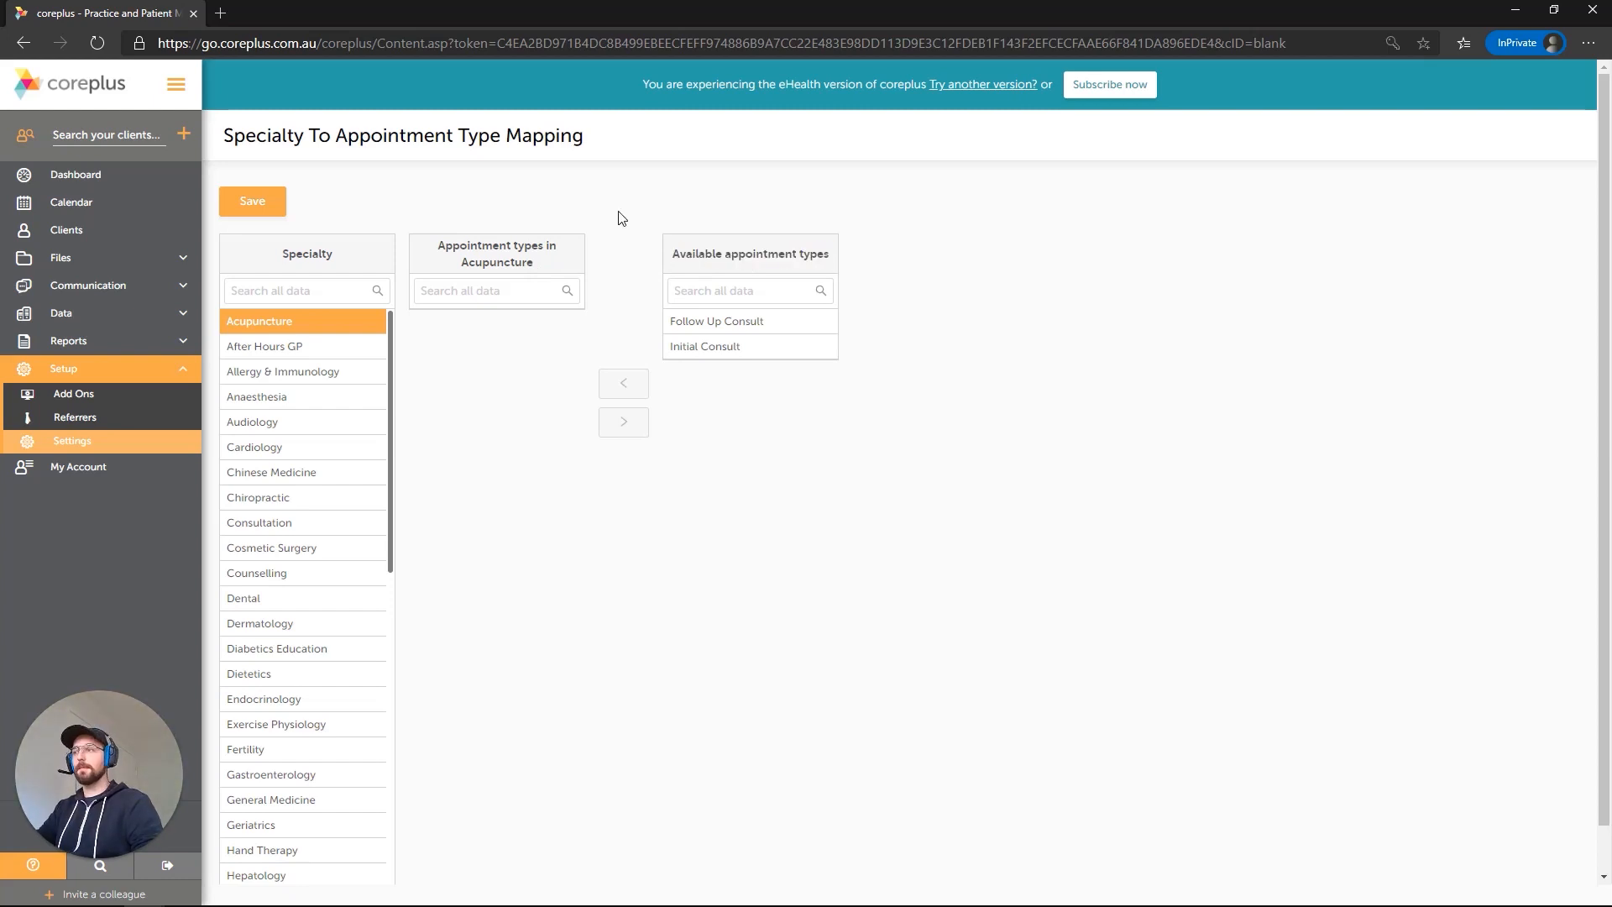
{"action": "mouse_move", "coordinate": [578, 352]}
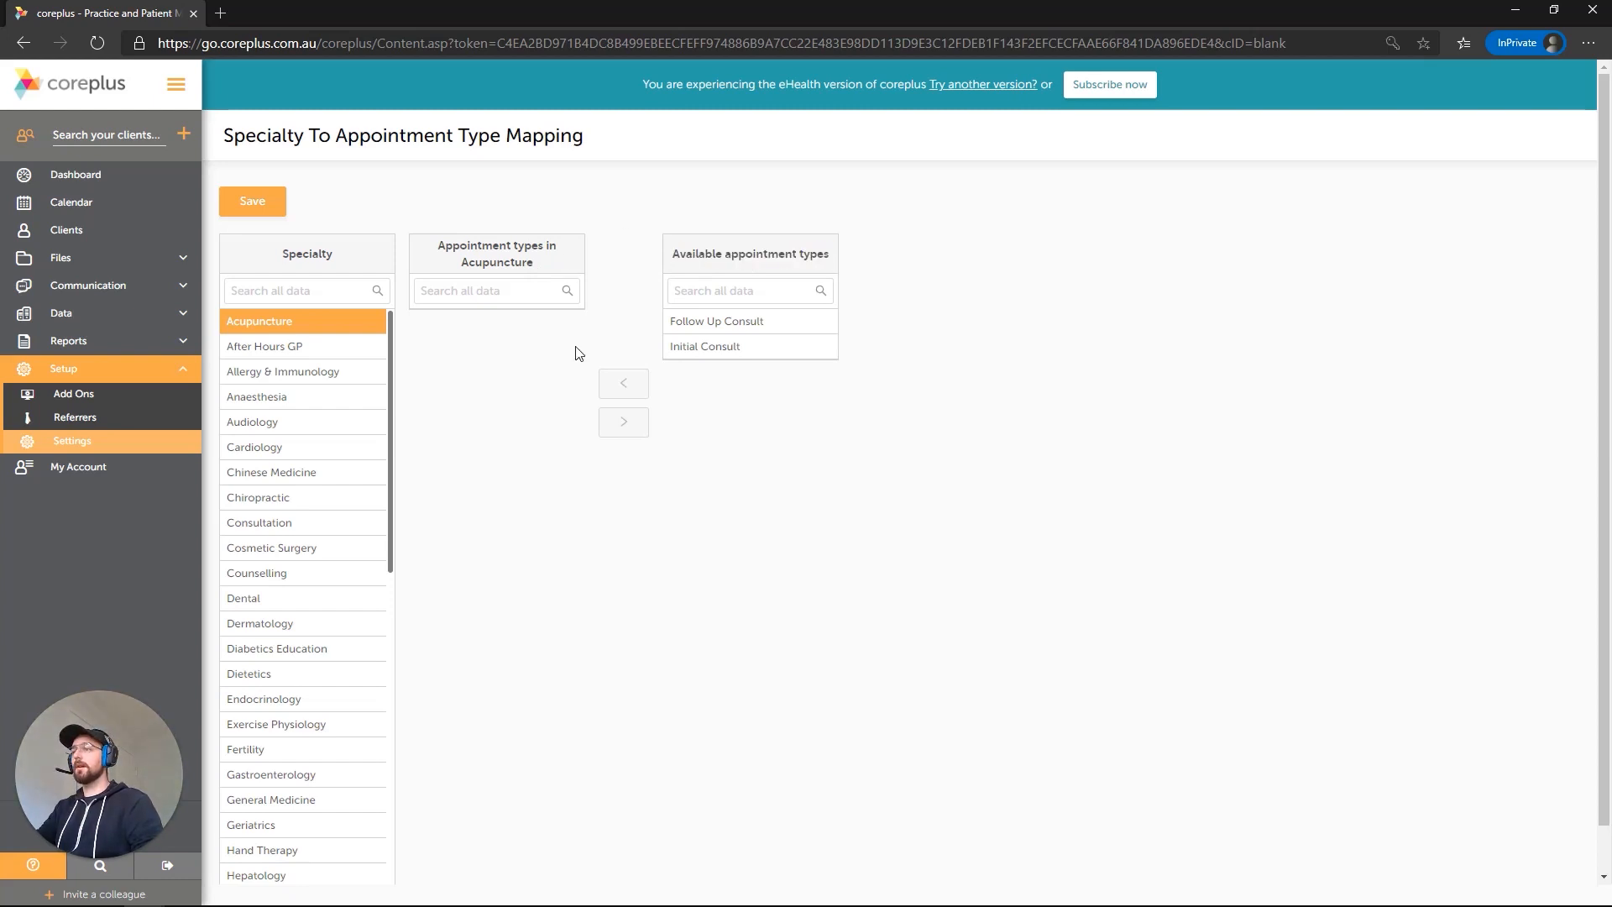
{"action": "left_click", "coordinate": [749, 345]}
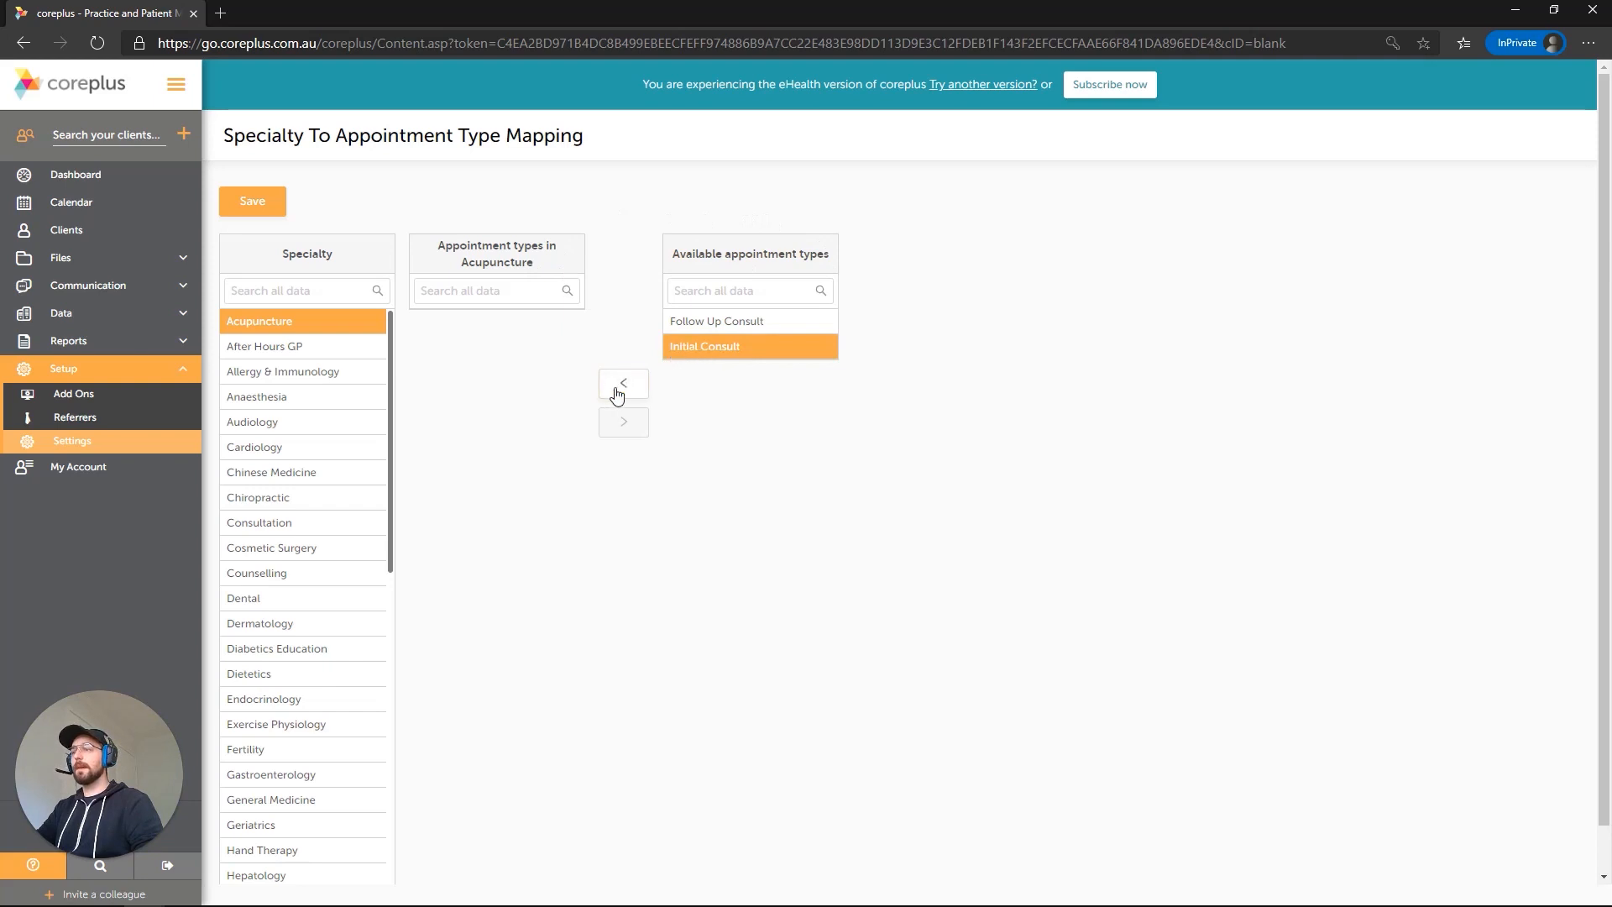
{"action": "left_click", "coordinate": [623, 384]}
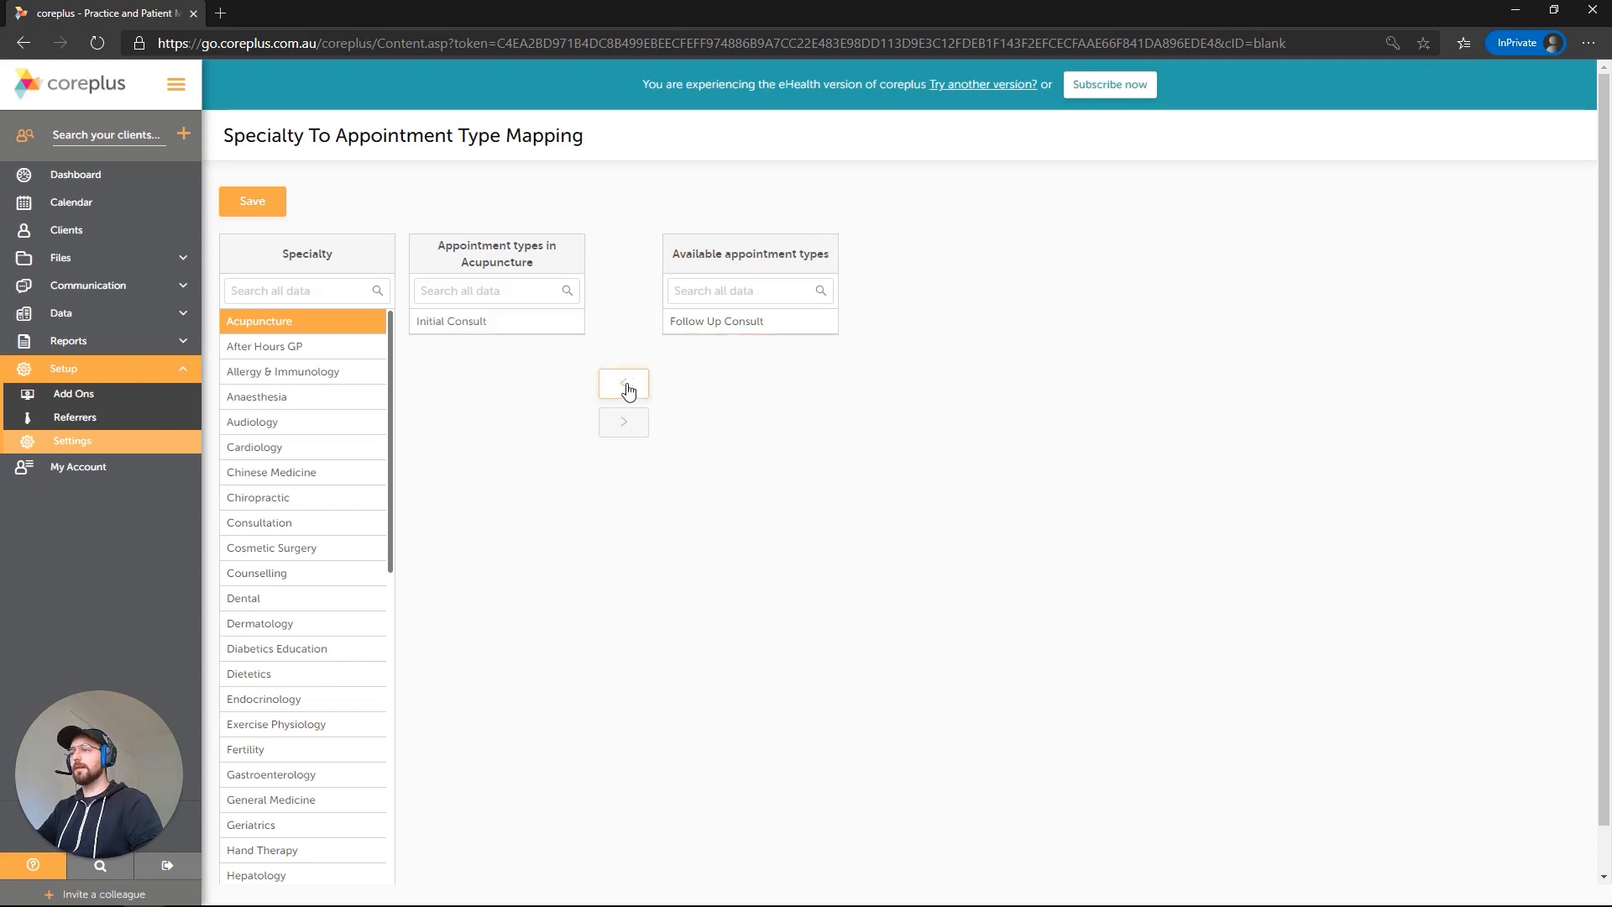
{"action": "left_click", "coordinate": [715, 320]}
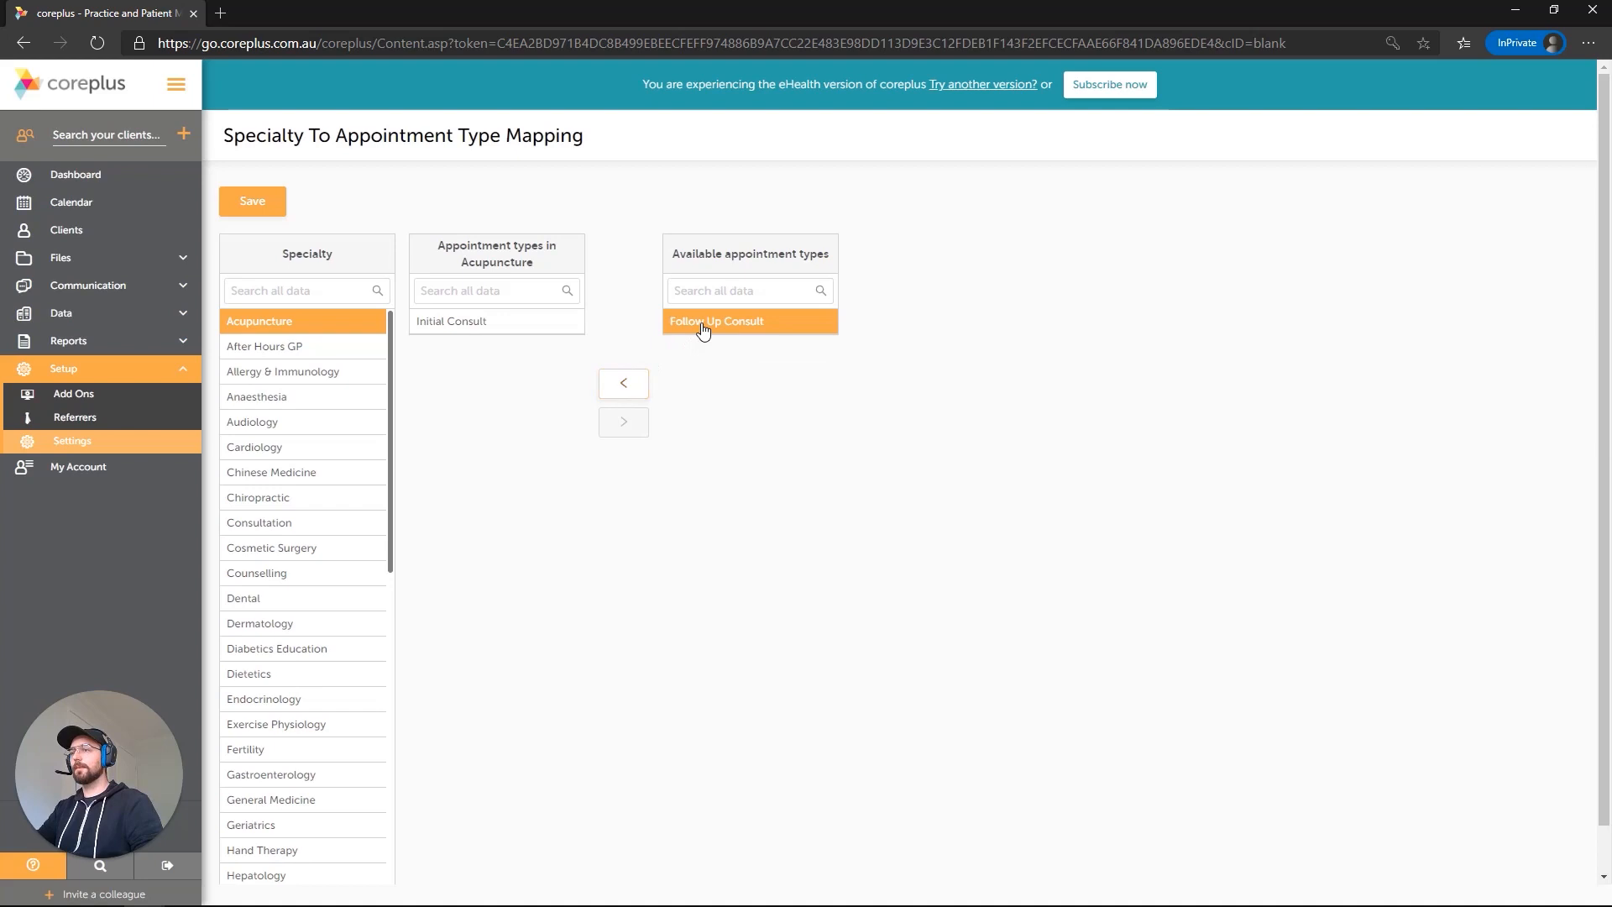
{"action": "left_click", "coordinate": [623, 383]}
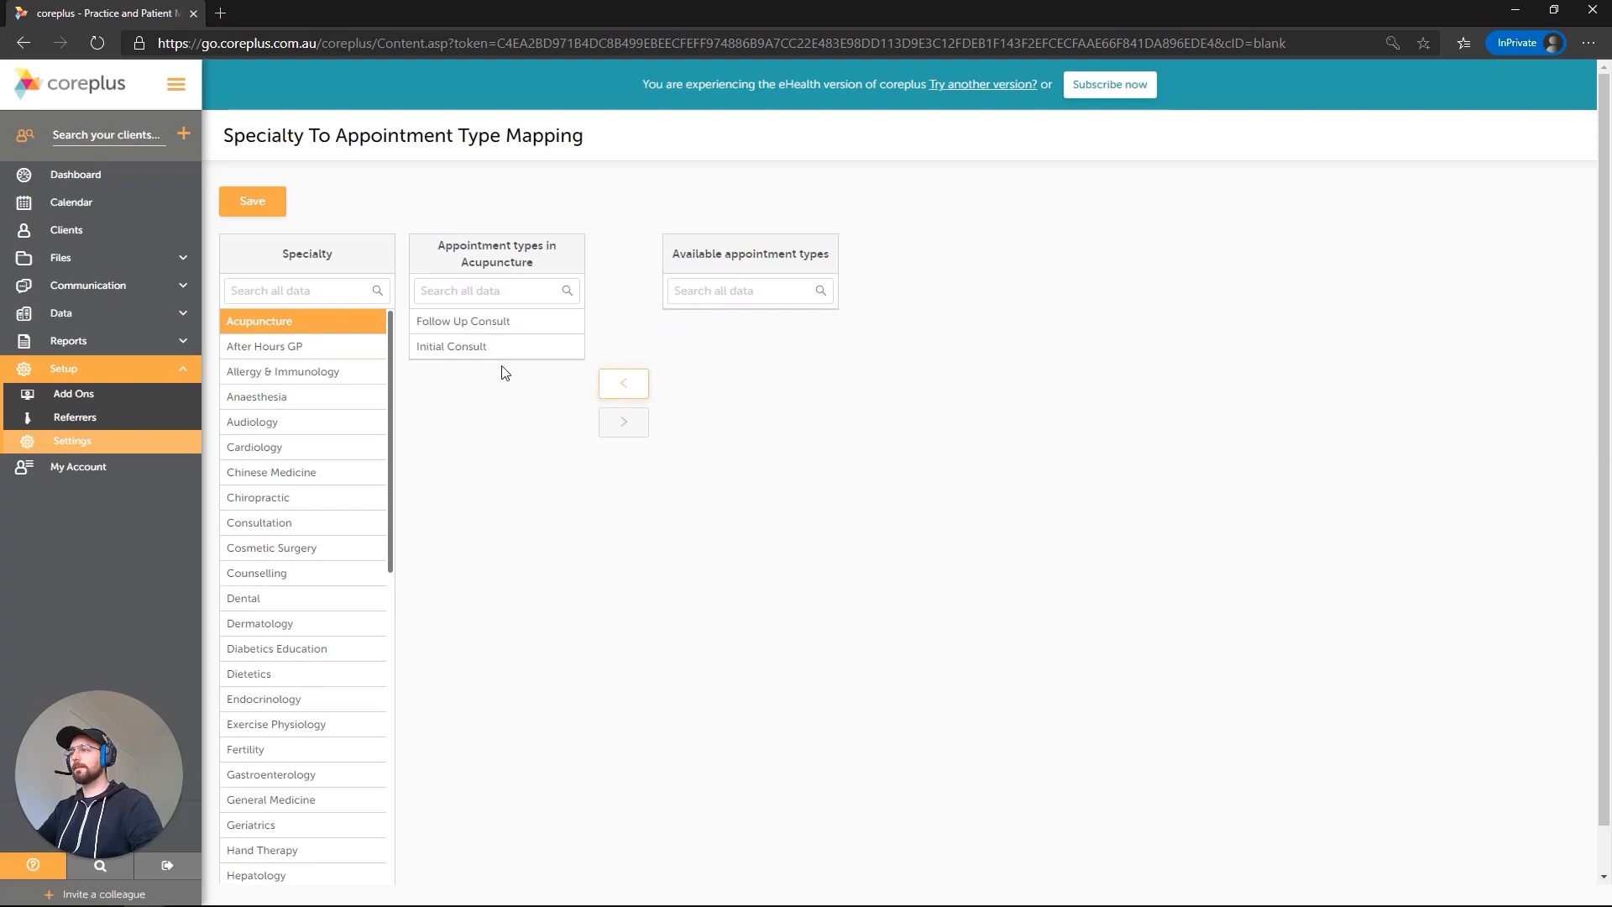
- Save the Acupuncture specialty mapping and go to the Add Ons area
{"action": "left_click", "coordinate": [252, 200]}
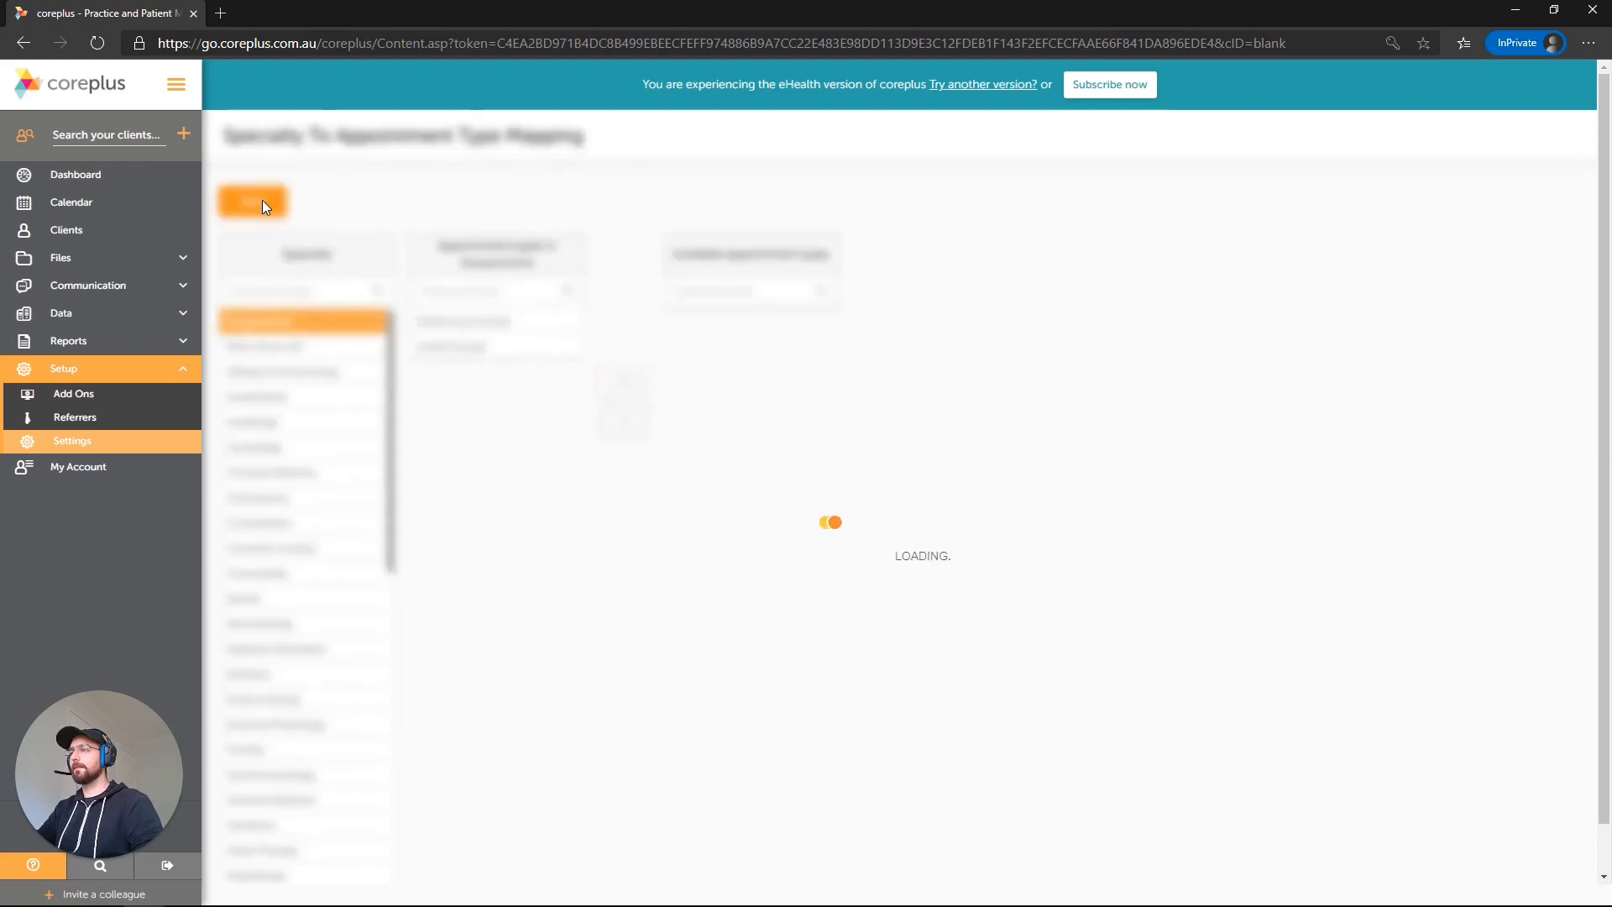
{"action": "left_click", "coordinate": [252, 201]}
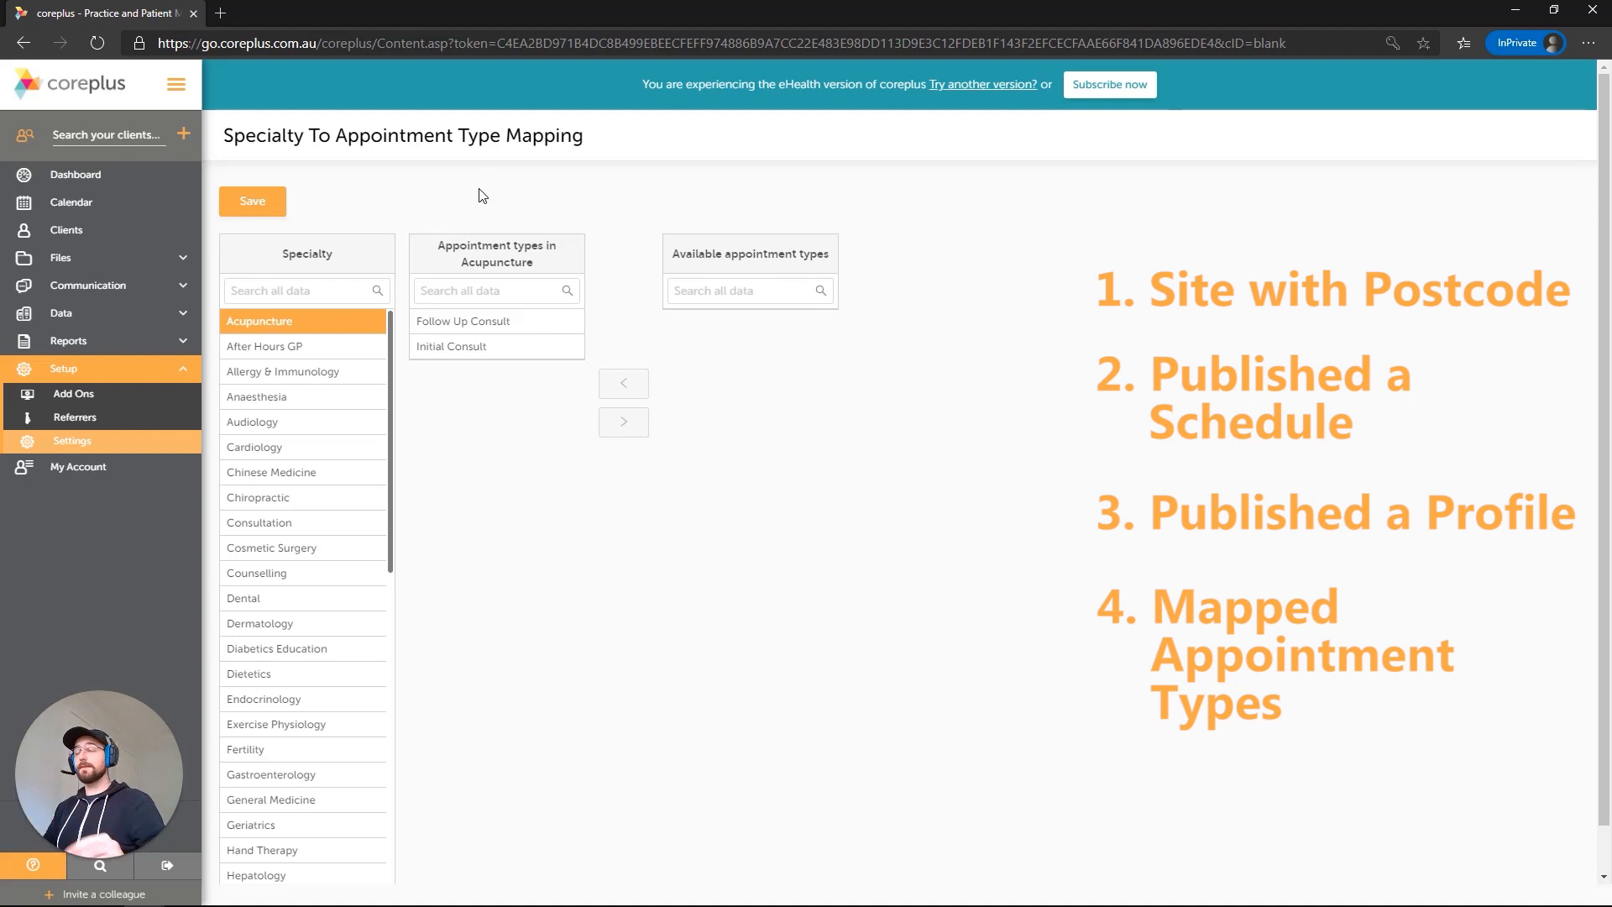
{"action": "mouse_move", "coordinate": [547, 201]}
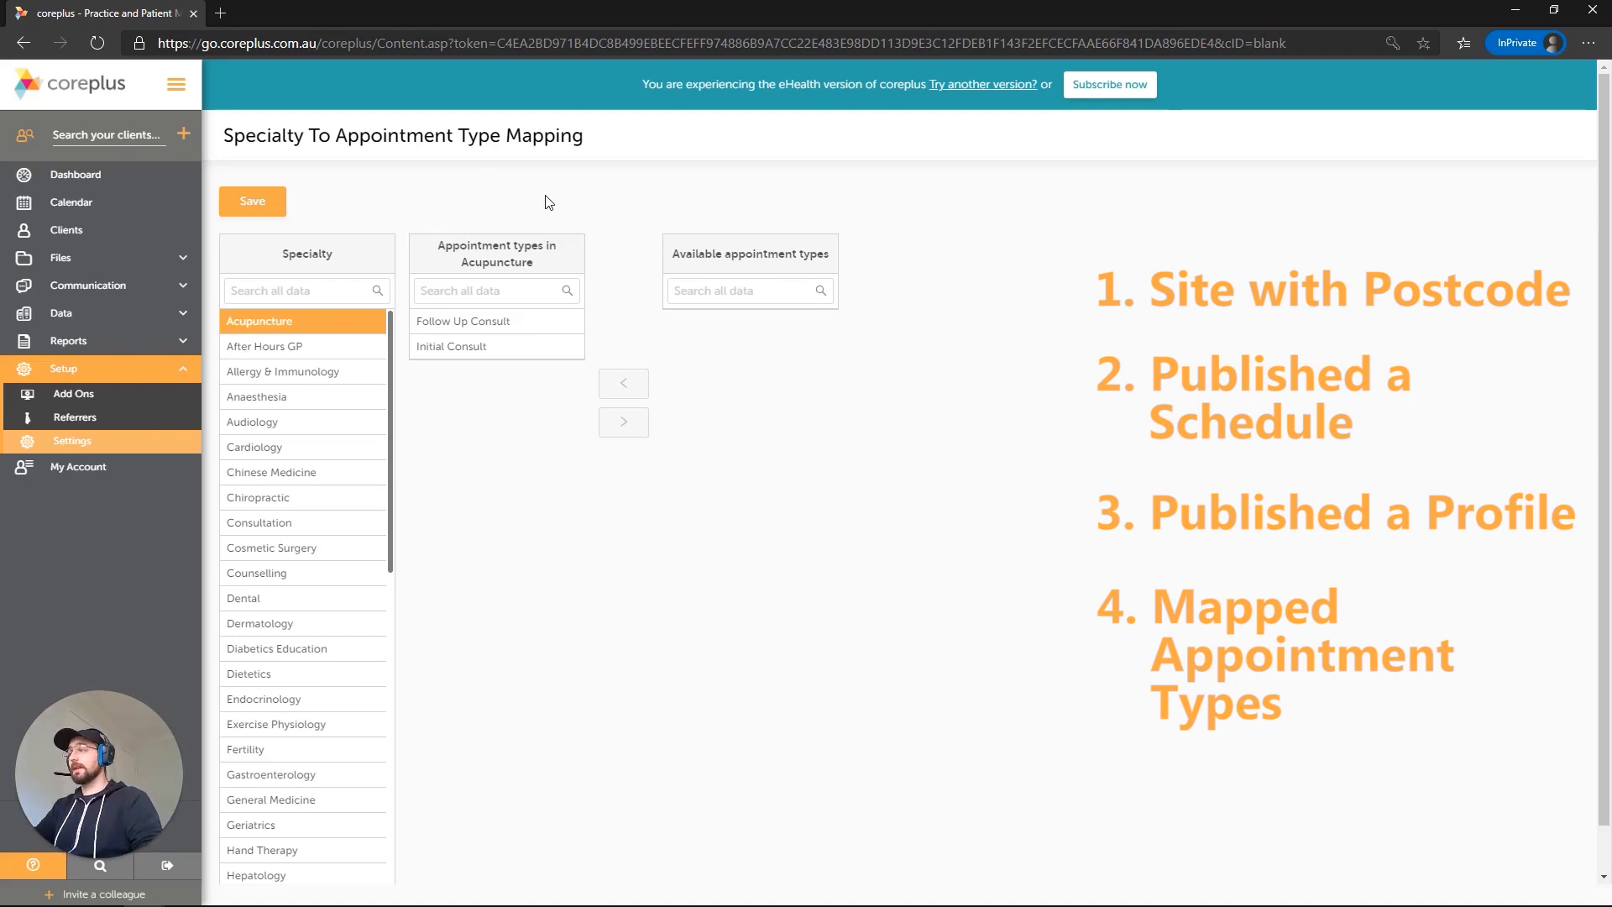
{"action": "left_click", "coordinate": [74, 394]}
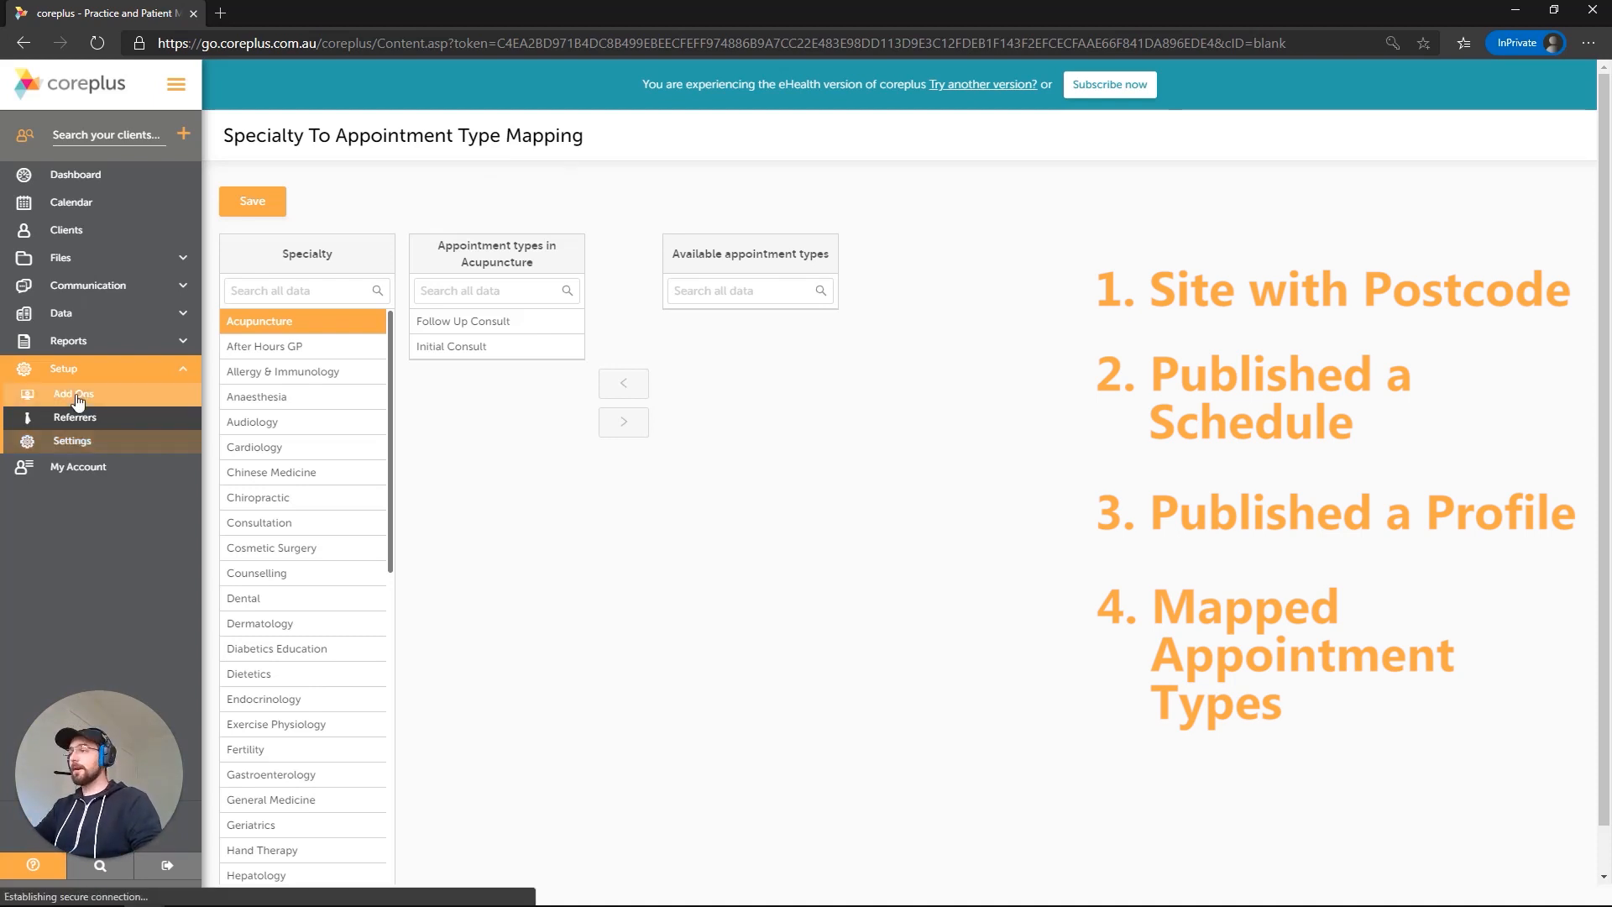
- Open the client portal add-on and continue into the setup wizard's step 1
{"action": "left_click", "coordinate": [73, 394]}
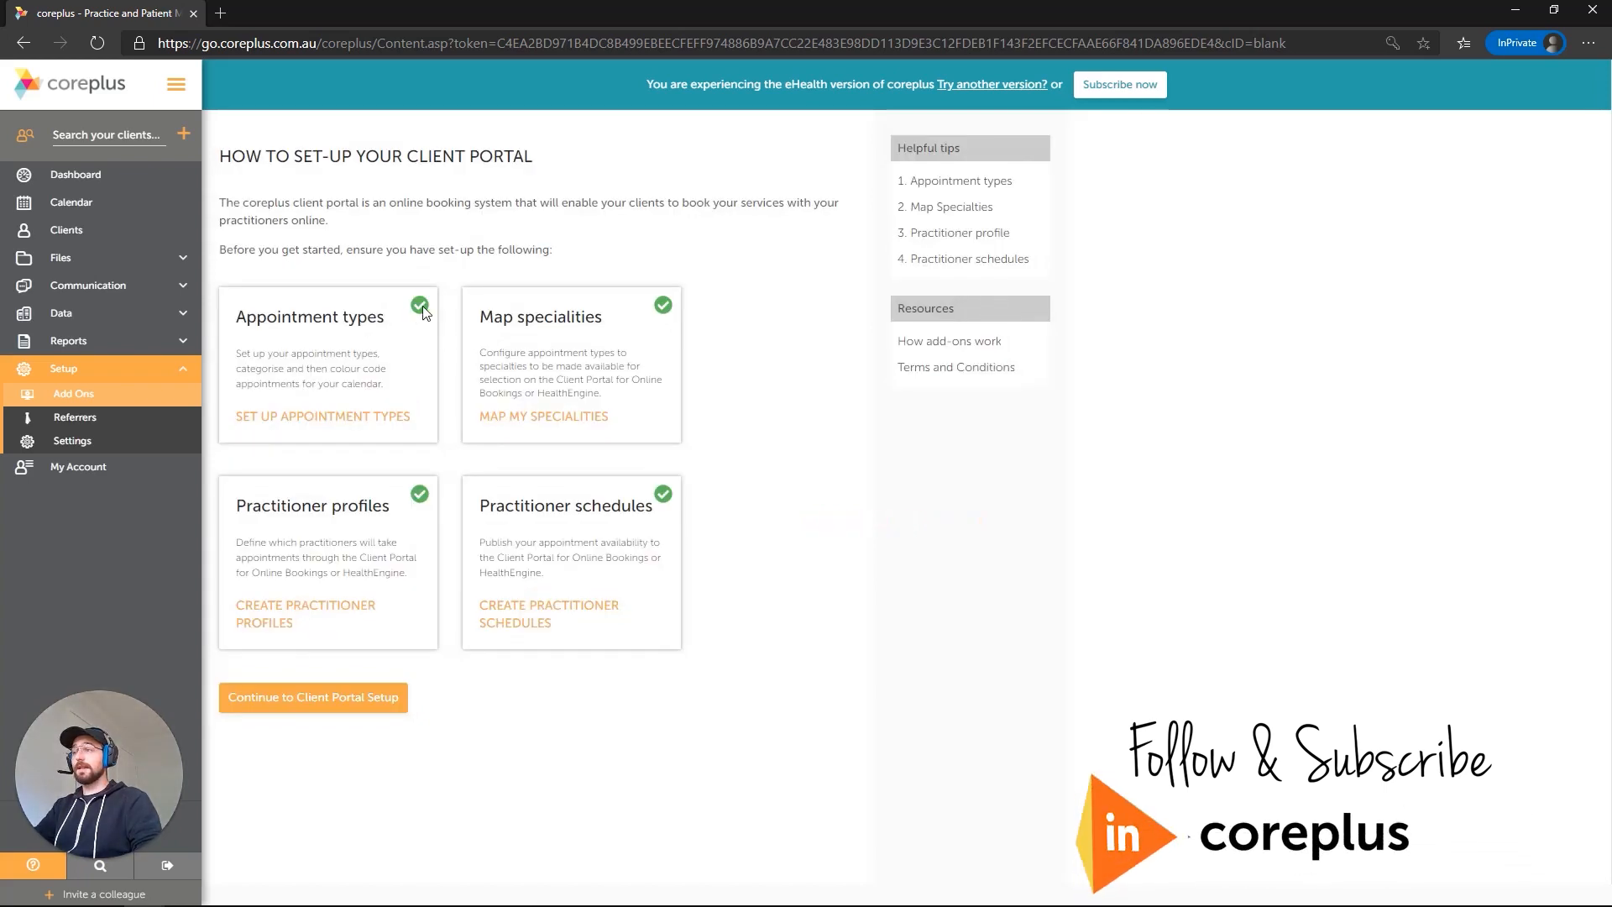
{"action": "mouse_move", "coordinate": [668, 490]}
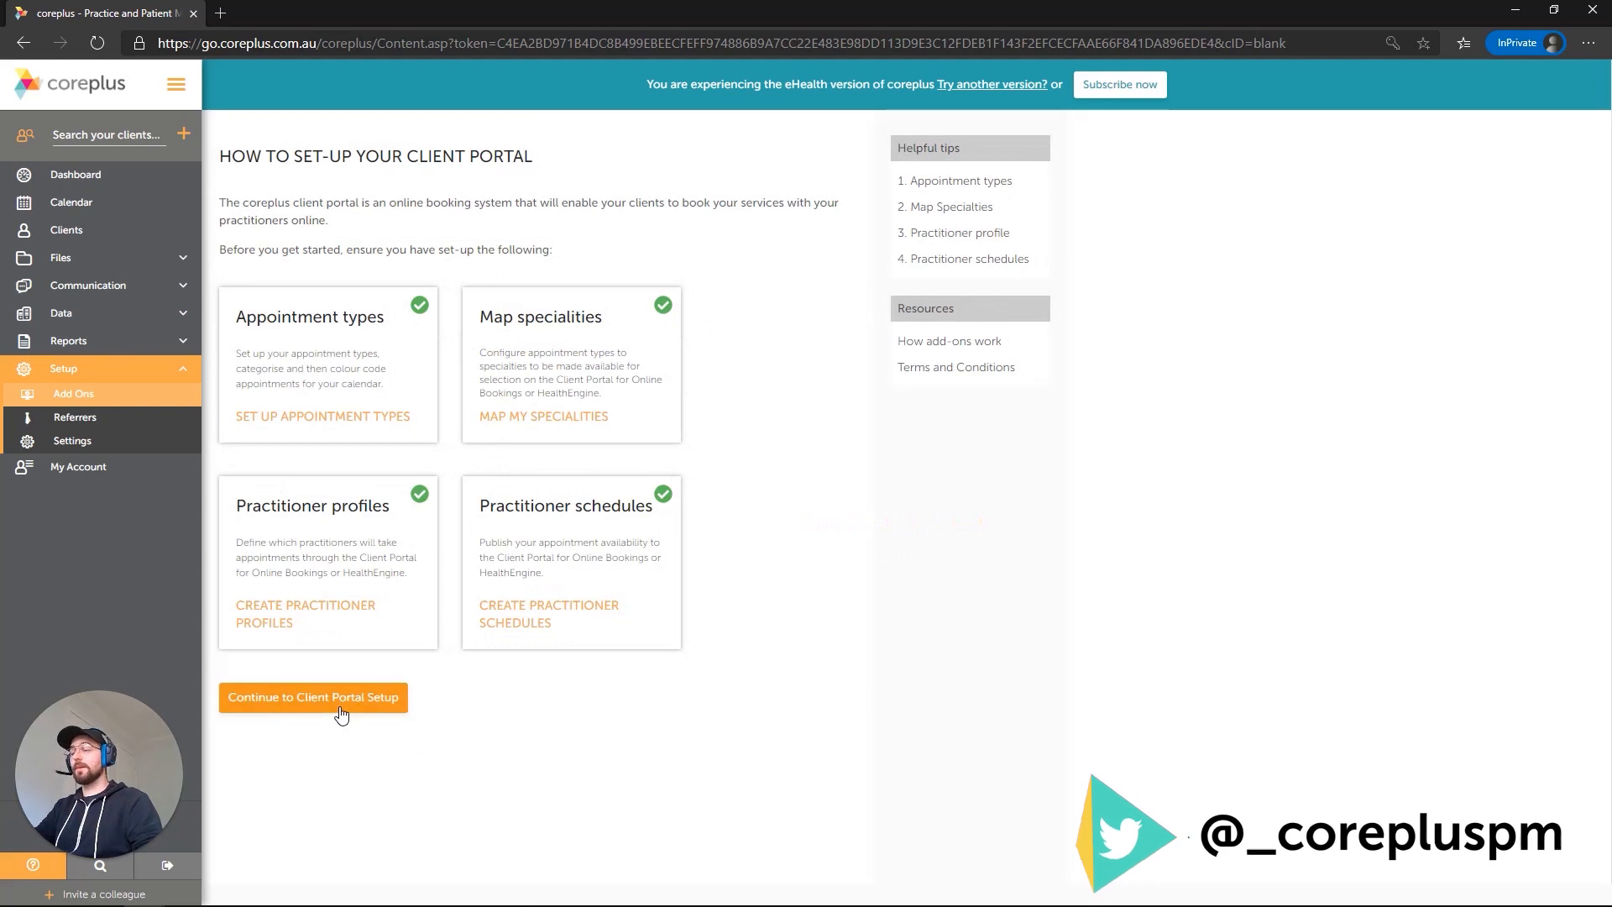
{"action": "left_click", "coordinate": [312, 696]}
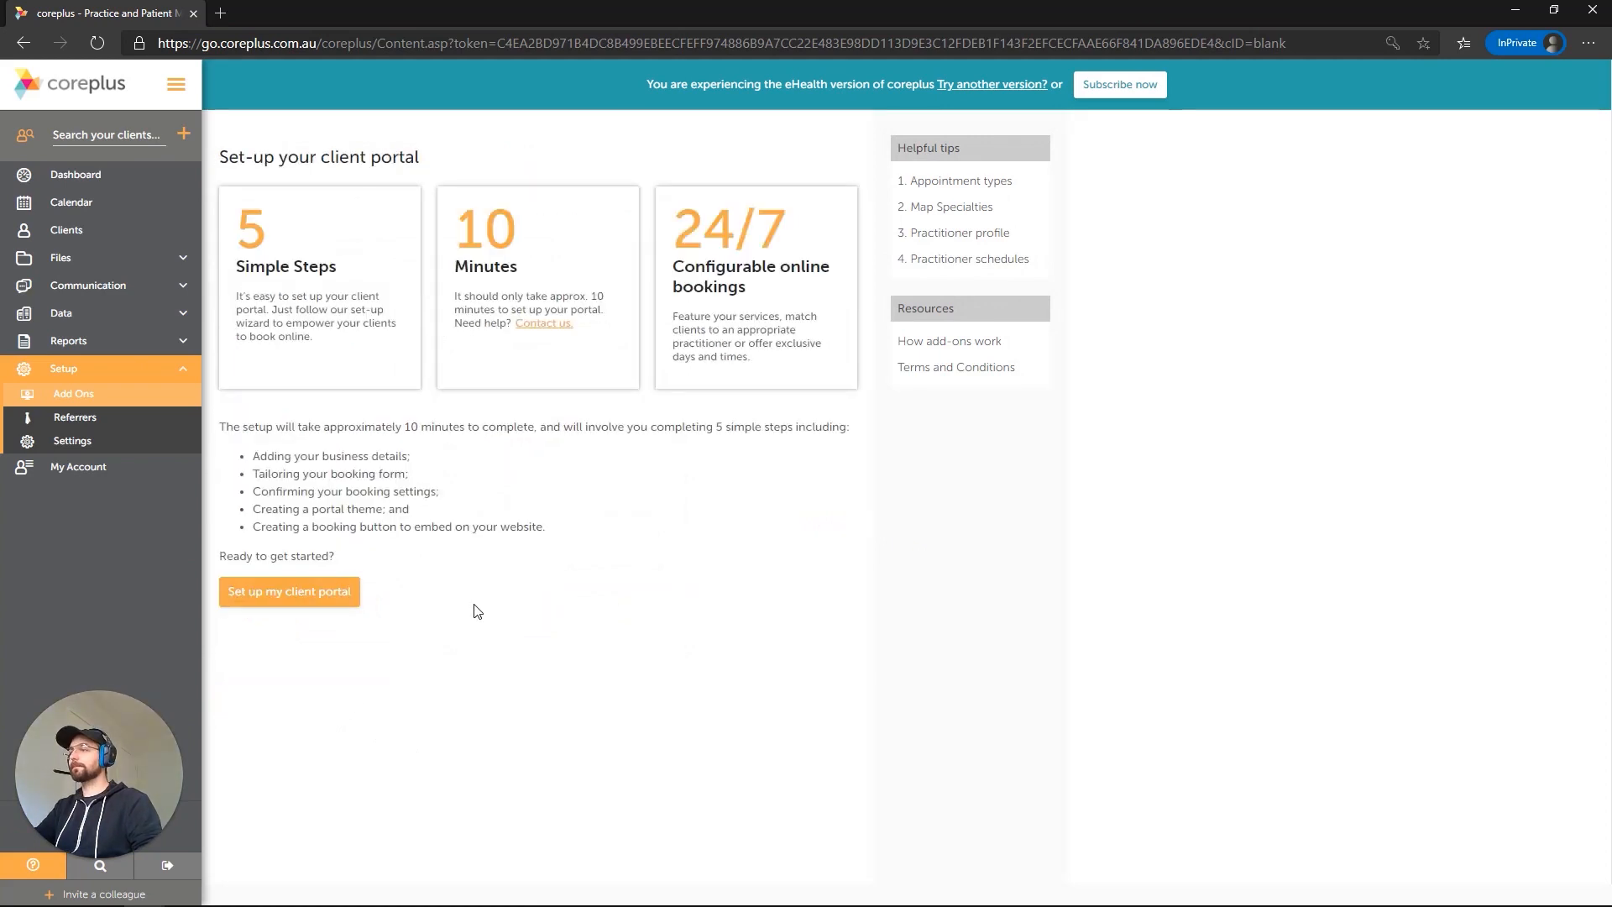
{"action": "mouse_move", "coordinate": [289, 591]}
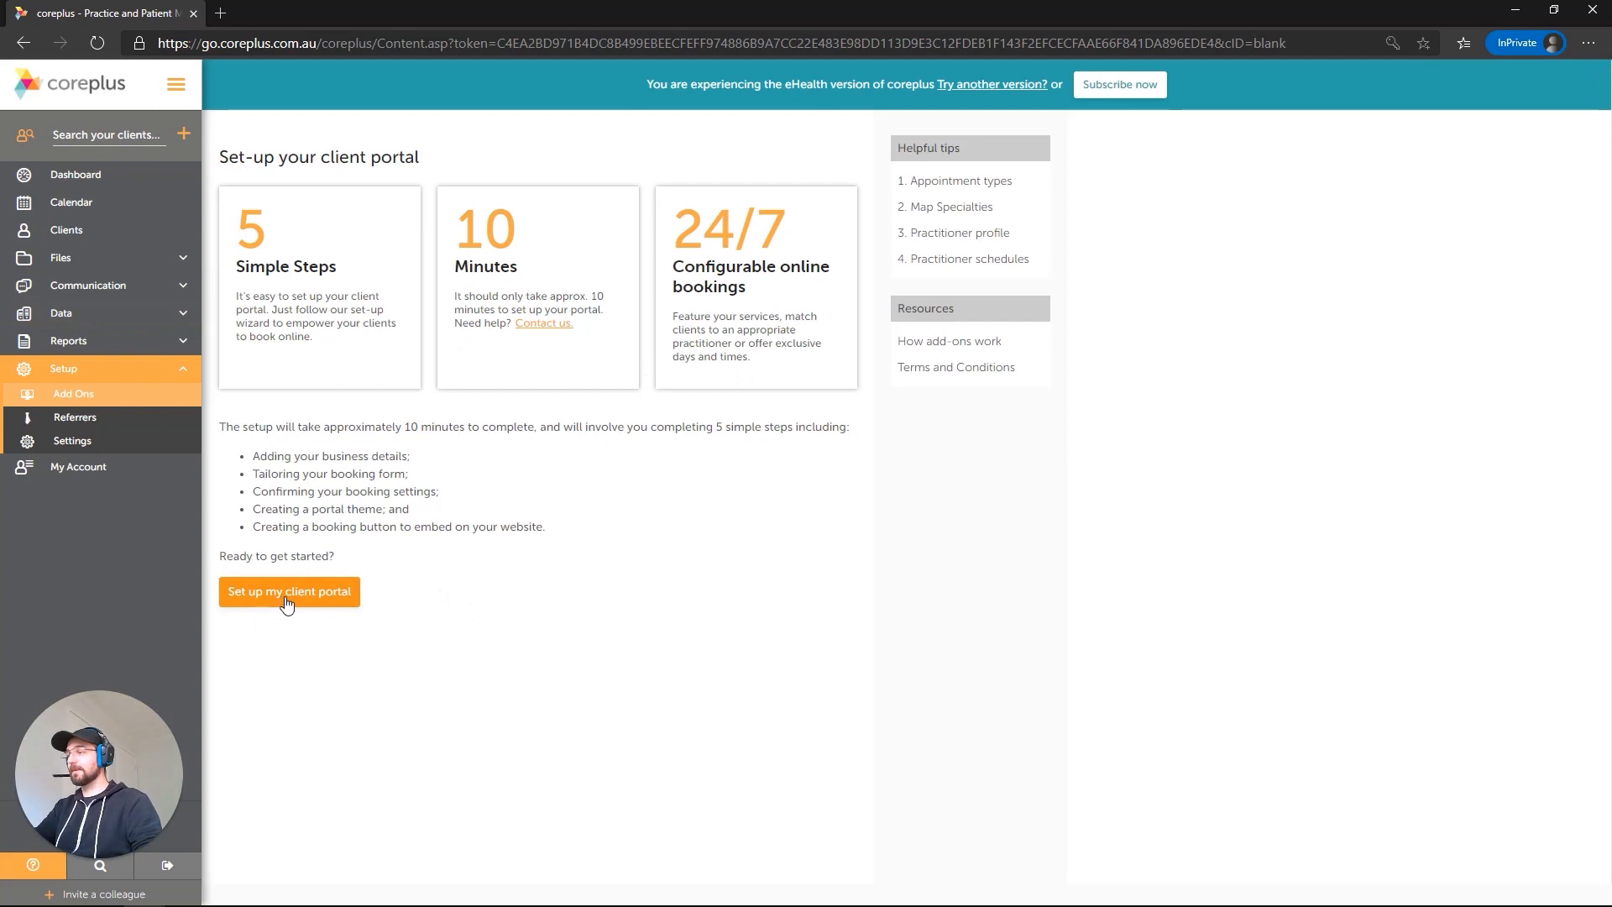
{"action": "left_click", "coordinate": [289, 591]}
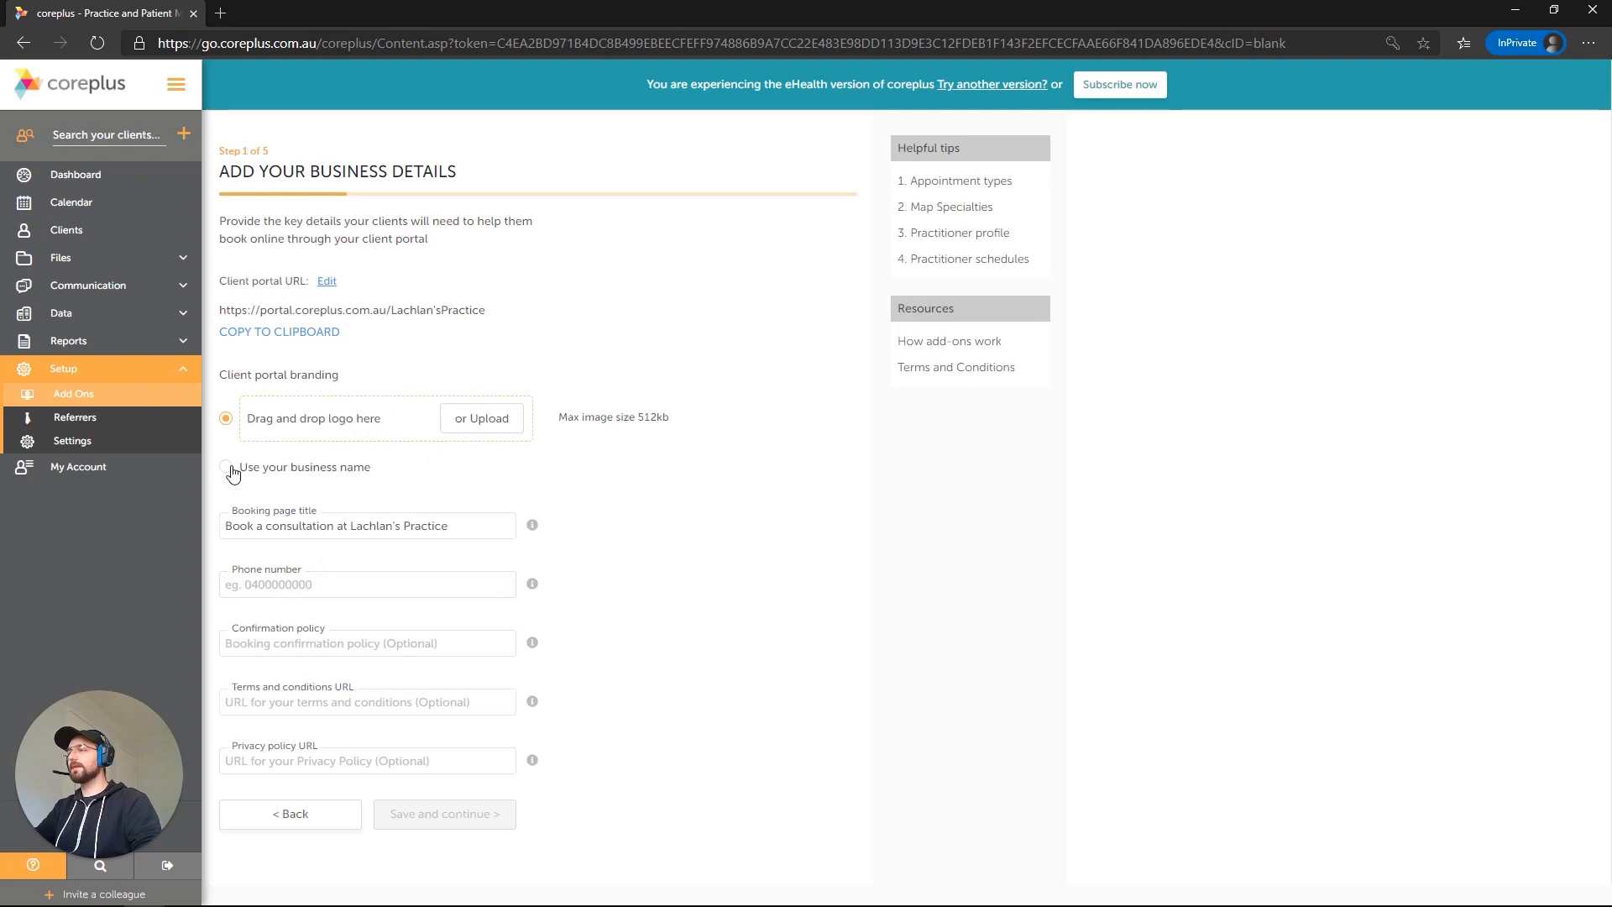
{"action": "left_click", "coordinate": [225, 467]}
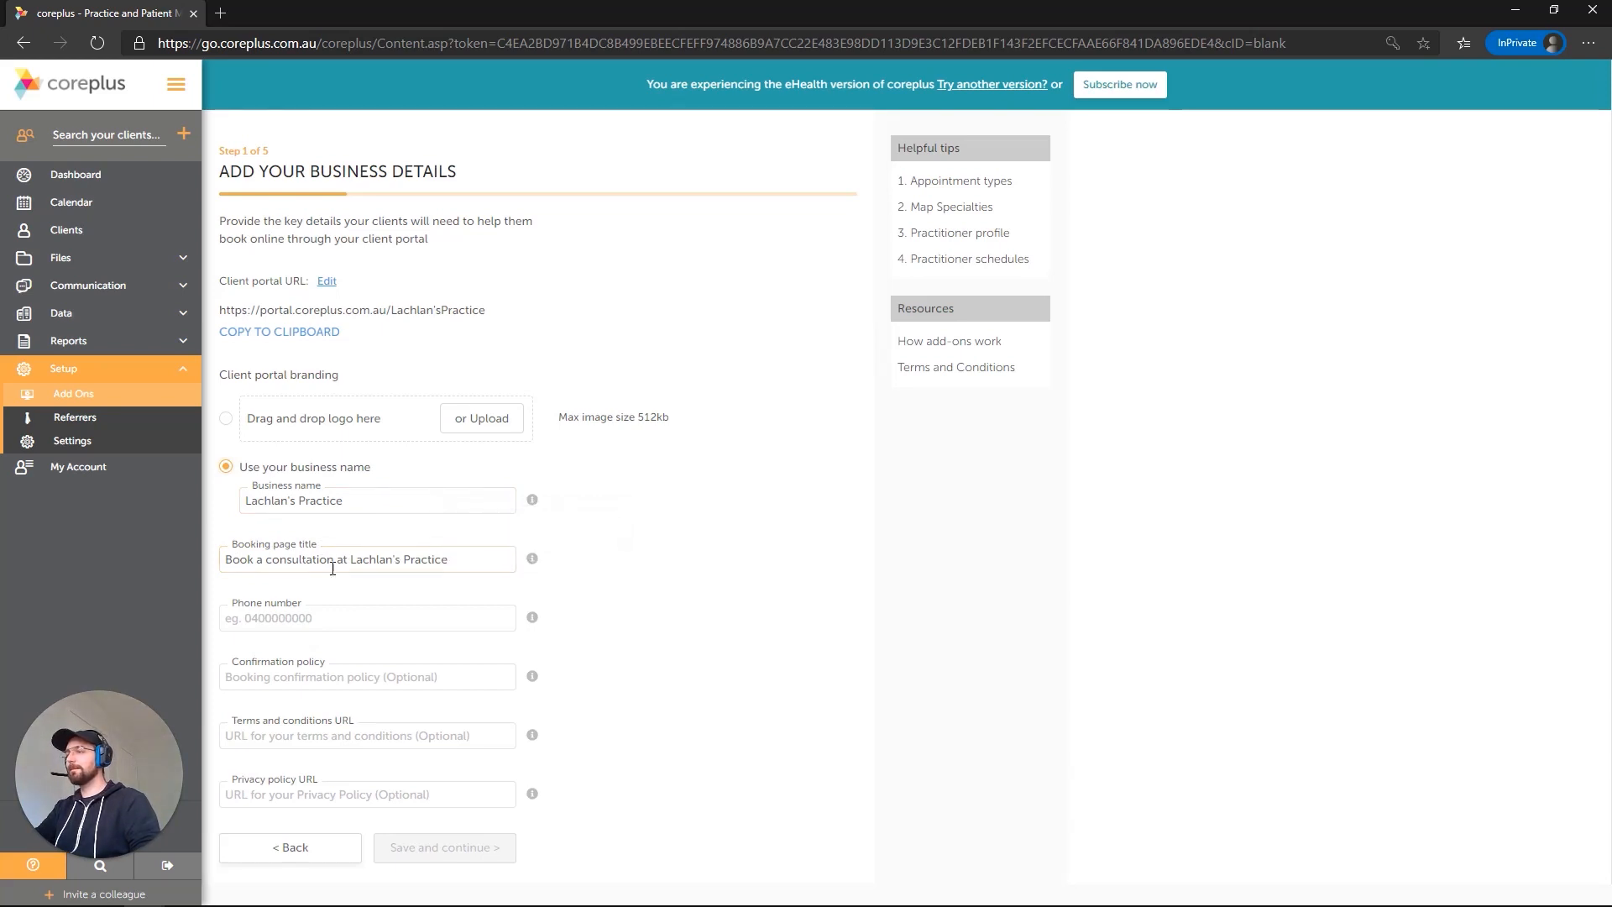
{"action": "left_click", "coordinate": [367, 618]}
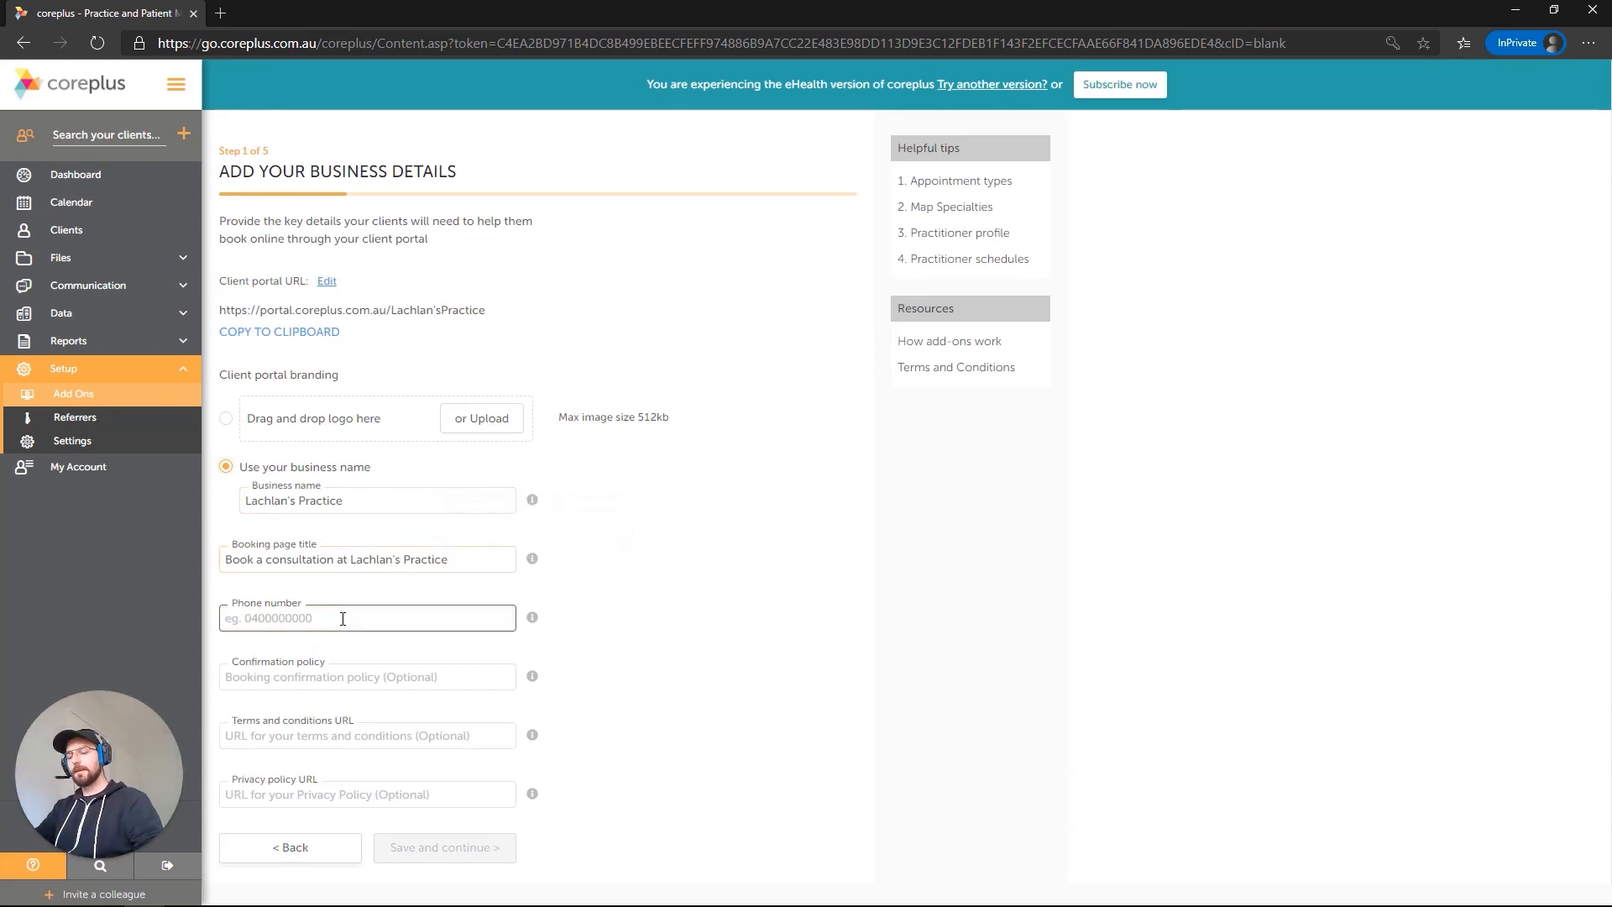
{"action": "type", "text": "0400000000"}
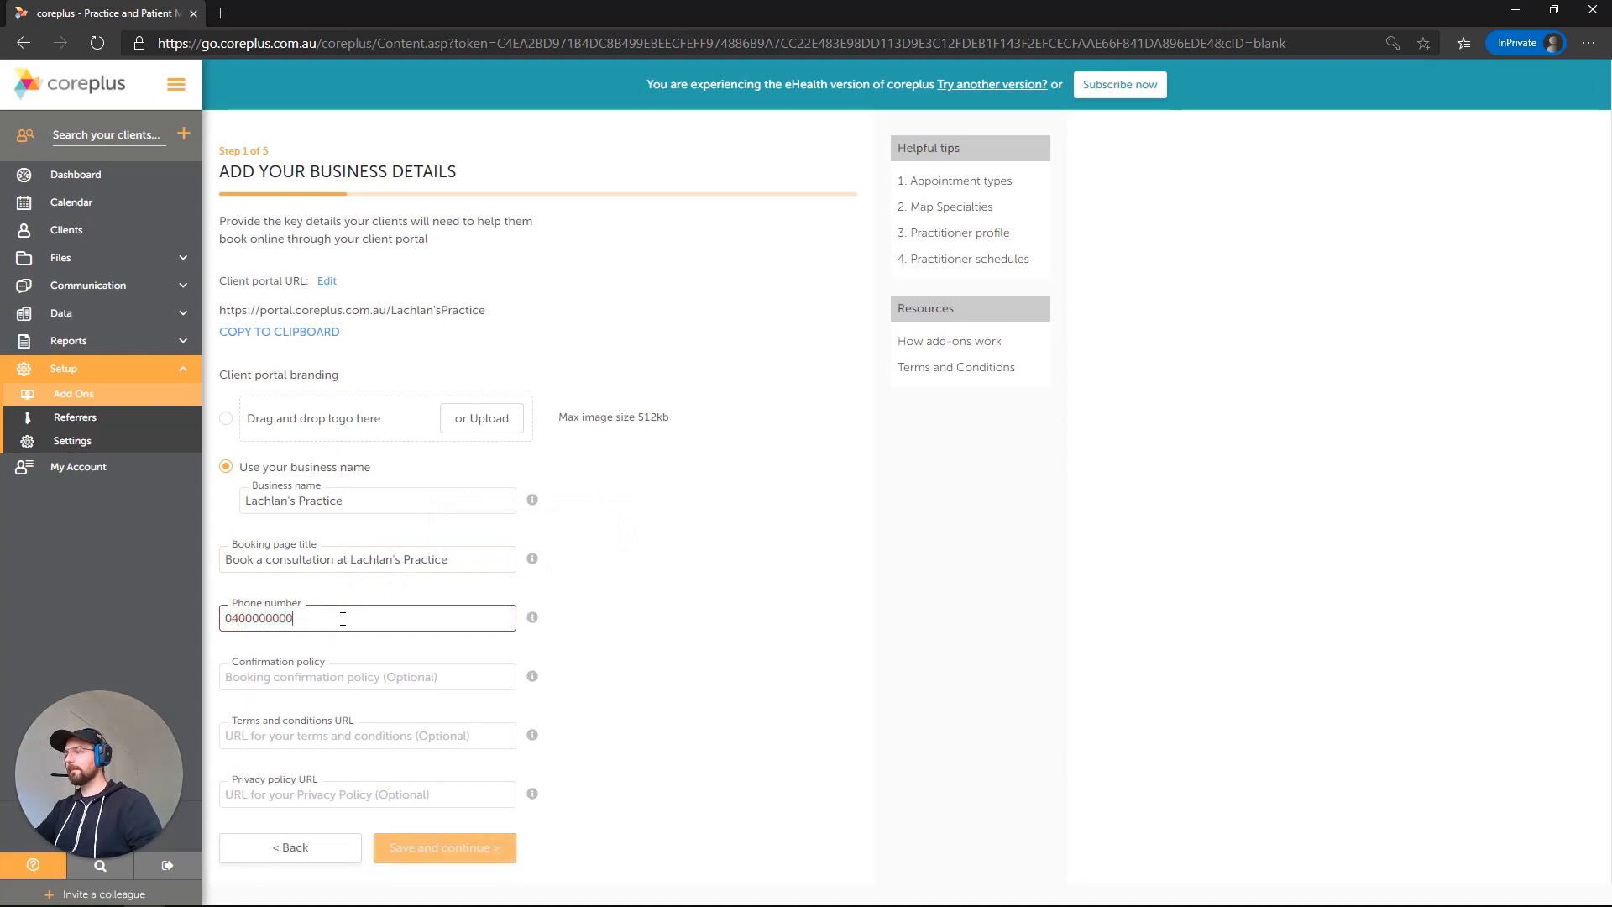
{"action": "left_click", "coordinate": [366, 676]}
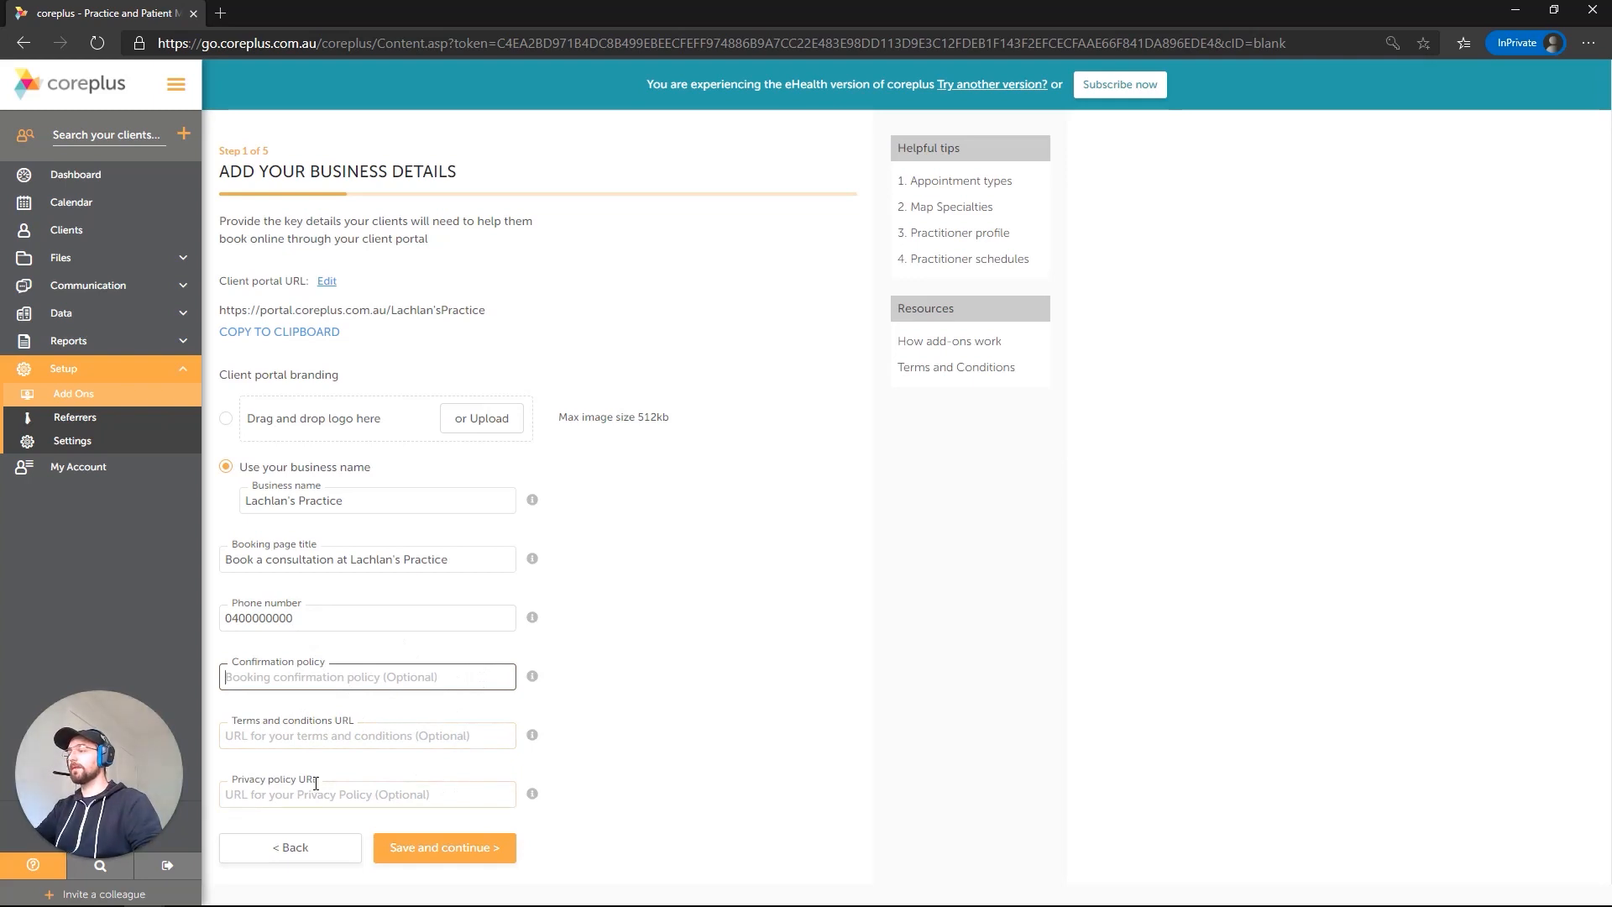
{"action": "left_click", "coordinate": [367, 735]}
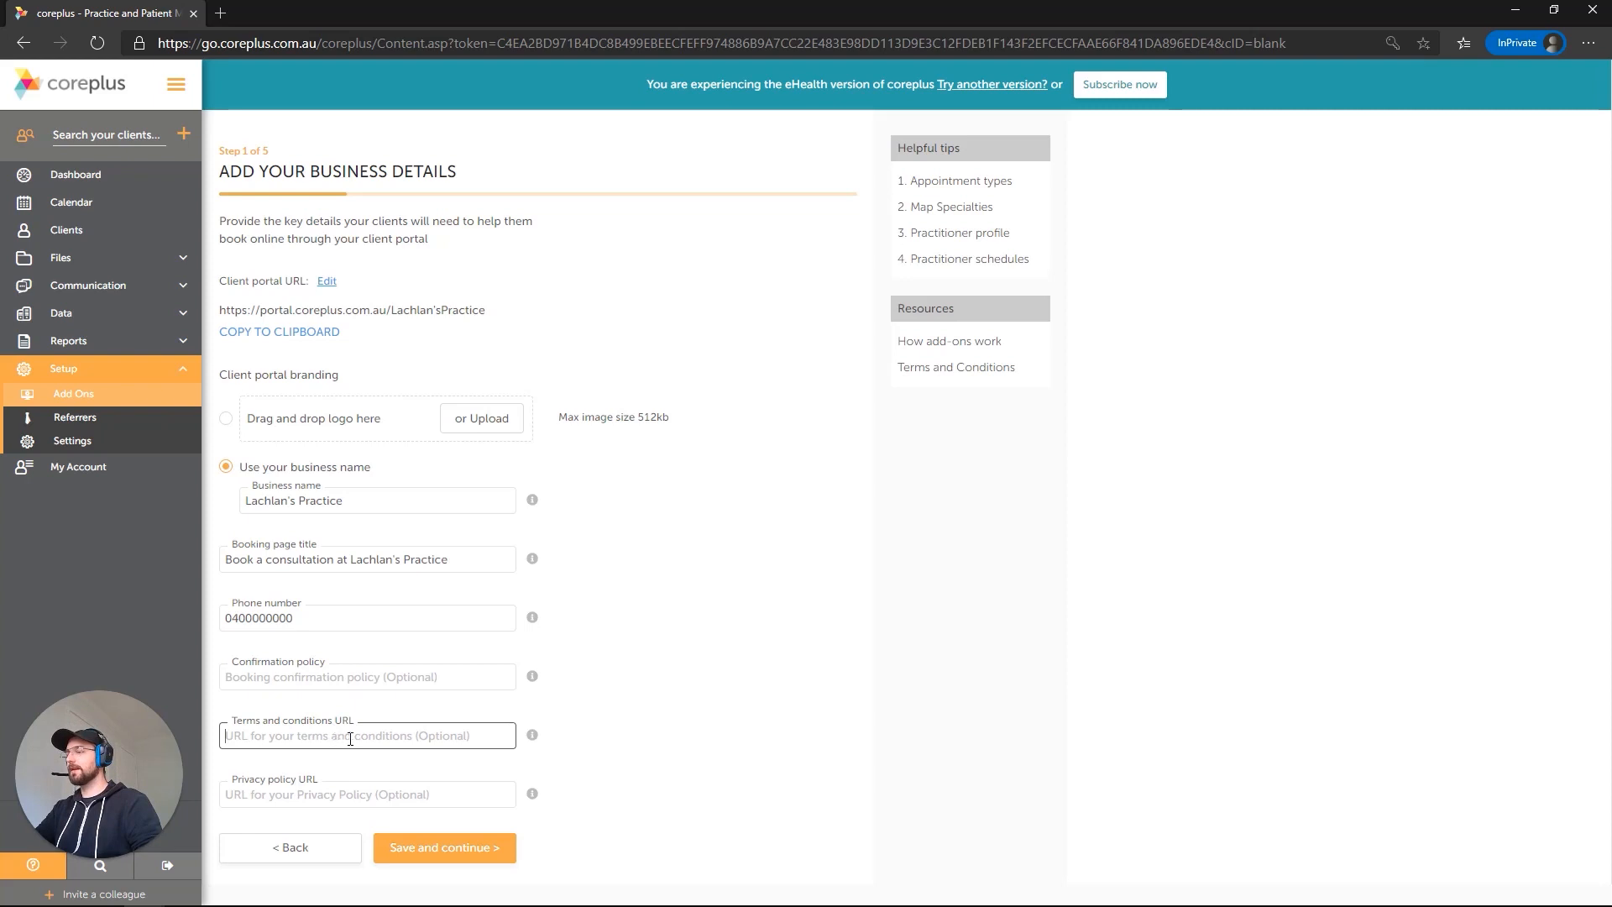
- Save business details, then add Client Time Zone, mandatory Client Address and mandatory Comments fields
{"action": "left_click", "coordinate": [444, 847]}
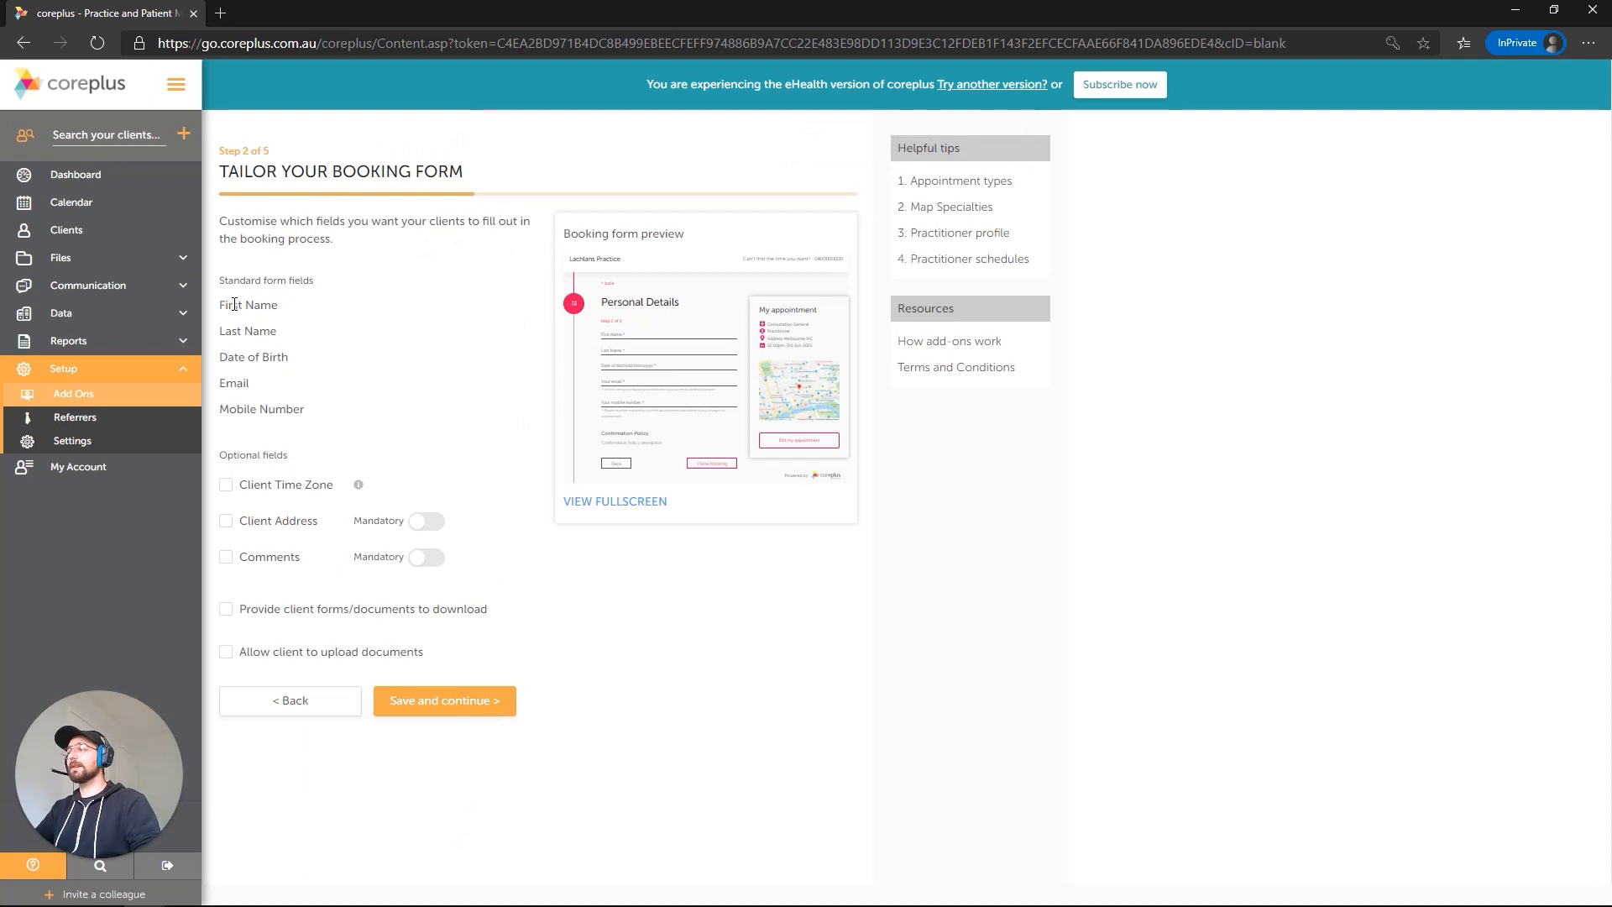
{"action": "mouse_move", "coordinate": [288, 340]}
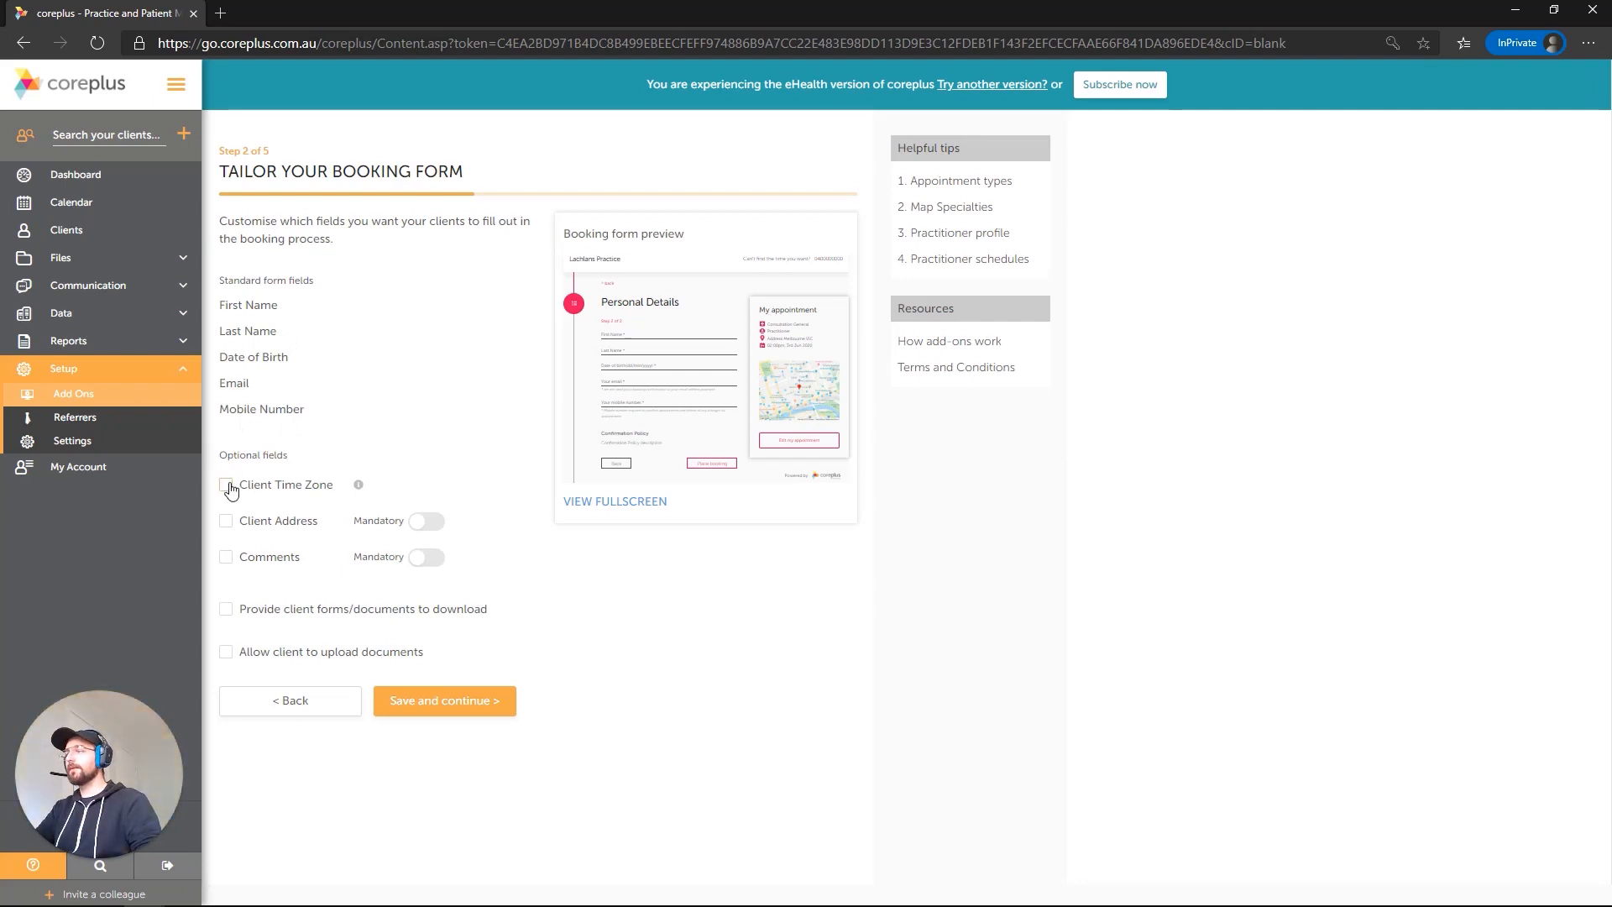
{"action": "left_click", "coordinate": [226, 484]}
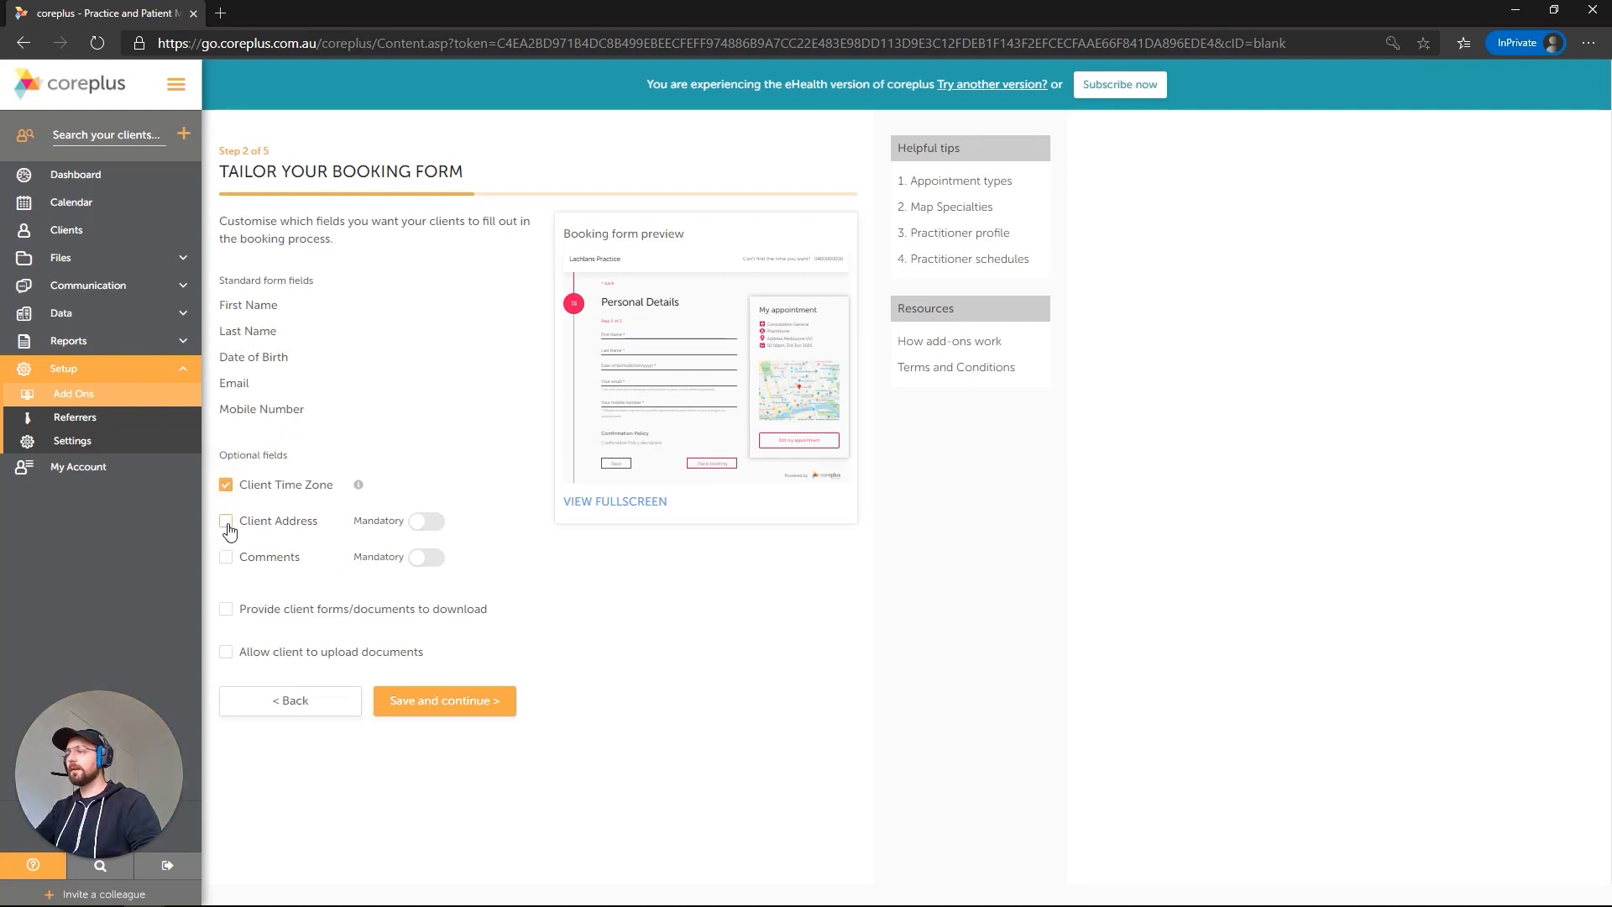
{"action": "left_click", "coordinate": [225, 521]}
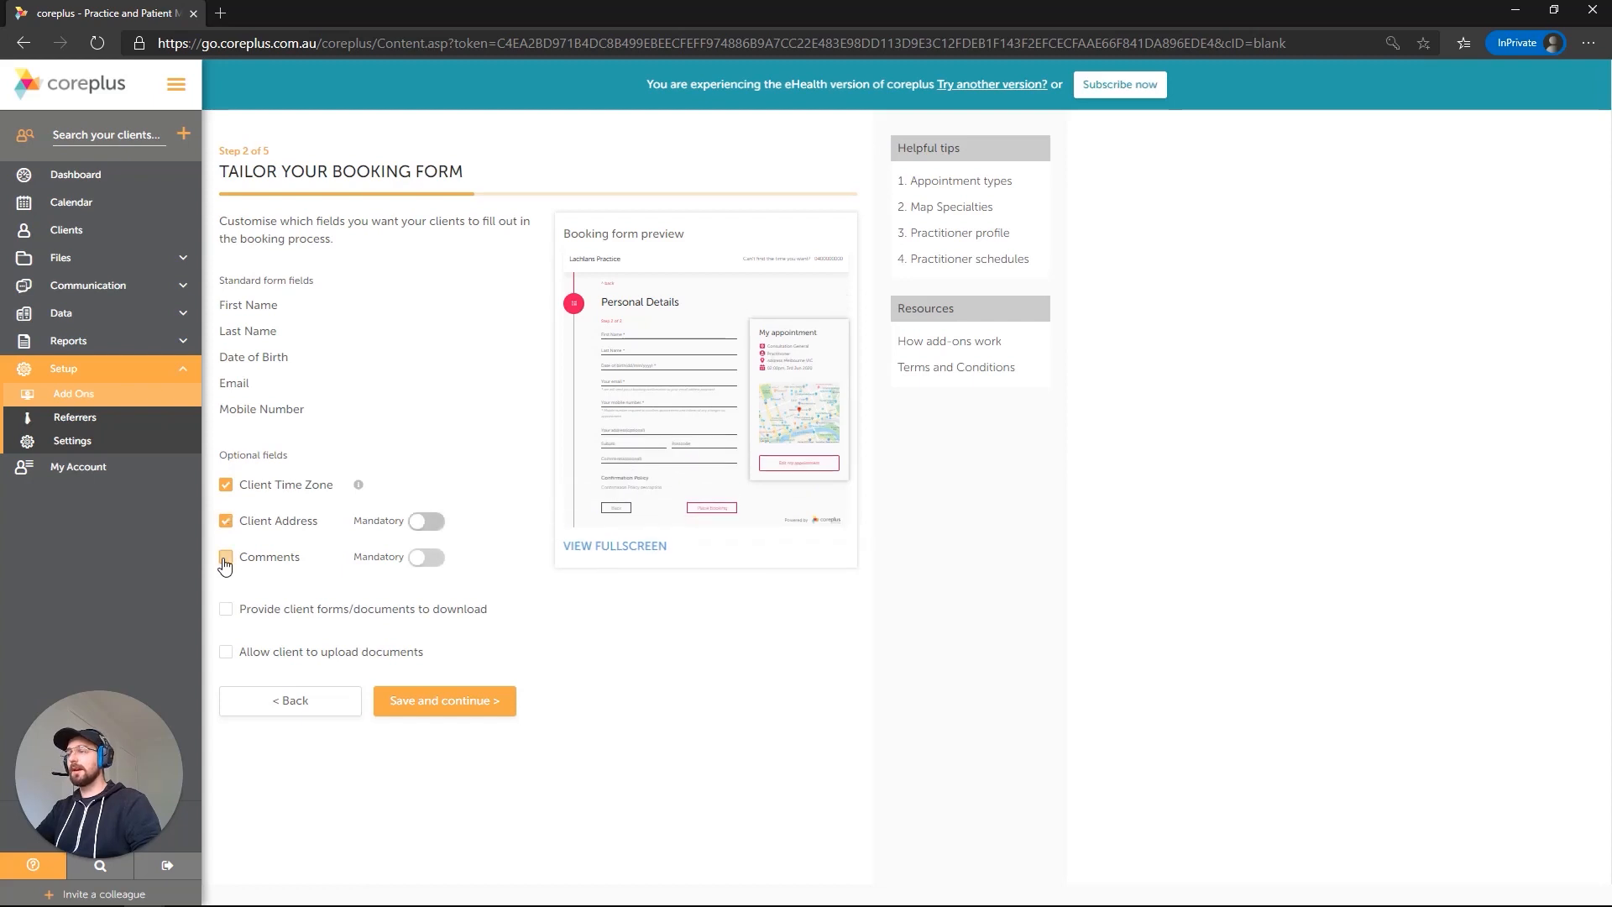
{"action": "left_click", "coordinate": [225, 555]}
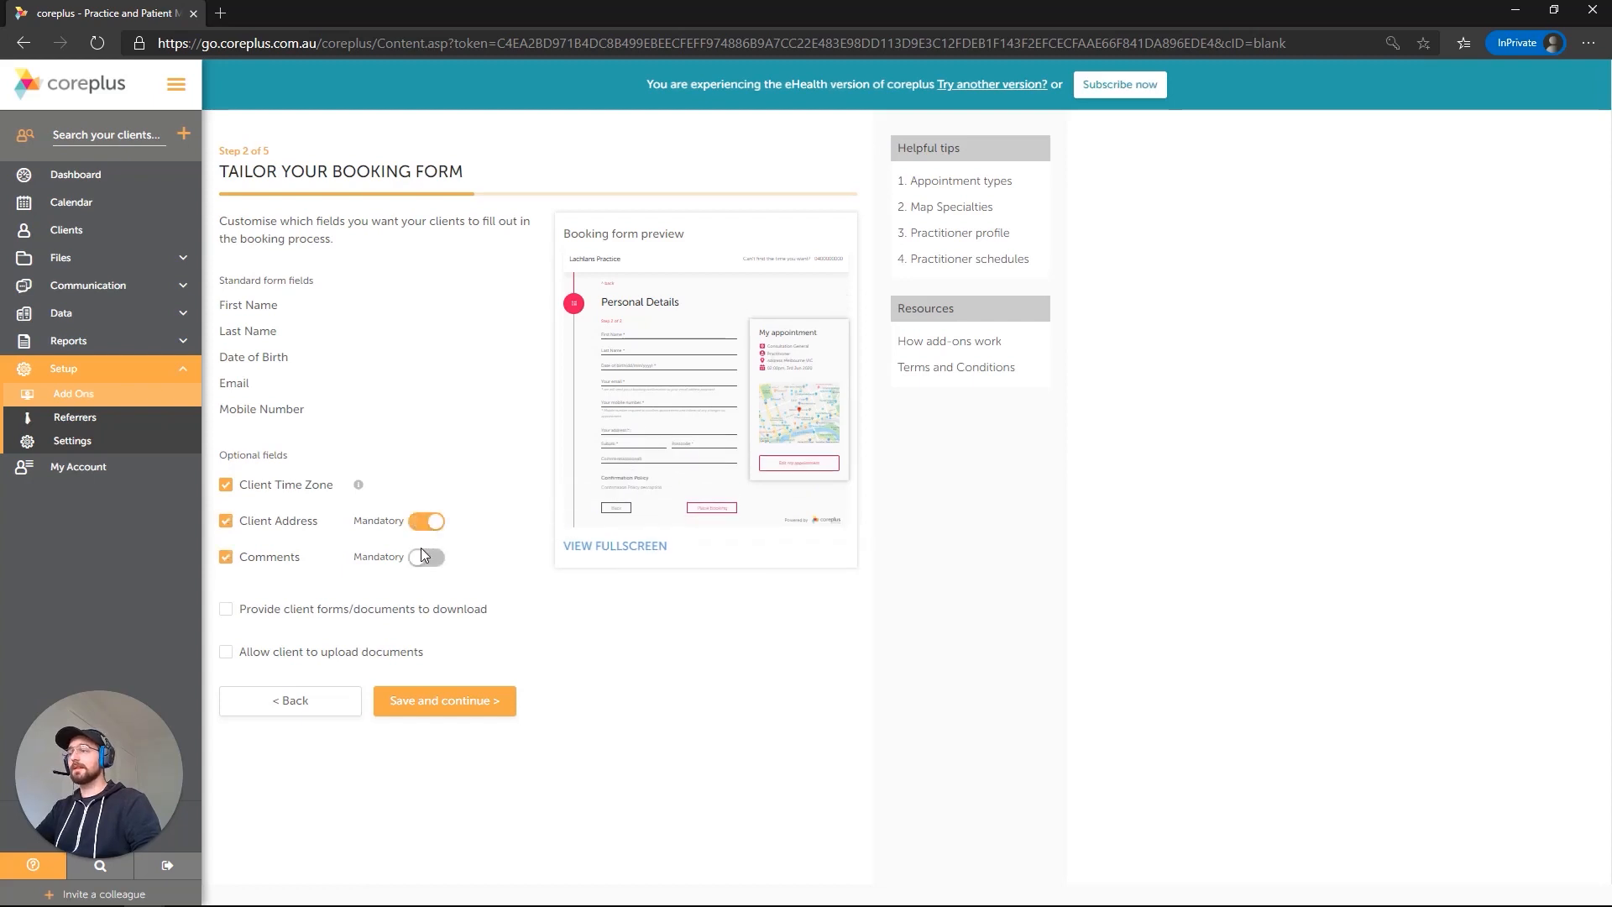
{"action": "left_click", "coordinate": [426, 556]}
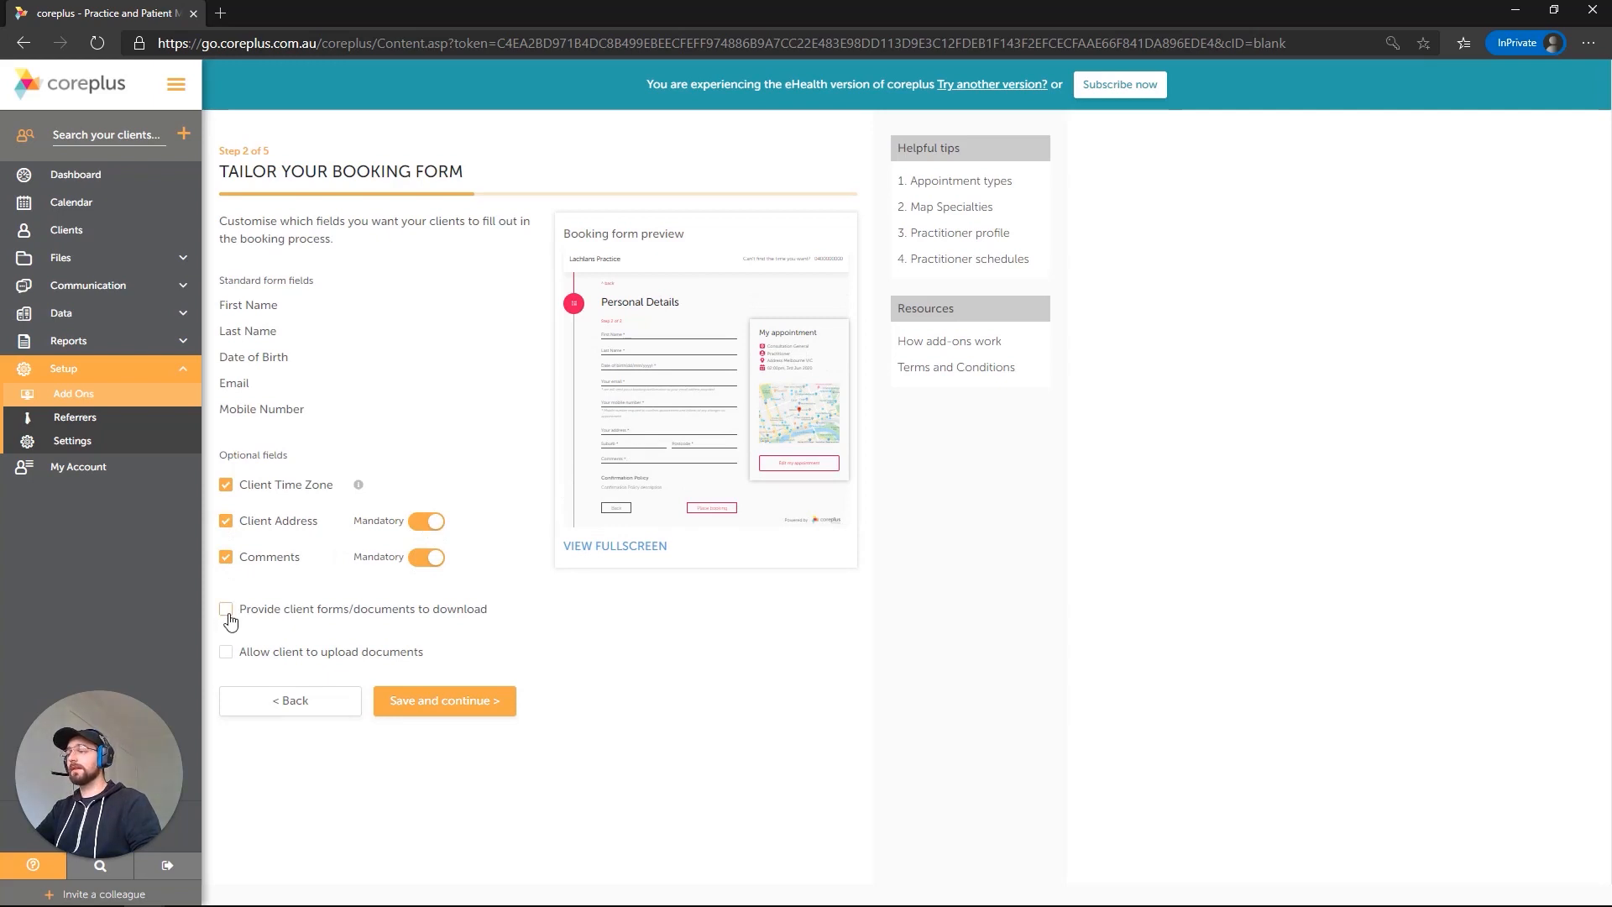
{"action": "left_click", "coordinate": [225, 609]}
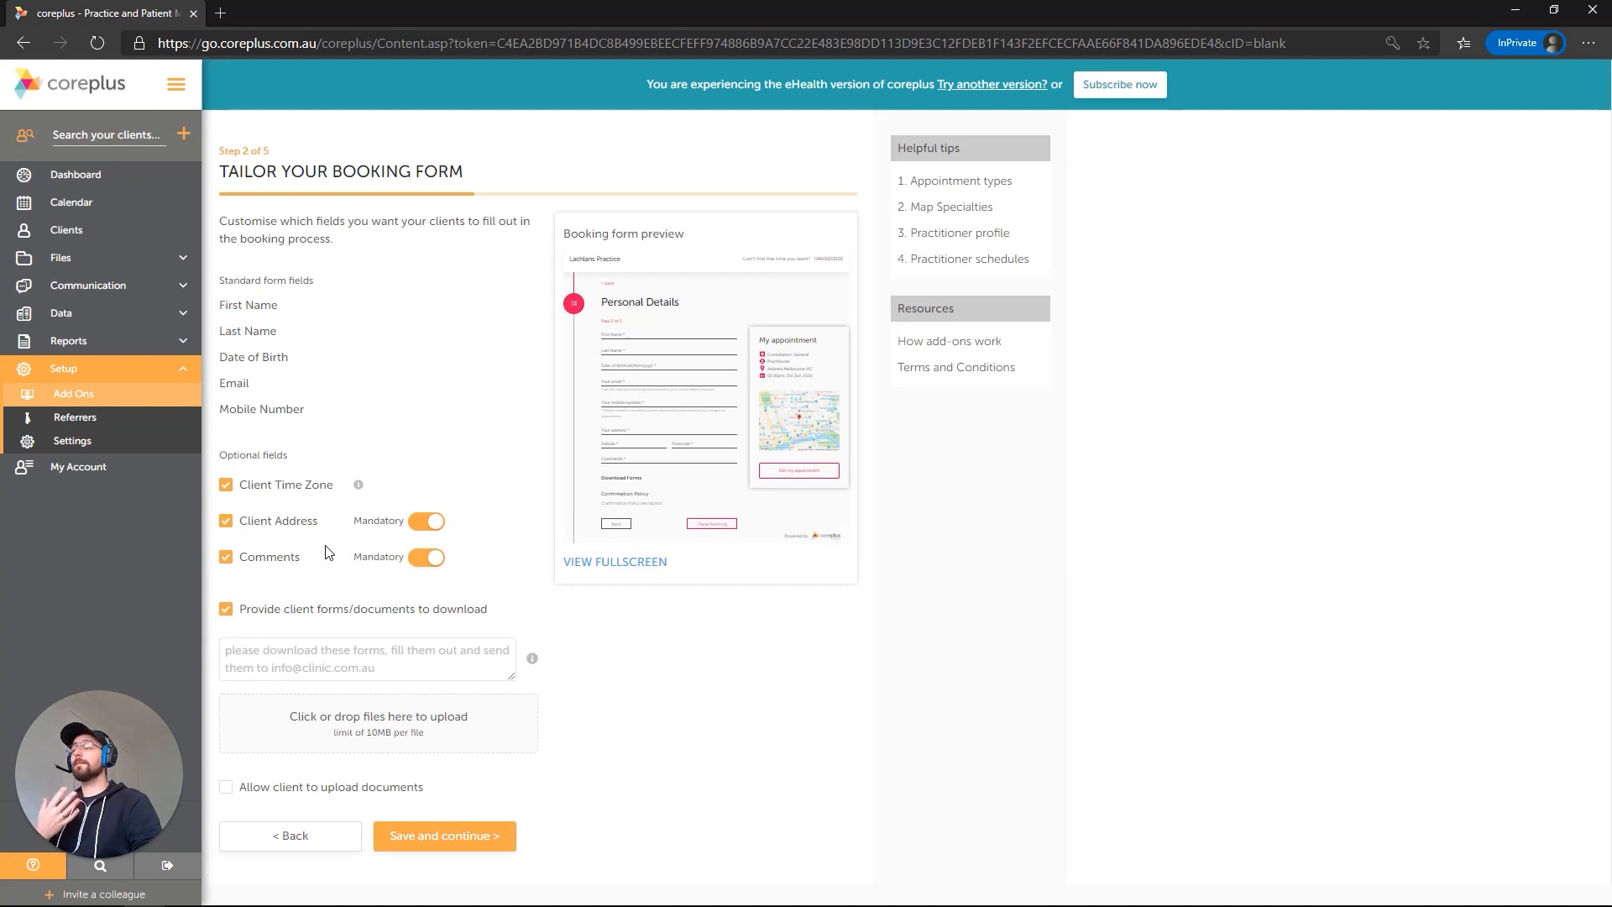
{"action": "mouse_move", "coordinate": [361, 553]}
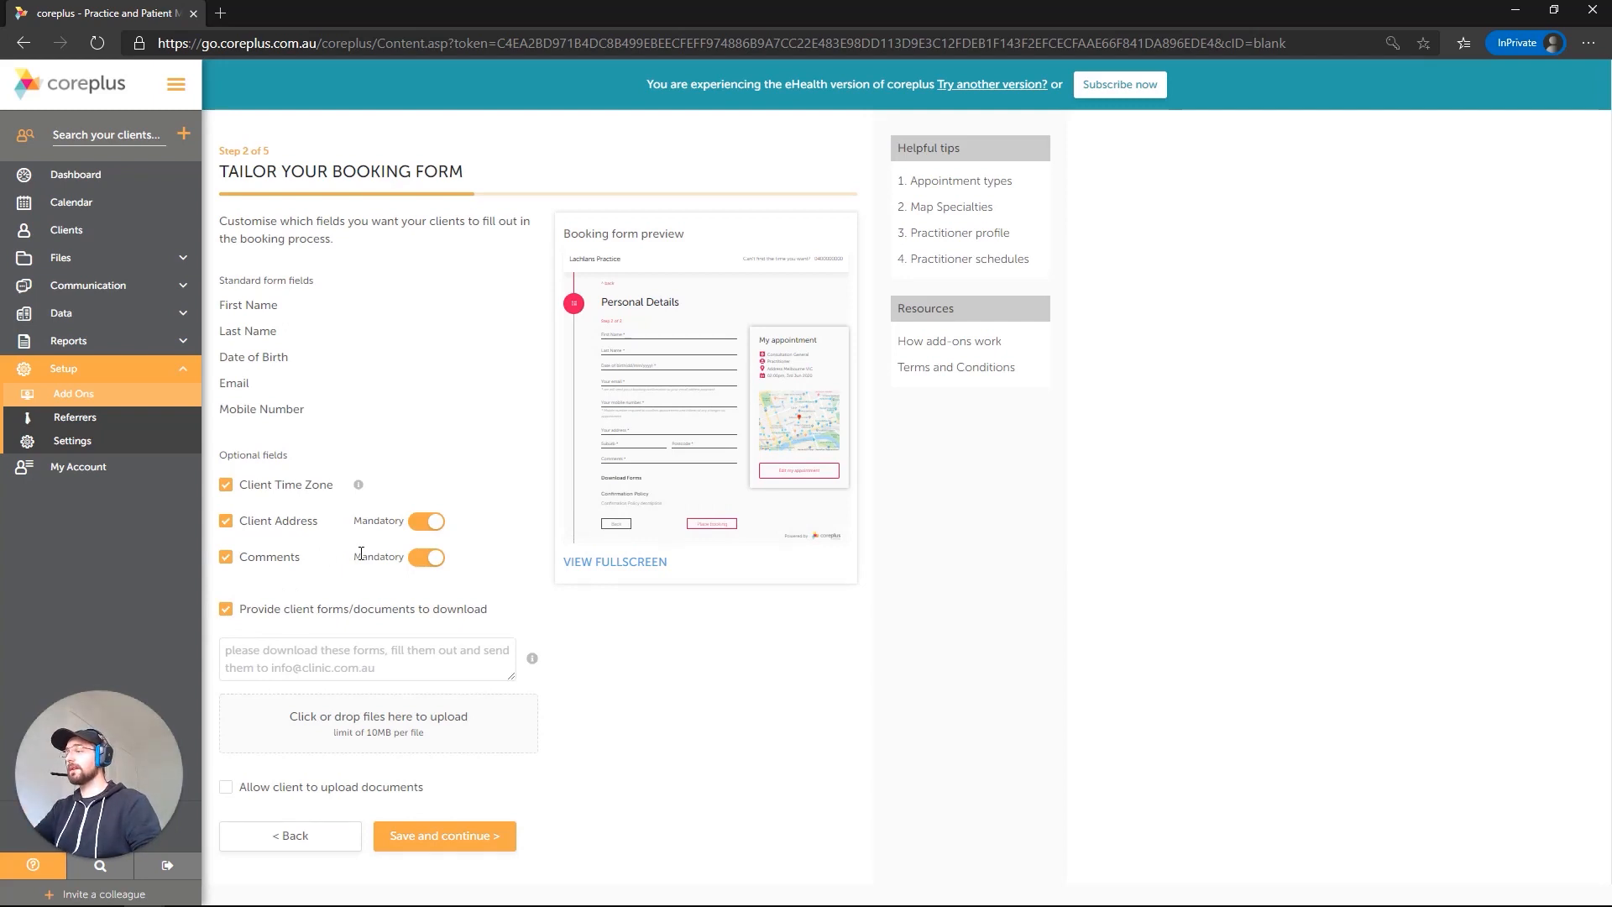
{"action": "left_click", "coordinate": [367, 658]}
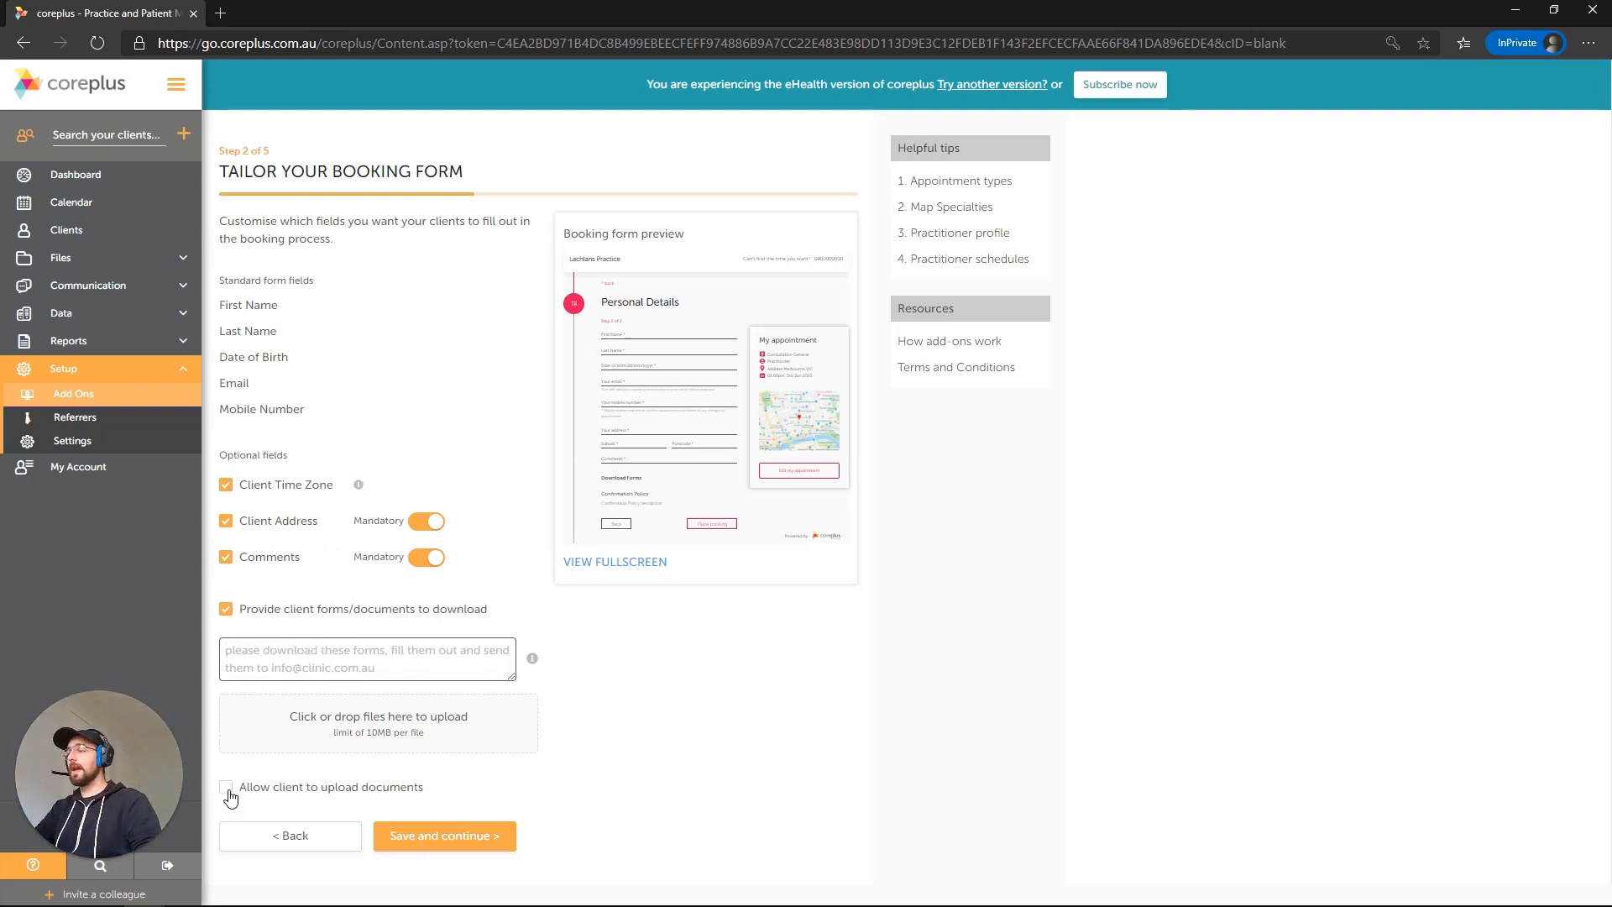
{"action": "left_click", "coordinate": [226, 787]}
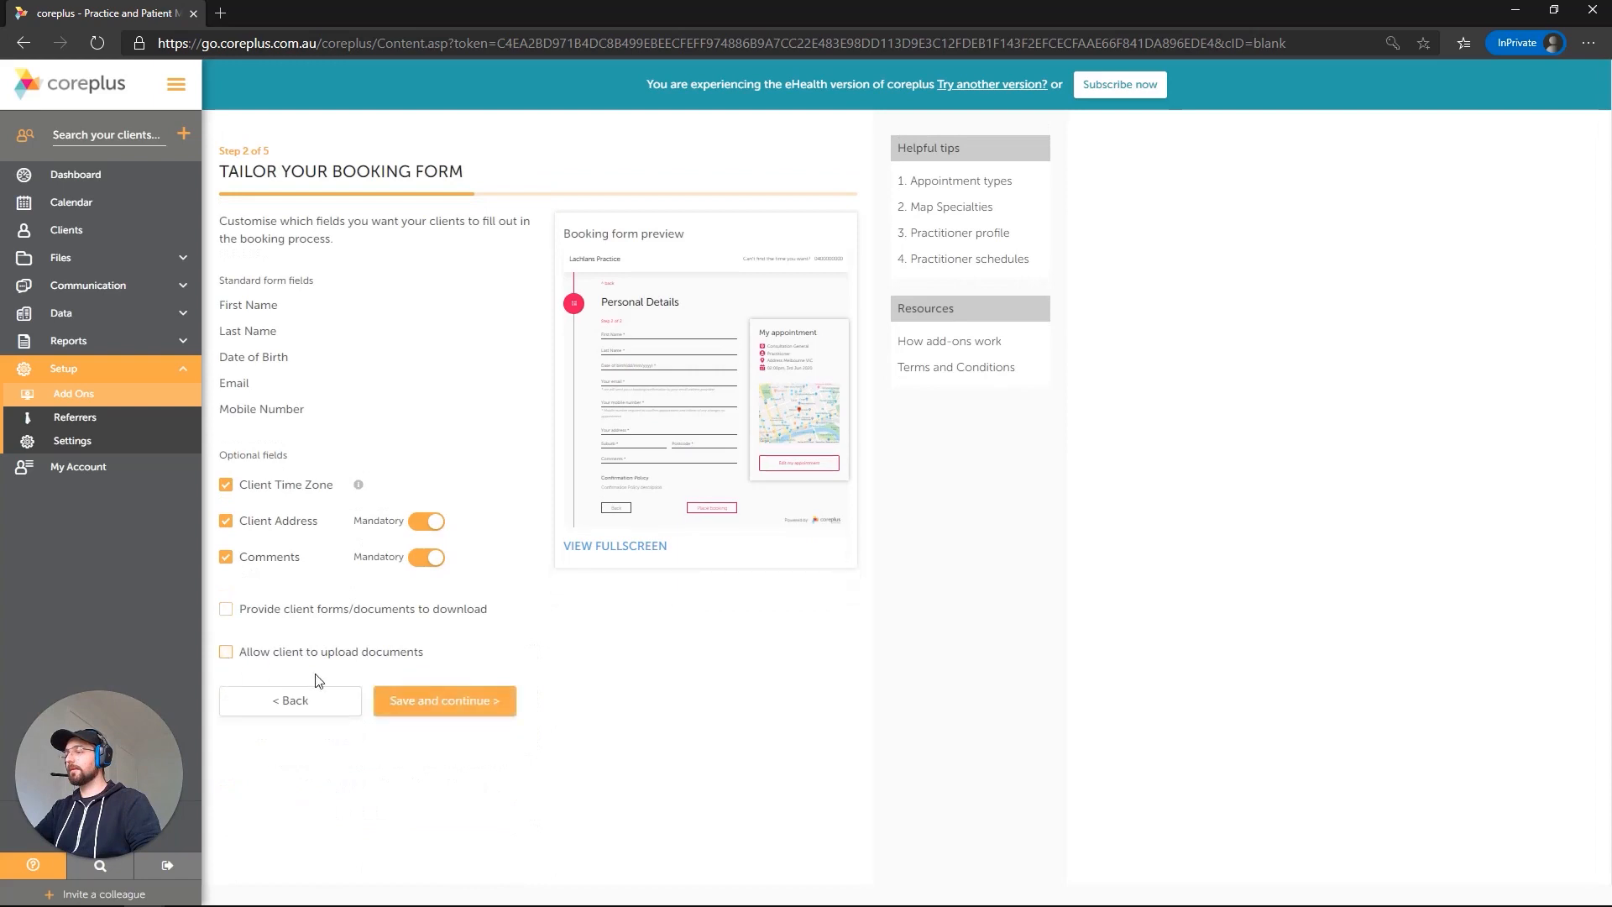
- Save step 2, then choose 2 days appointment lock-out and 1 Day cancellation notice
{"action": "left_click", "coordinate": [444, 700]}
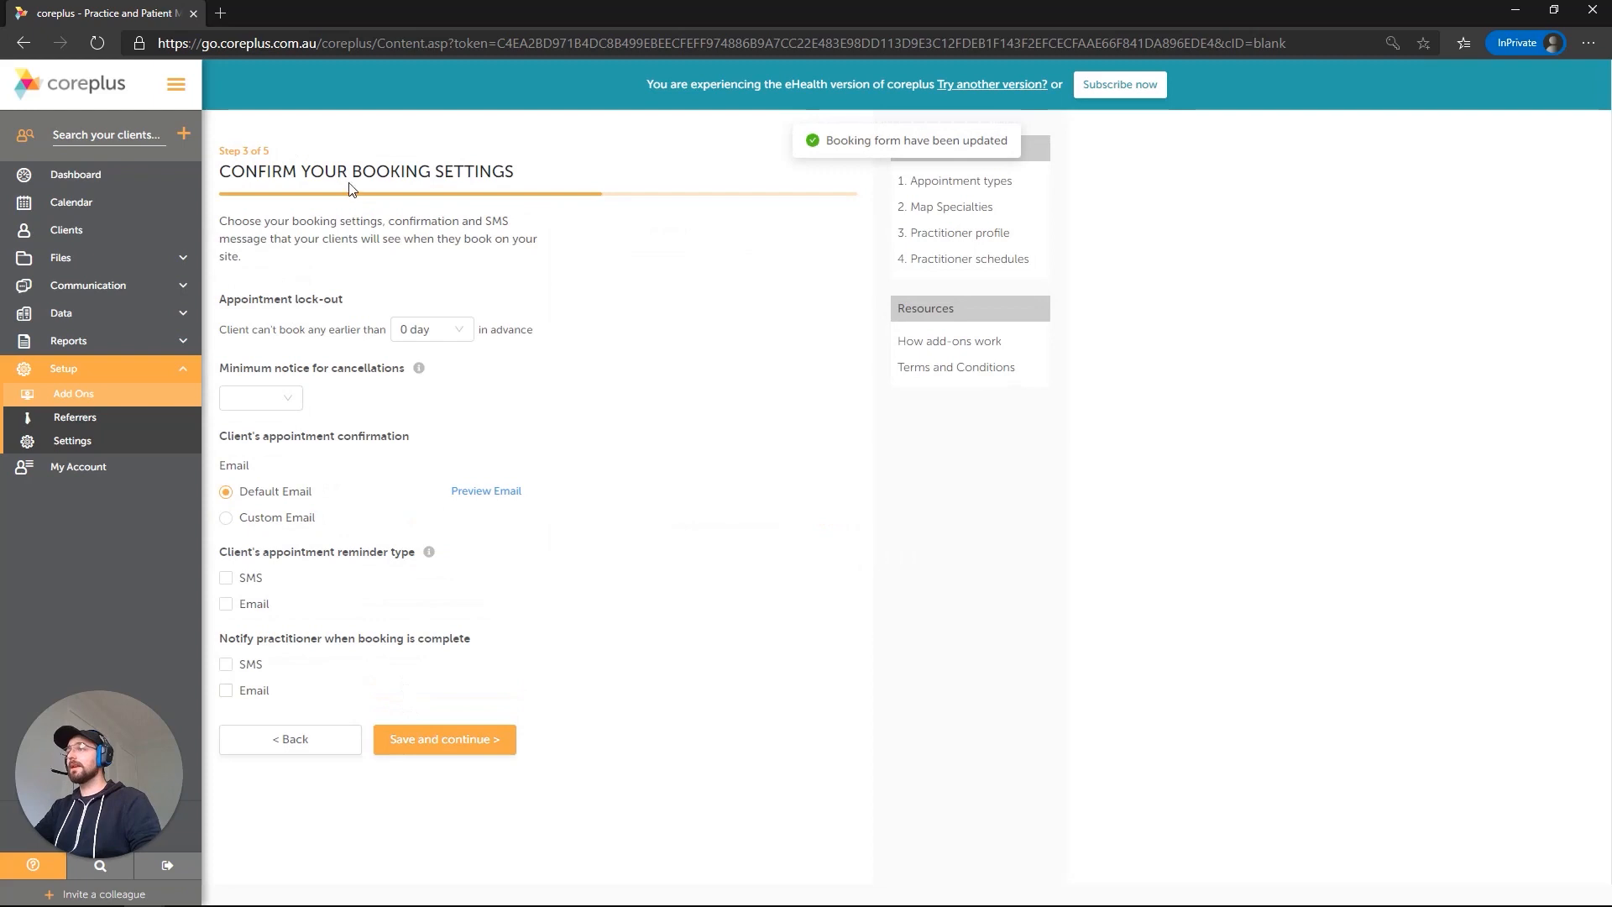
{"action": "mouse_move", "coordinate": [486, 238]}
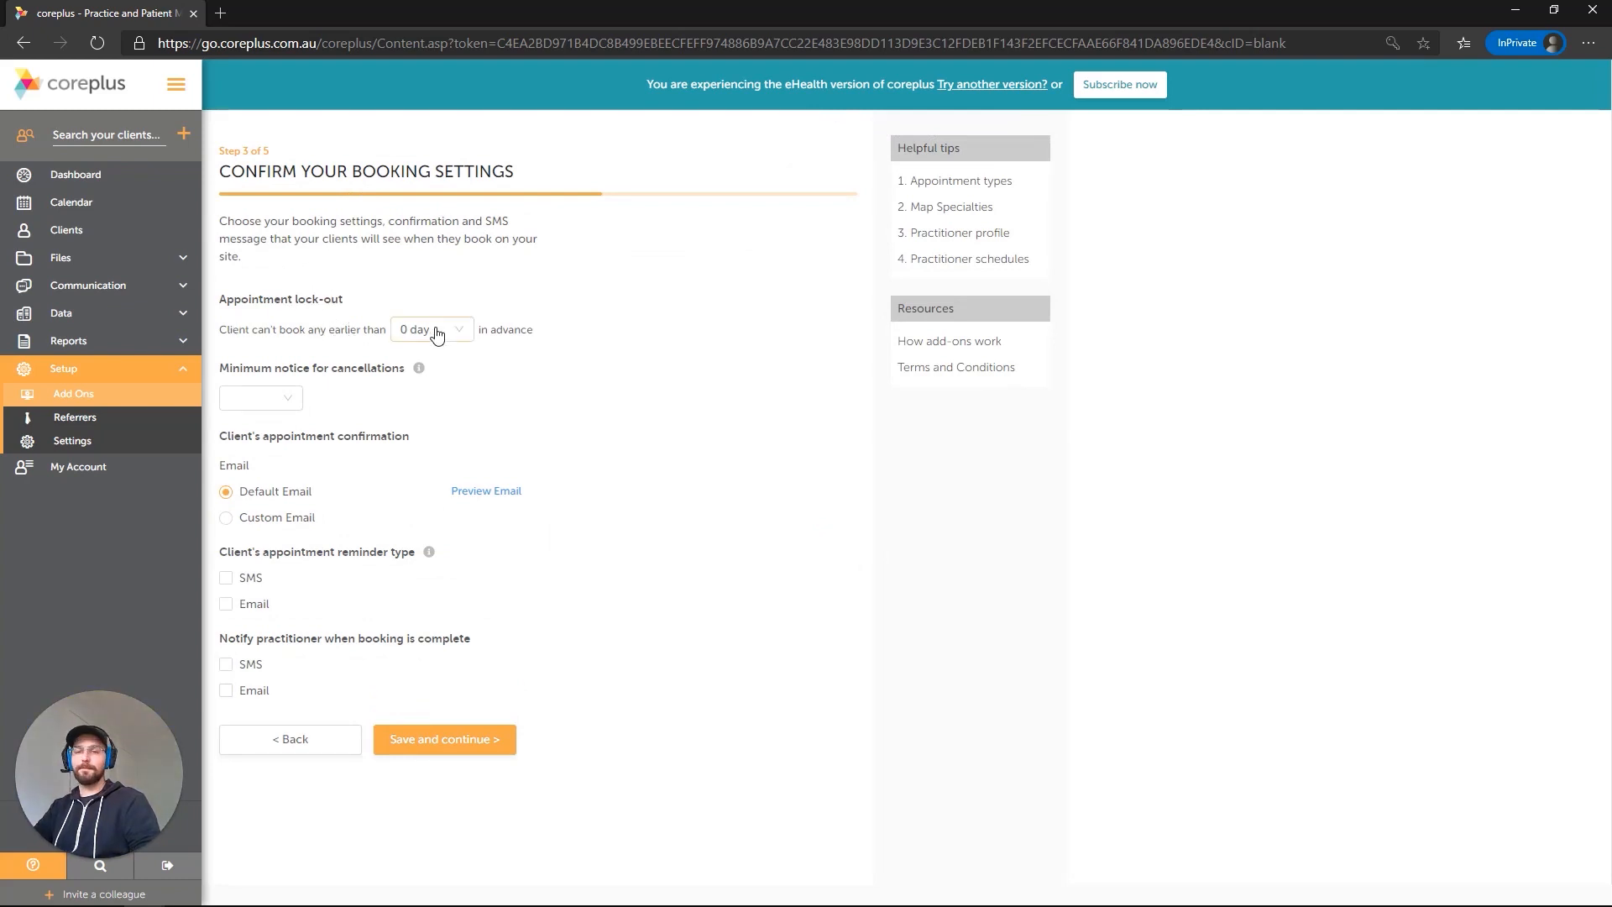
{"action": "left_click", "coordinate": [431, 329]}
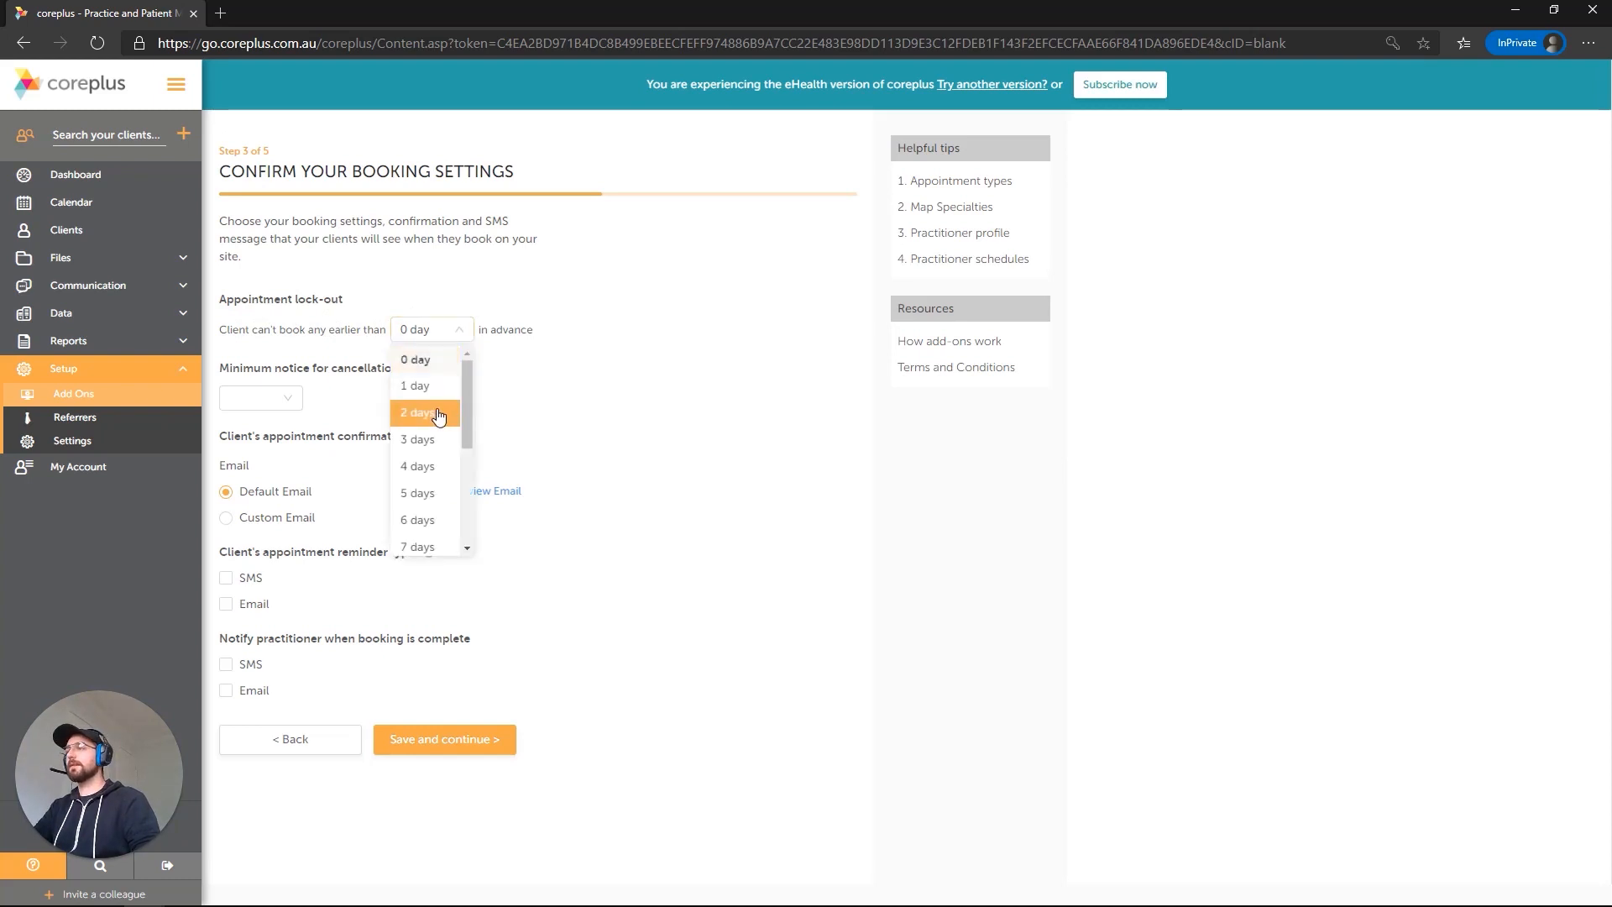
{"action": "left_click", "coordinate": [416, 412]}
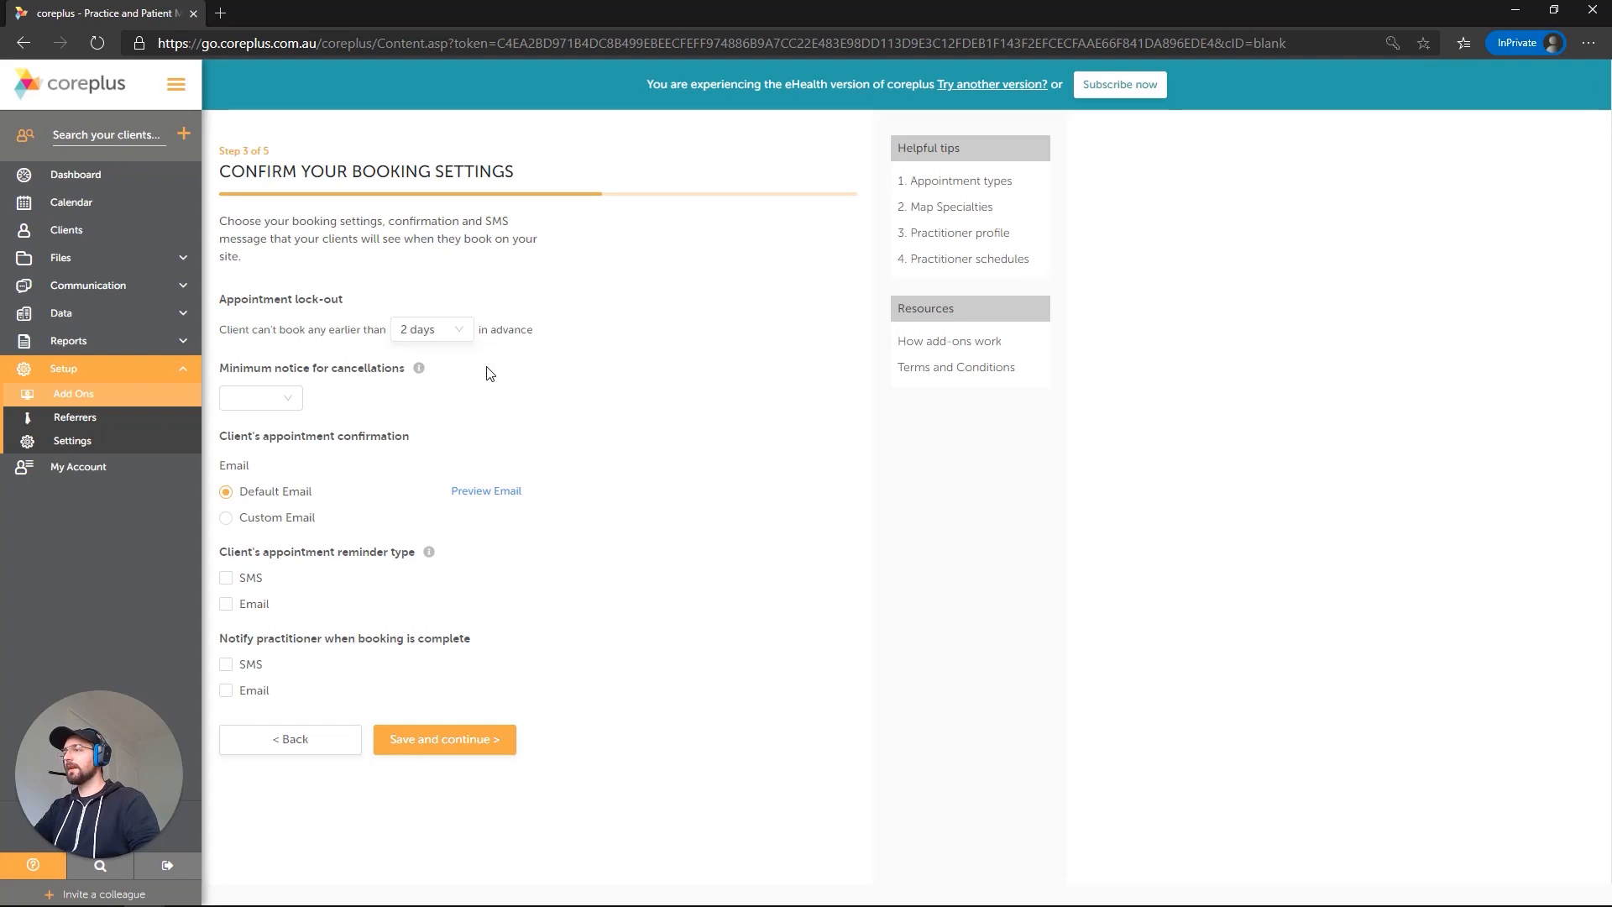
{"action": "mouse_move", "coordinate": [299, 389]}
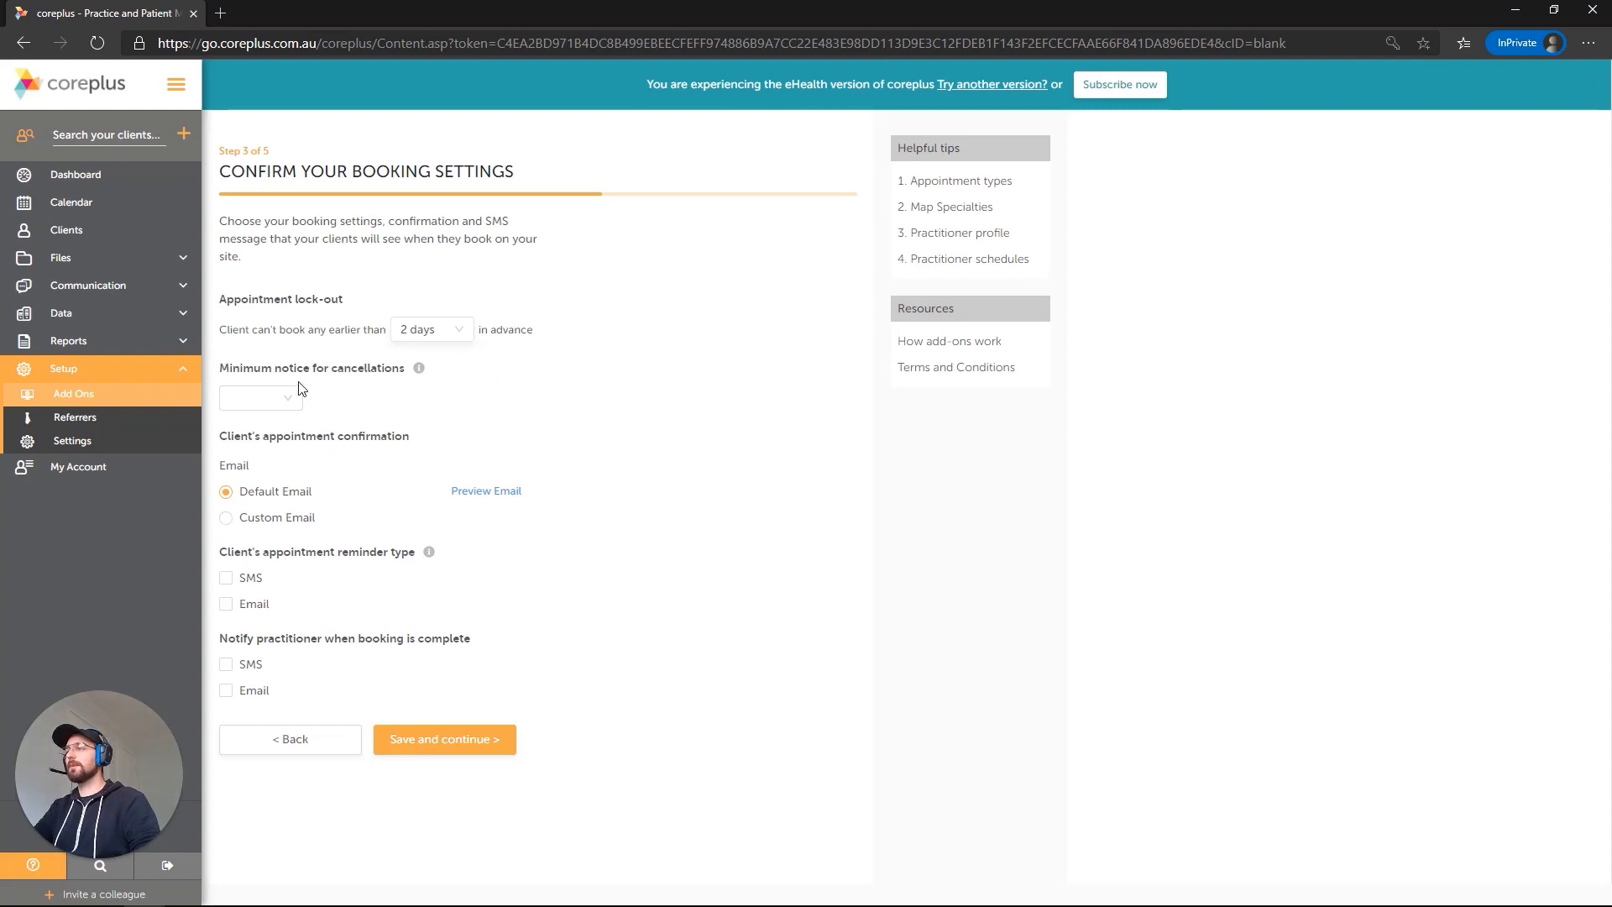
{"action": "left_click", "coordinate": [259, 398]}
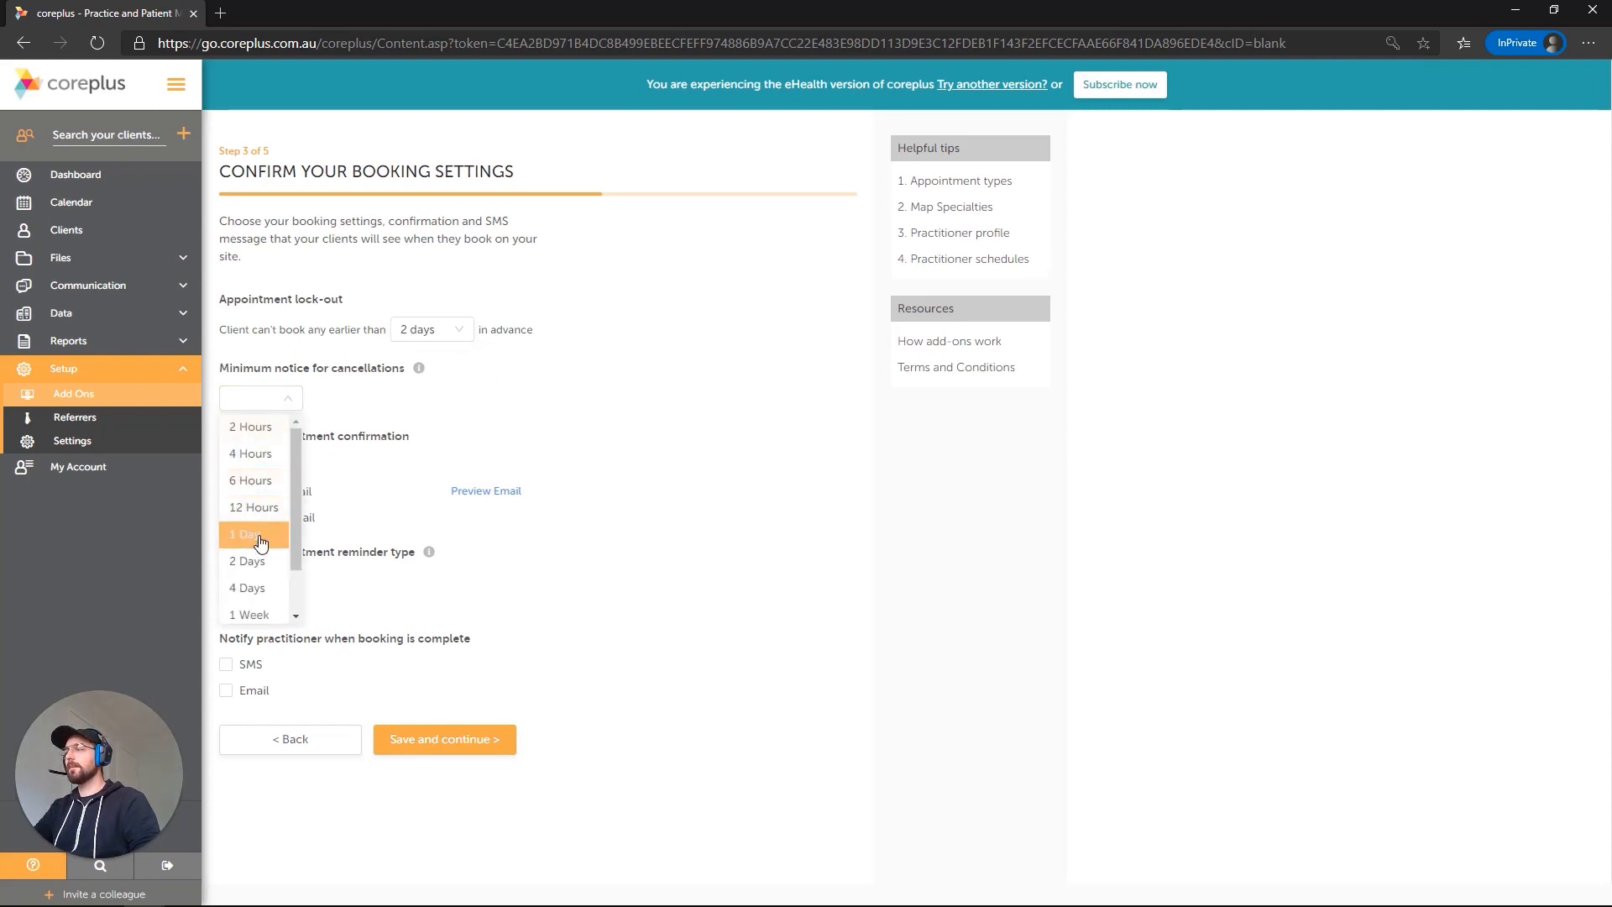
{"action": "left_click", "coordinate": [243, 534]}
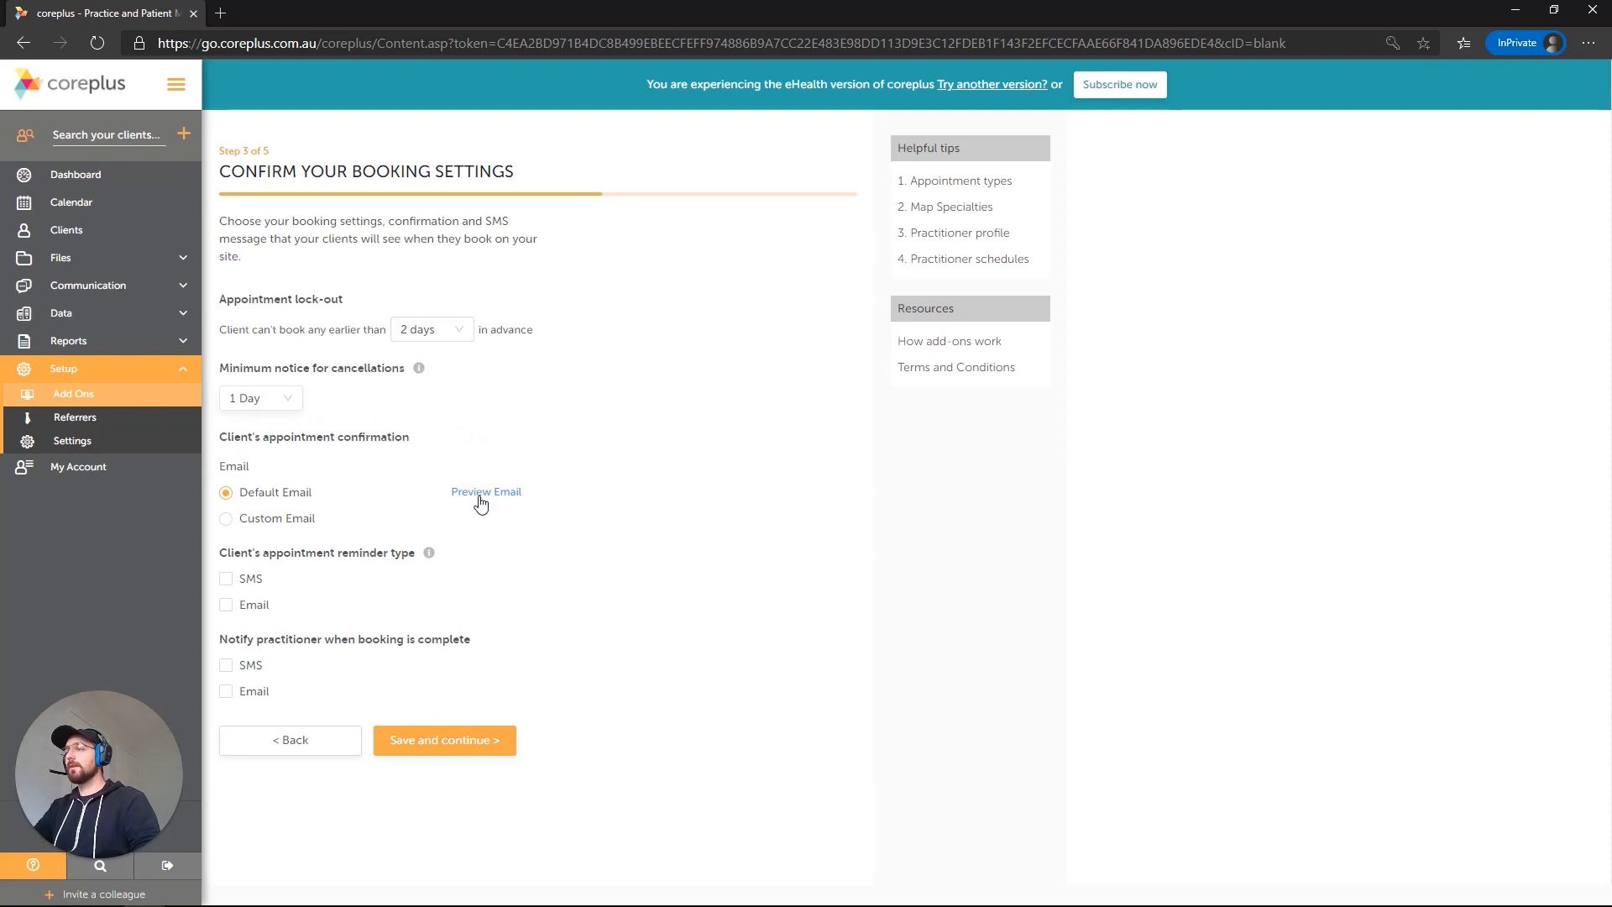
- Preview the Default Email appointment confirmation sent to clients
{"action": "left_click", "coordinate": [486, 491]}
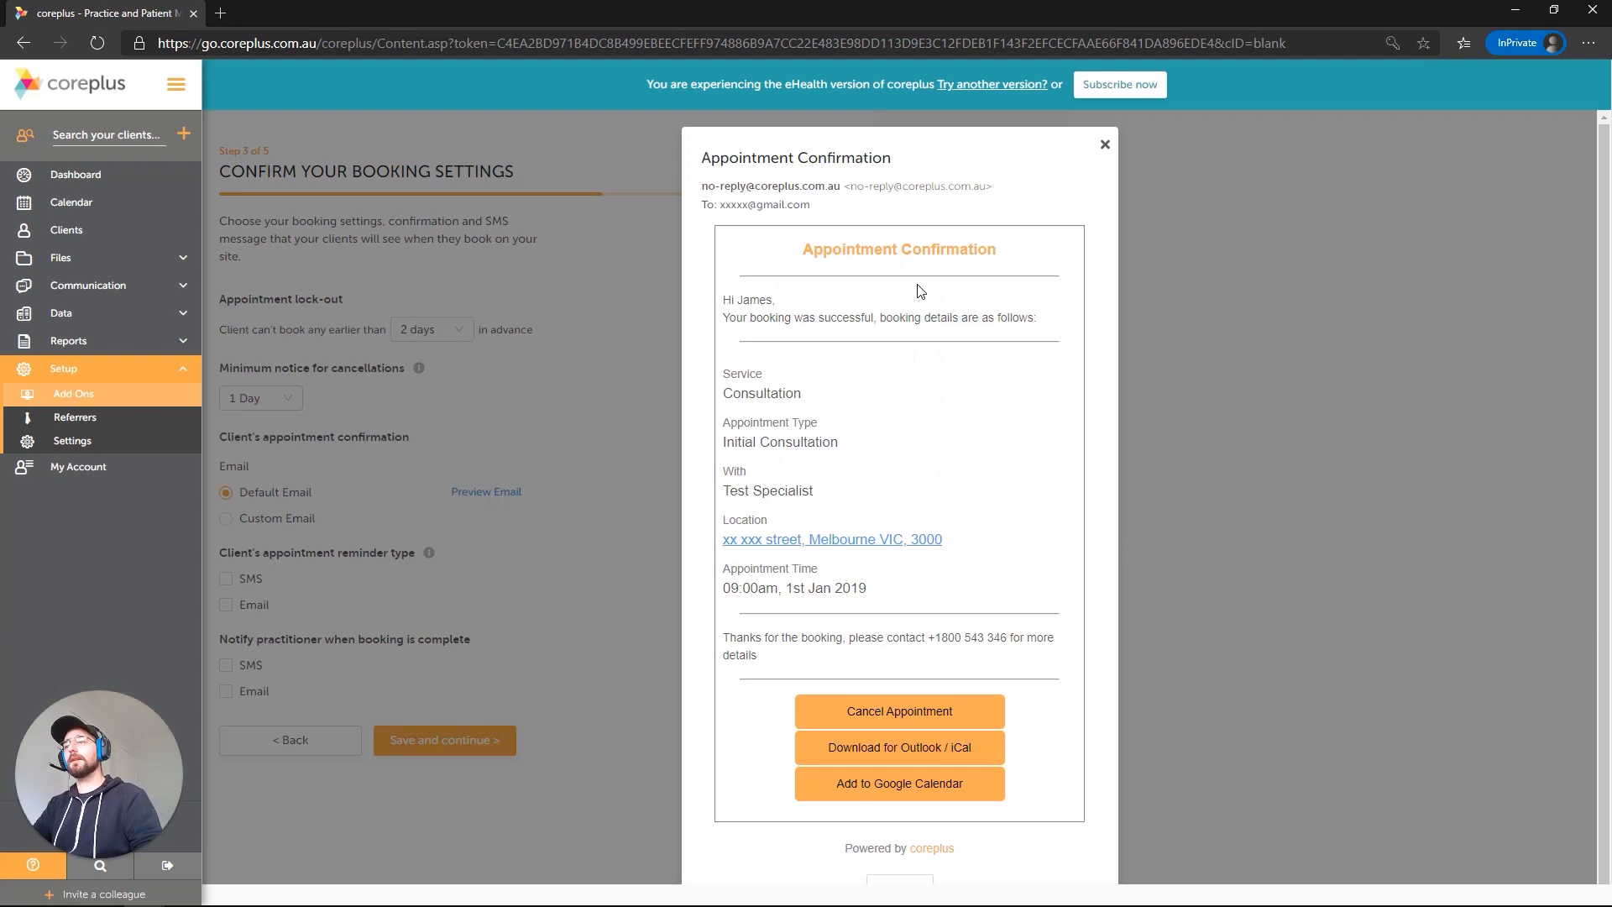
{"action": "mouse_move", "coordinate": [884, 301]}
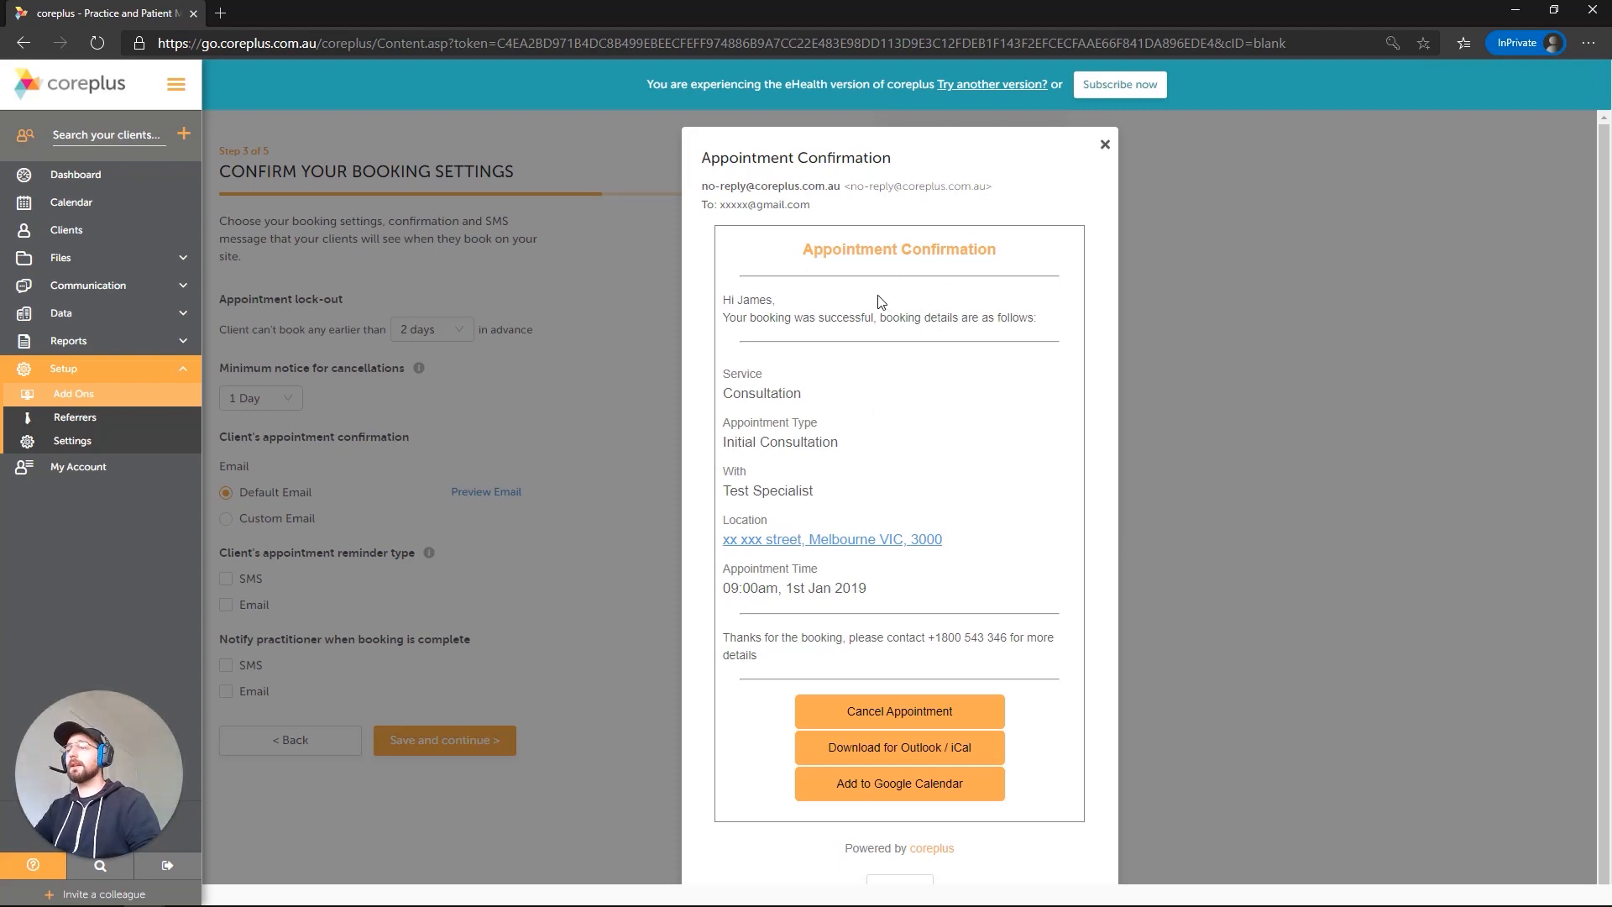
{"action": "mouse_move", "coordinate": [788, 487]}
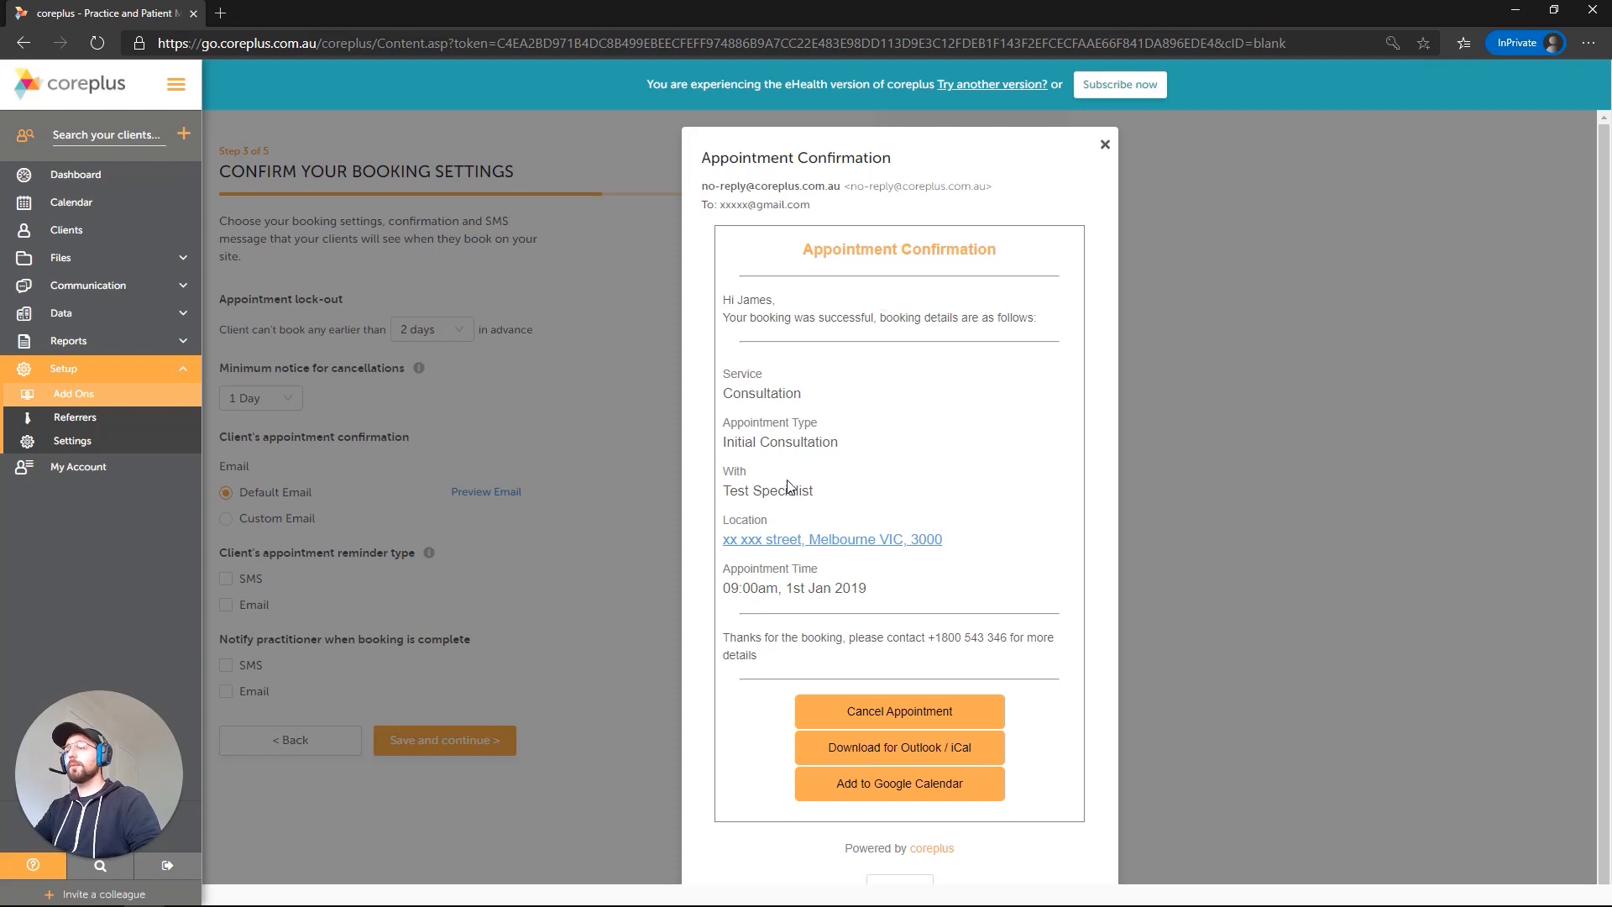
{"action": "mouse_move", "coordinate": [852, 518]}
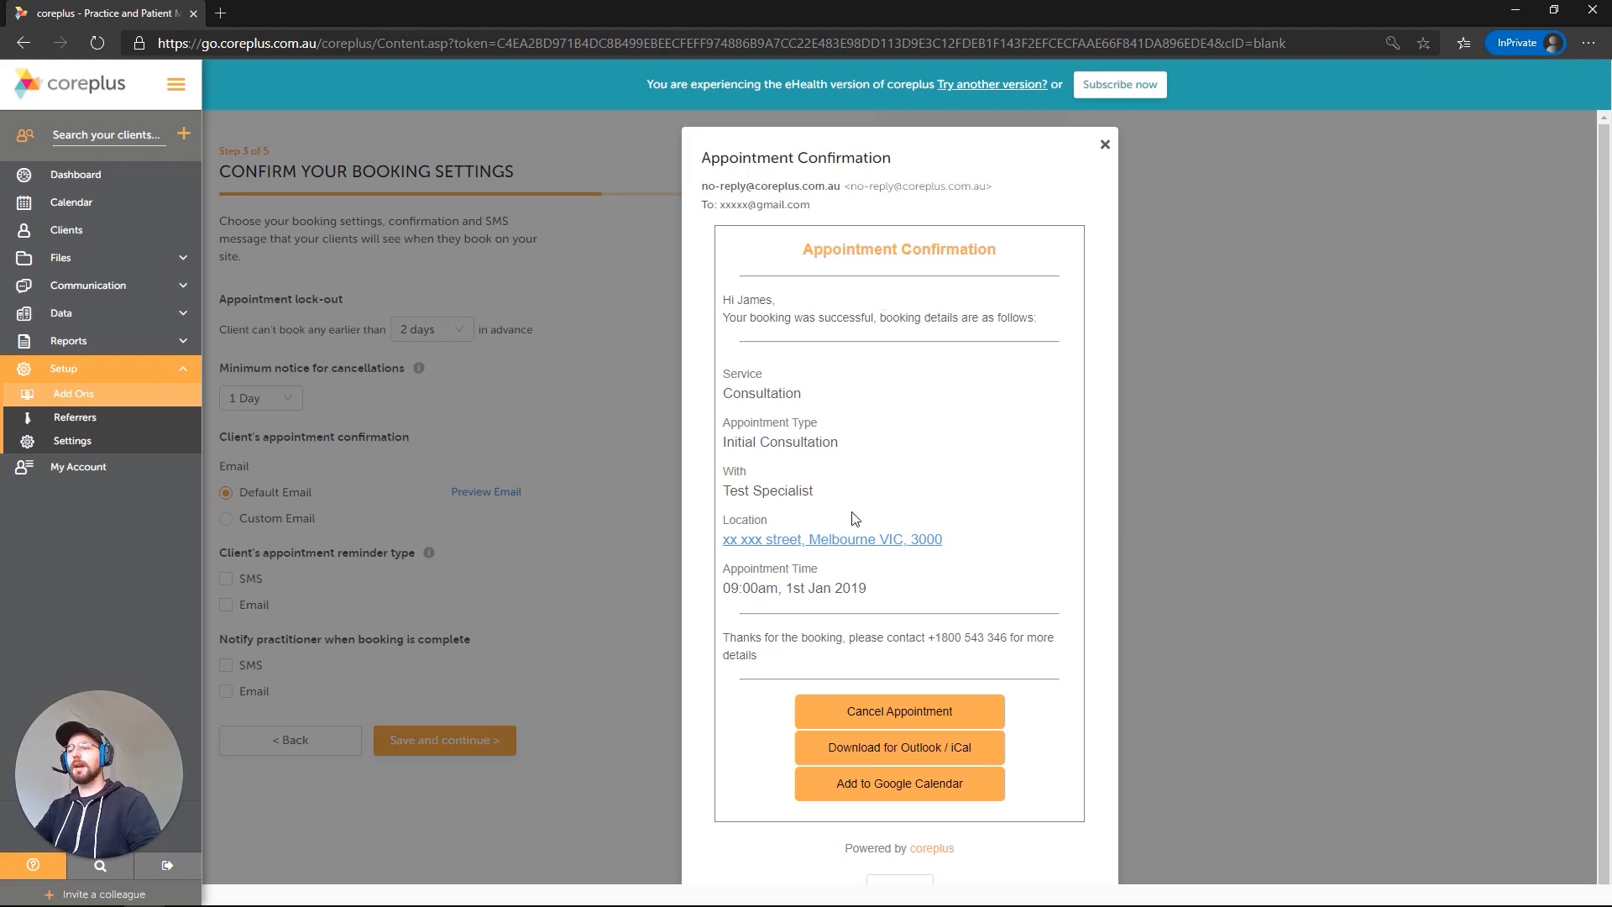
{"action": "mouse_move", "coordinate": [1108, 151]}
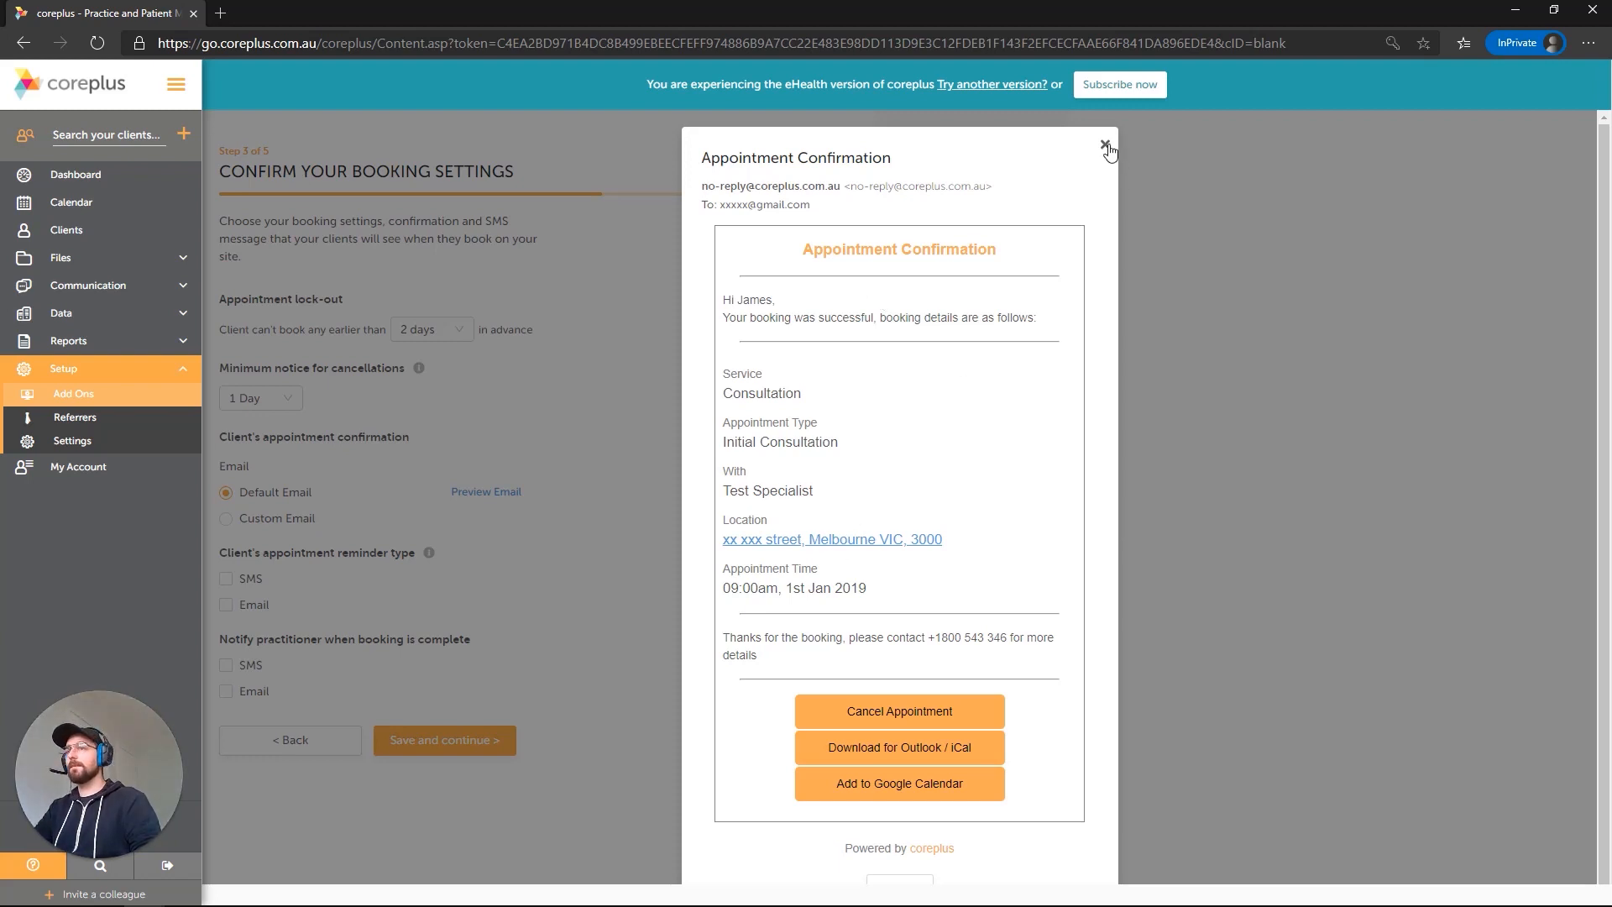
- Close the preview and keep the Default Email confirmation after trying Custom Email
{"action": "left_click", "coordinate": [1107, 148]}
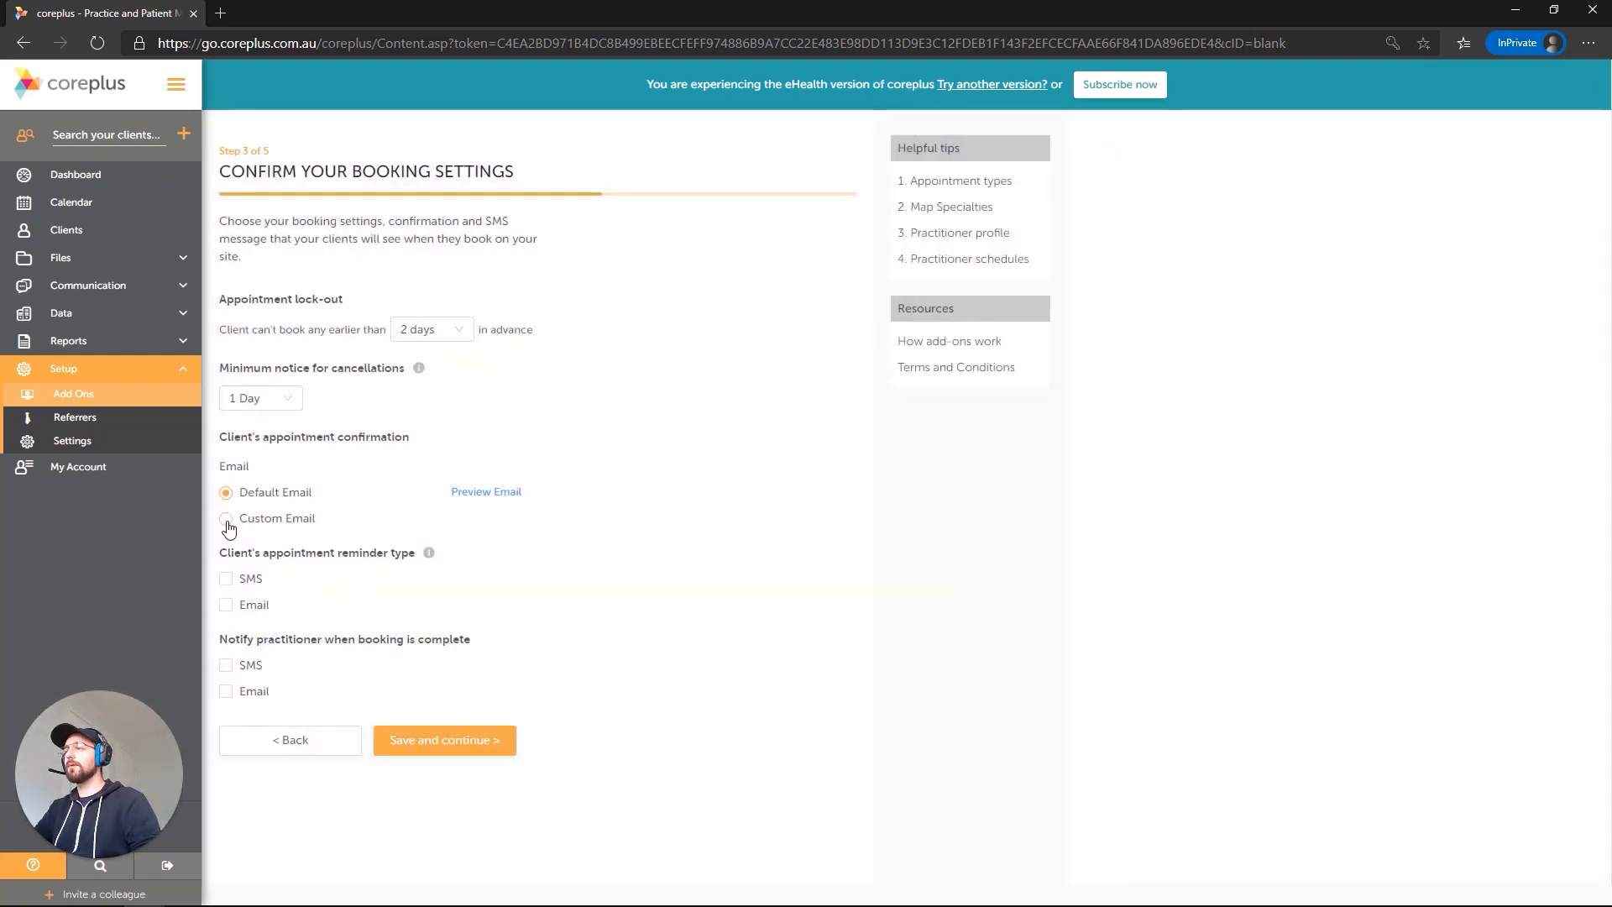
{"action": "left_click", "coordinate": [226, 518]}
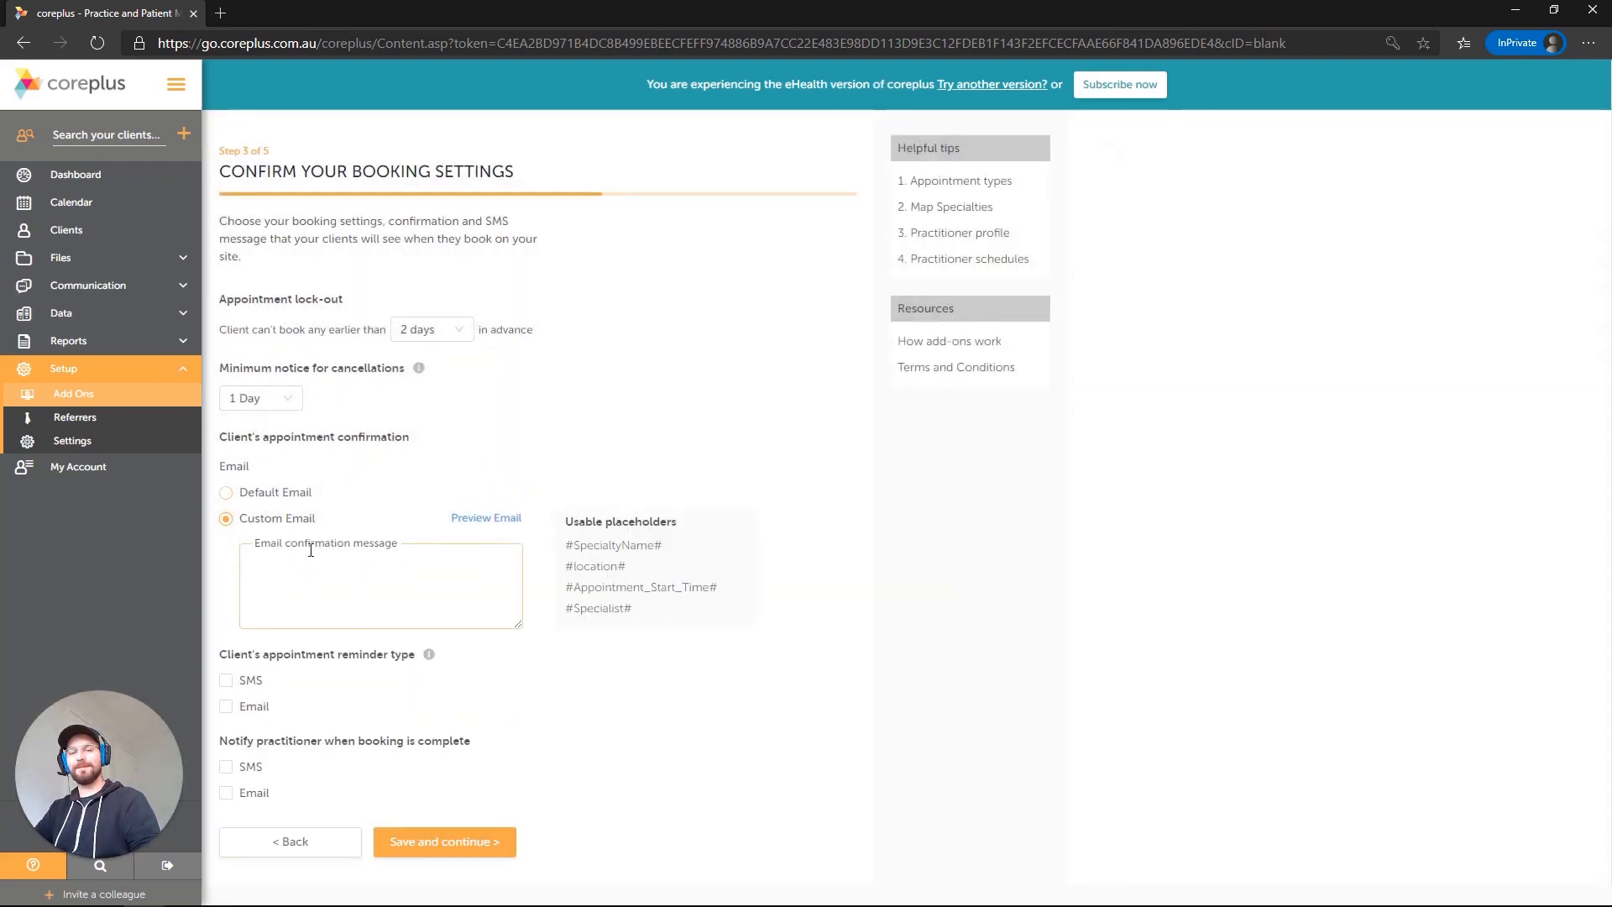
{"action": "left_click", "coordinate": [226, 491]}
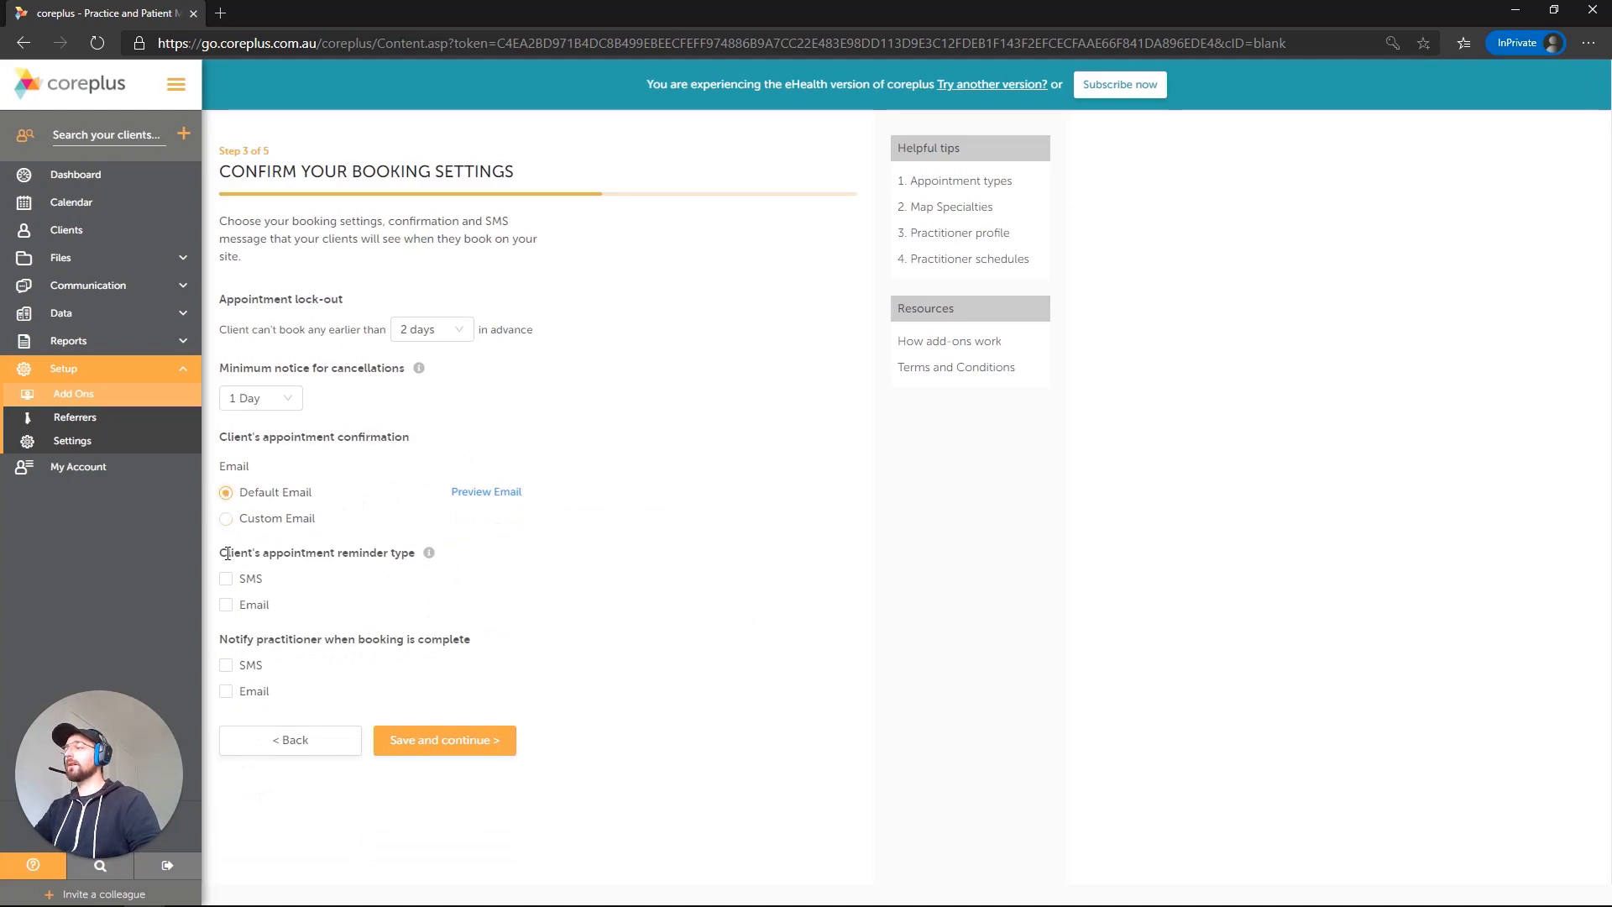
{"action": "mouse_move", "coordinate": [429, 552]}
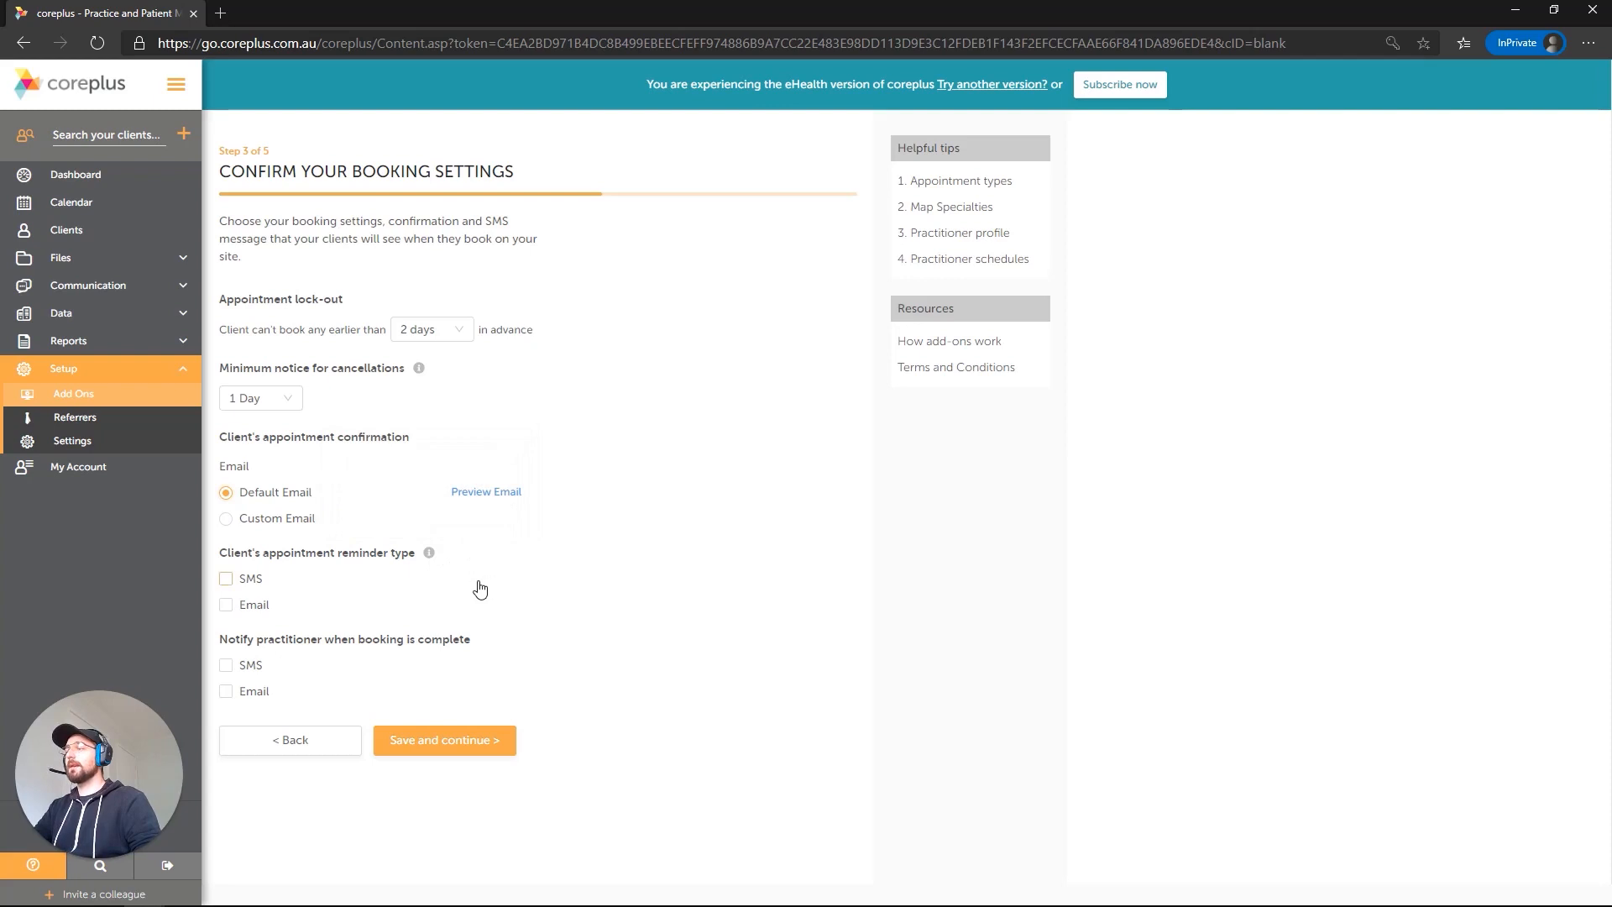
{"action": "mouse_move", "coordinate": [474, 588]}
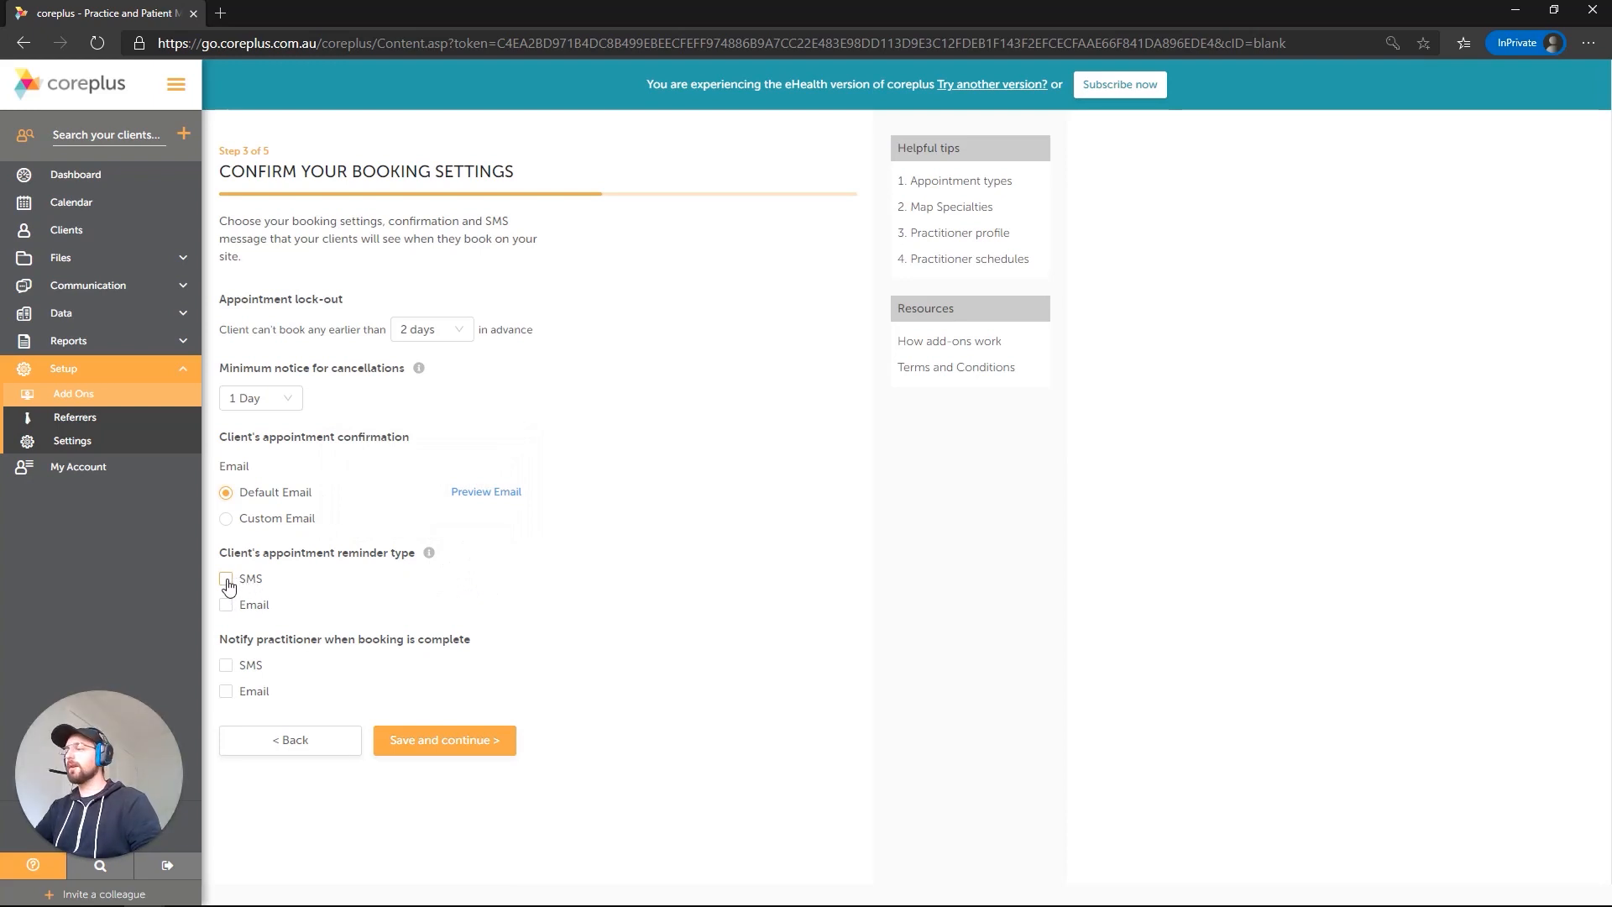
- Enable client email reminders and practitioner SMS notifications, then save and continue
{"action": "left_click", "coordinate": [226, 578]}
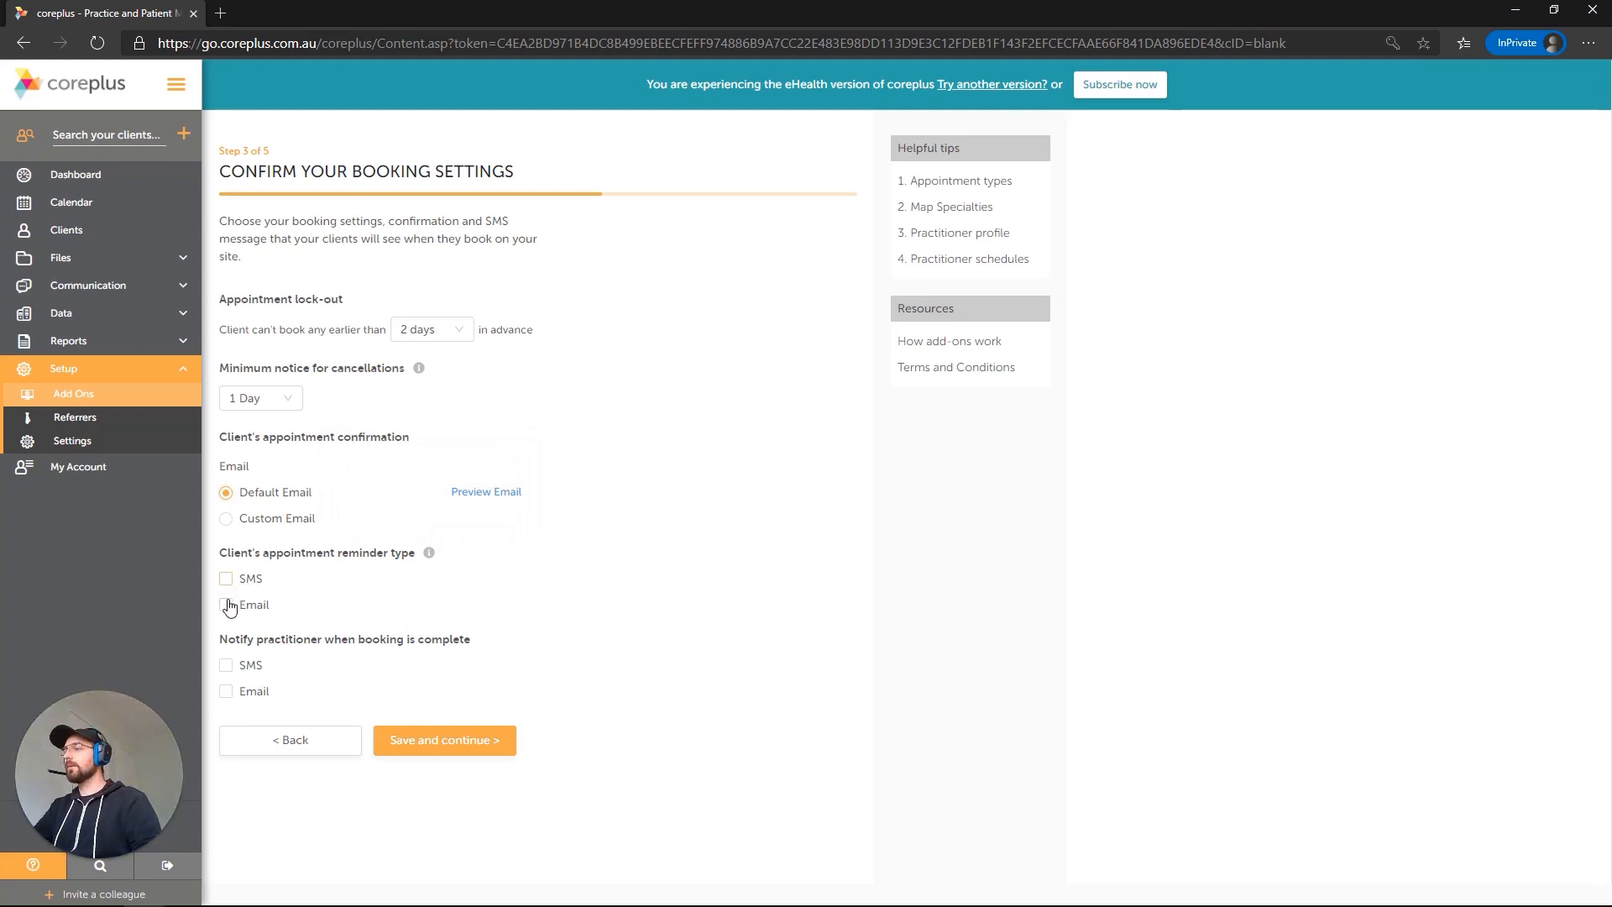
{"action": "left_click", "coordinate": [225, 605]}
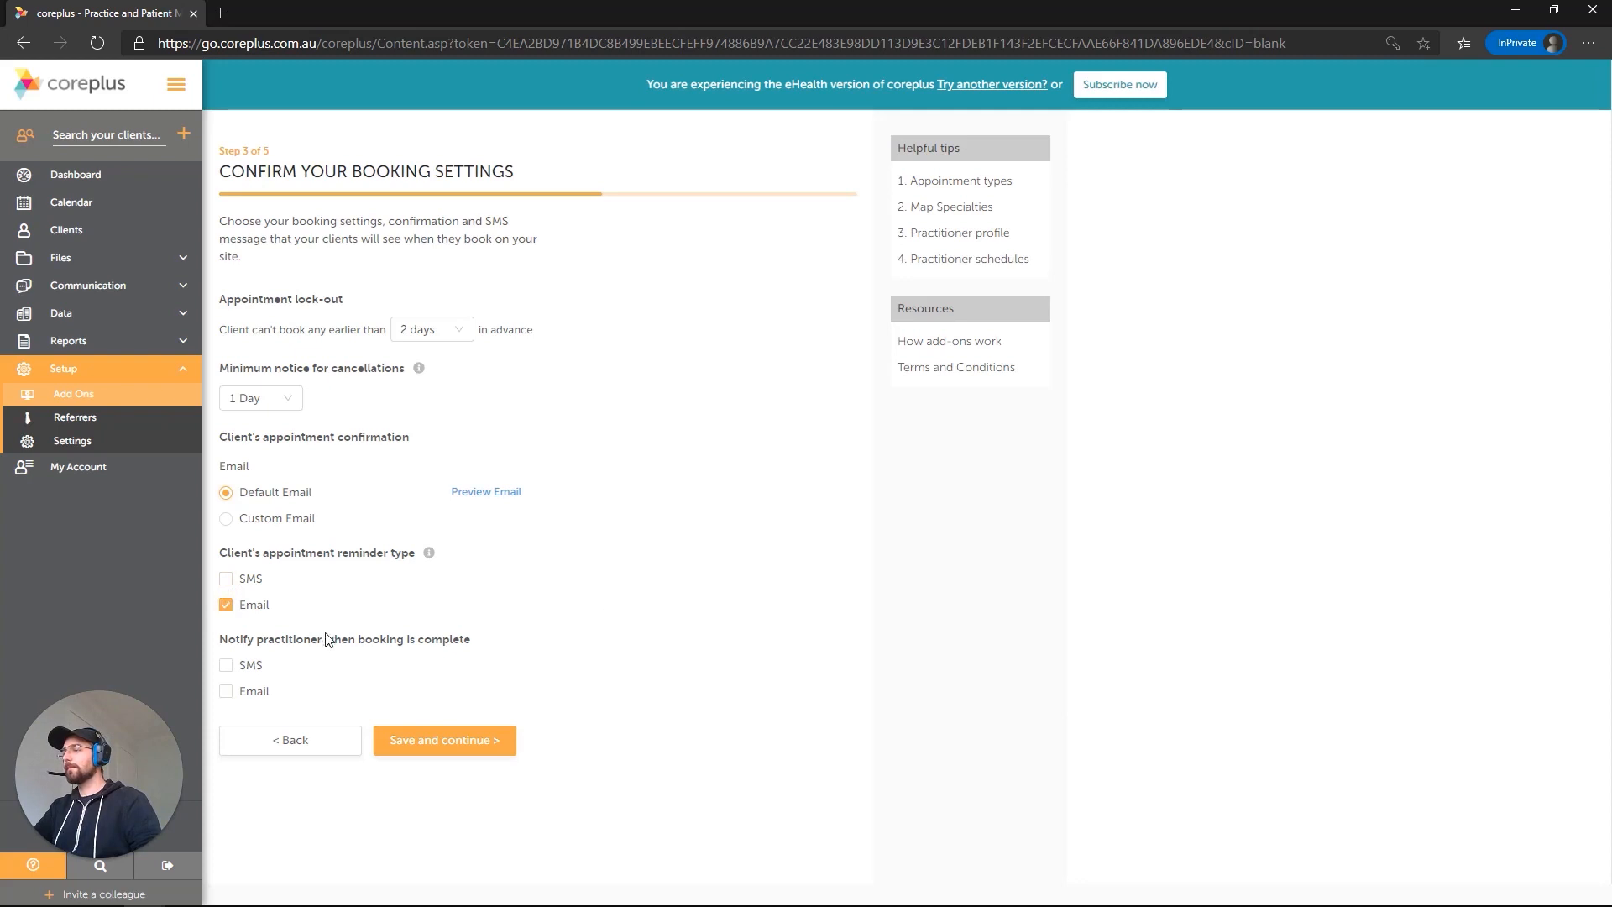
{"action": "mouse_move", "coordinate": [261, 638]}
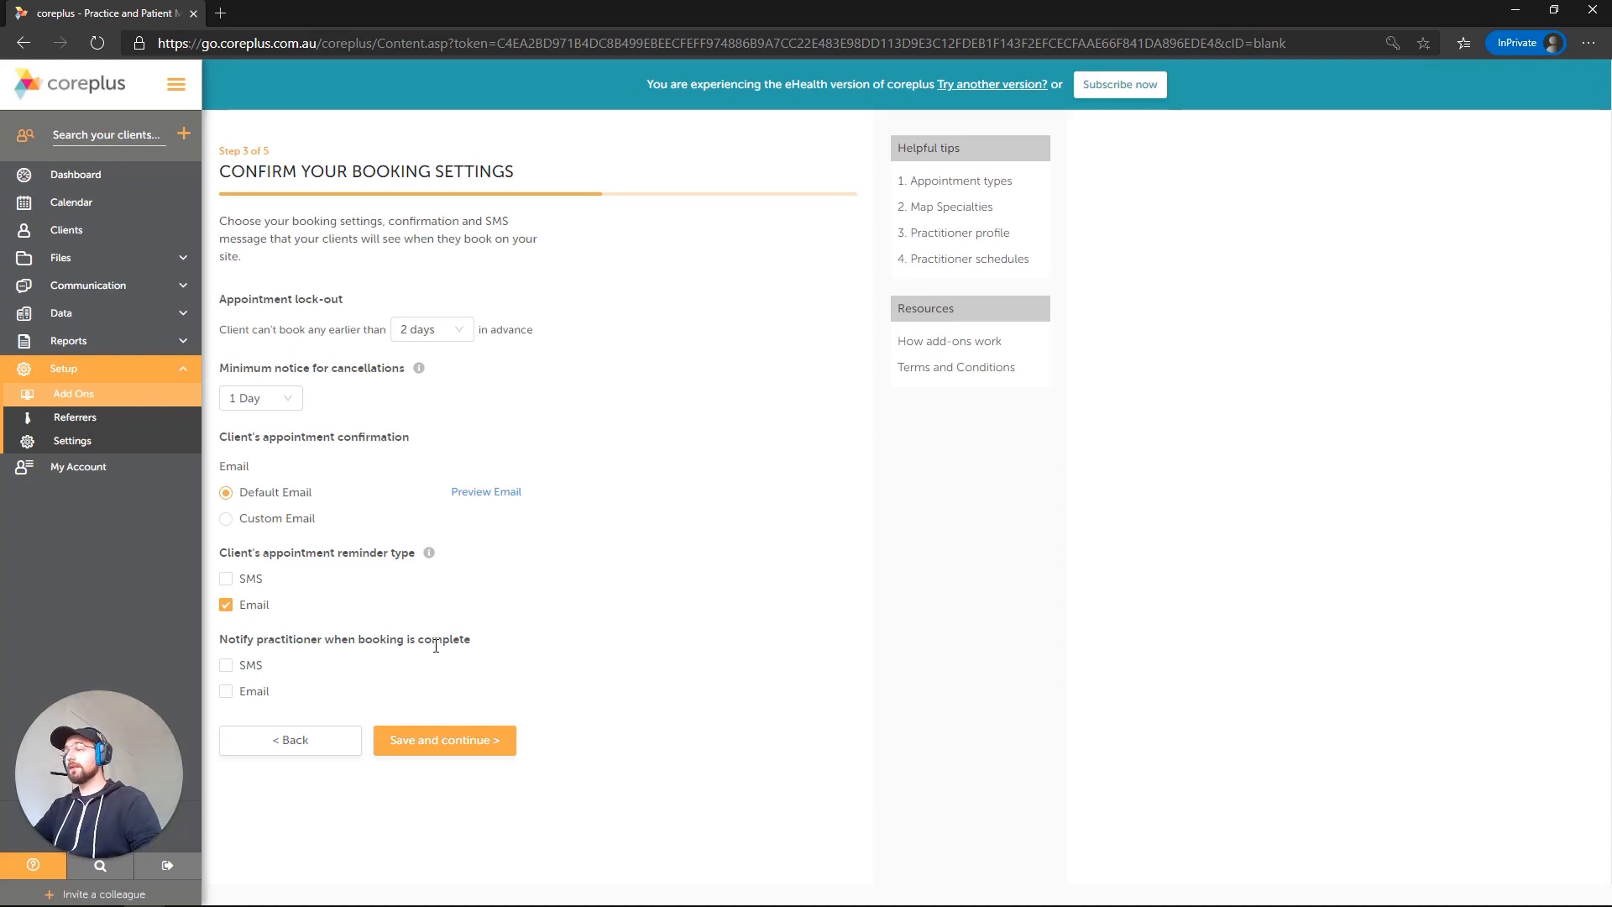
{"action": "mouse_move", "coordinate": [431, 655]}
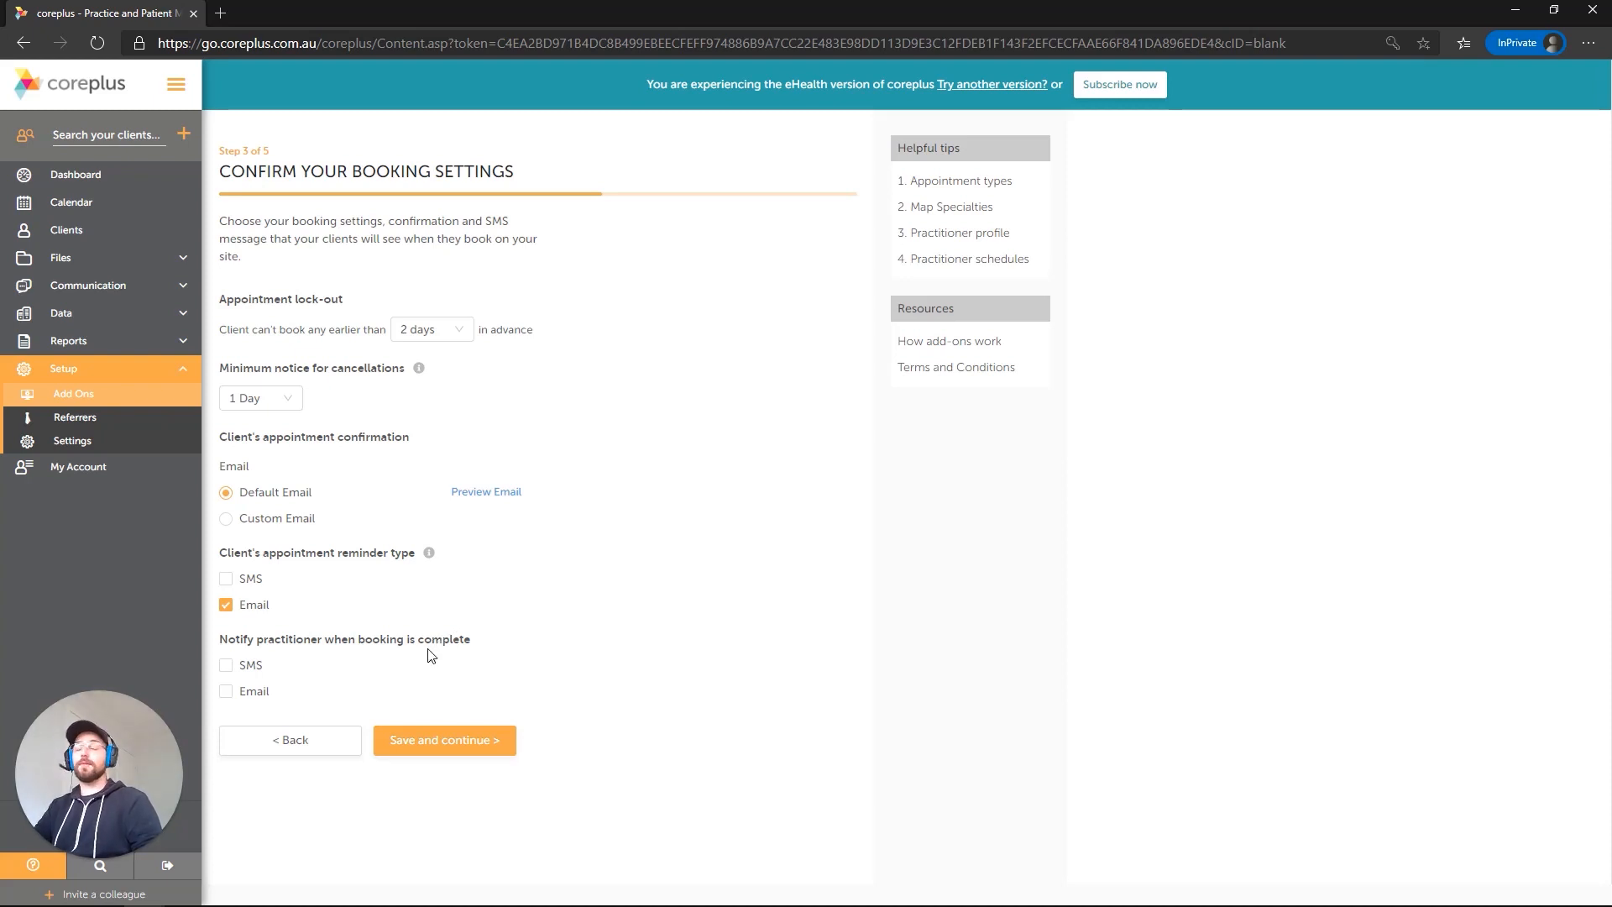
{"action": "left_click", "coordinate": [225, 664]}
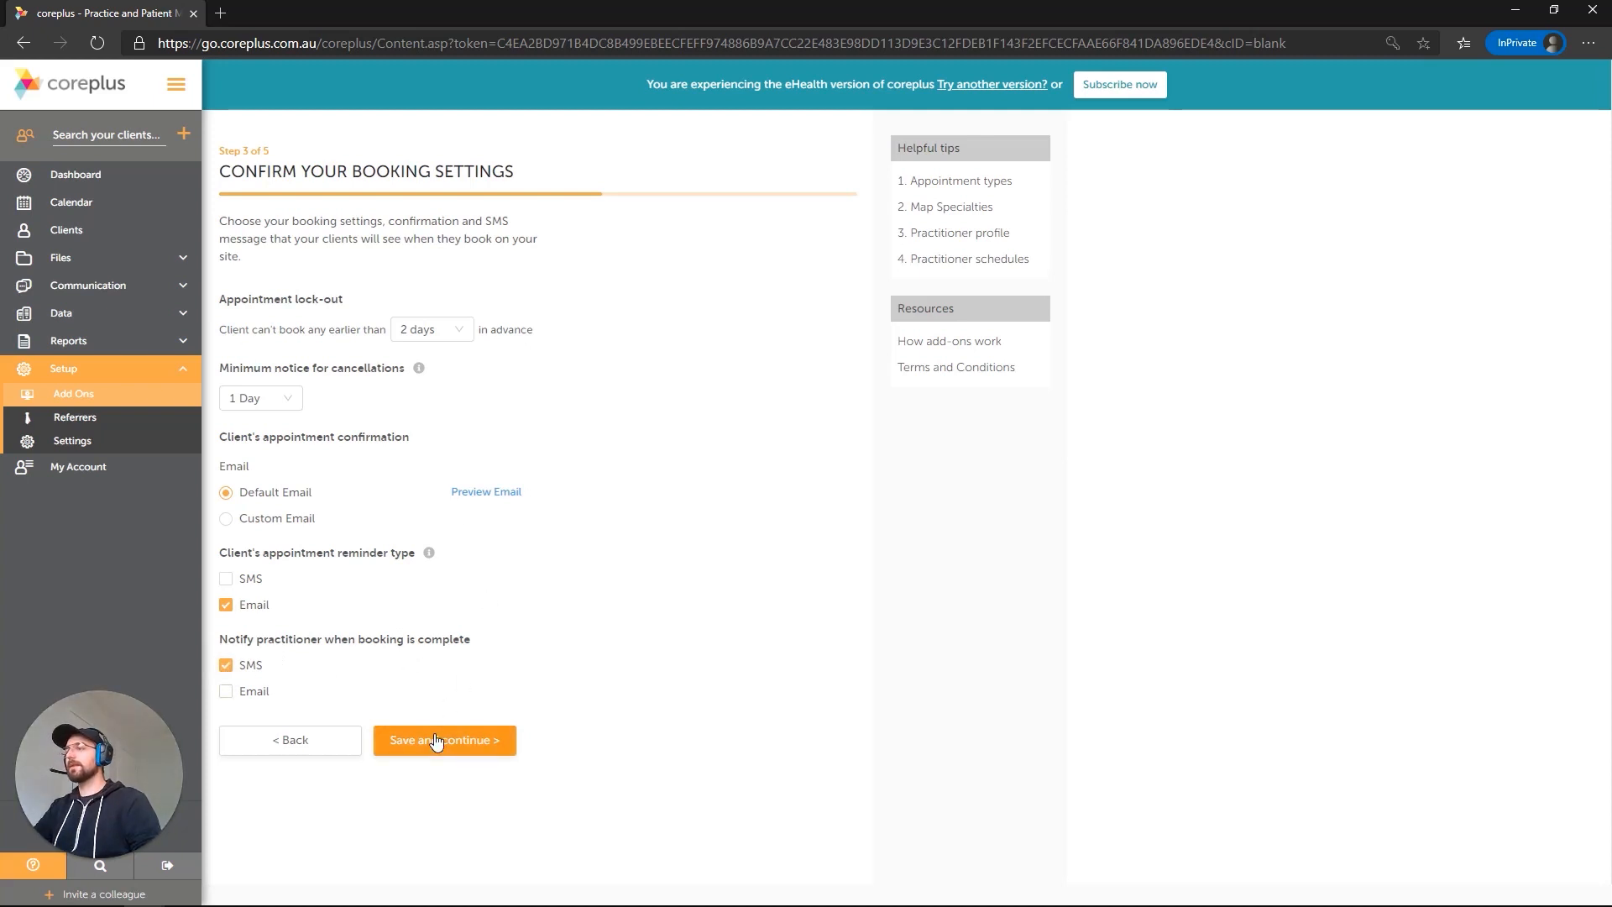
{"action": "left_click", "coordinate": [443, 741]}
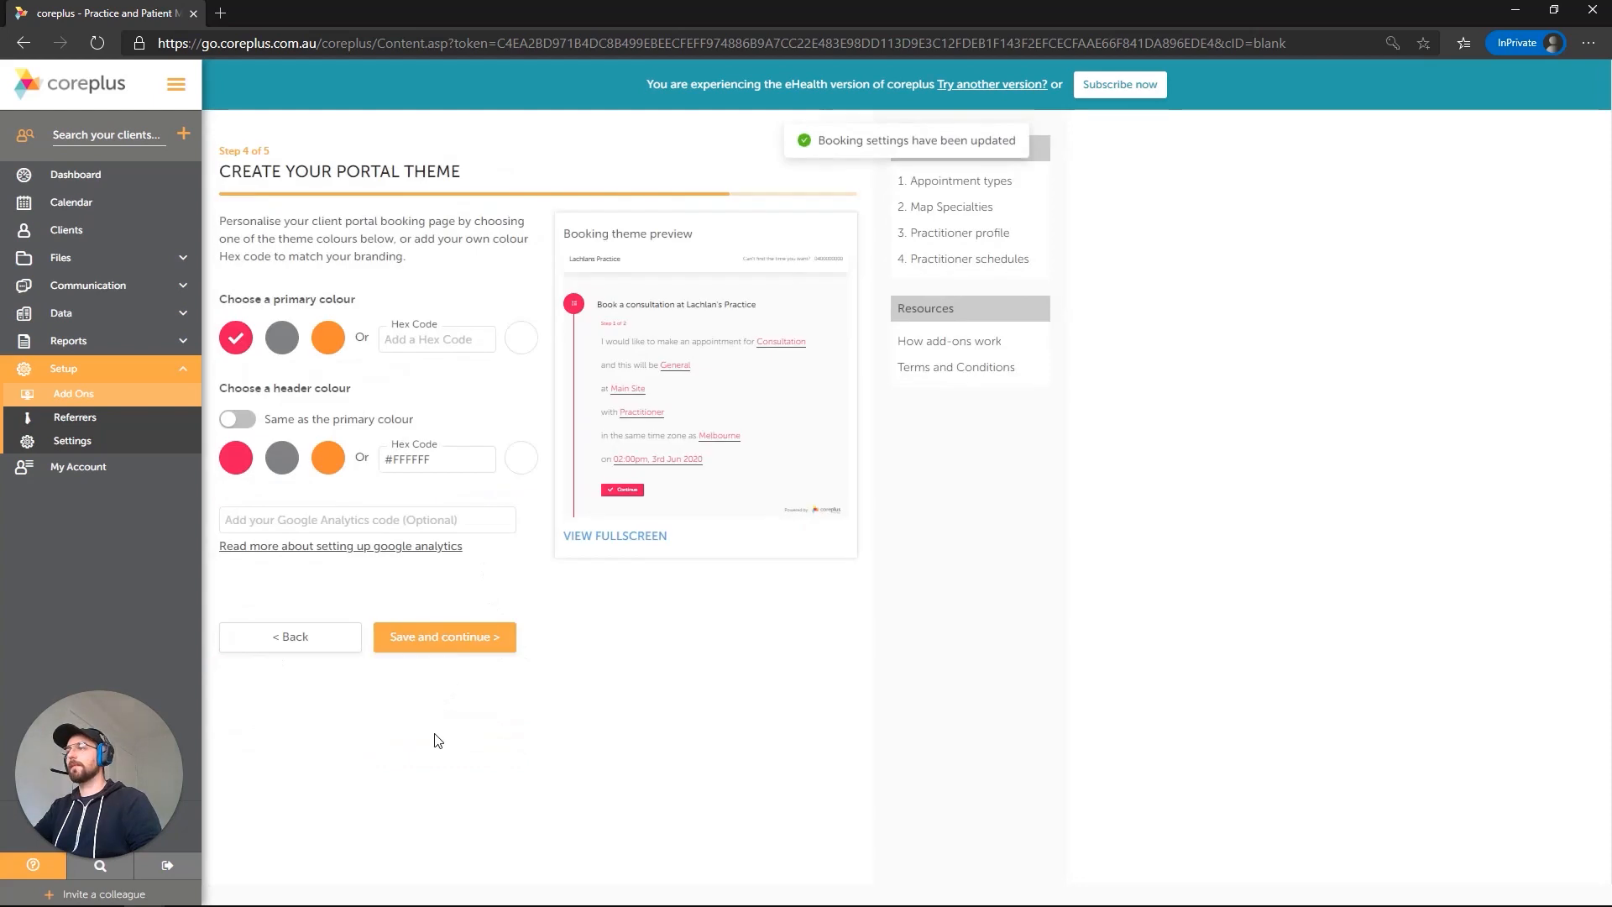
{"action": "mouse_move", "coordinate": [346, 296]}
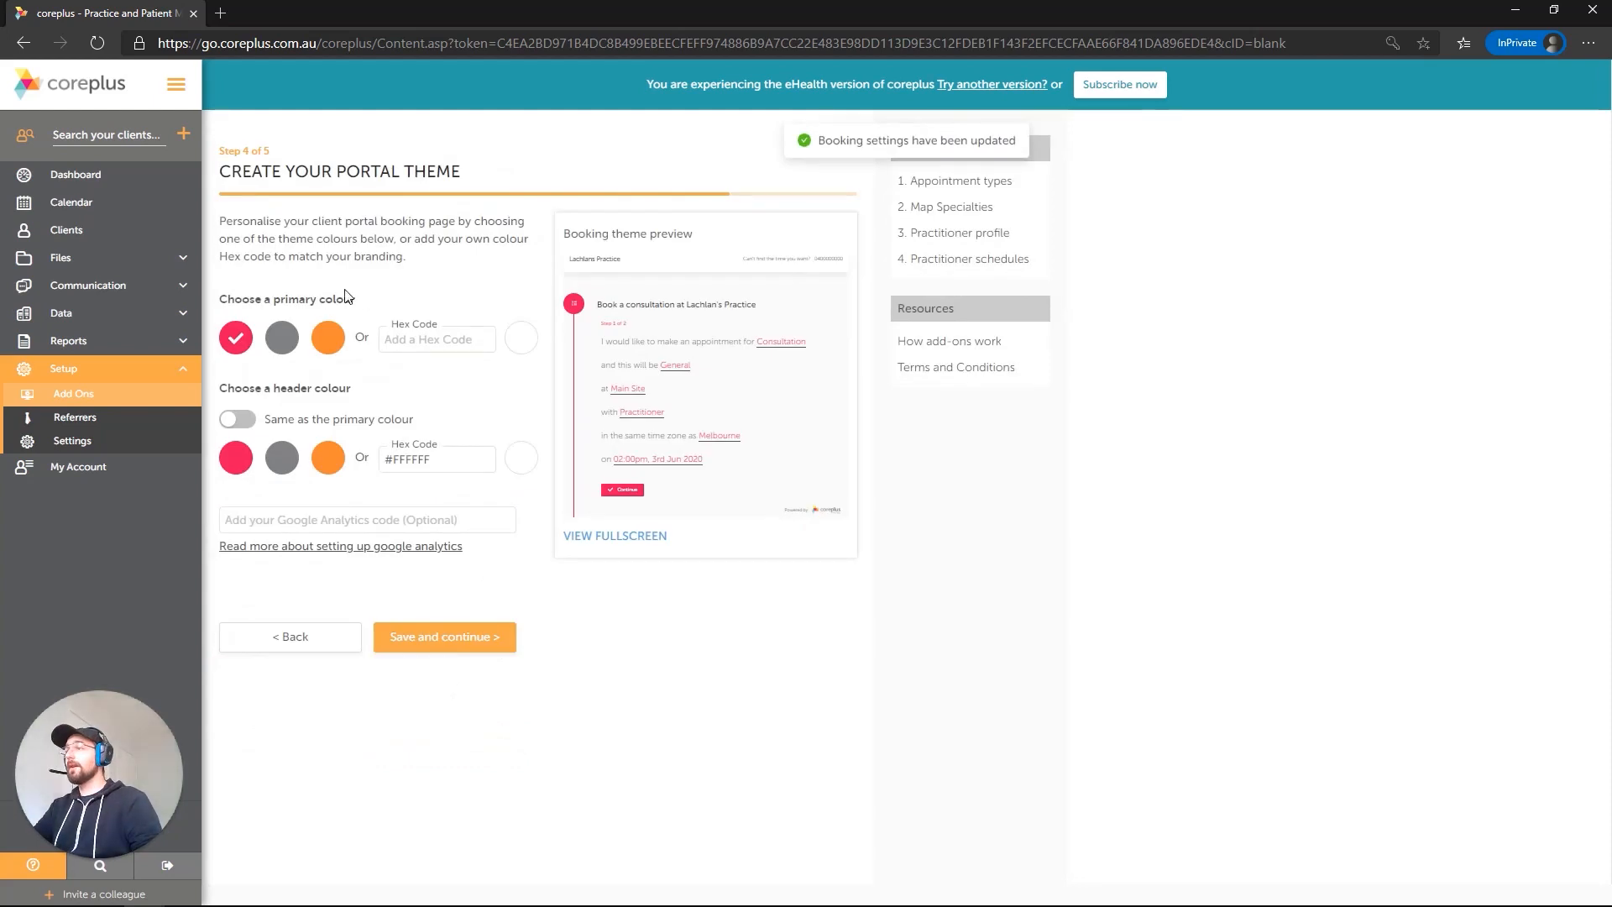
{"action": "mouse_move", "coordinate": [555, 211]}
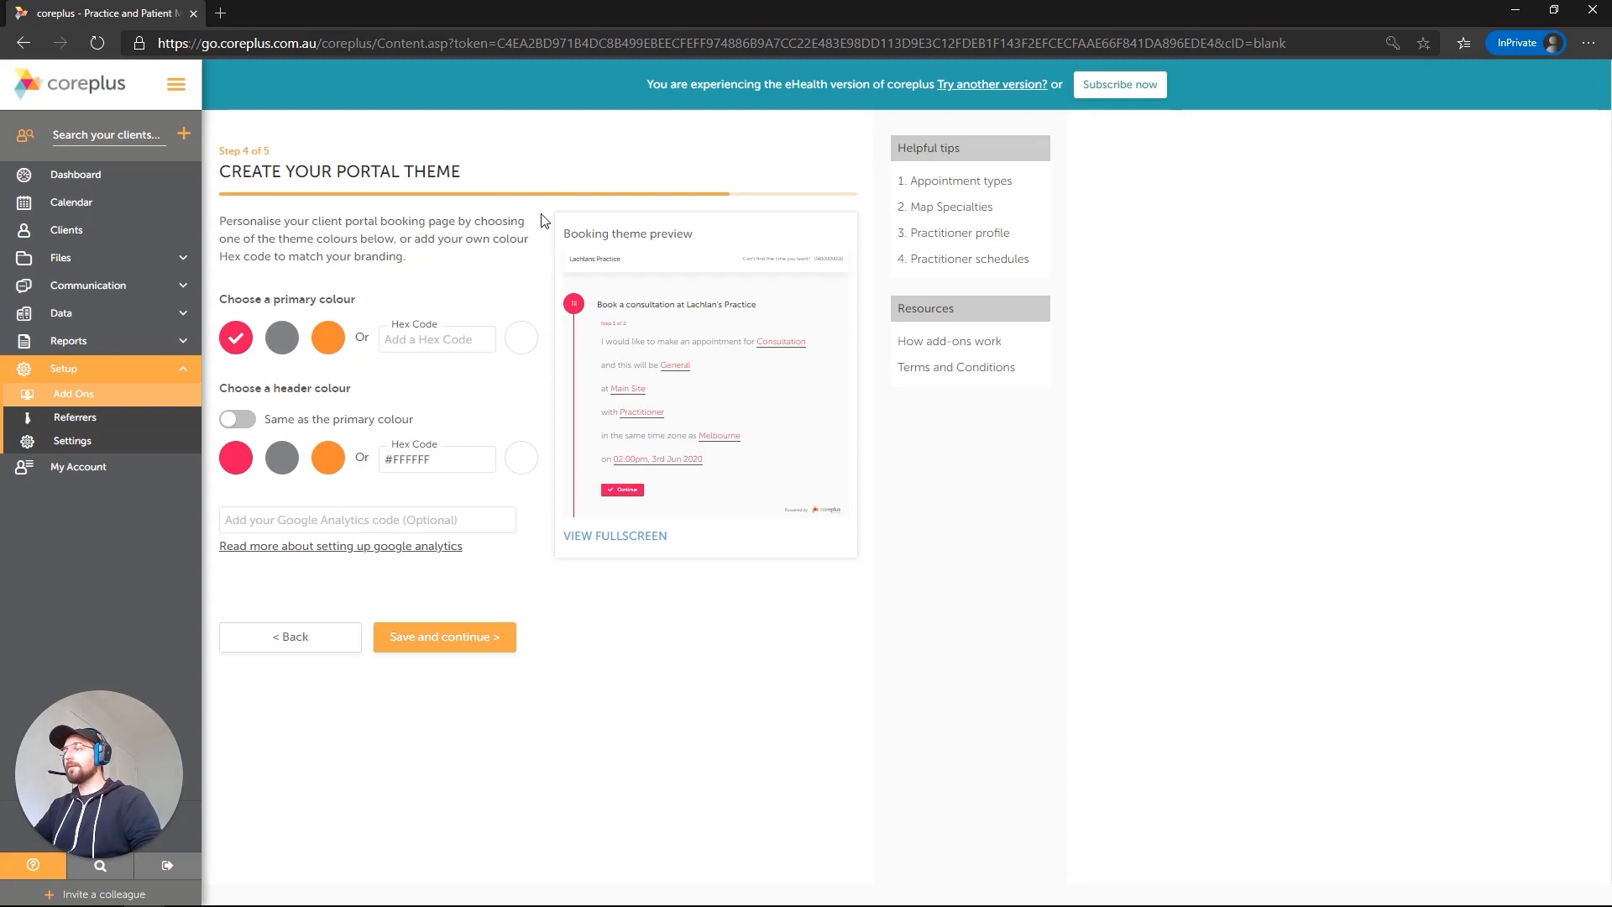
{"action": "mouse_move", "coordinate": [340, 371]}
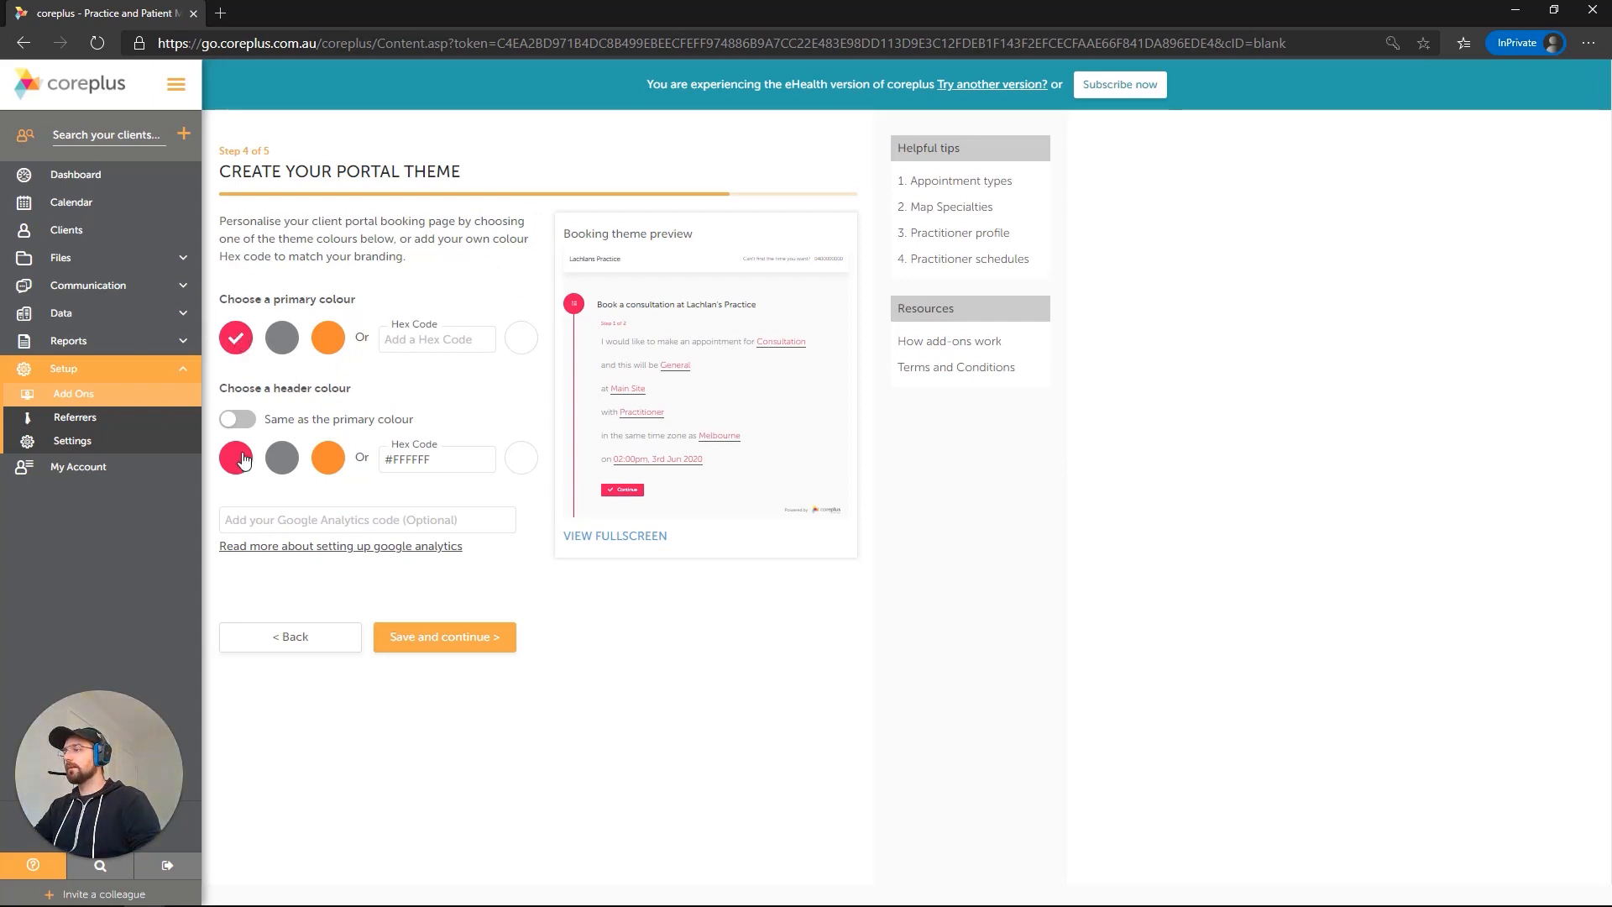
- Set an orange header and pink primary colour for the portal theme, then save
{"action": "left_click", "coordinate": [235, 456]}
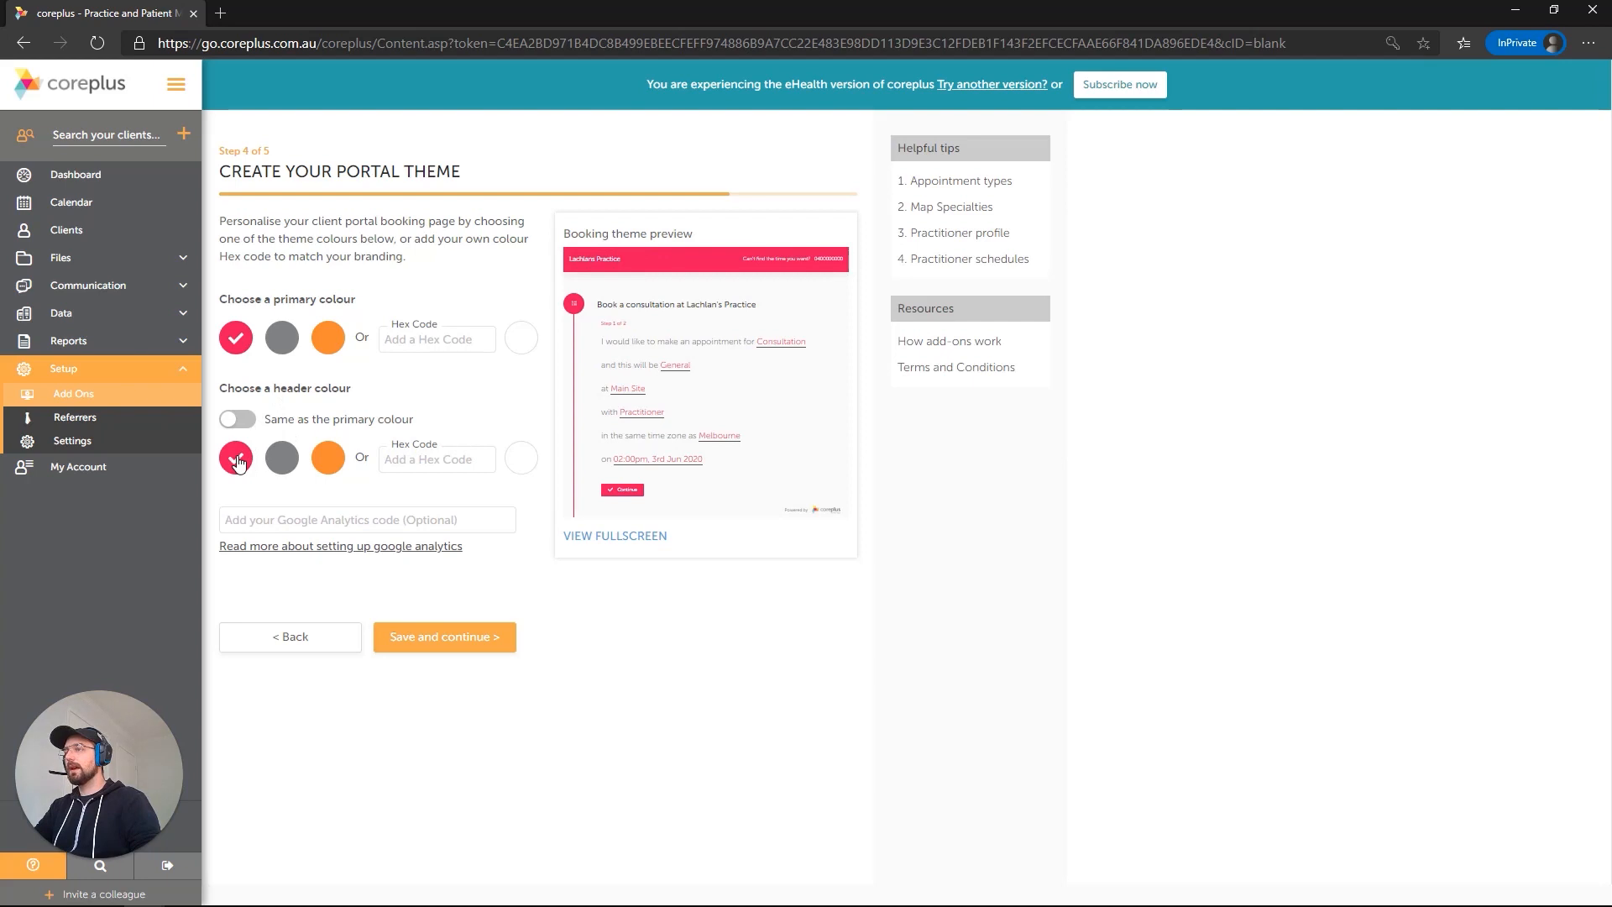
{"action": "left_click", "coordinate": [282, 458]}
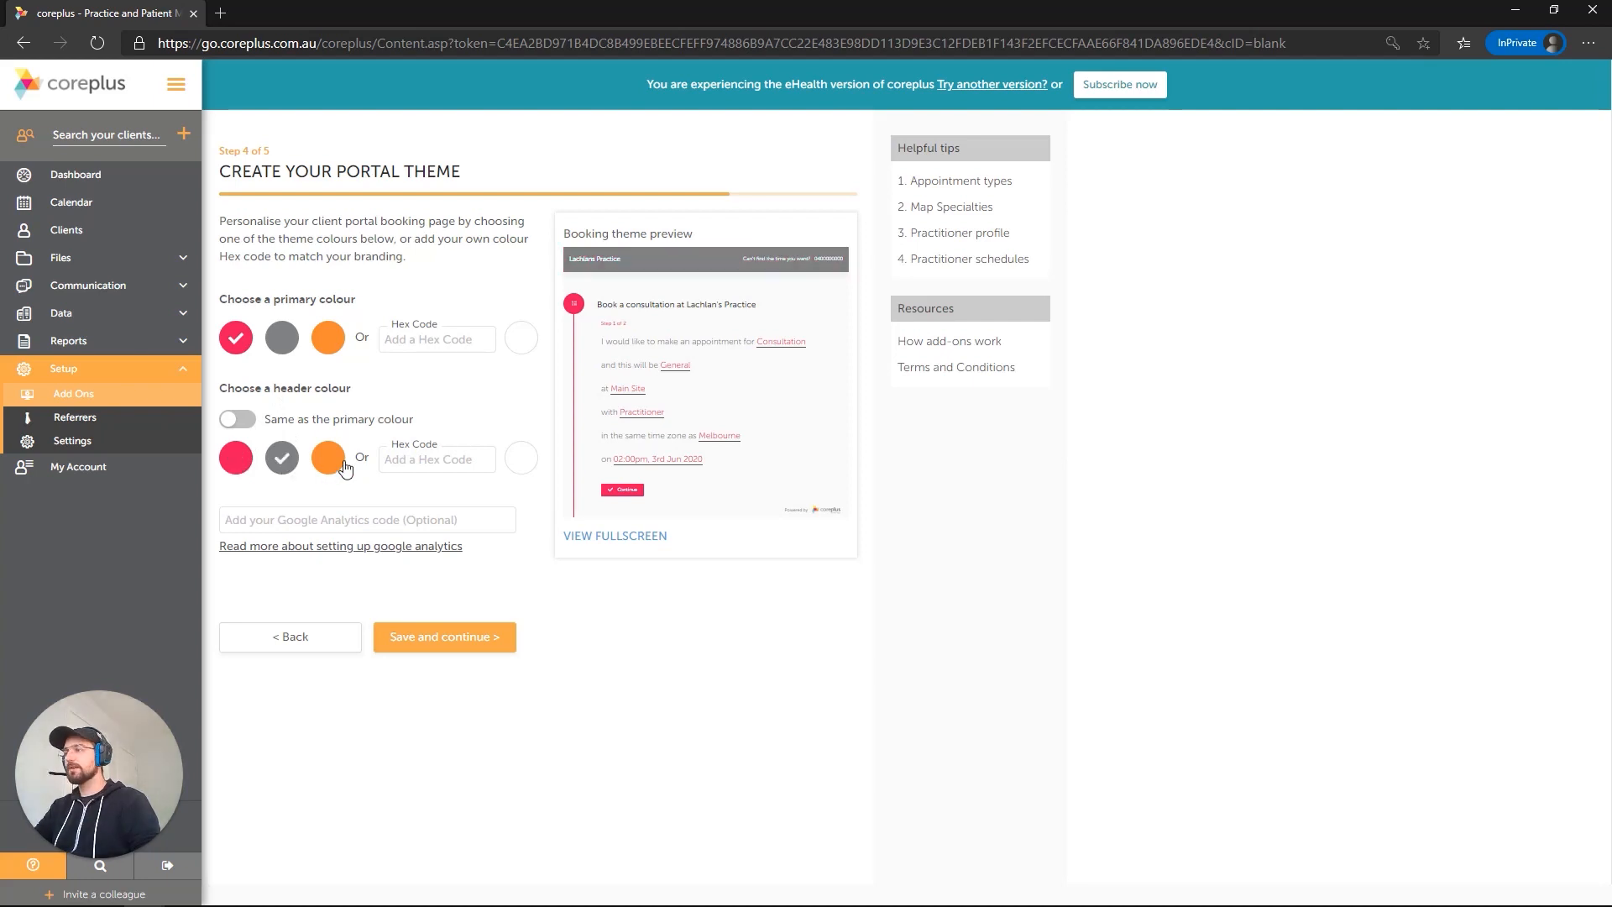
{"action": "left_click", "coordinate": [327, 457]}
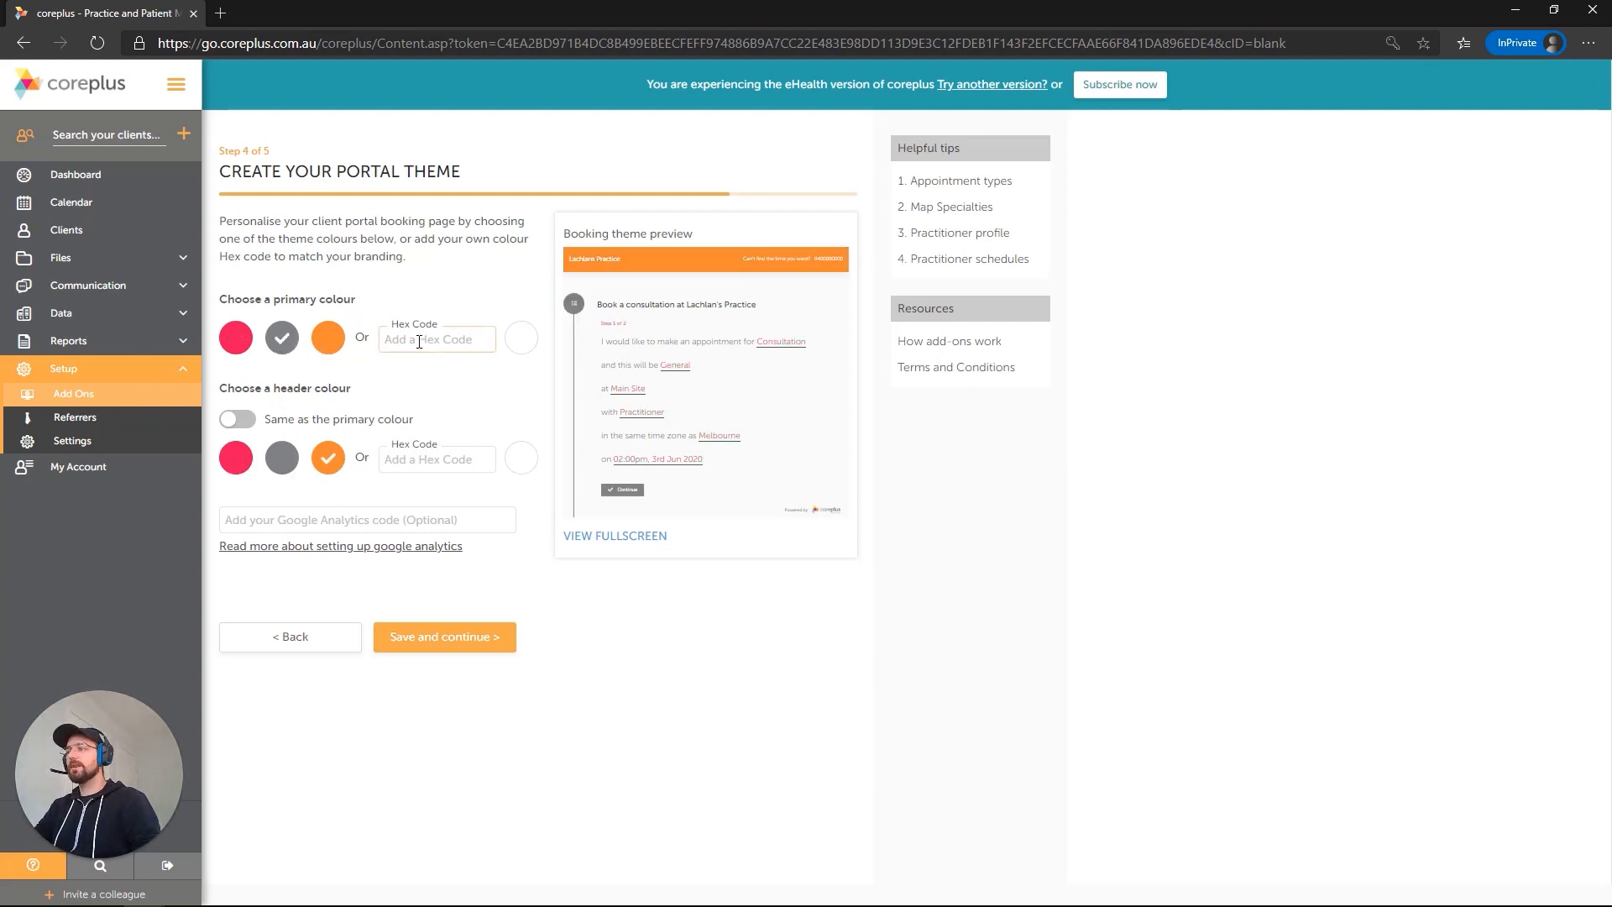
{"action": "left_click", "coordinate": [521, 338]}
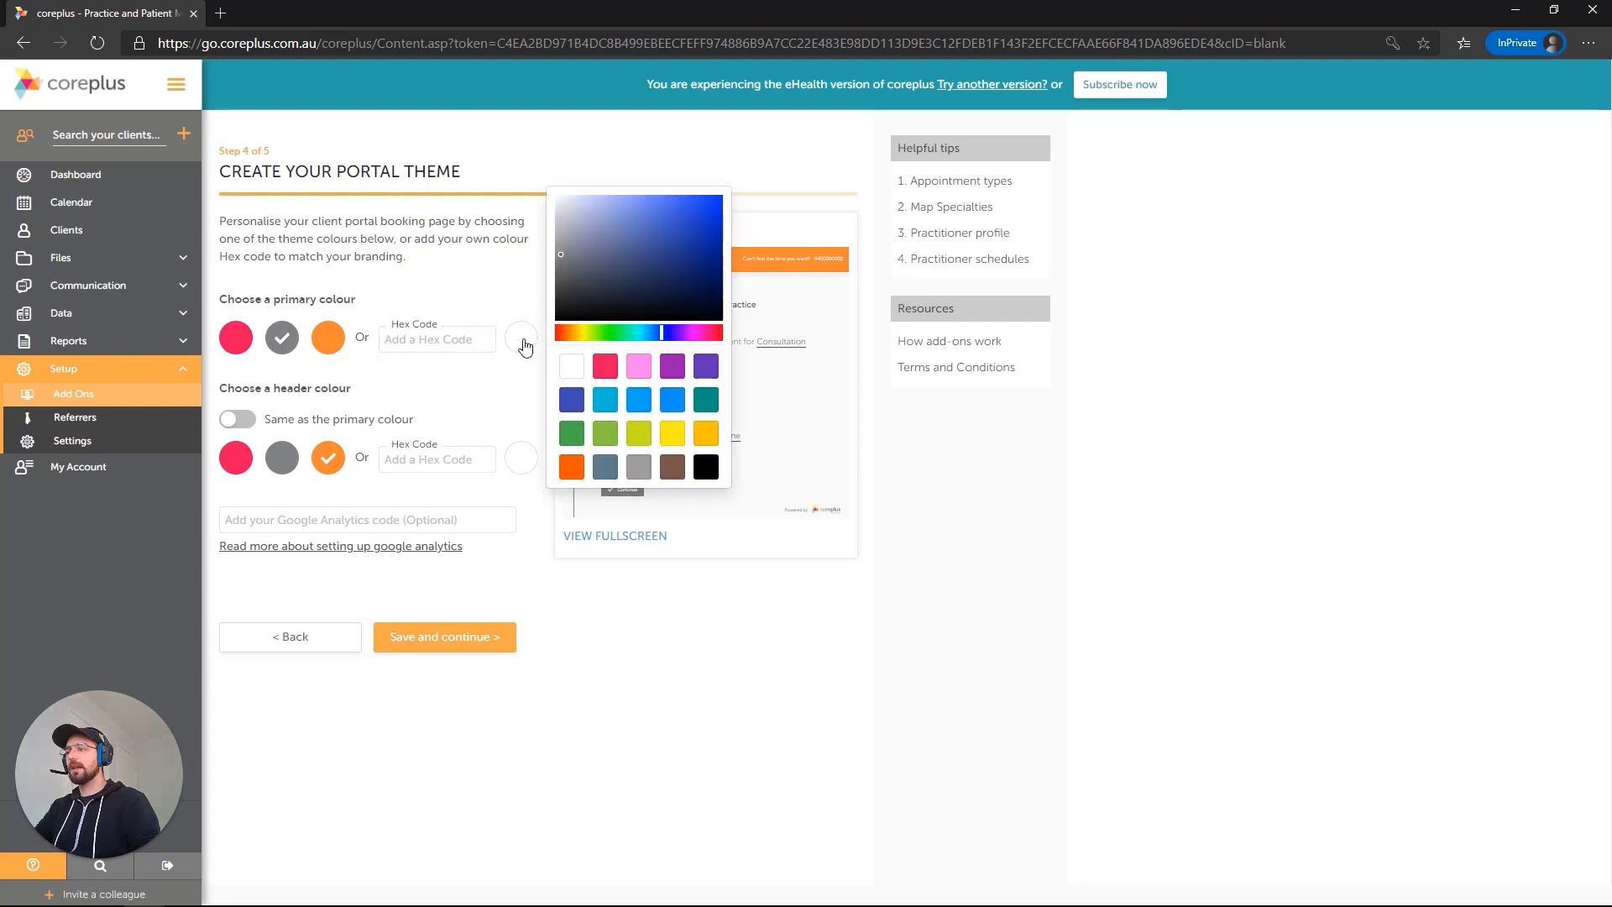
{"action": "left_click", "coordinate": [673, 253]}
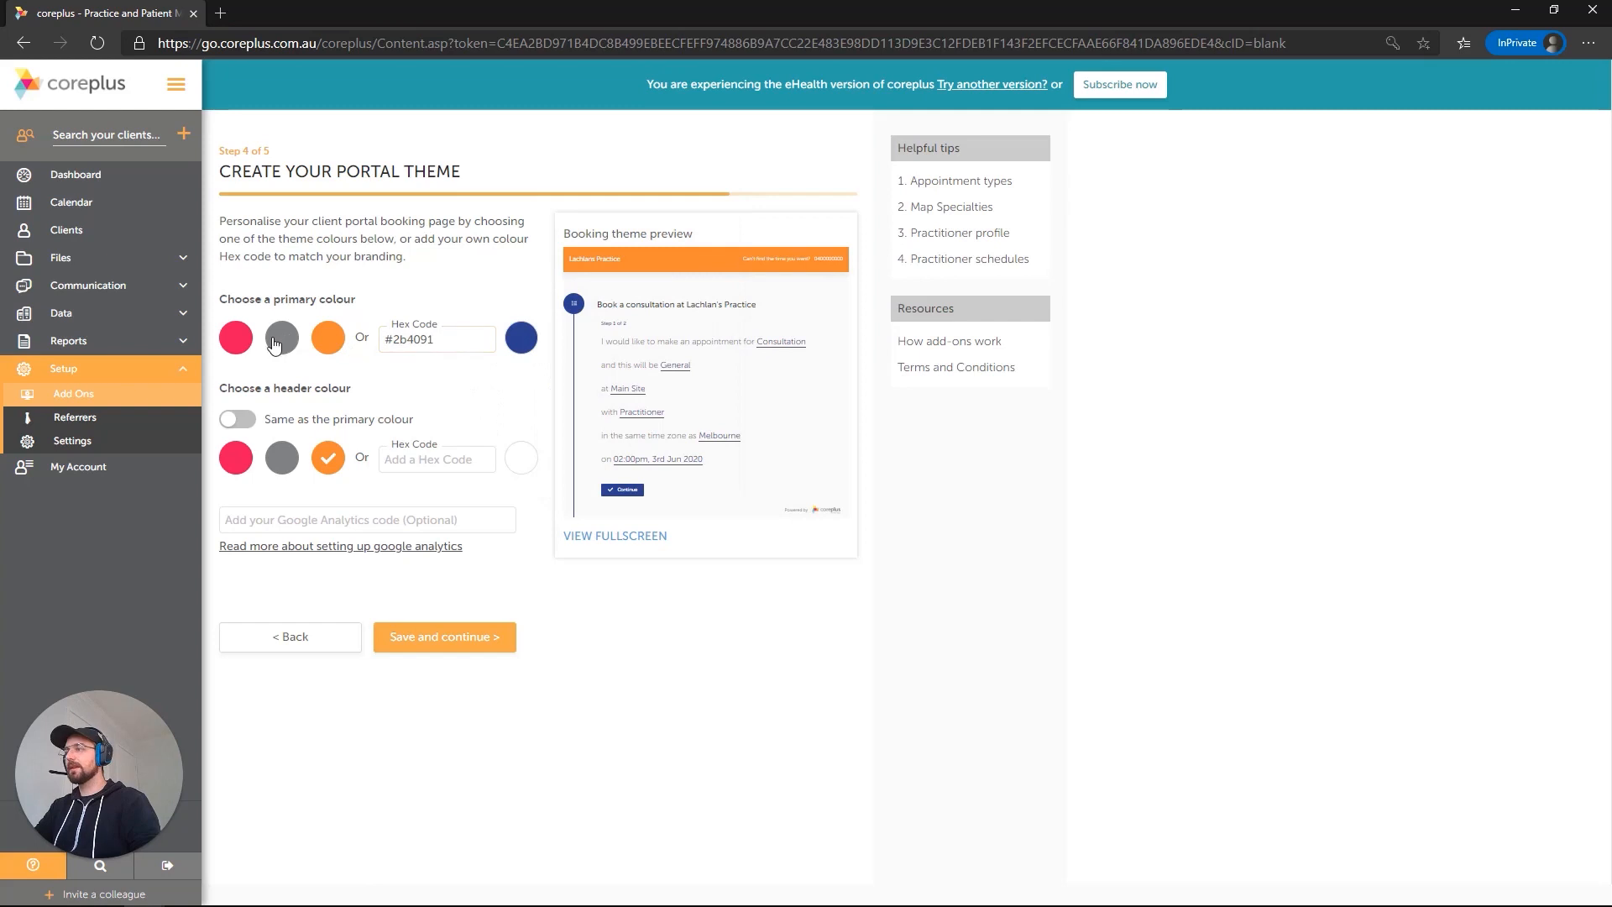
{"action": "left_click", "coordinate": [234, 337]}
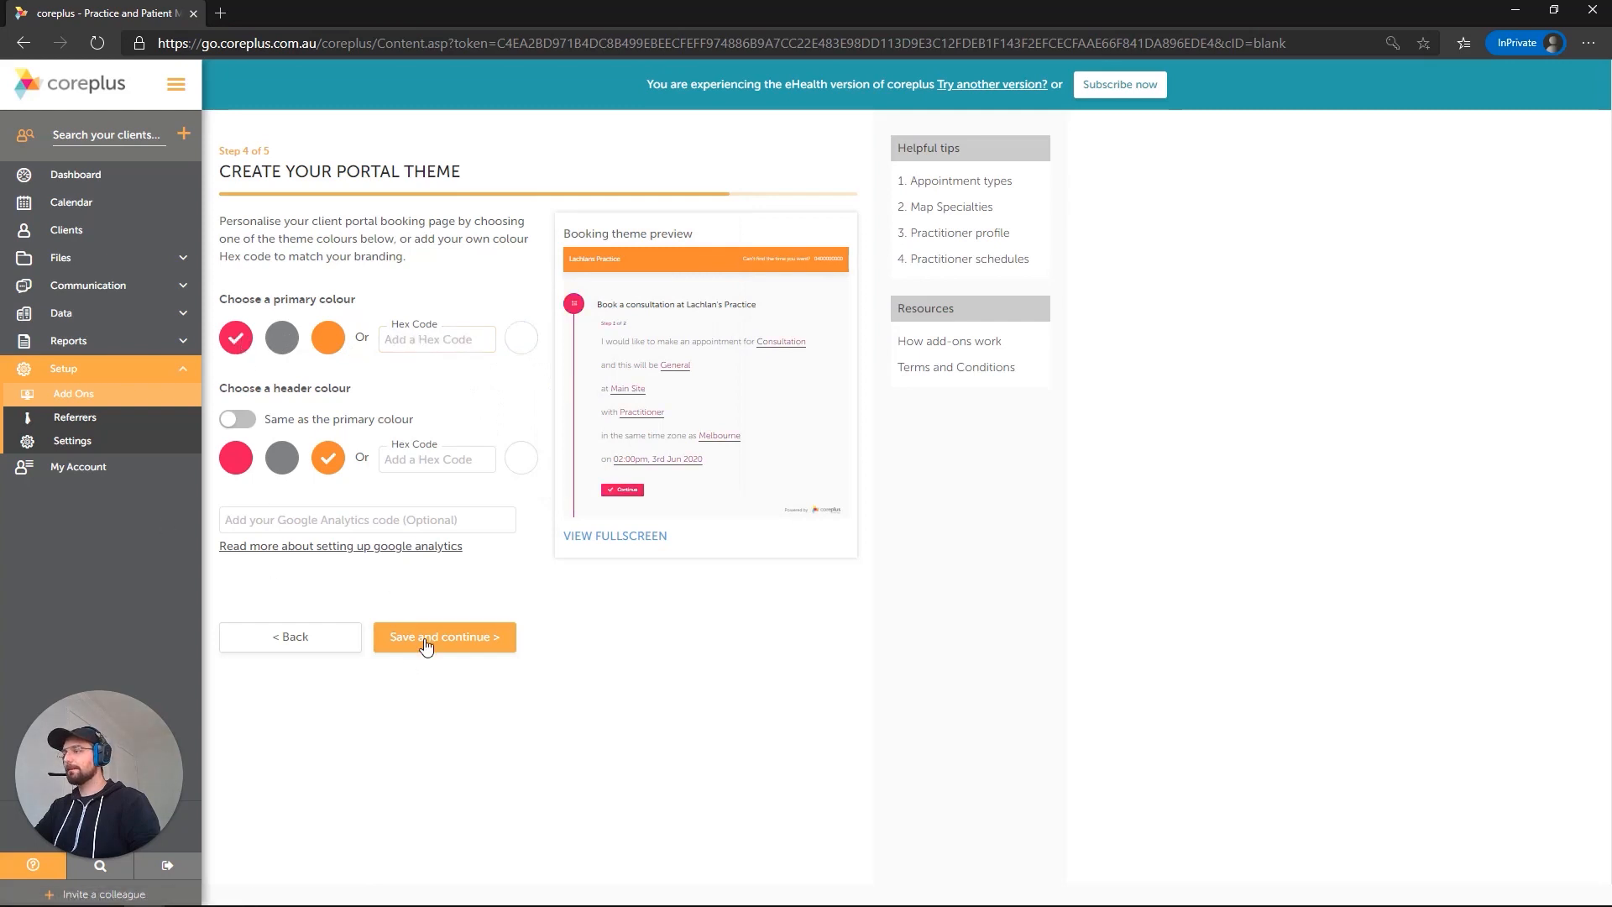
{"action": "mouse_move", "coordinate": [416, 611]}
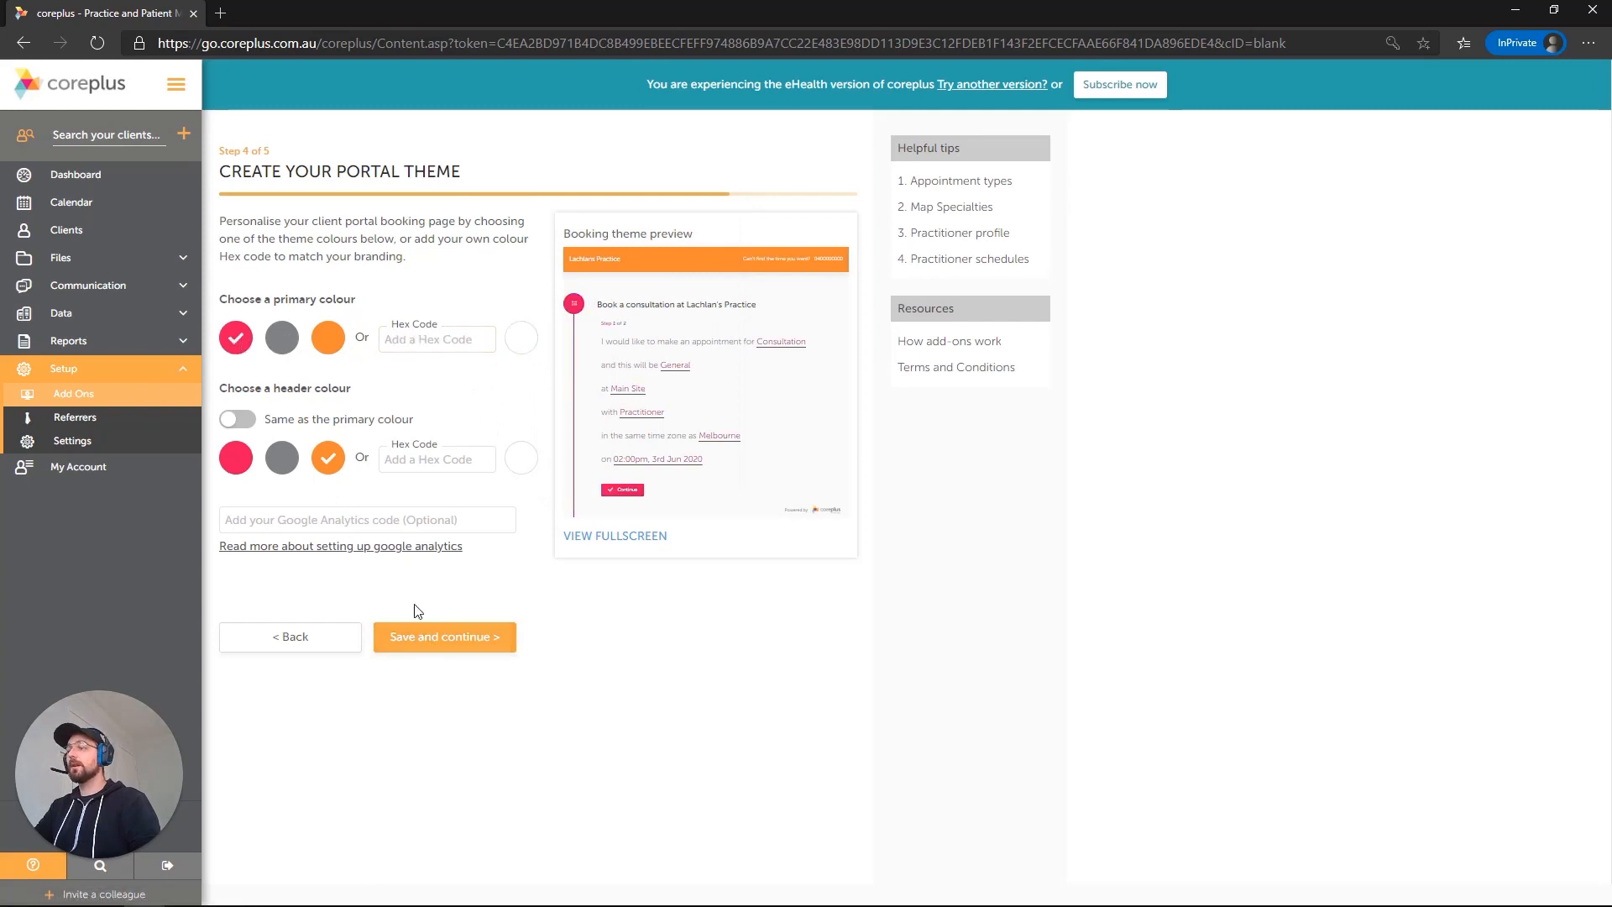
{"action": "left_click", "coordinate": [444, 636]}
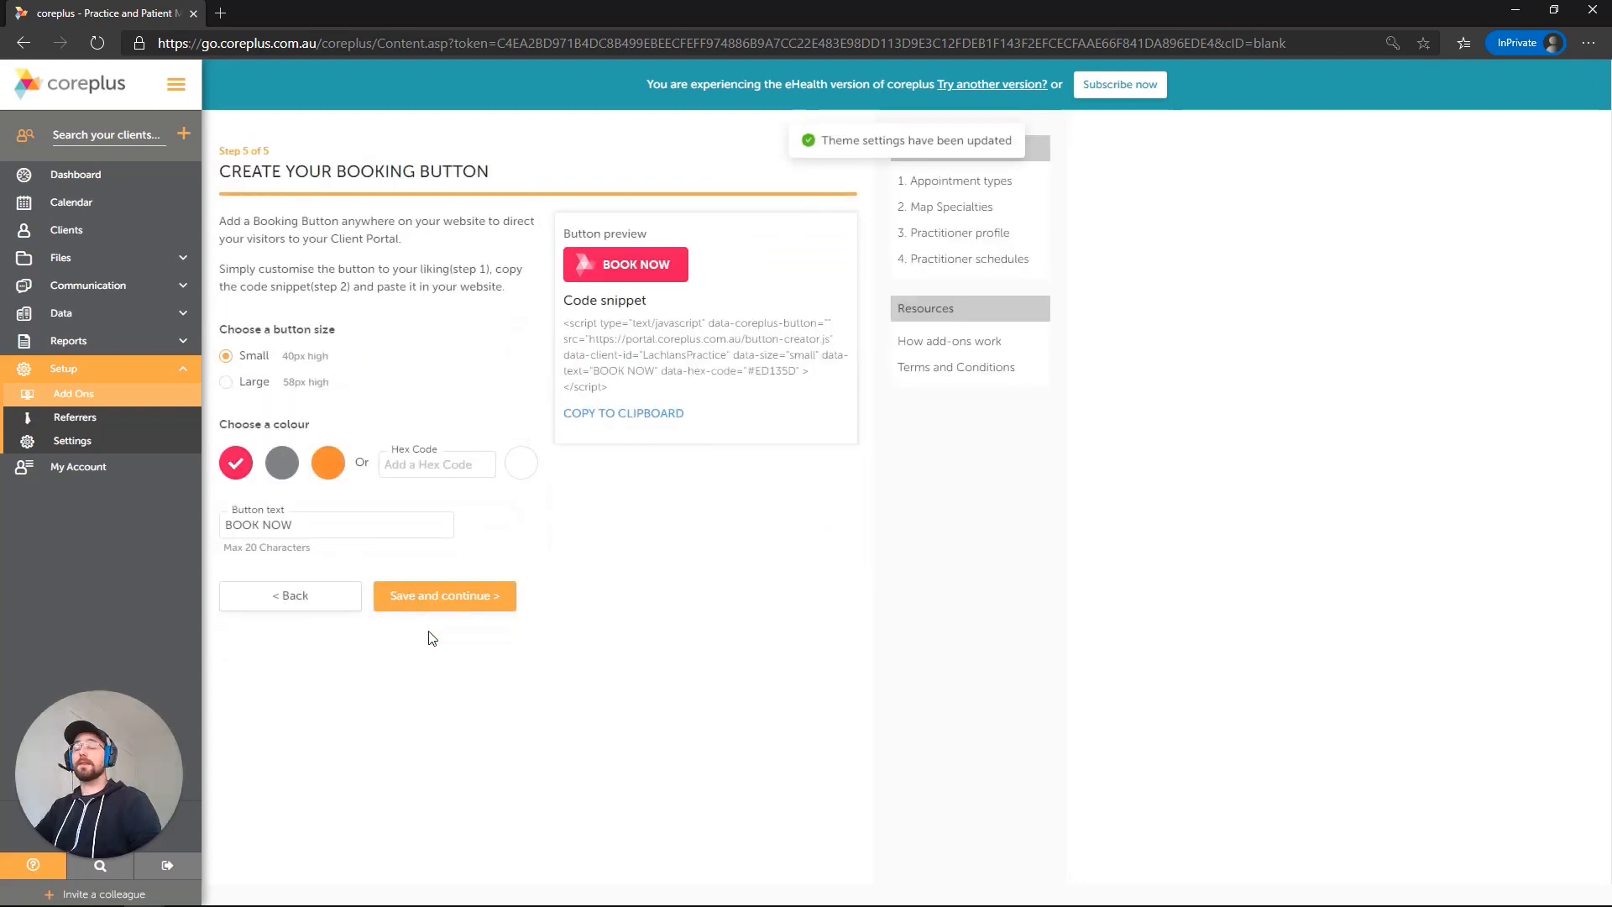
- Make the booking button Large, orange, reading 'BOOK NOW!', then save and continue
{"action": "left_click_drag", "start_coordinate": [237, 170], "coordinate": [385, 170]}
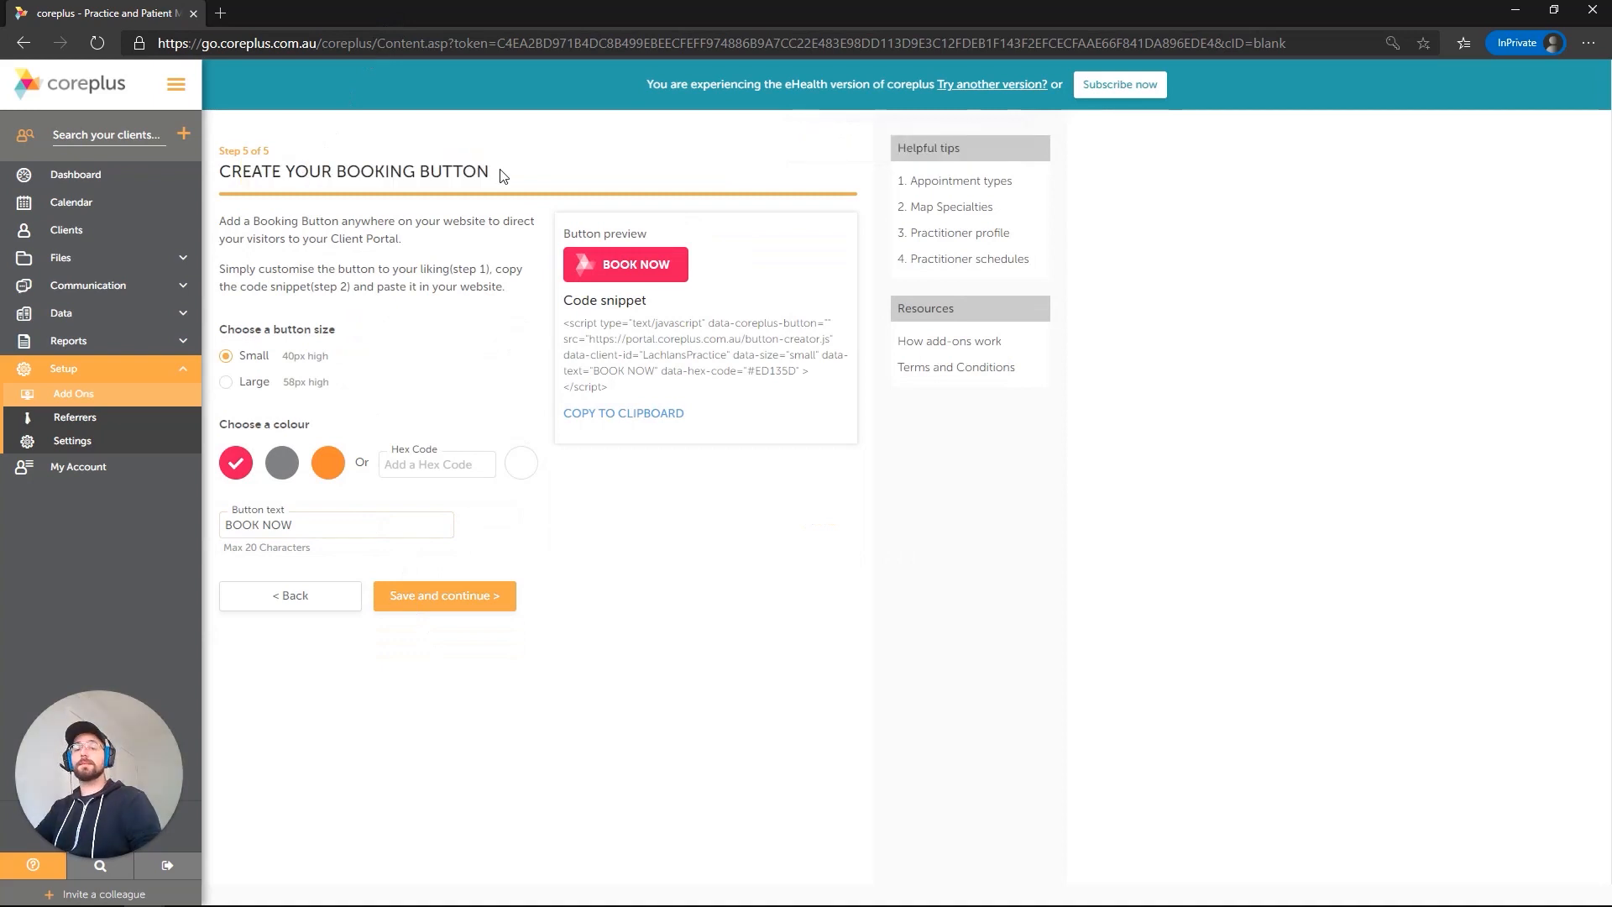
{"action": "mouse_move", "coordinate": [493, 181]}
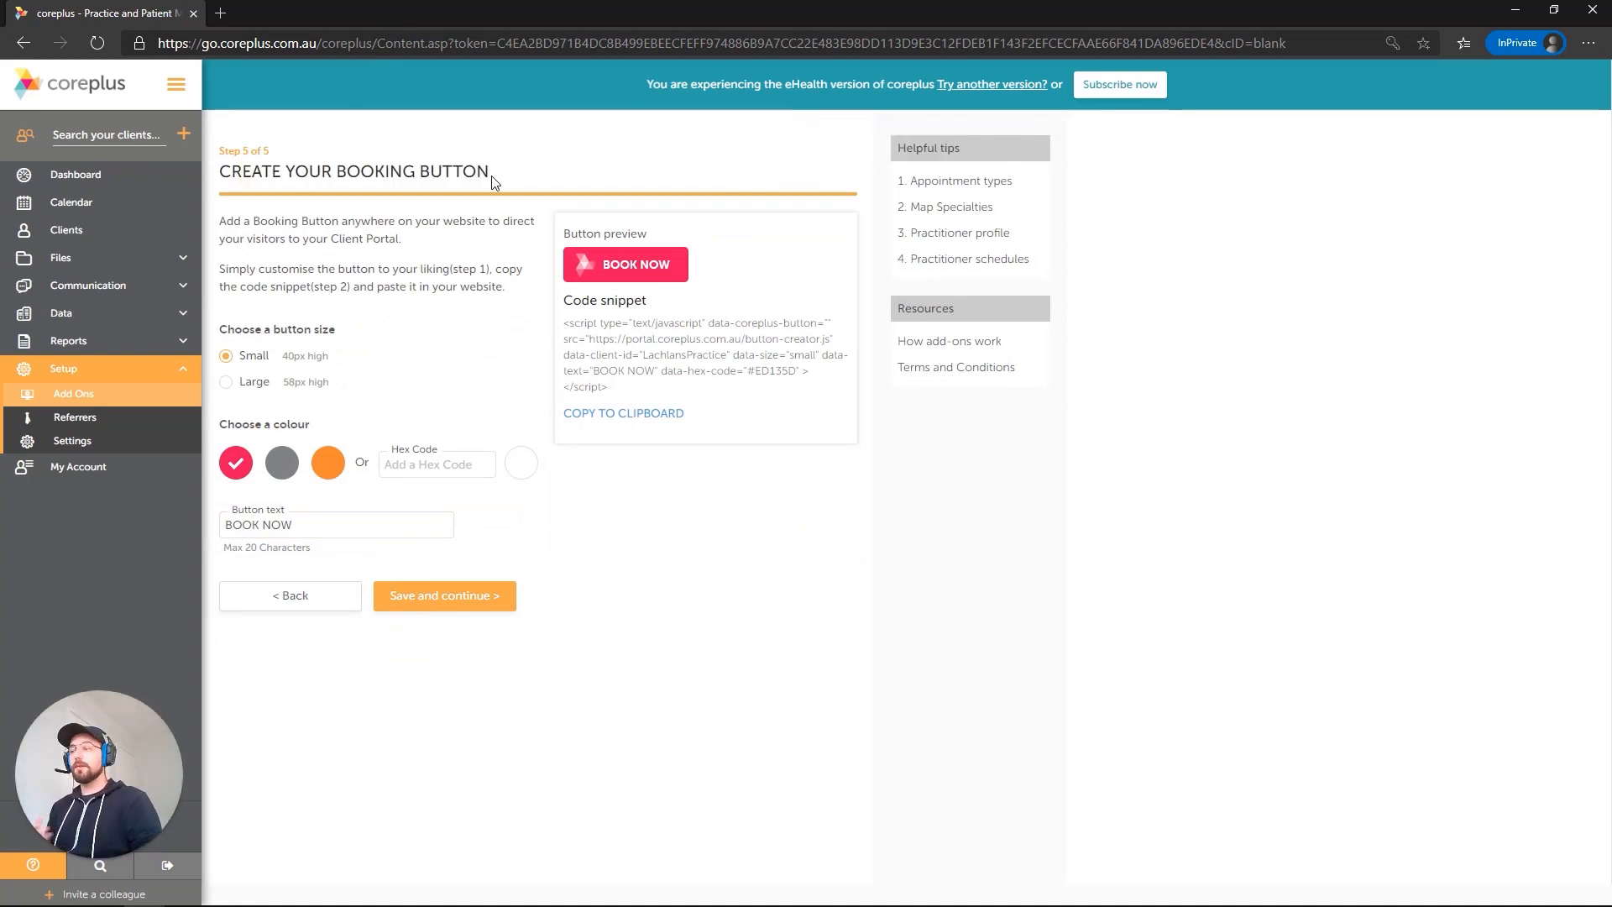
{"action": "mouse_move", "coordinate": [612, 276]}
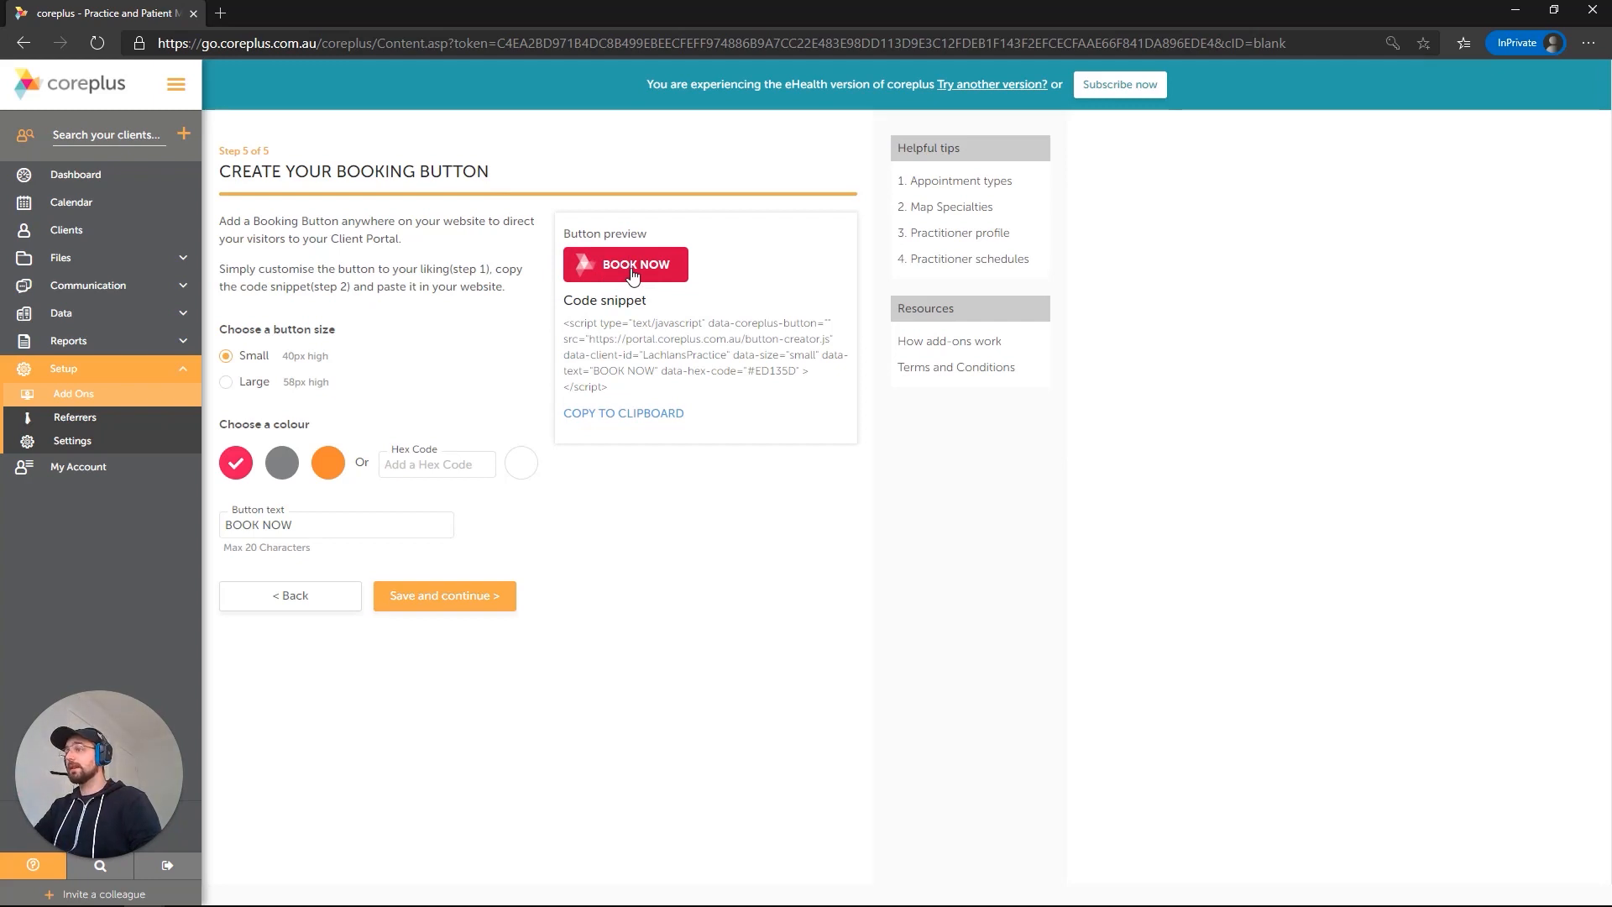
{"action": "left_click", "coordinate": [226, 382]}
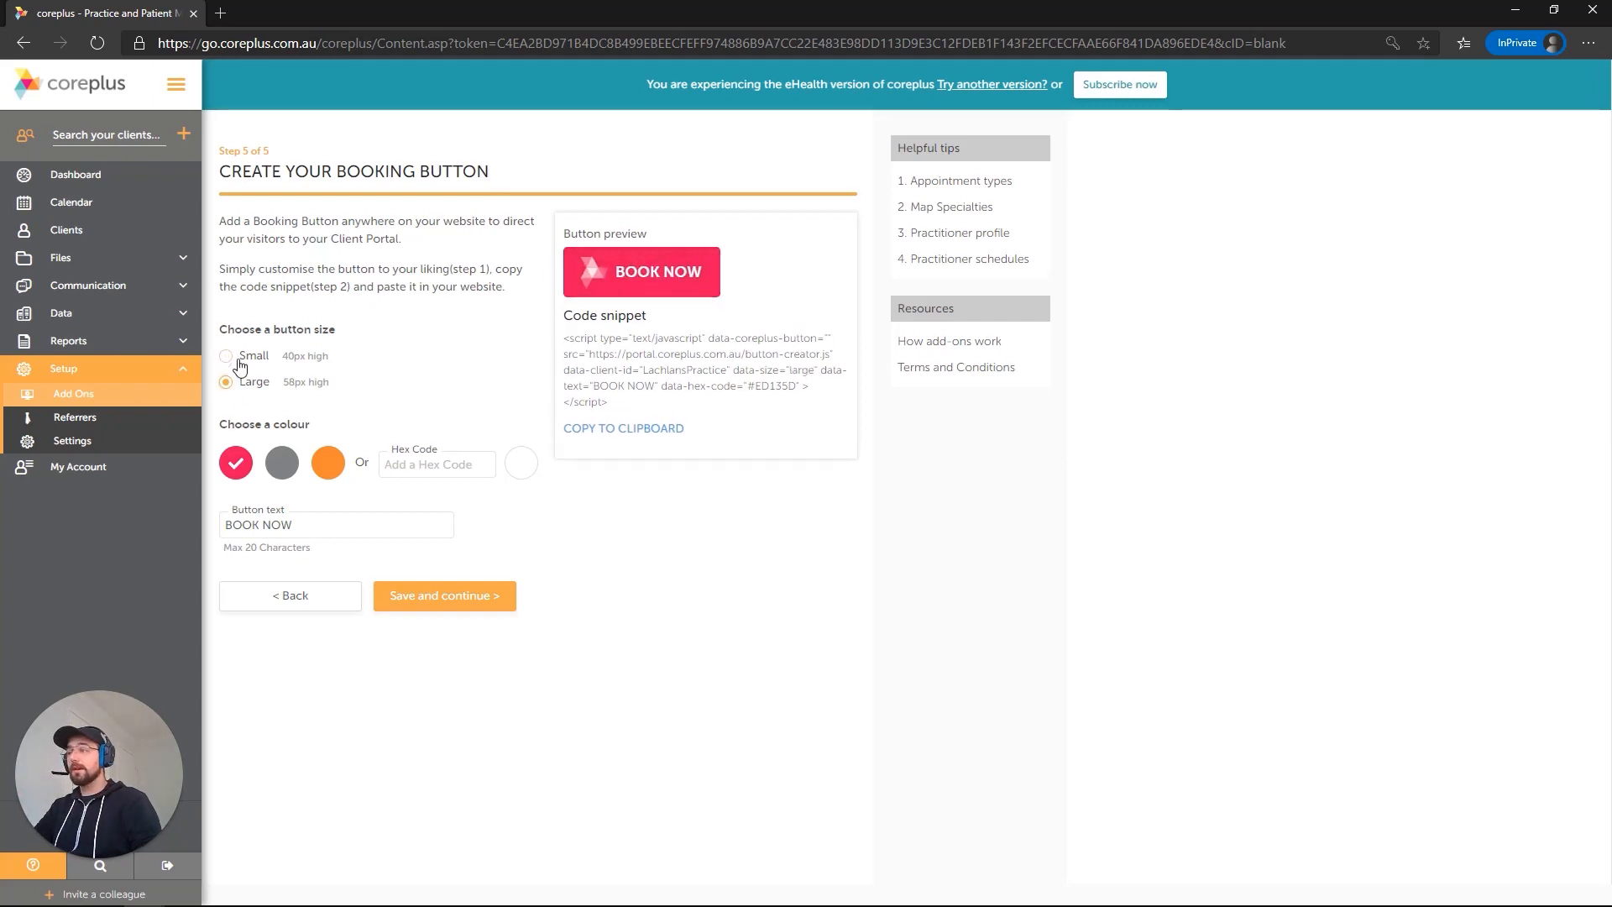
{"action": "left_click", "coordinate": [327, 461]}
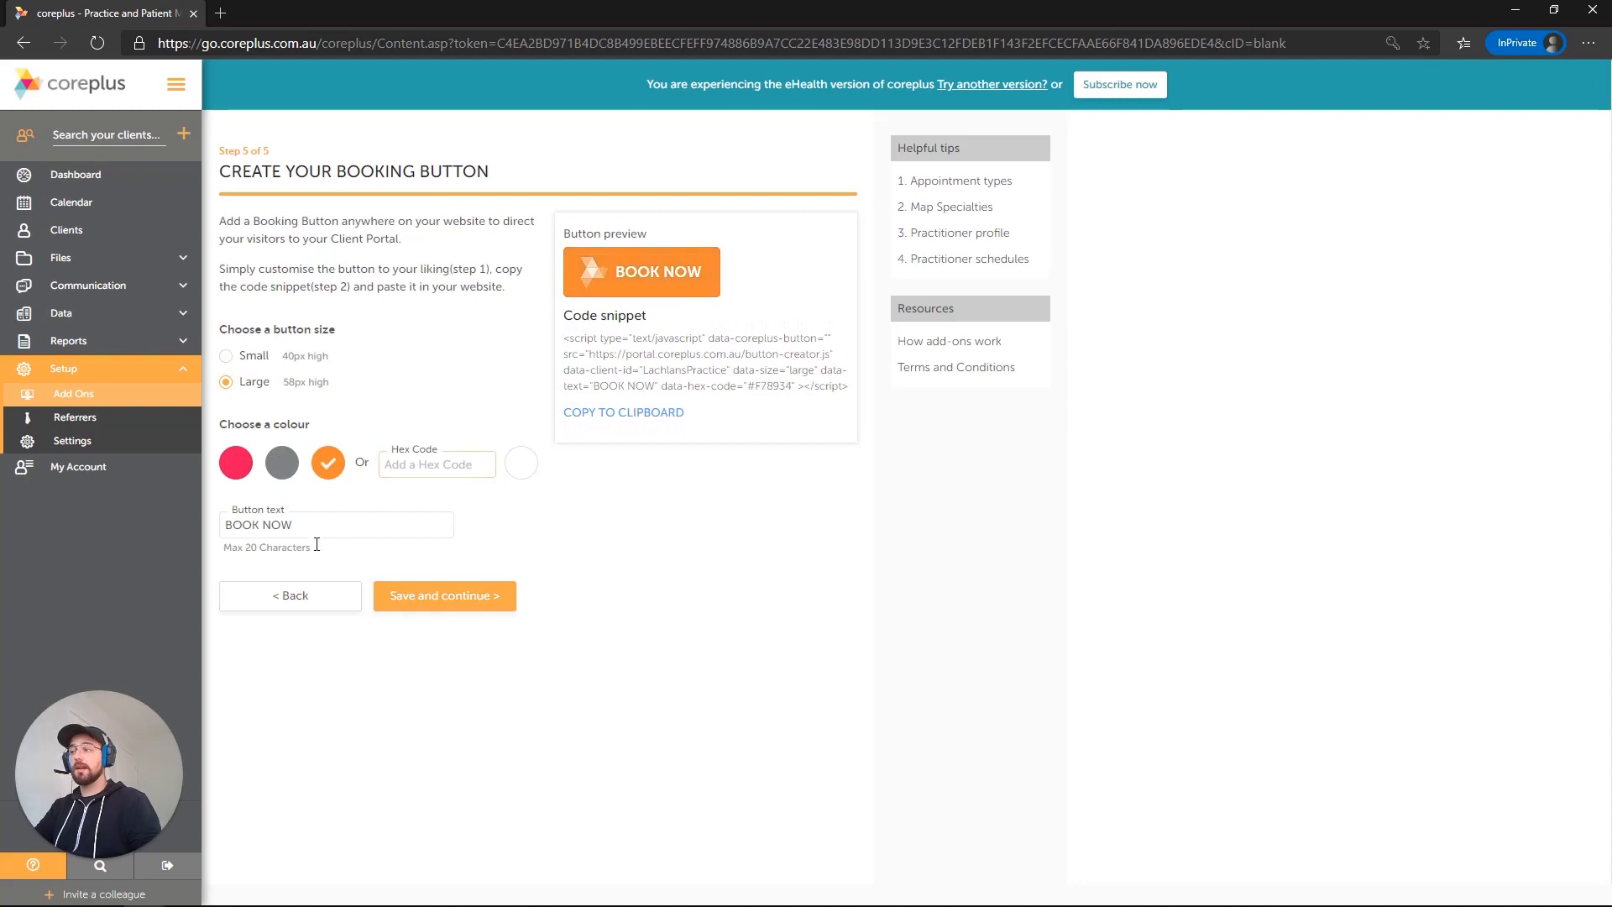
{"action": "type", "text": "!"}
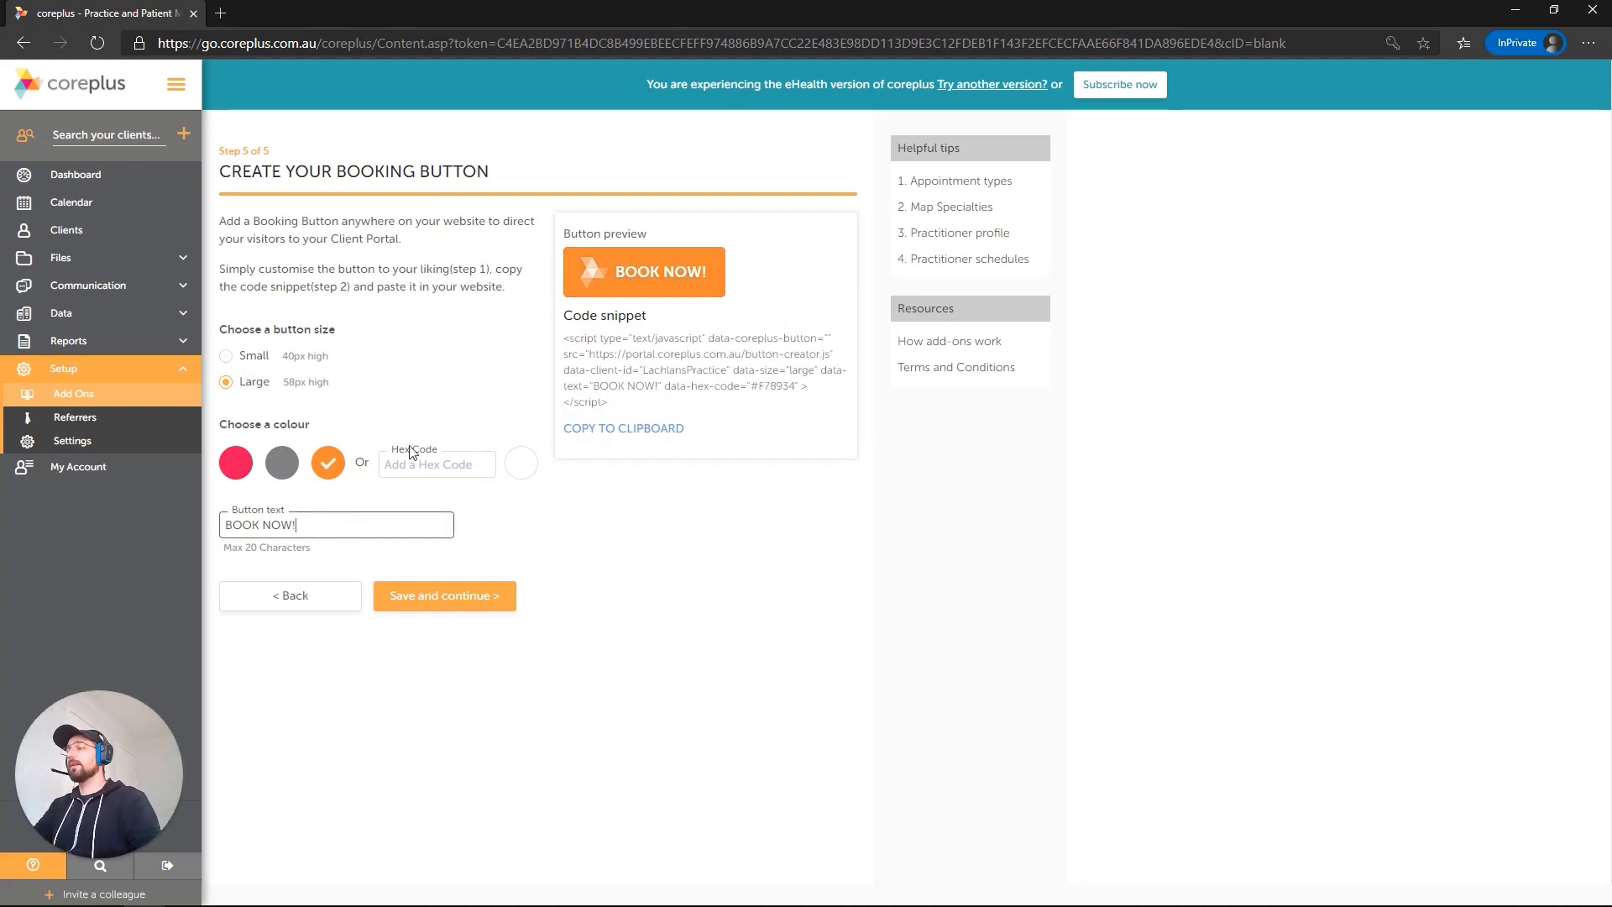
{"action": "mouse_move", "coordinate": [764, 417]}
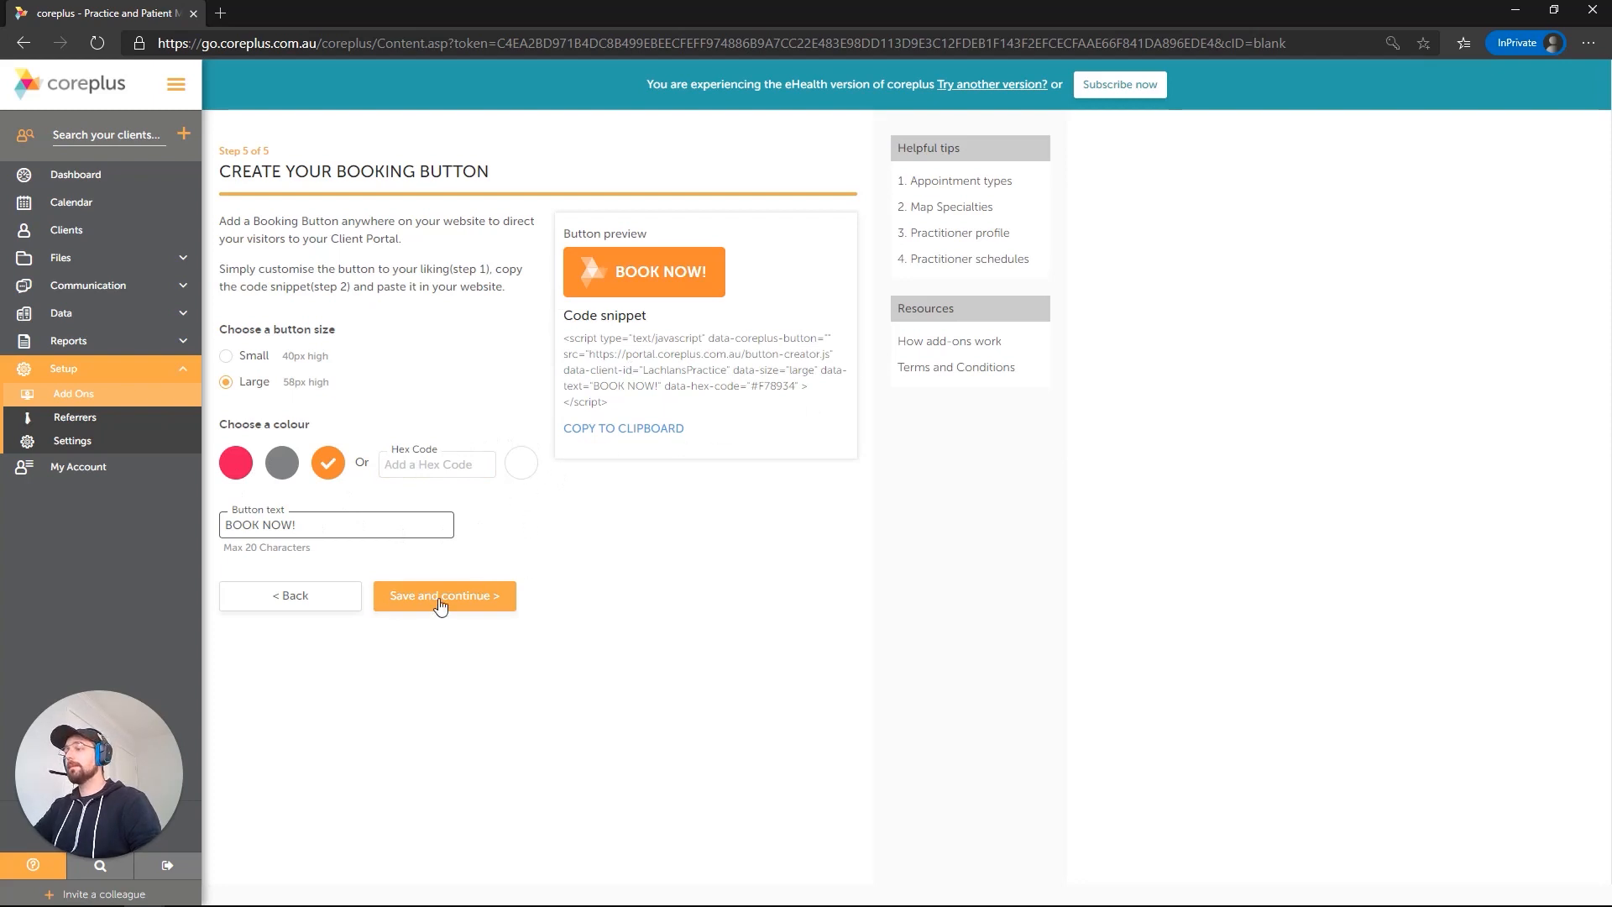
{"action": "left_click", "coordinate": [443, 596]}
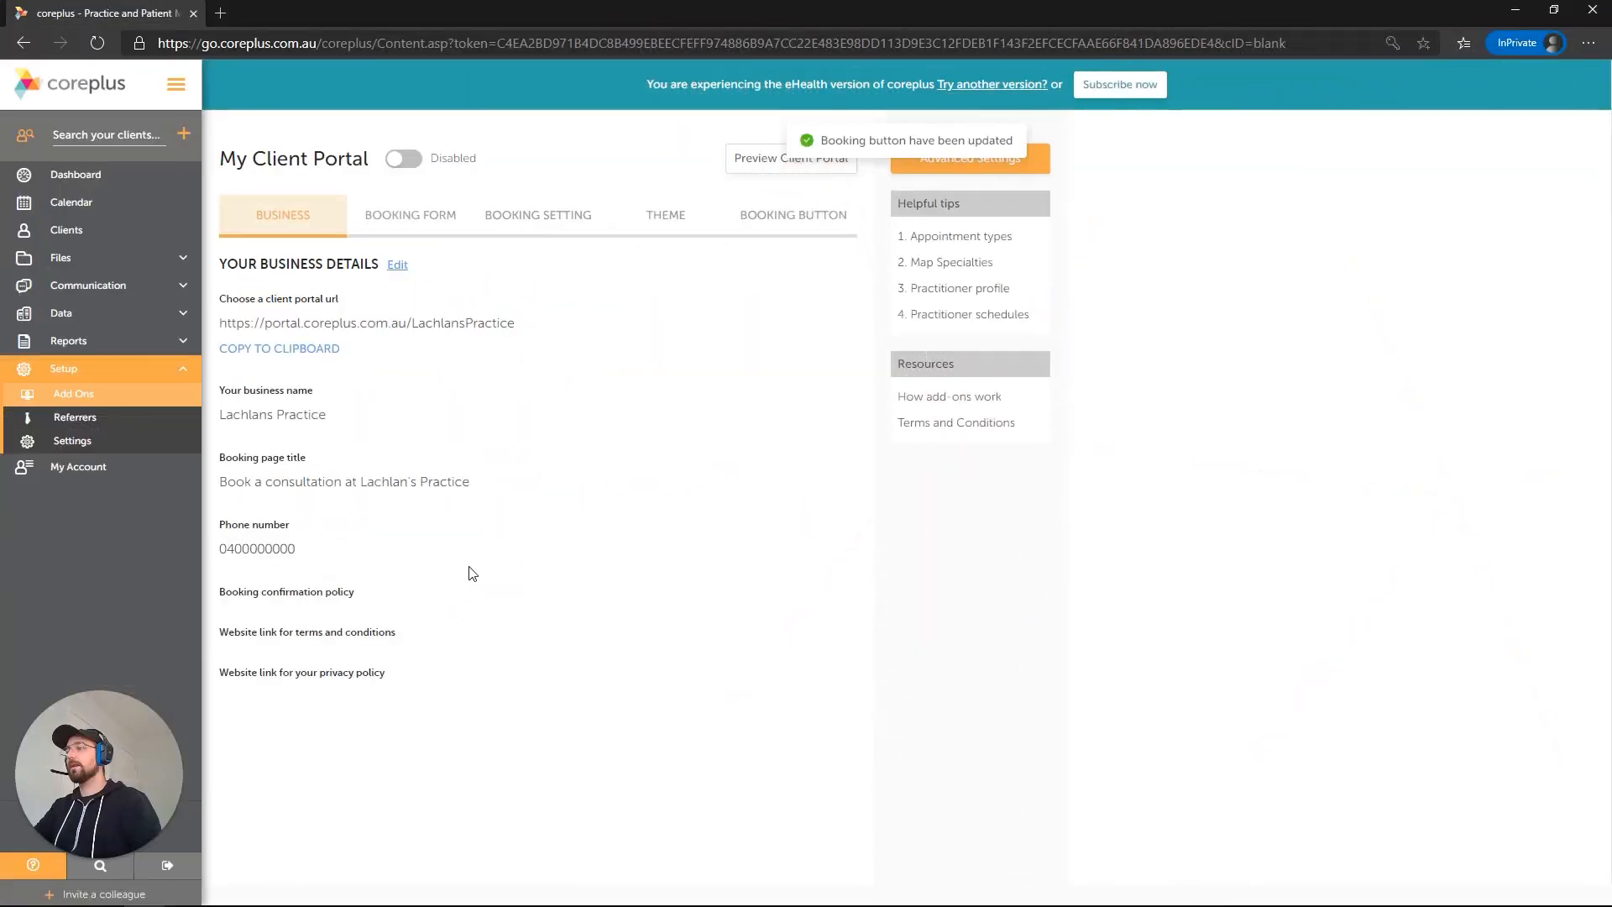
- Review the Booking Setting and Booking Button tabs, then switch the client portal to Enabled
{"action": "left_click", "coordinate": [537, 215]}
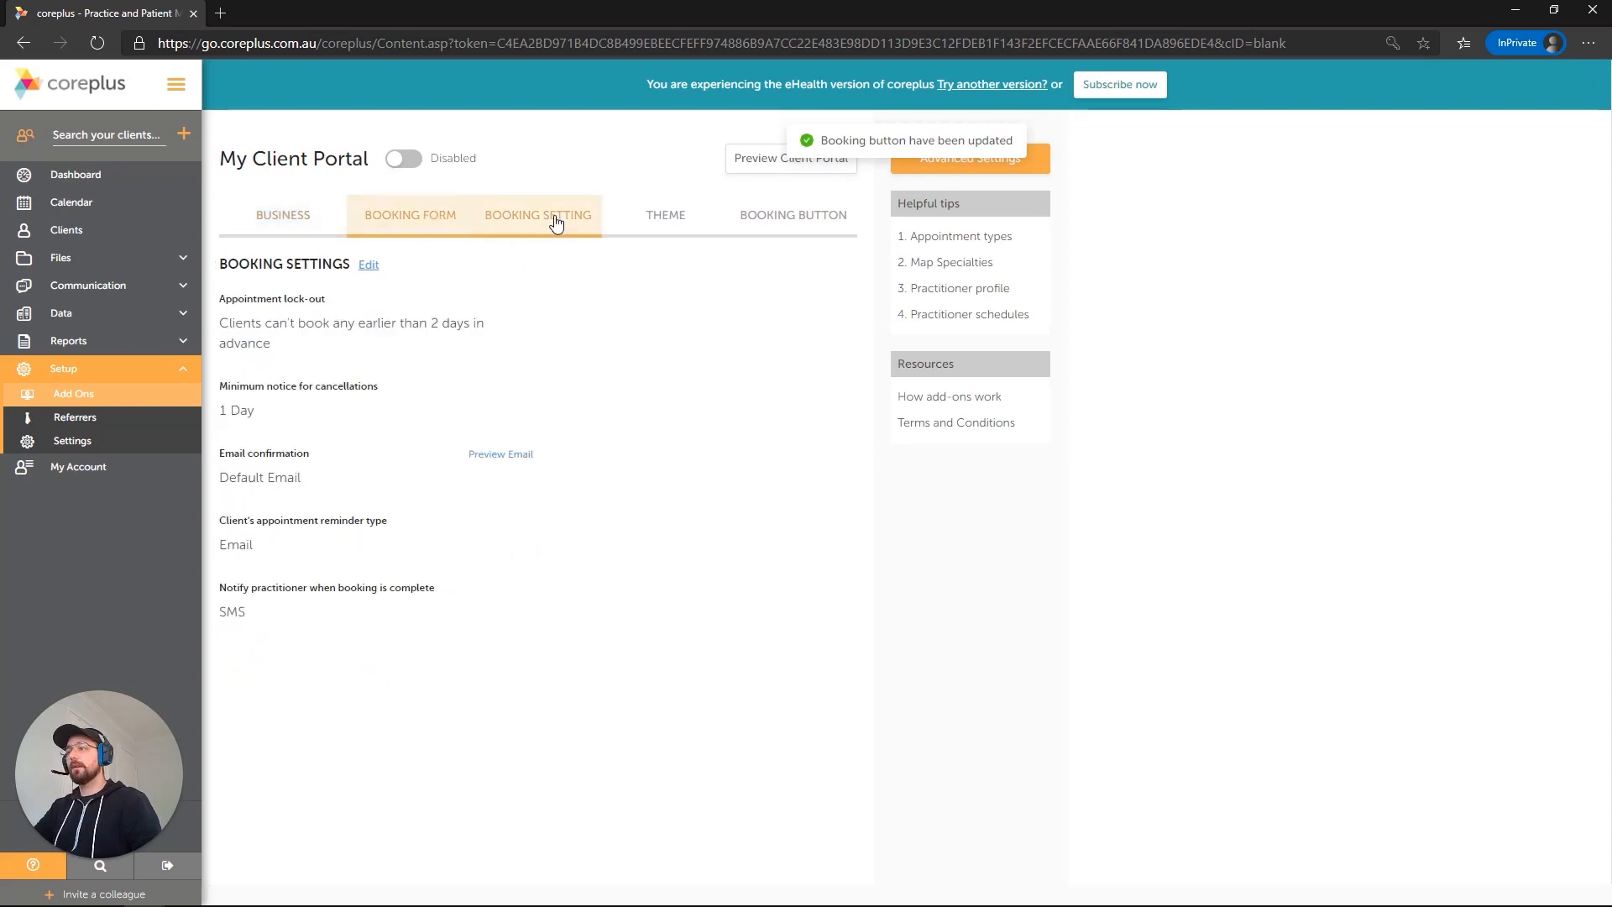
{"action": "left_click", "coordinate": [793, 215]}
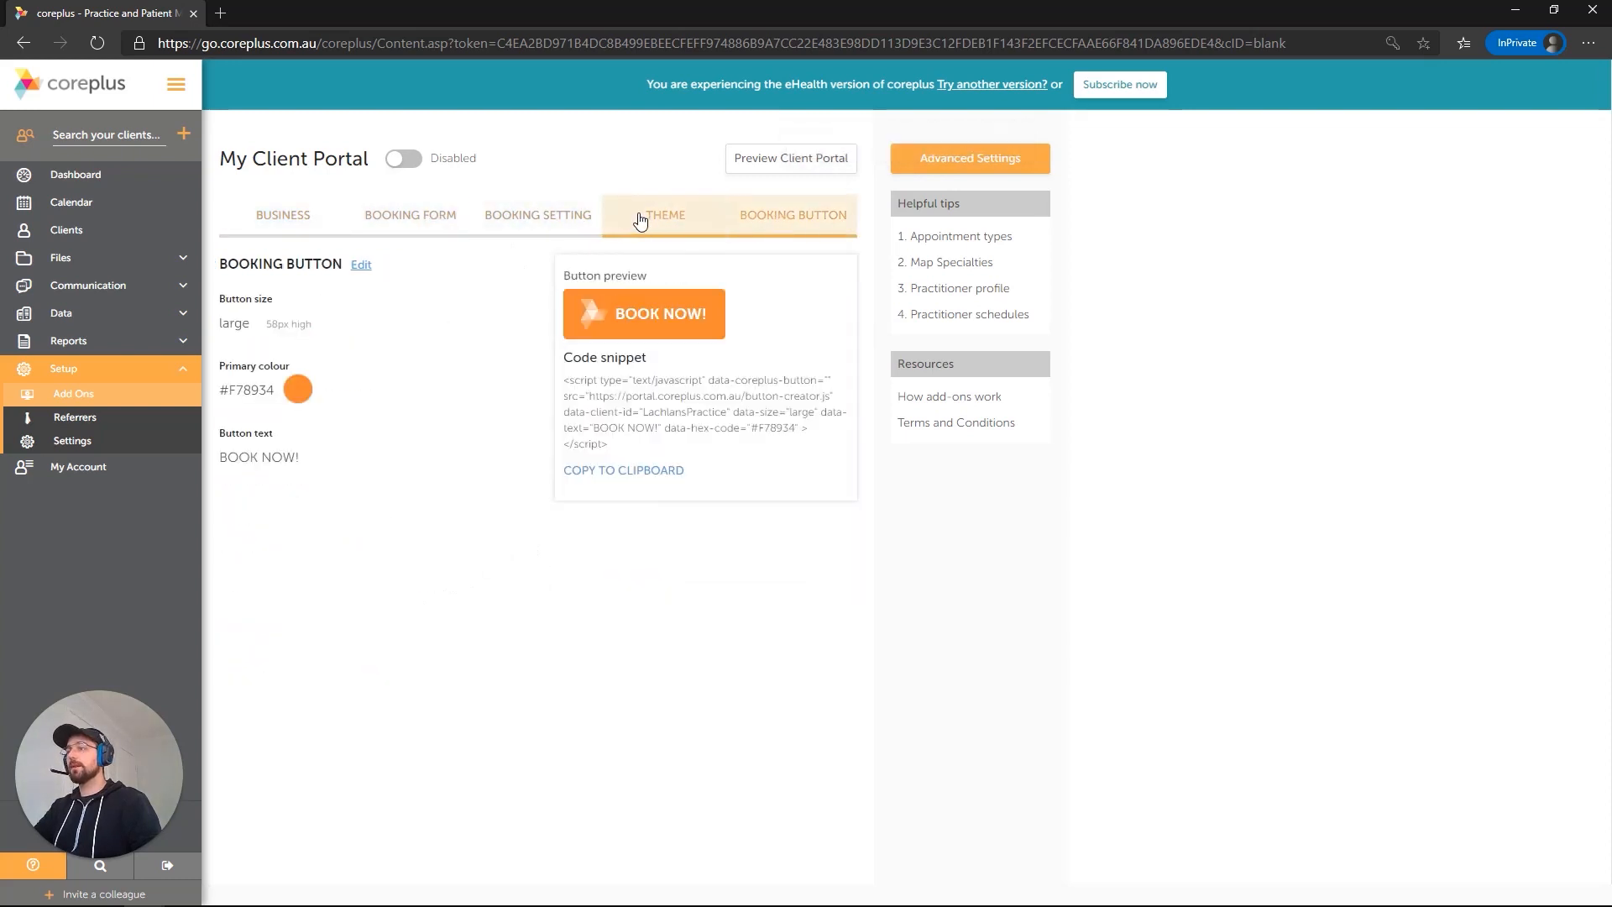
{"action": "left_click", "coordinate": [283, 215]}
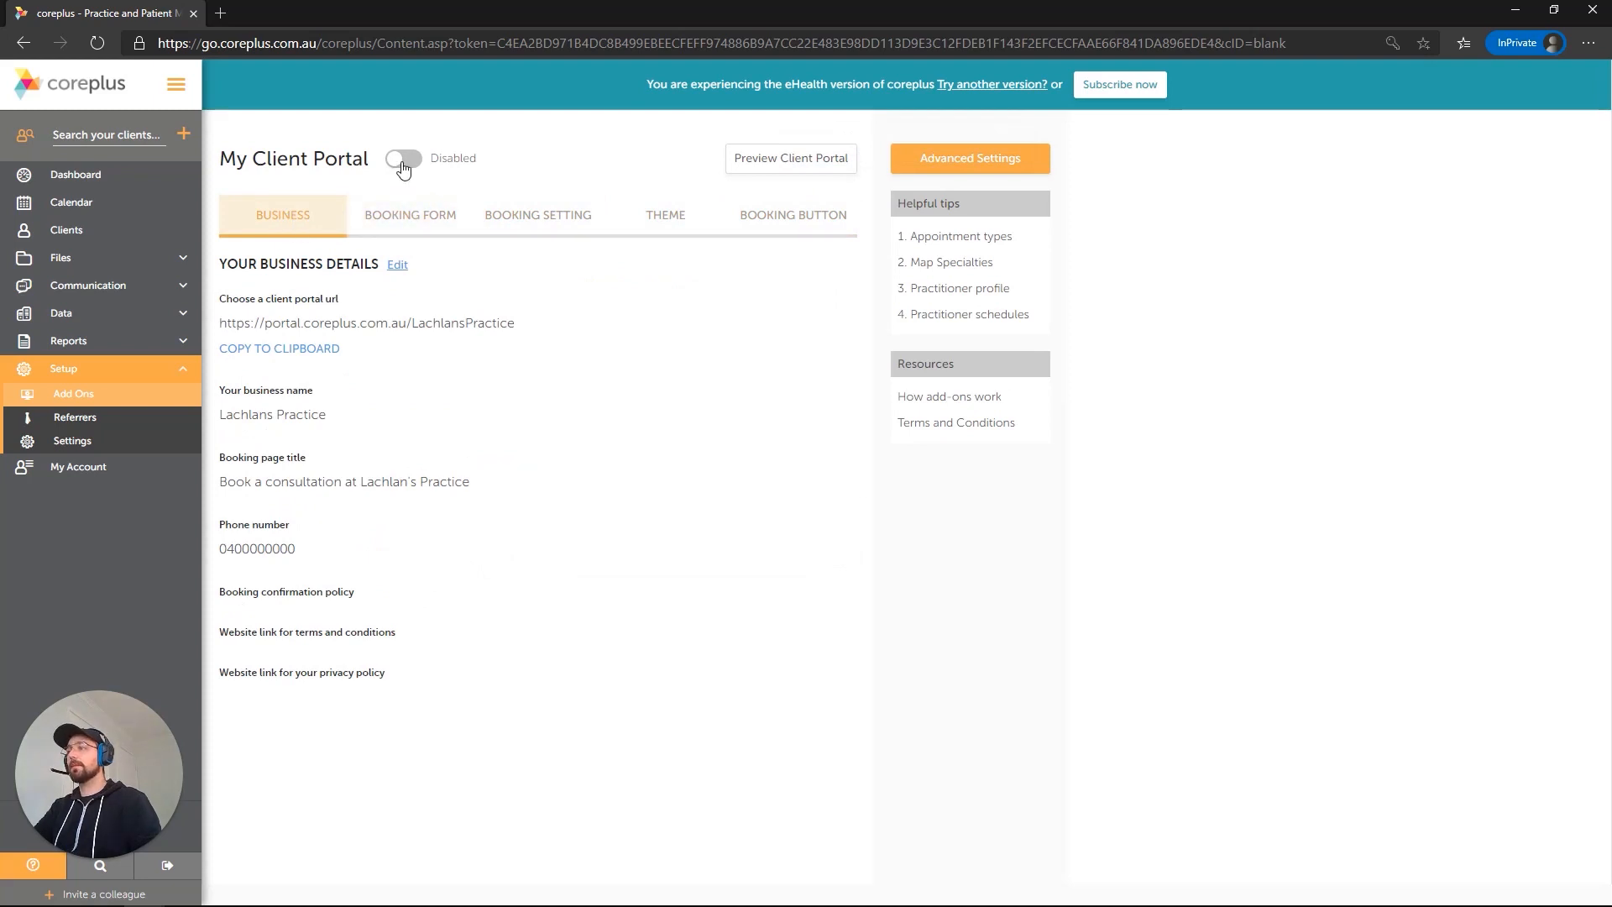
{"action": "left_click", "coordinate": [402, 161]}
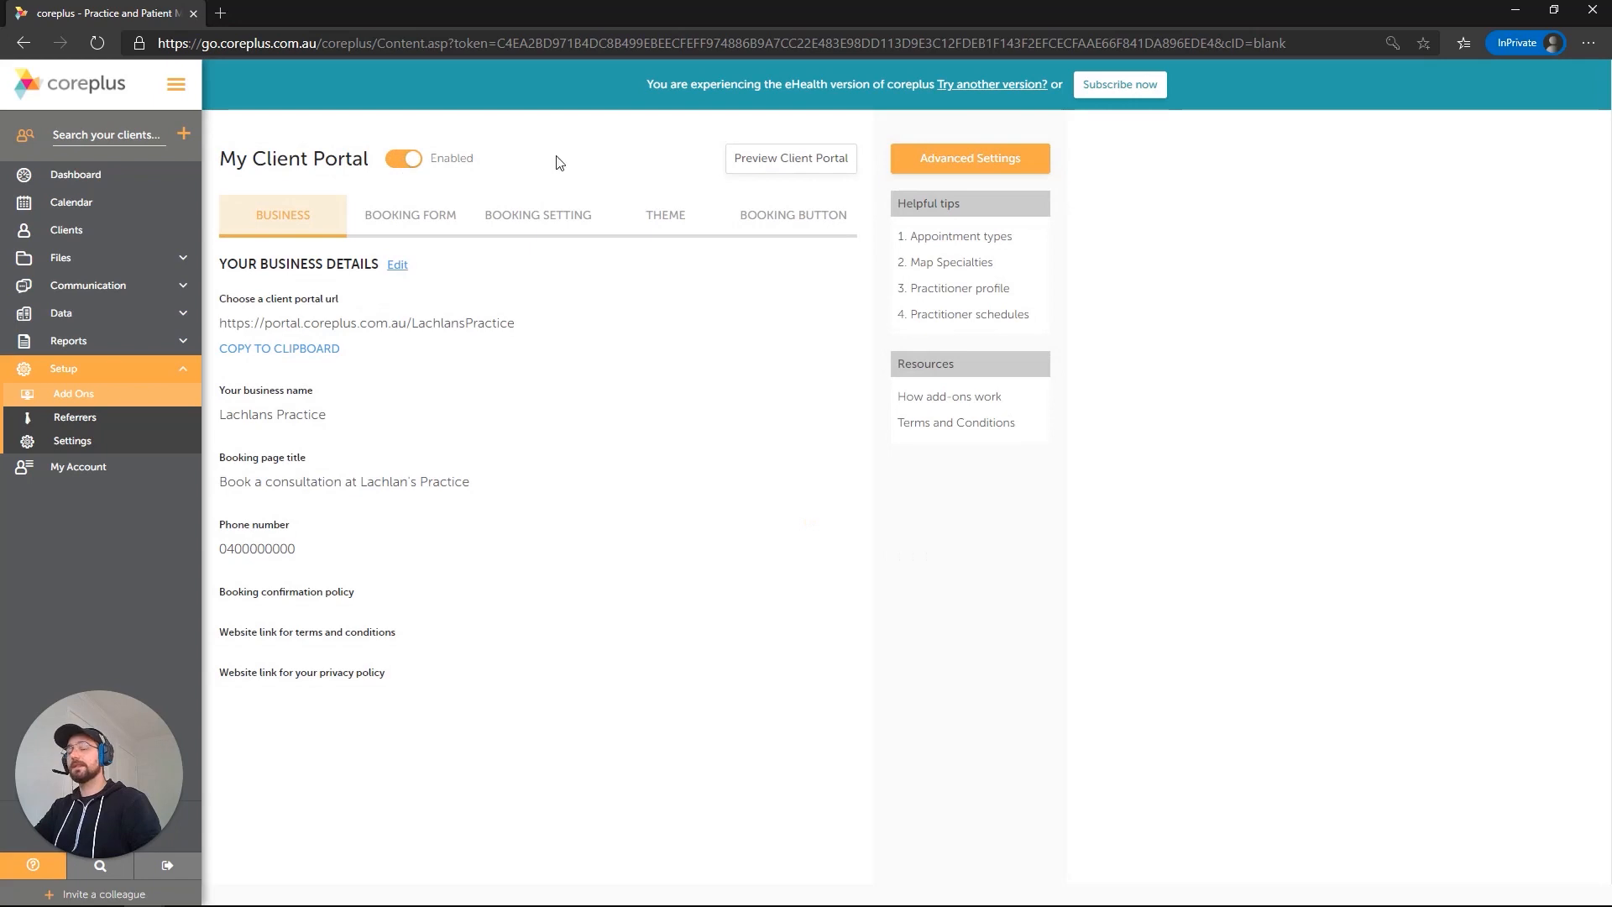
{"action": "left_click_drag", "start_coordinate": [219, 322], "coordinate": [348, 322]}
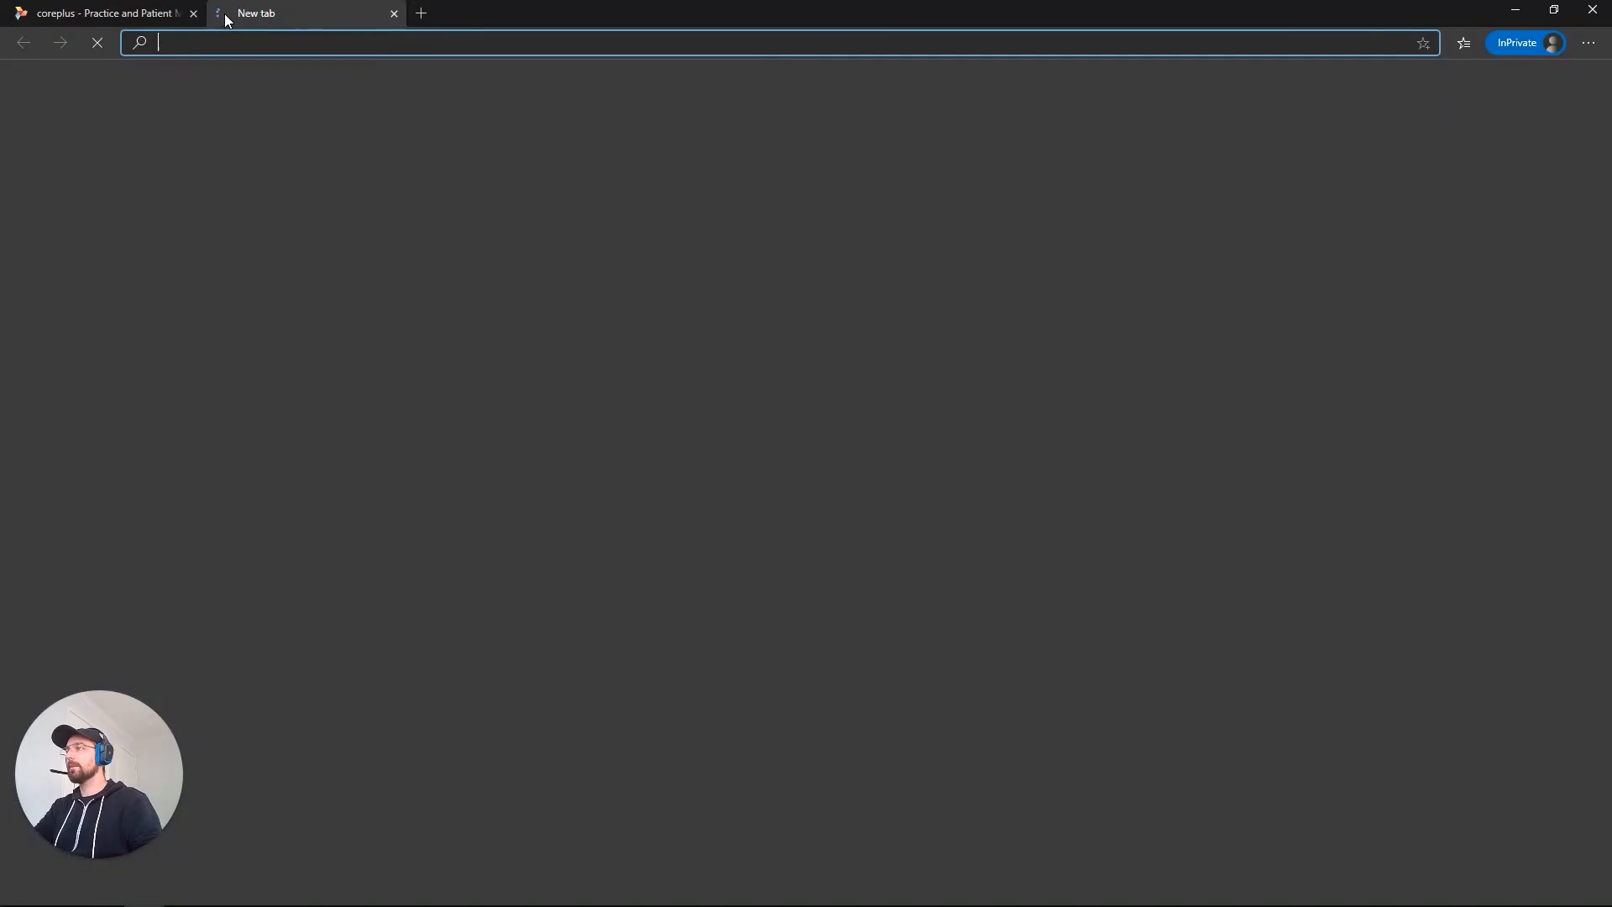
- Load the LachlansPractice portal and choose Initial Consult, Melbourne time, and Thursday 4 June
{"action": "type", "text": "https://portal.coreplus.com.au/LachlansPractice"}
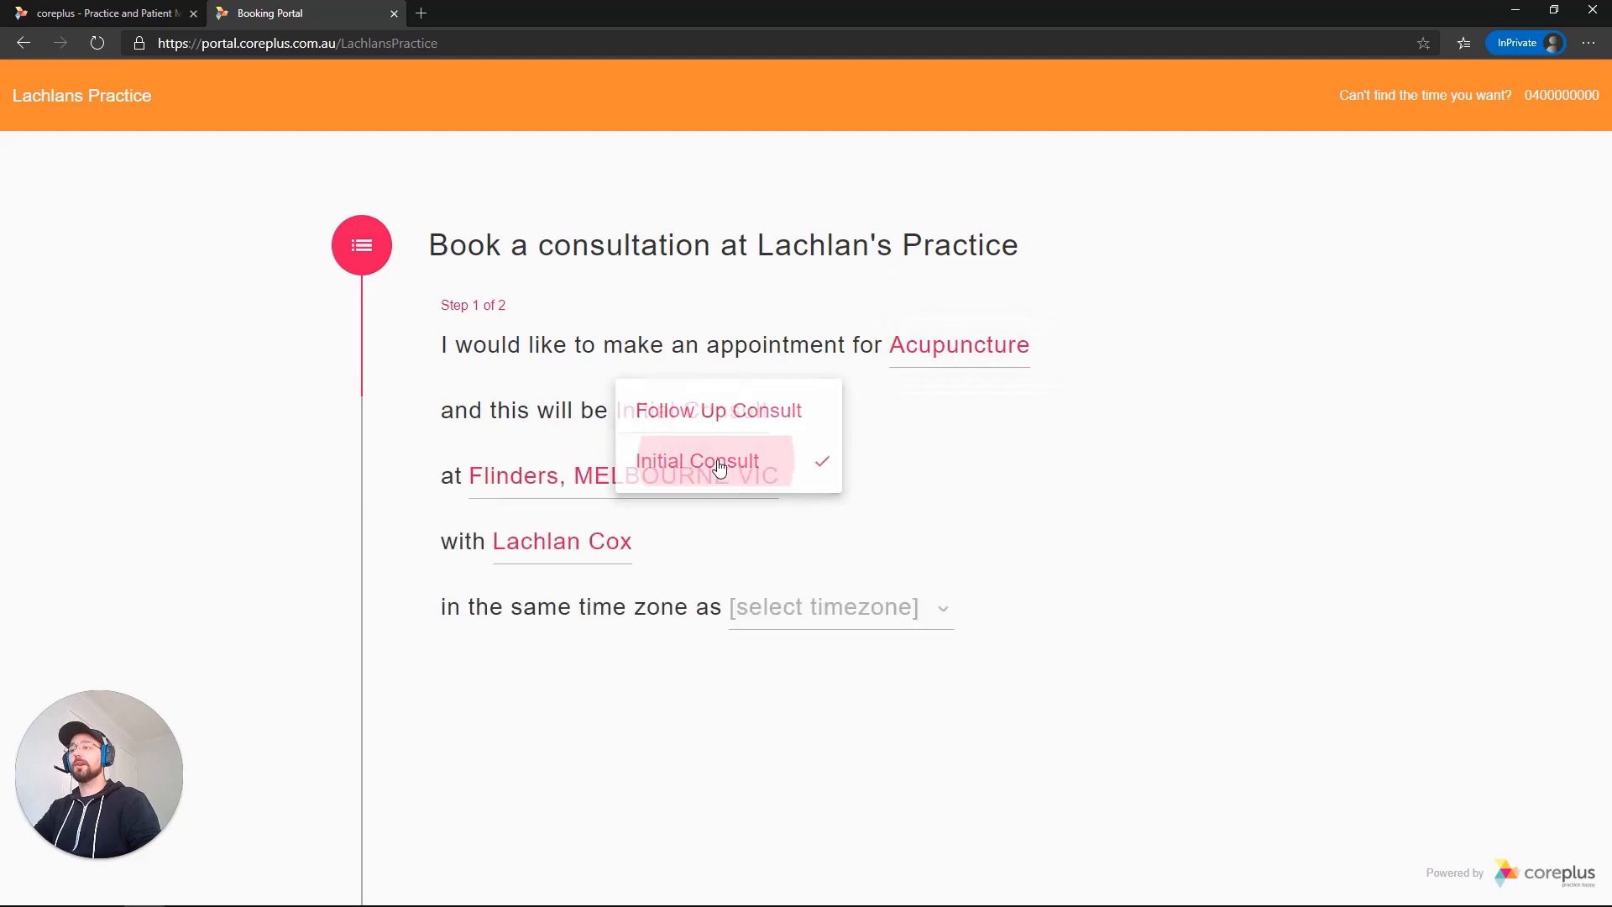
{"action": "left_click", "coordinate": [696, 459]}
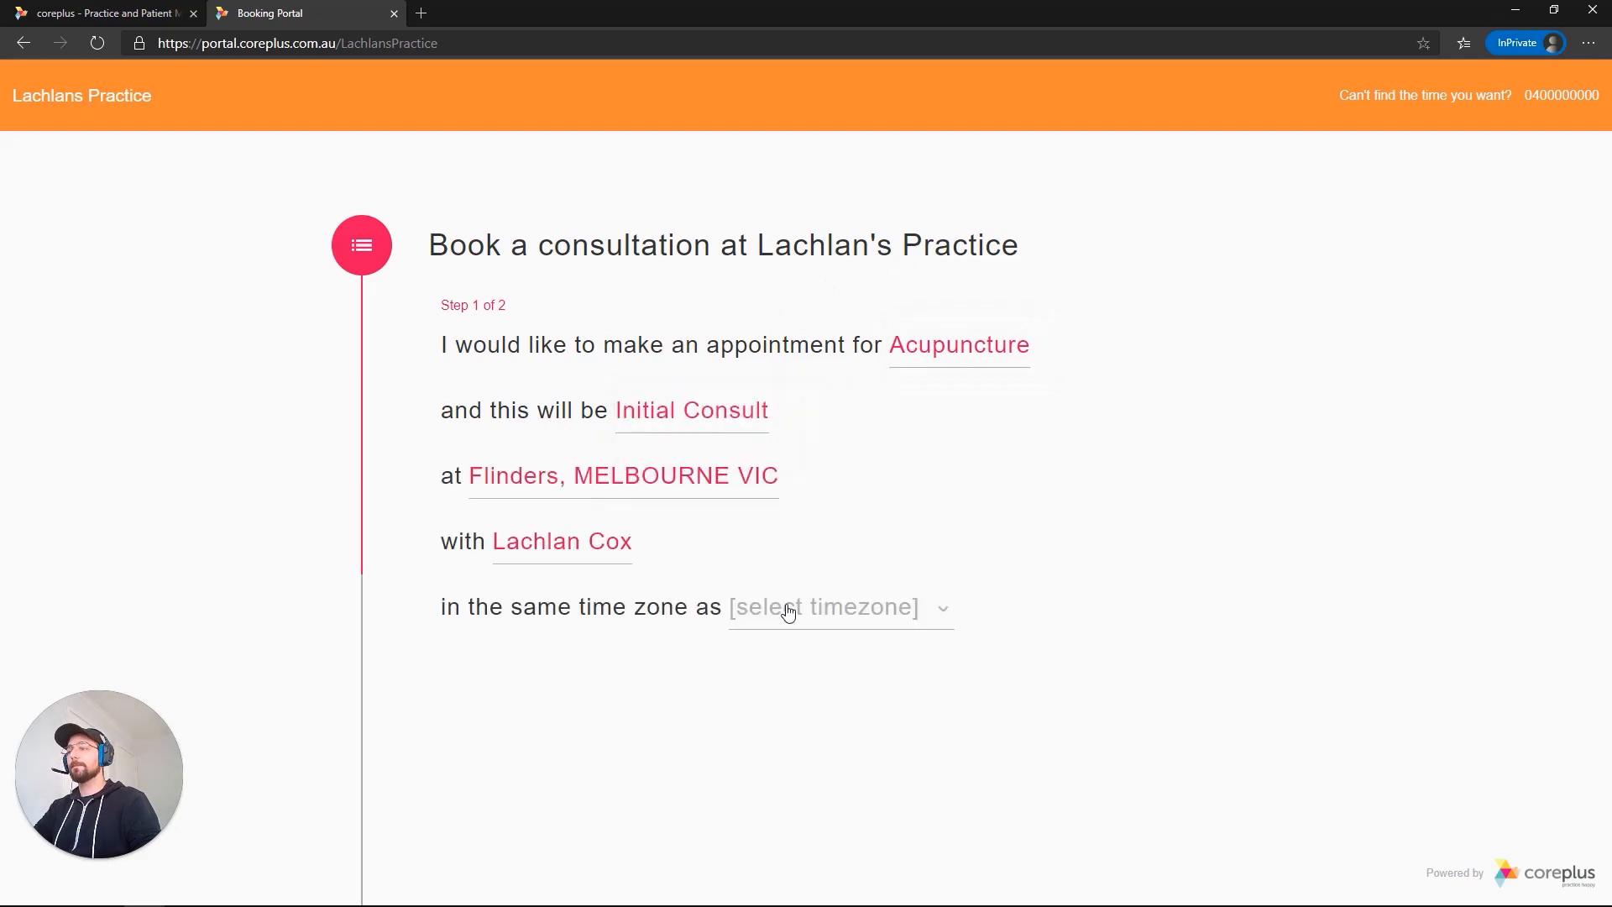
{"action": "left_click", "coordinate": [837, 606]}
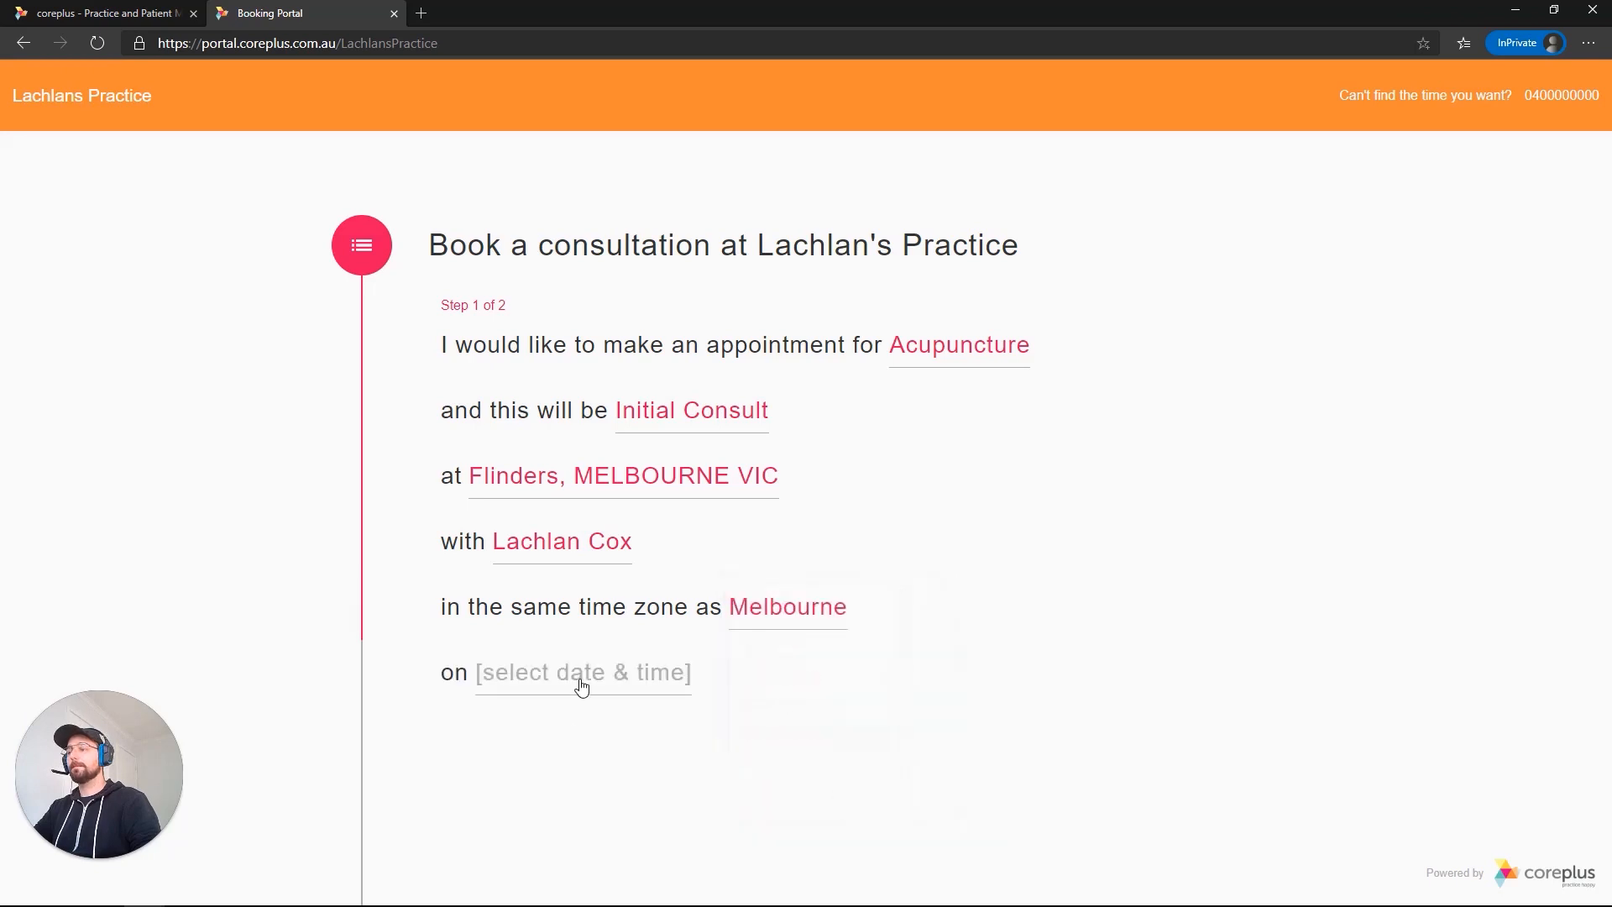
{"action": "left_click", "coordinate": [581, 673]}
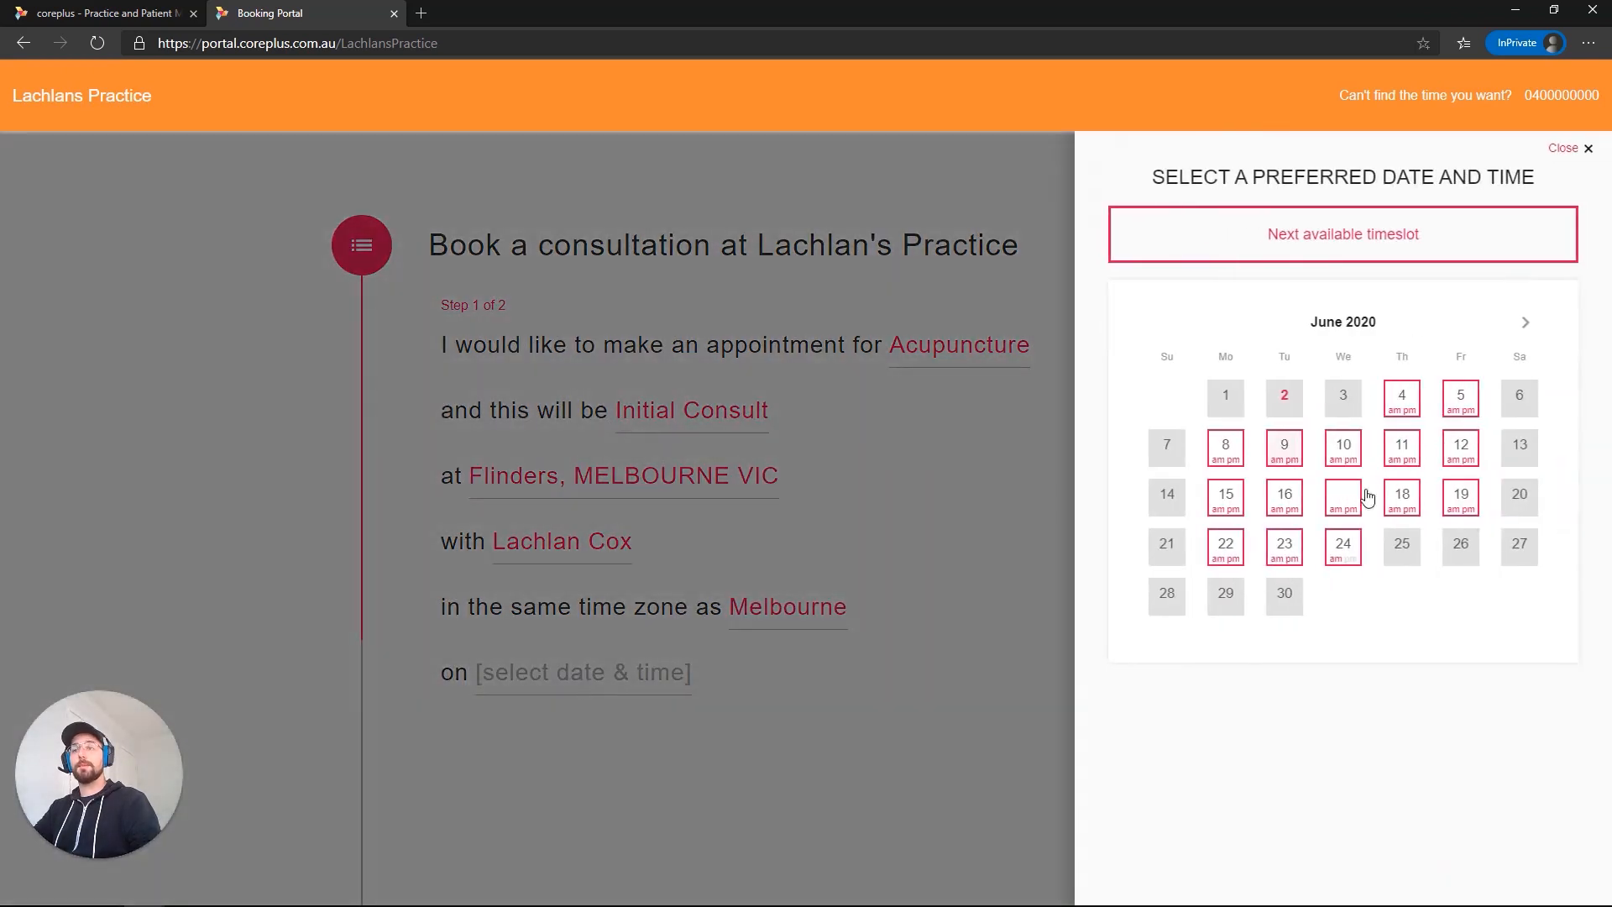
{"action": "left_click", "coordinate": [1401, 397]}
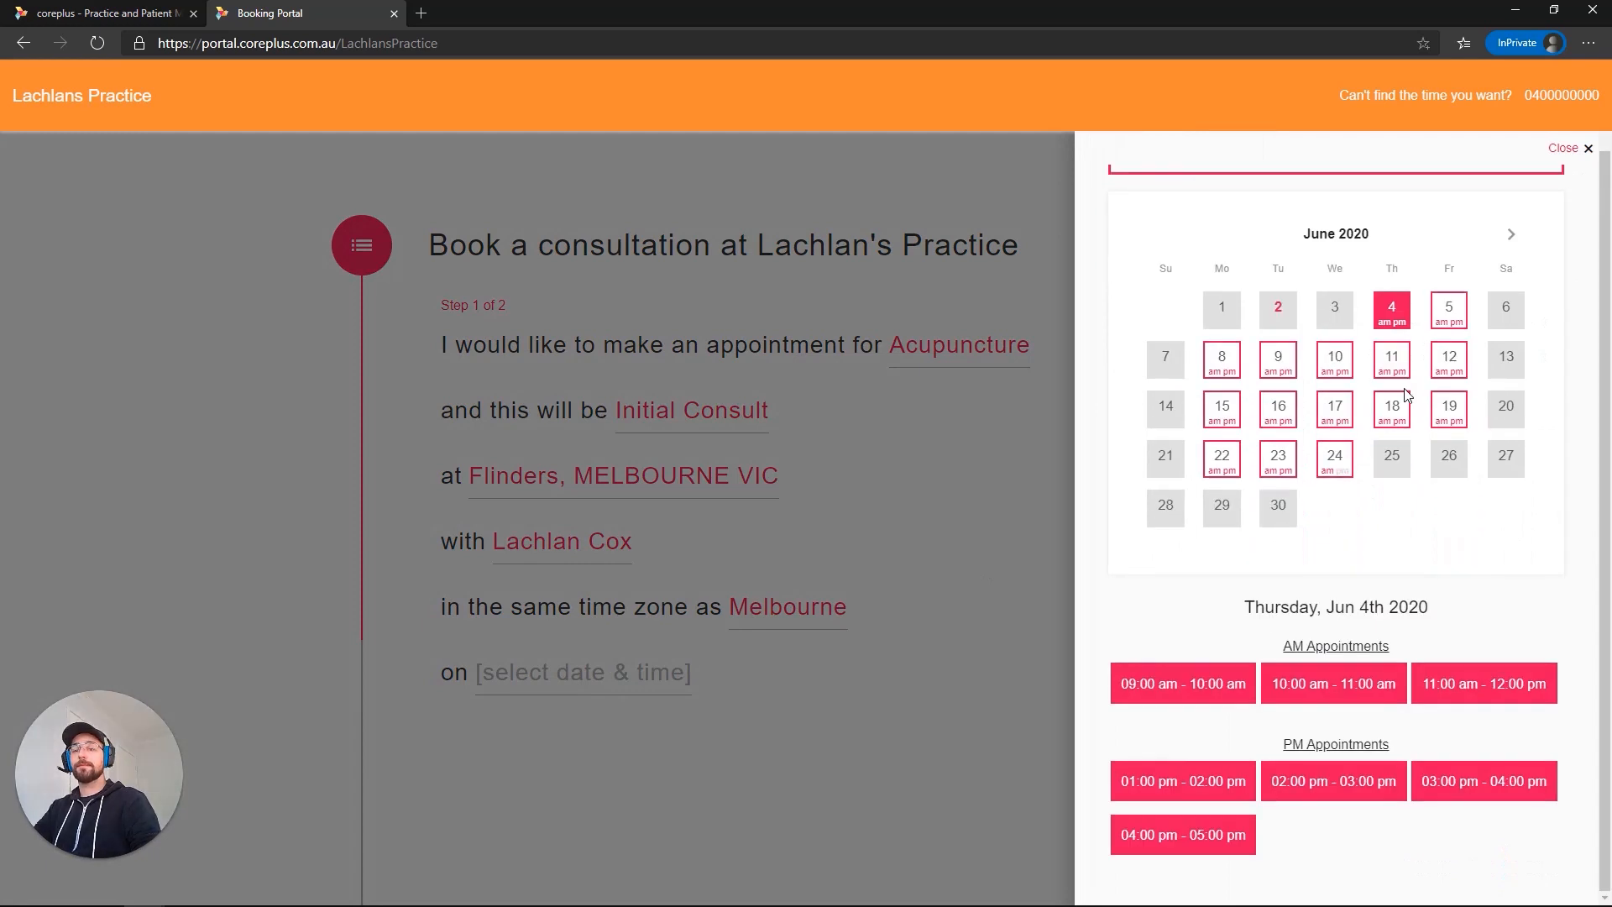